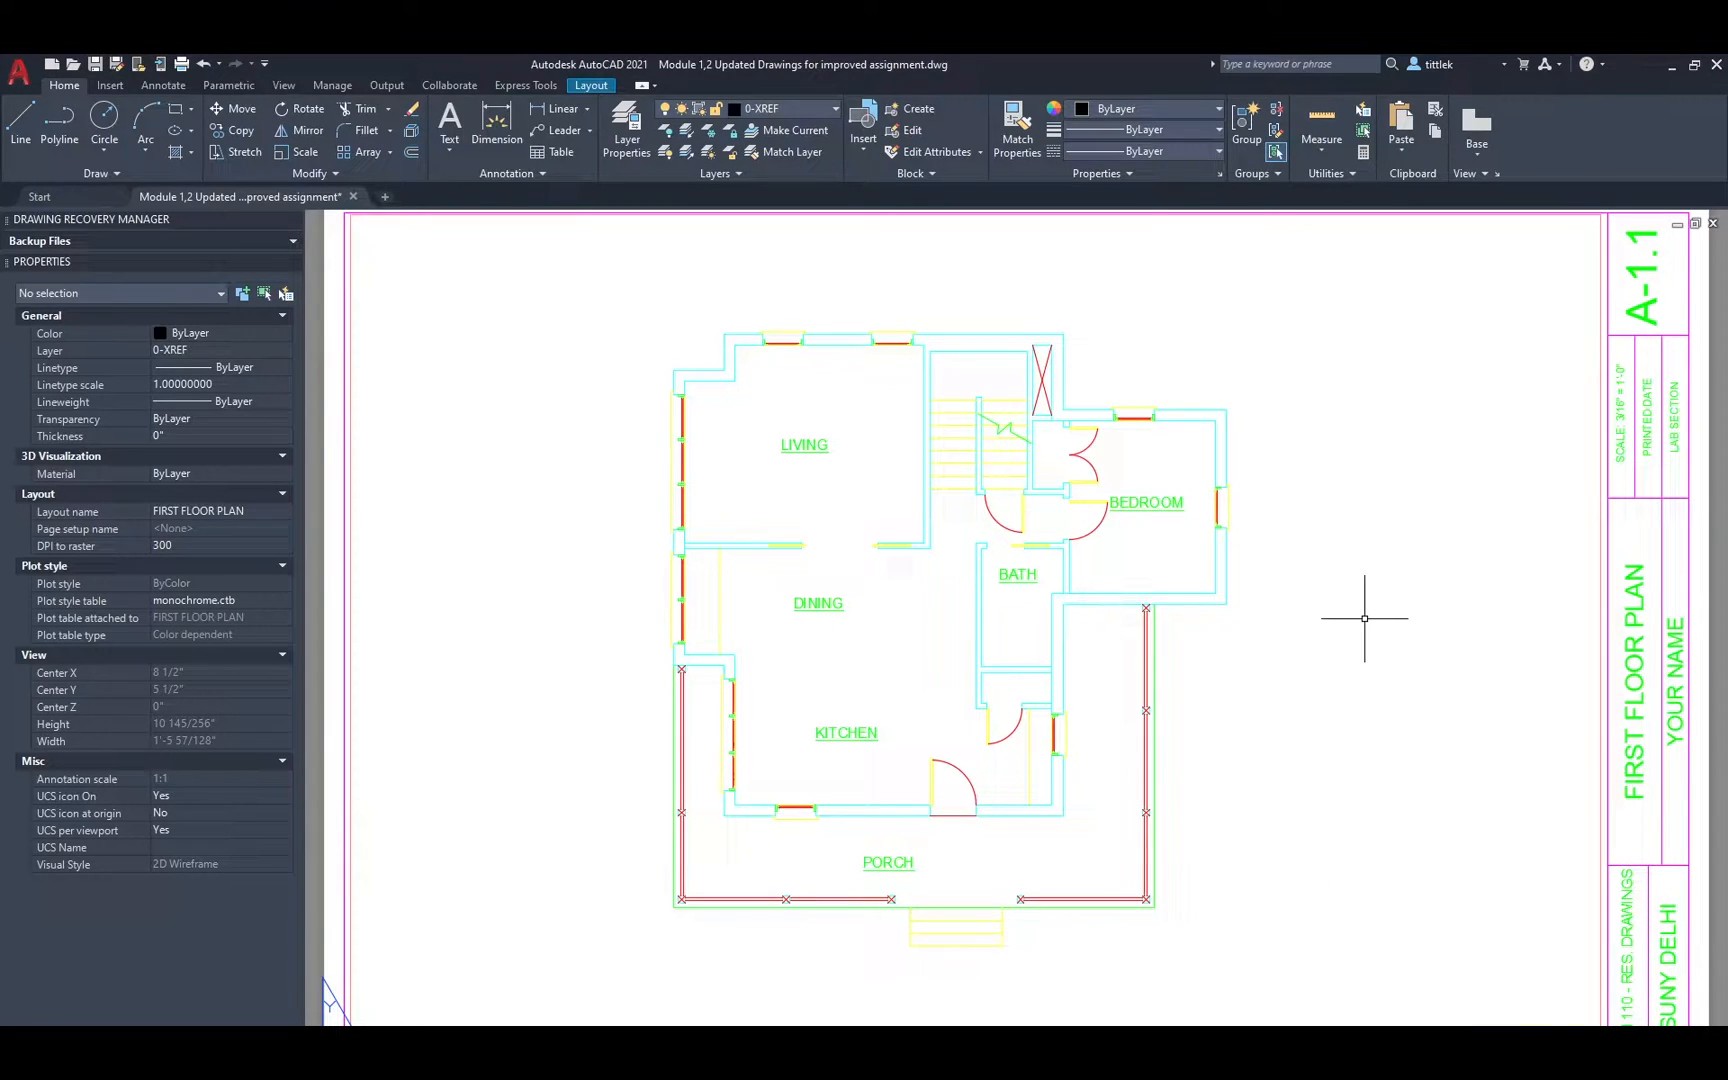
mouse_move(1370, 612)
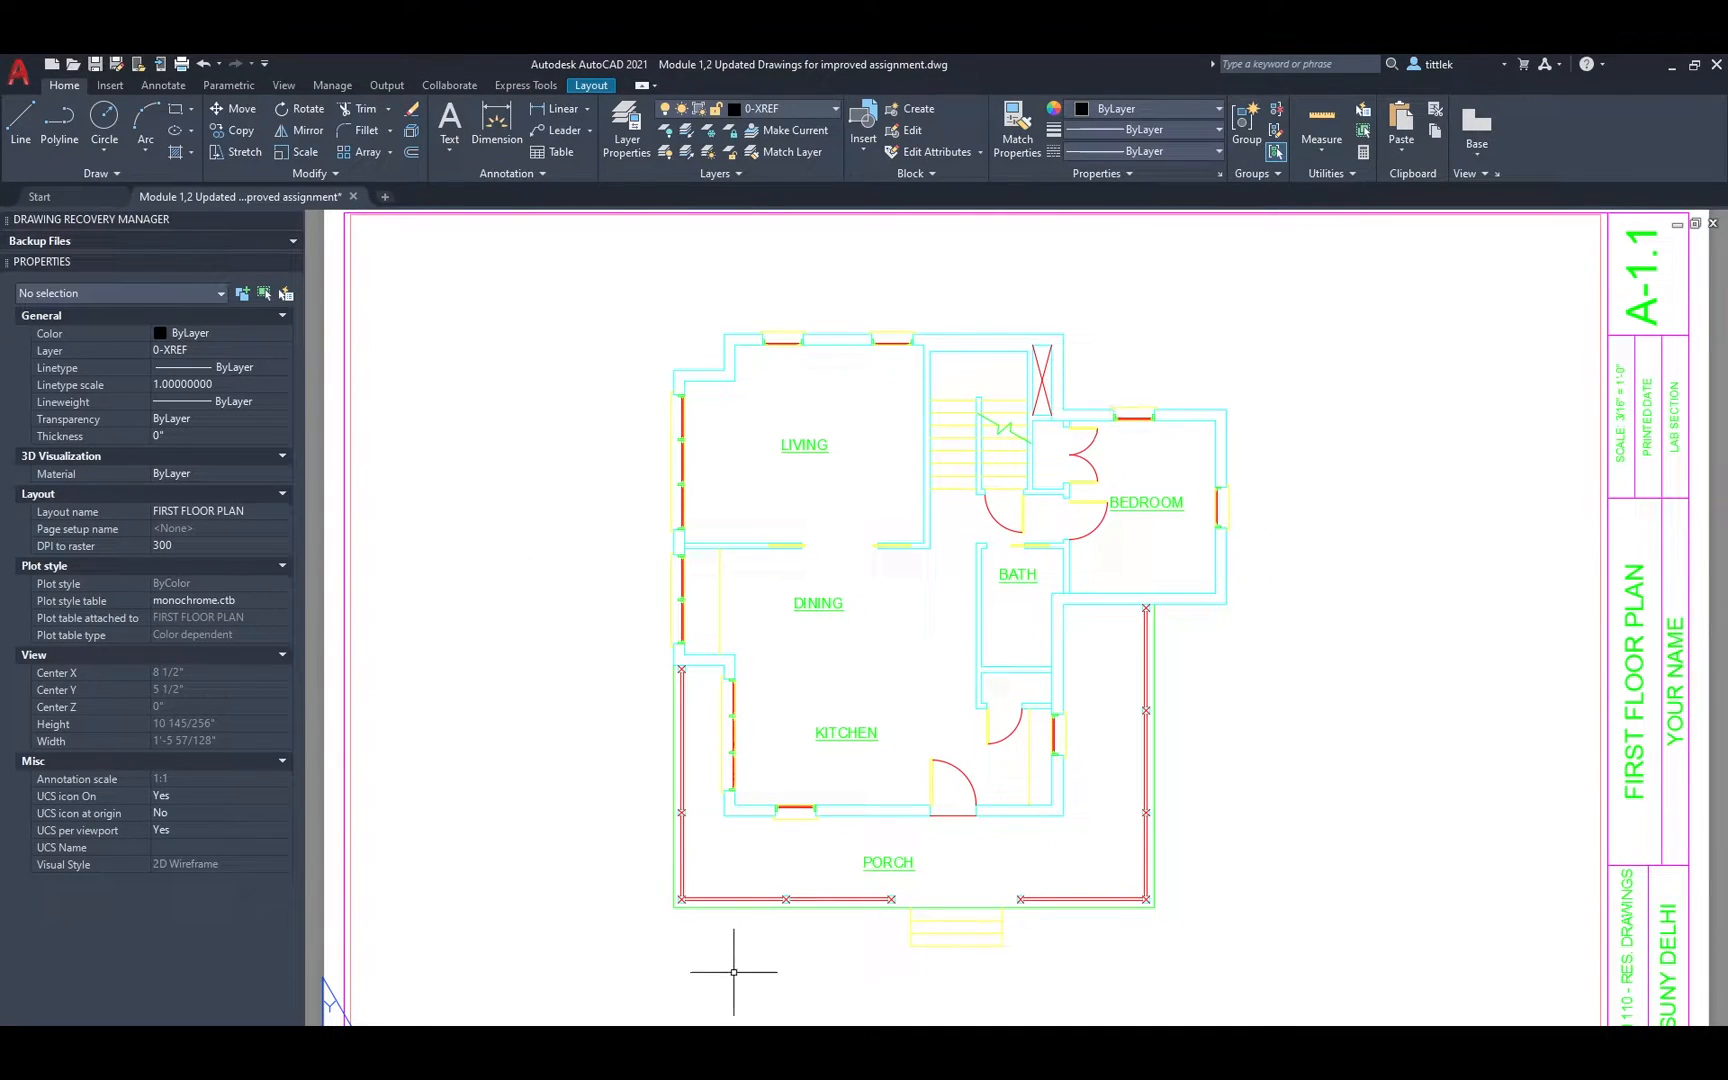
mouse_move(1348, 626)
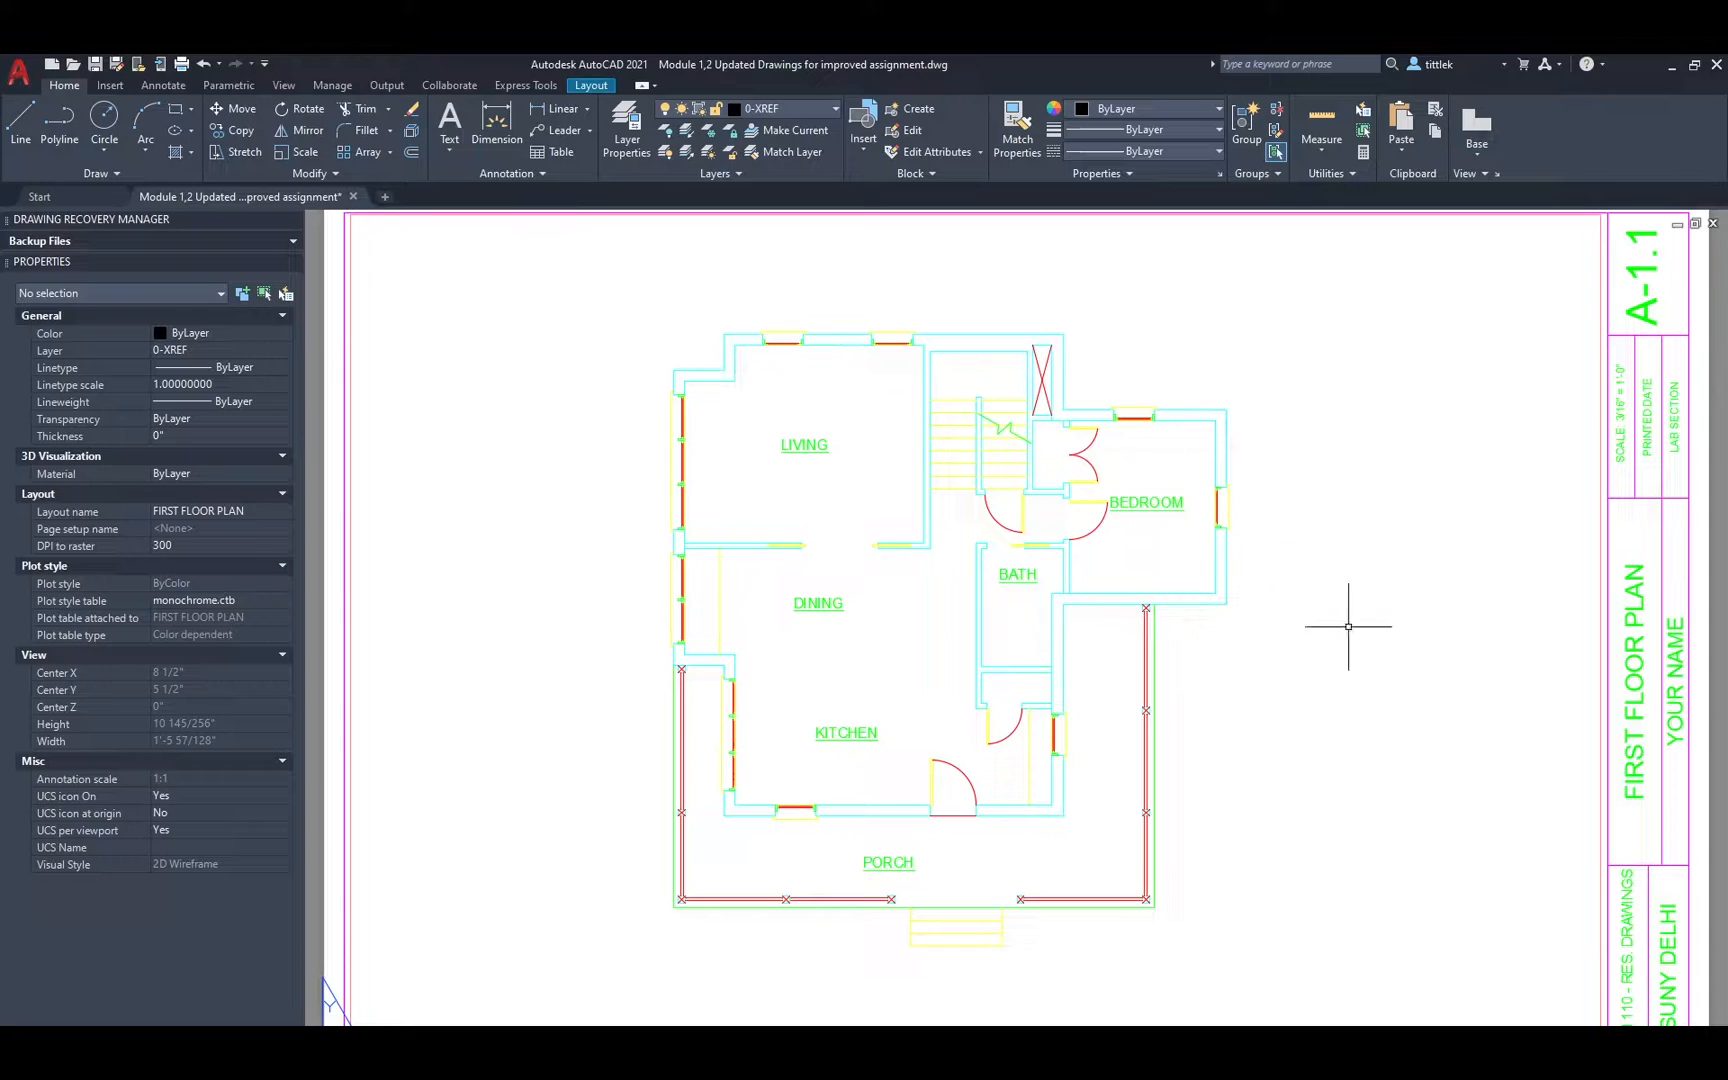
mouse_move(1608, 488)
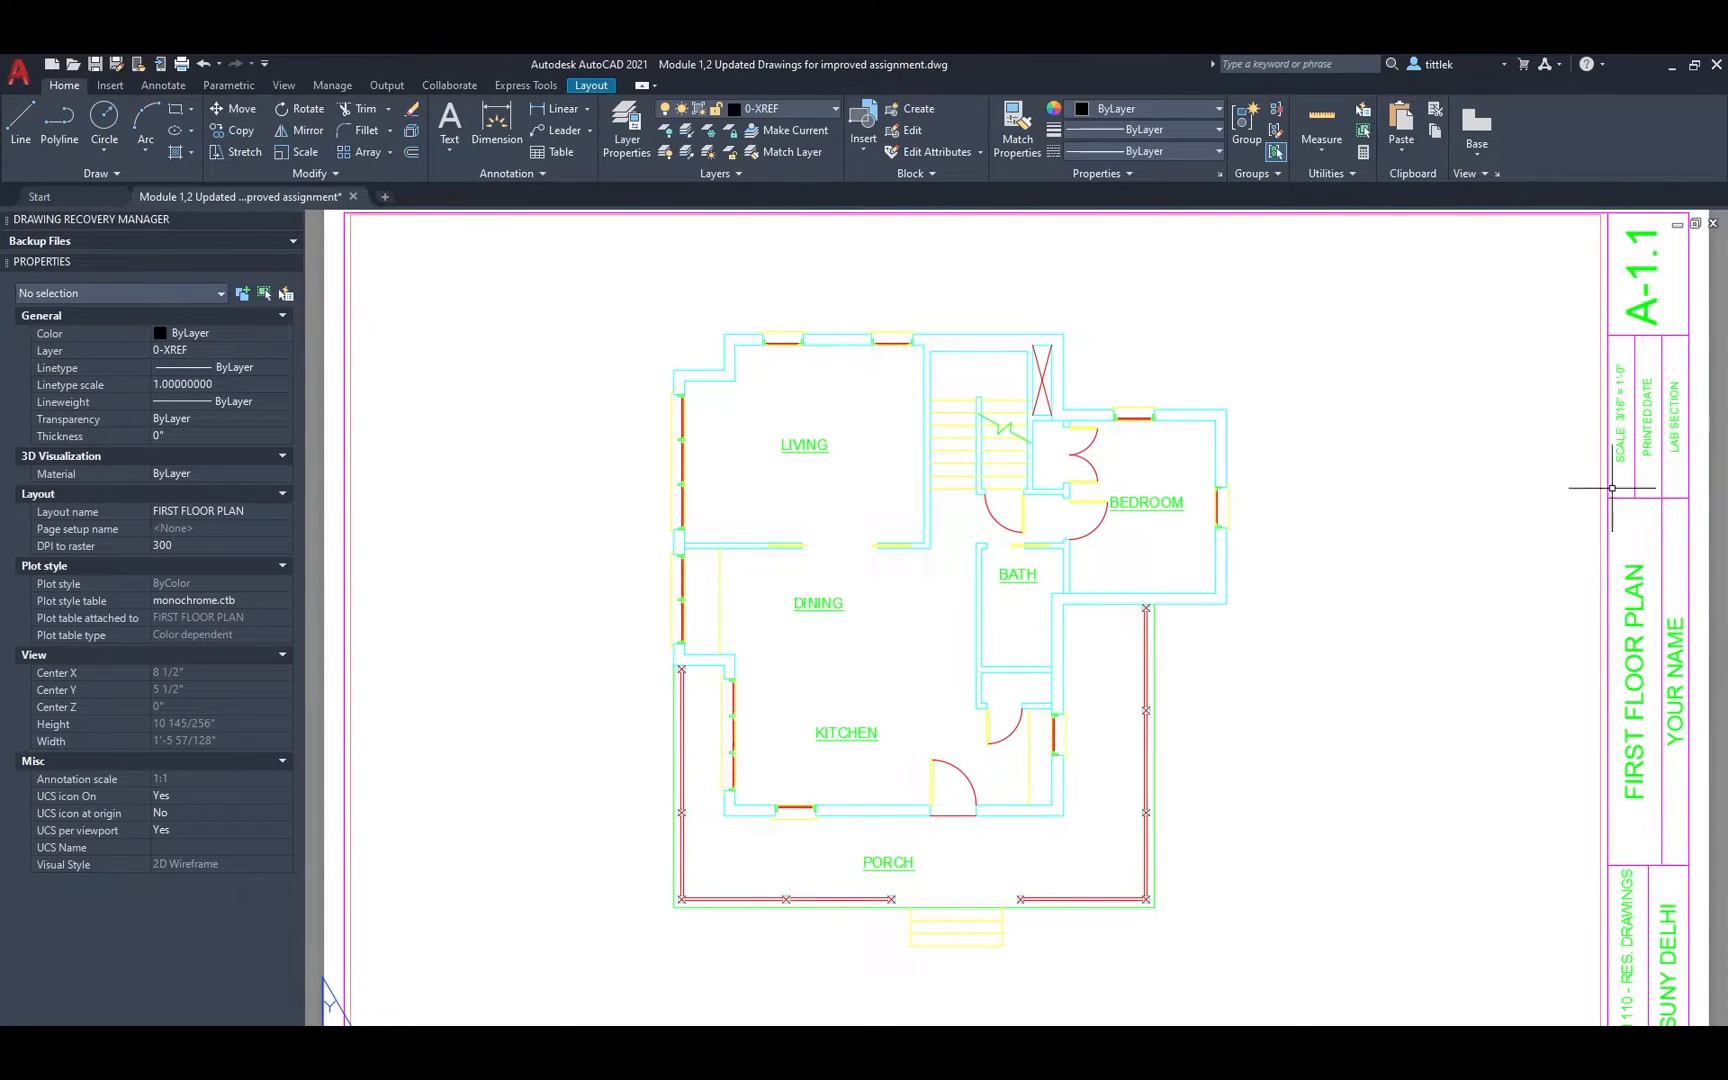
mouse_move(1524, 452)
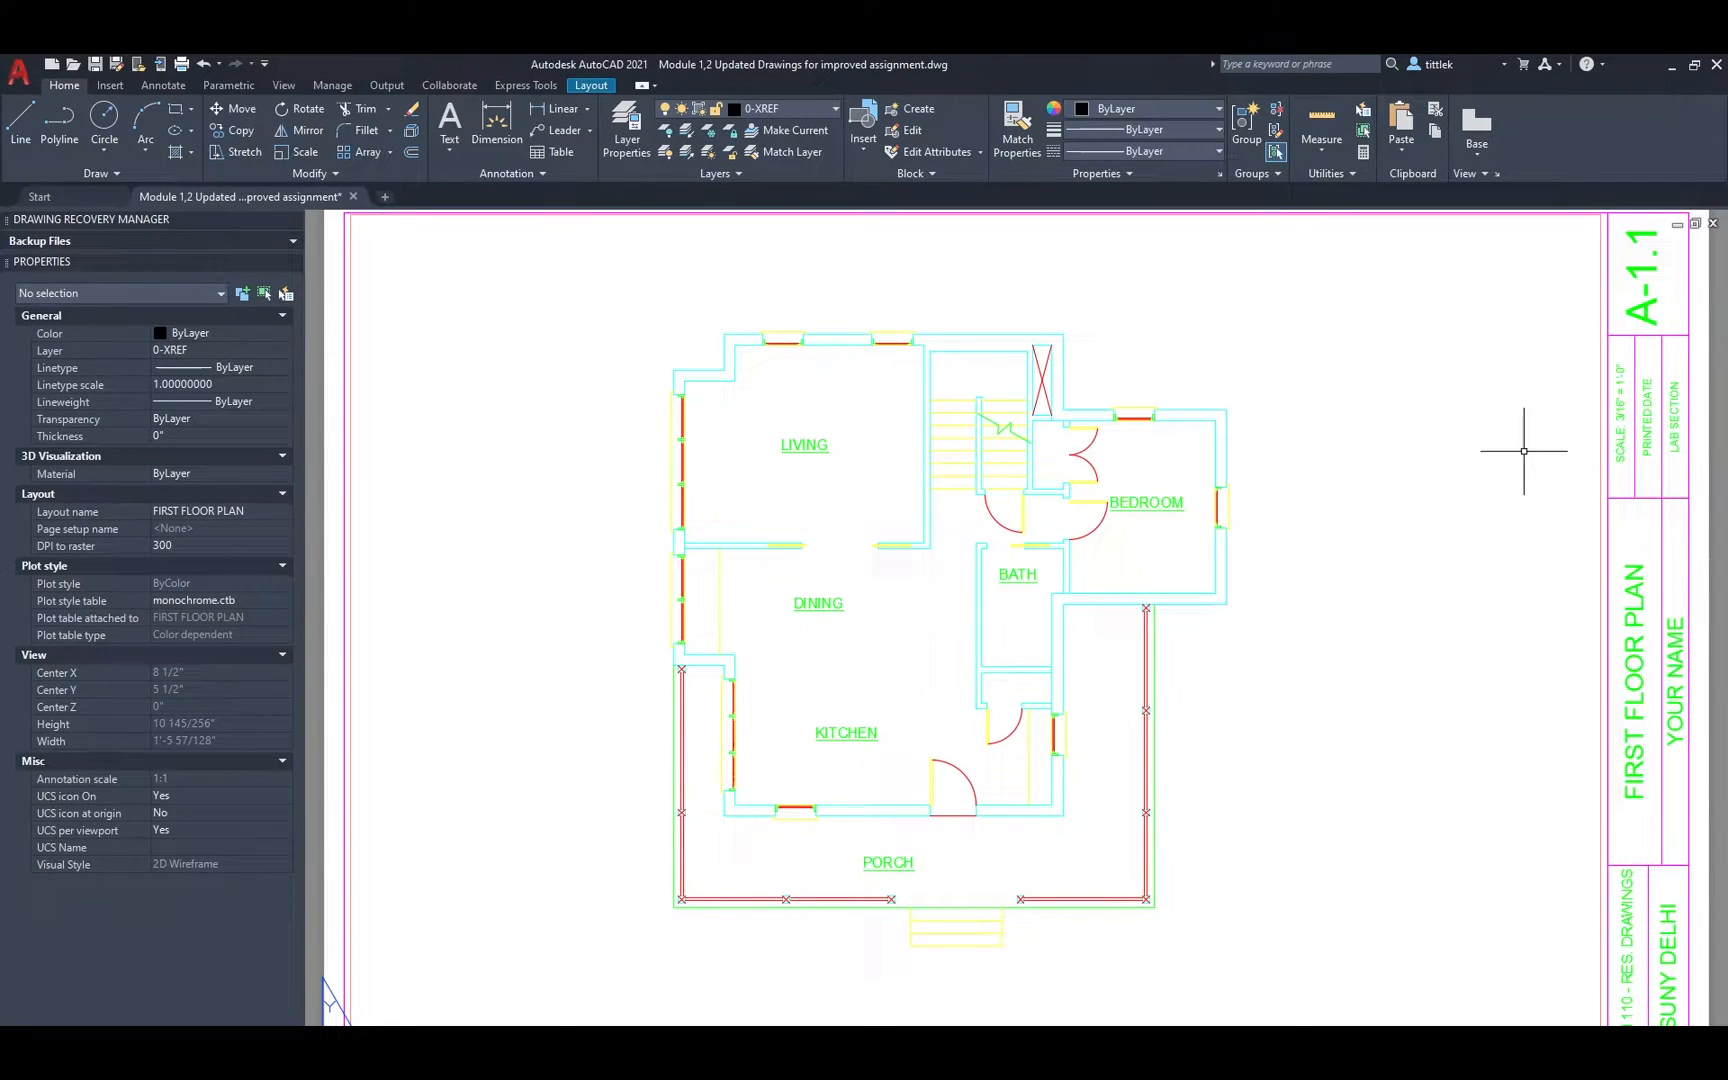
mouse_move(1298, 708)
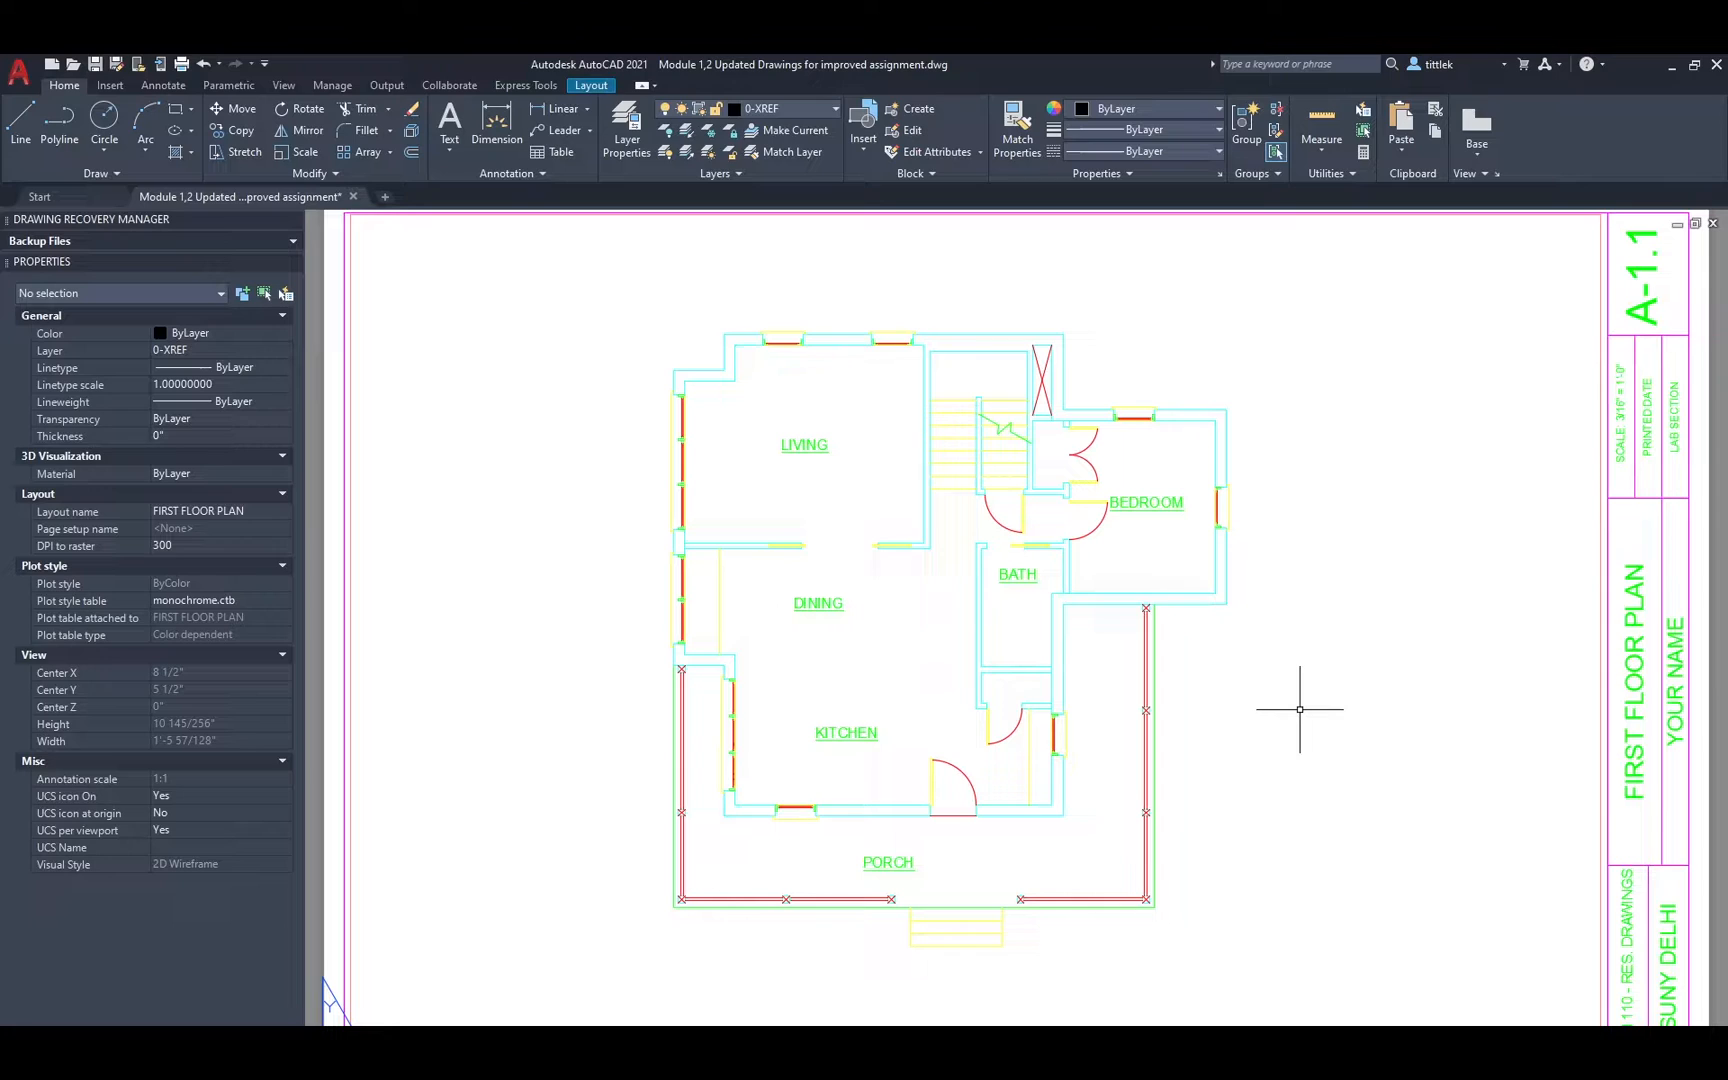
mouse_move(1266, 658)
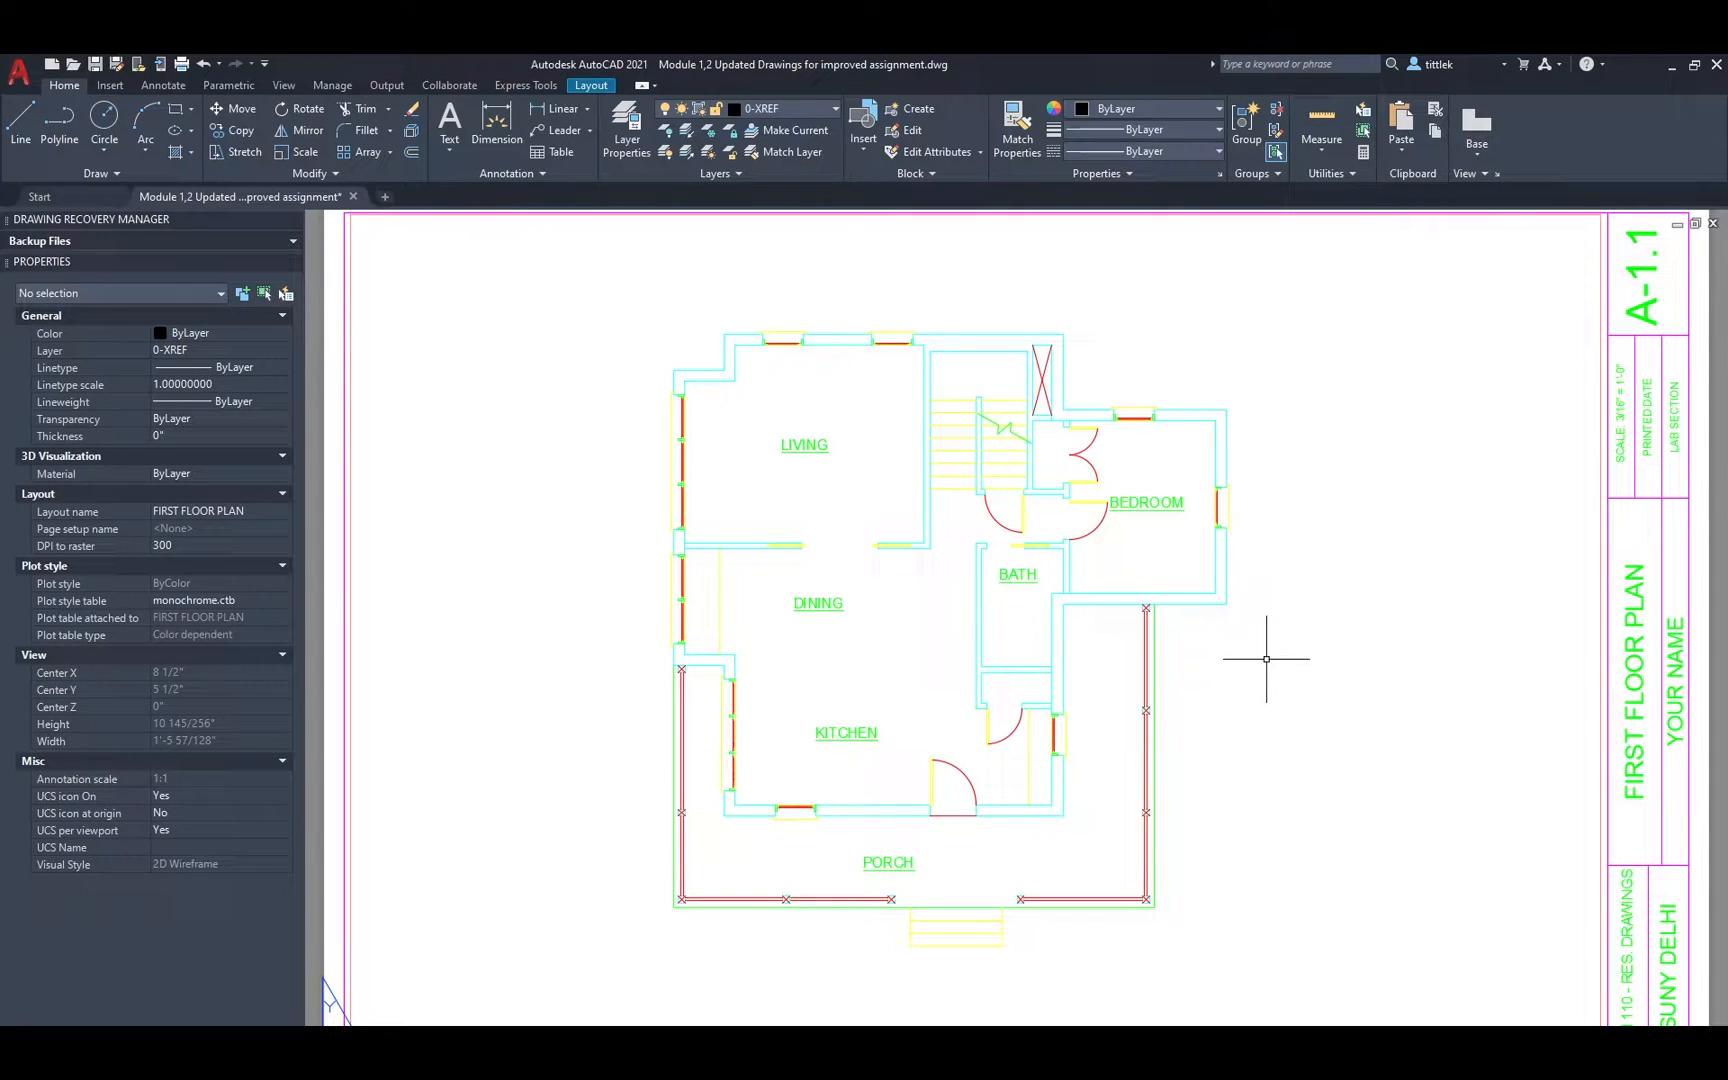
Scroll within the Plot dialog for the FIRST FLOOR PLAN layout.
scroll(down, 3)
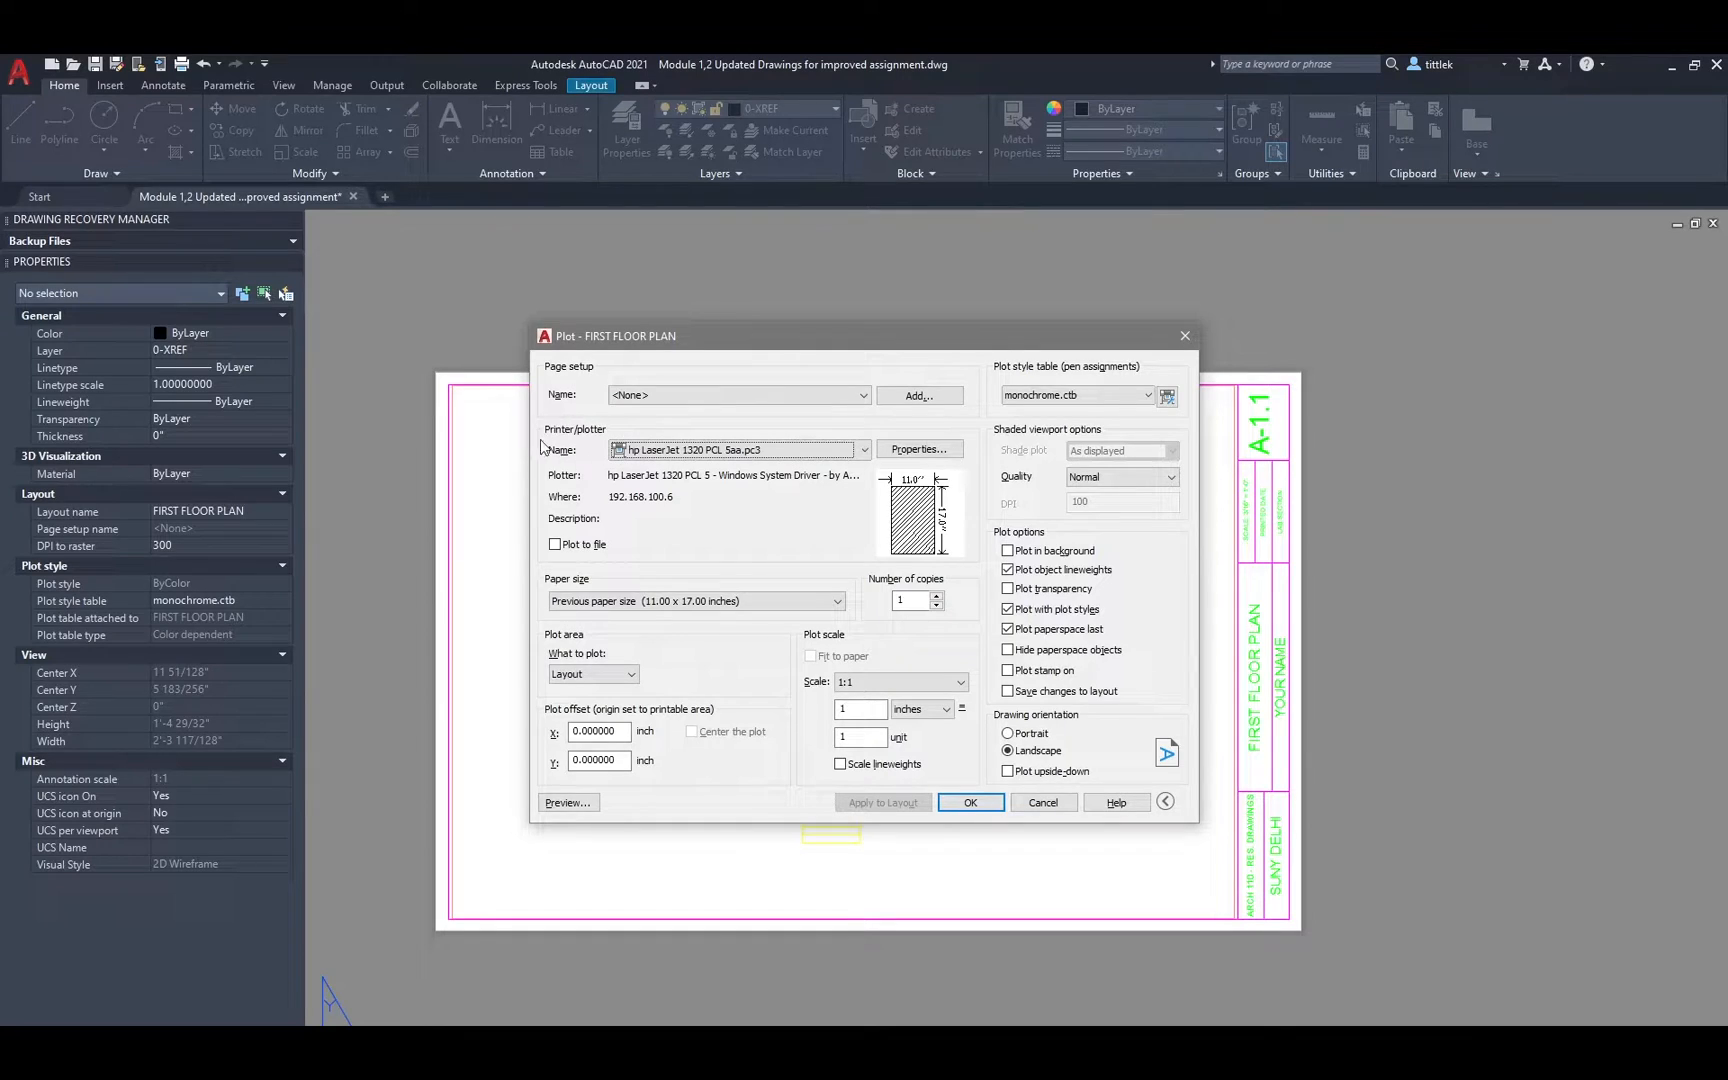
Switch the printer from the LaserJet to AutoCAD PDF (General Documentation).pc3.
click(862, 450)
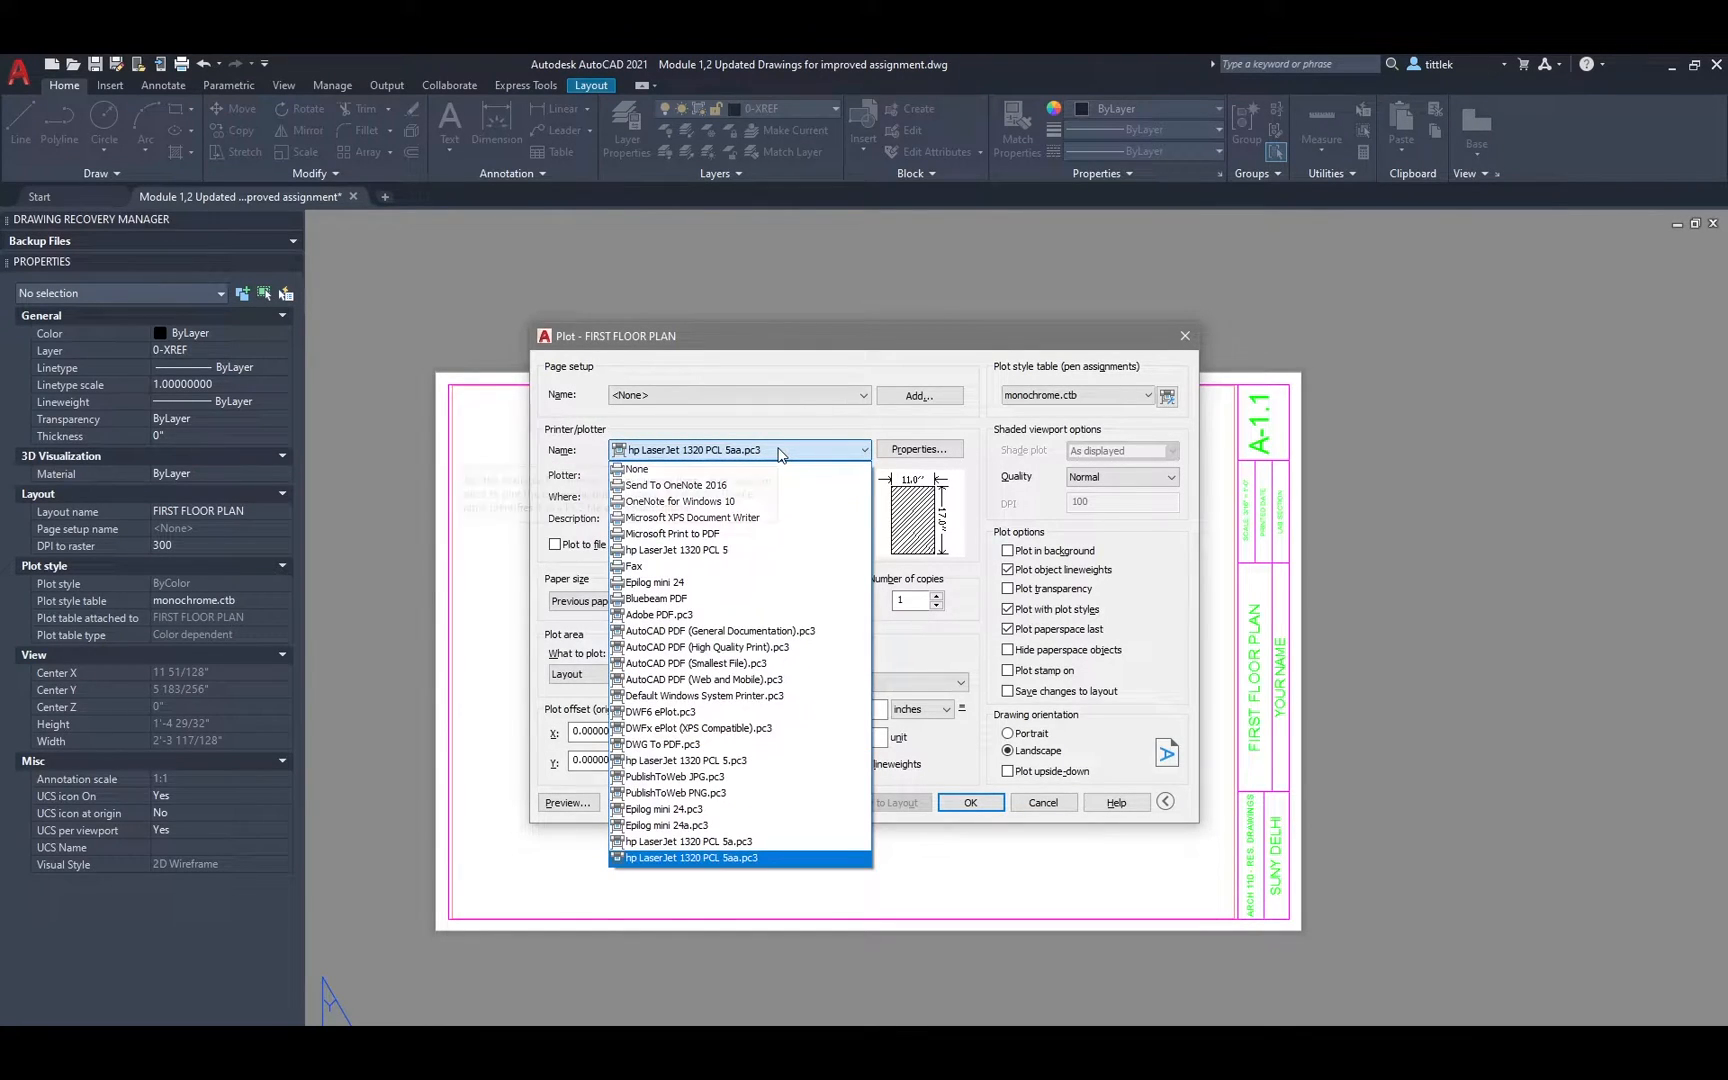
mouse_move(682, 582)
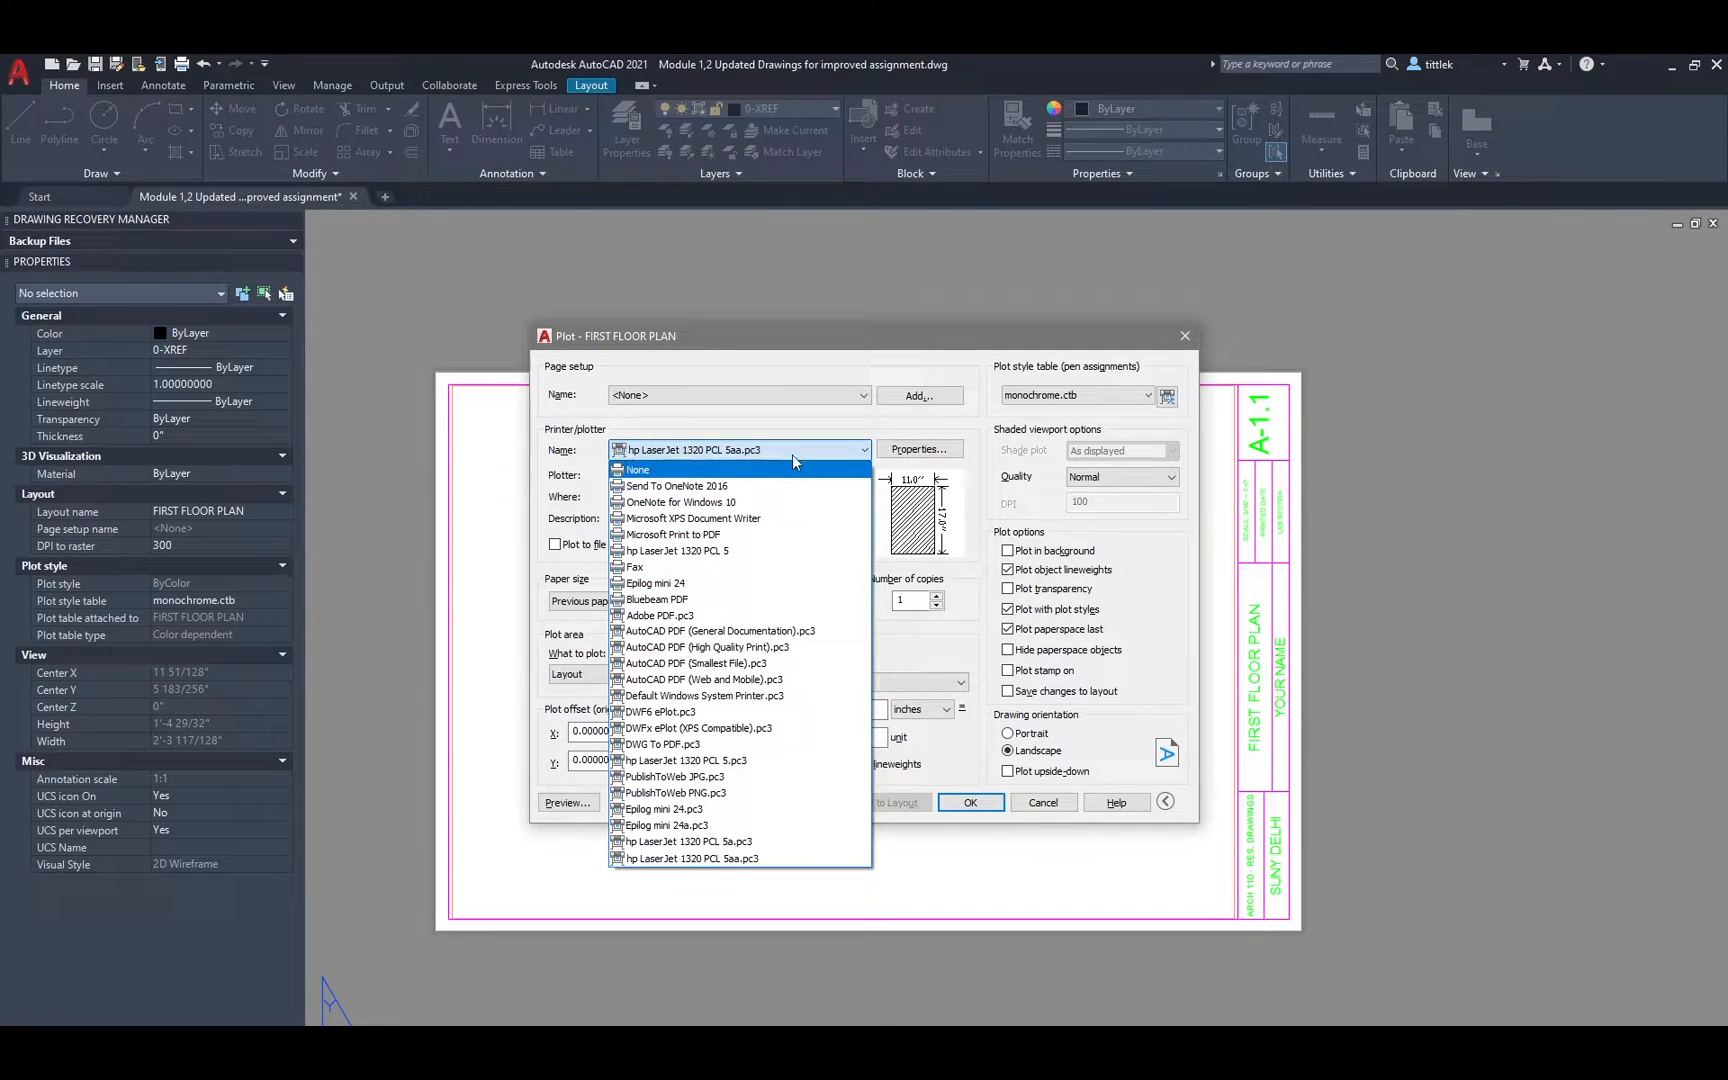
mouse_move(772, 632)
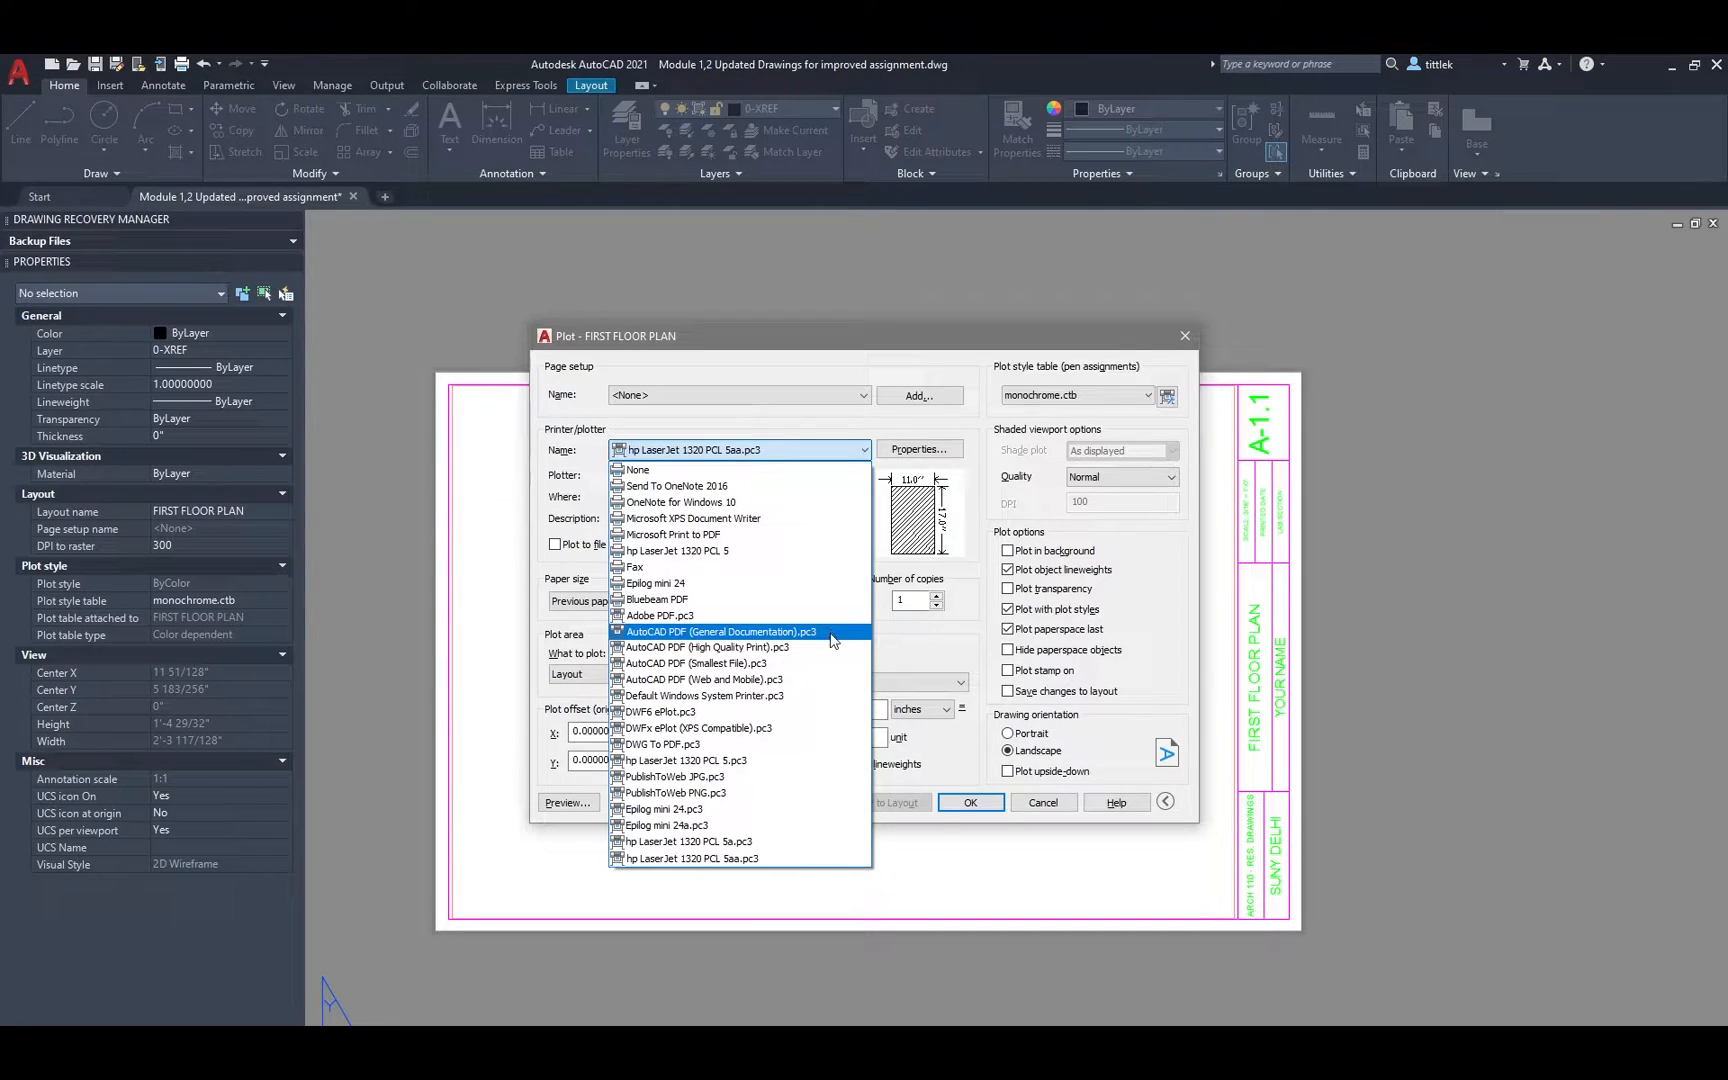
click(720, 632)
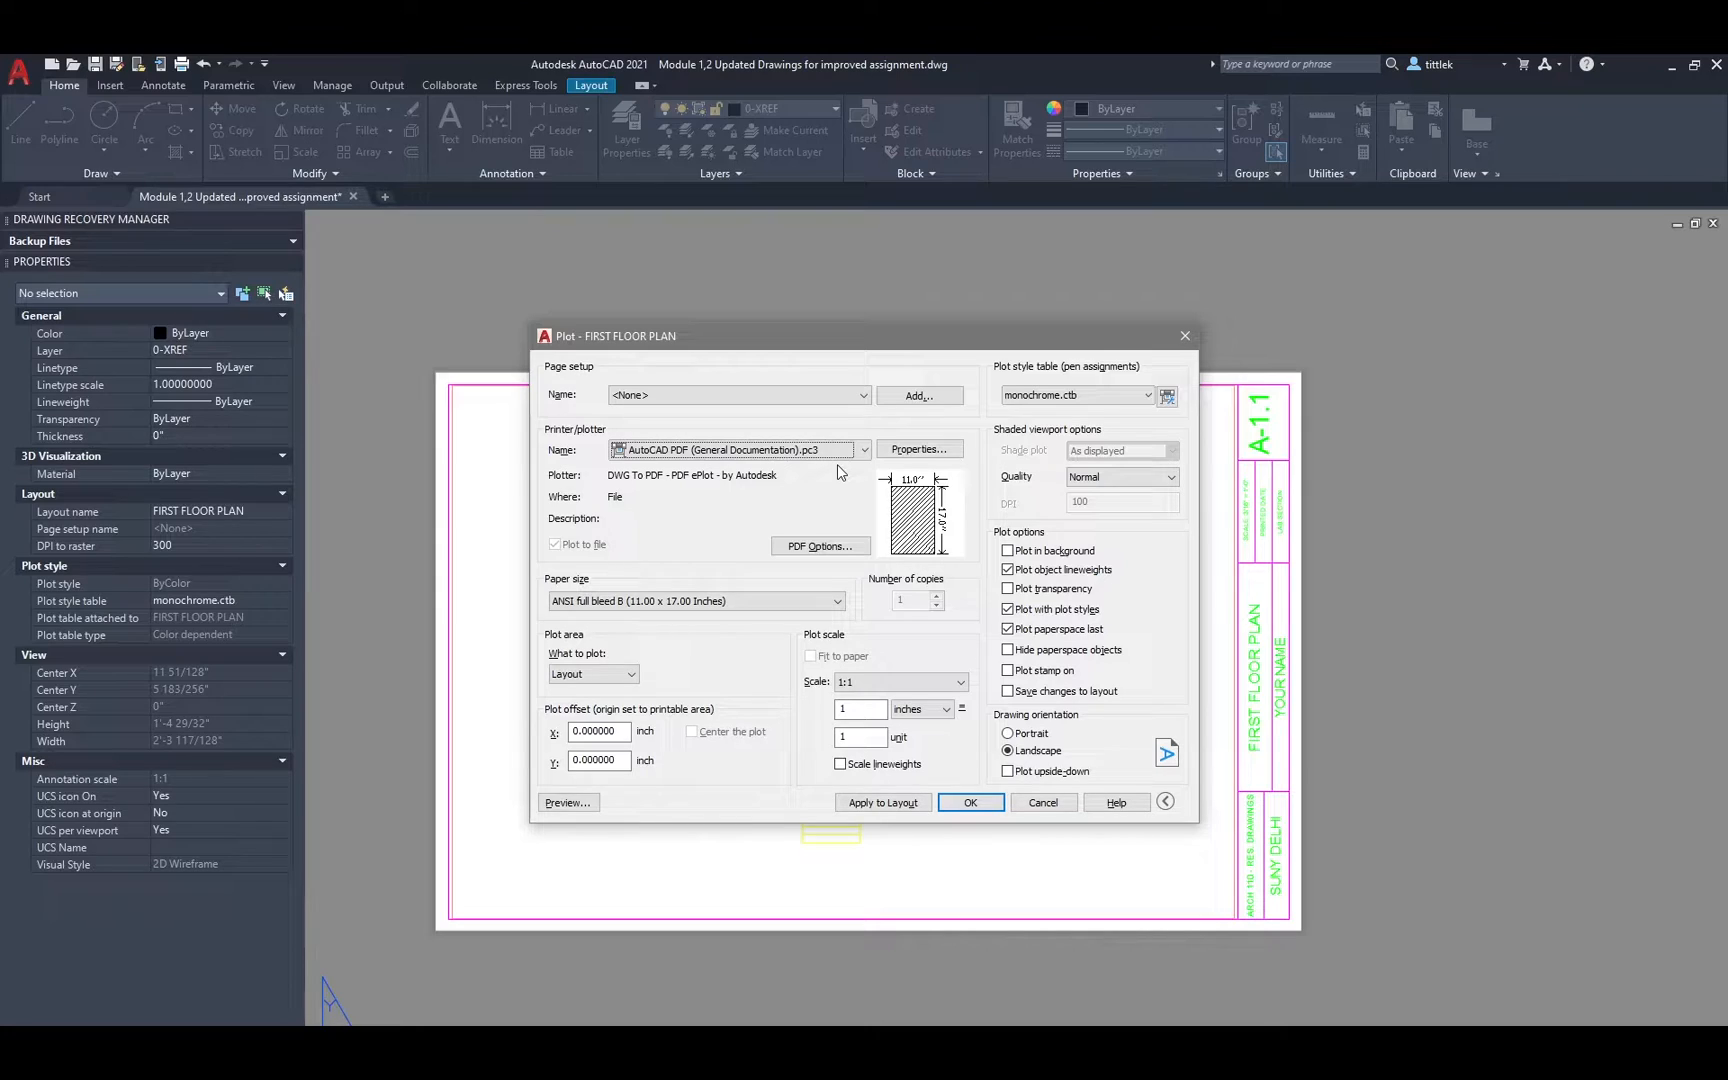
mouse_move(1284, 912)
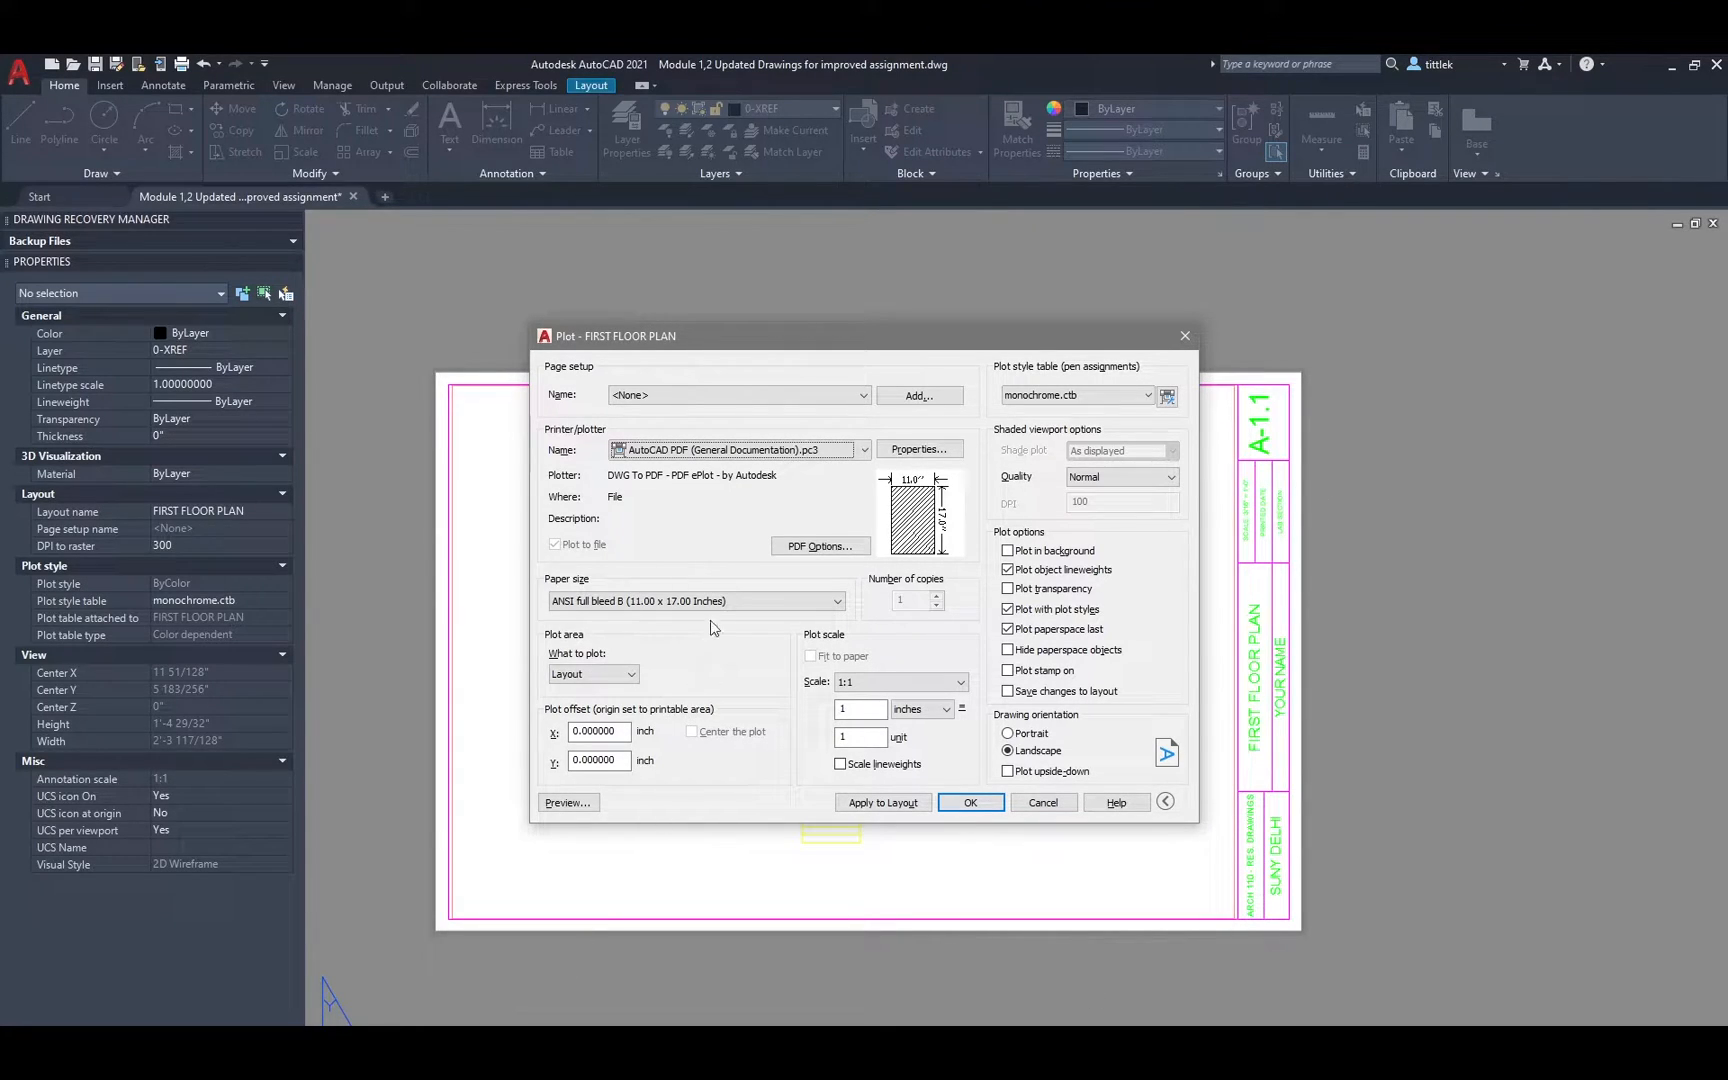
Choose ANSI full bleed B (11.00 x 17.00 Inches) paper and apply the settings to the layout.
click(838, 600)
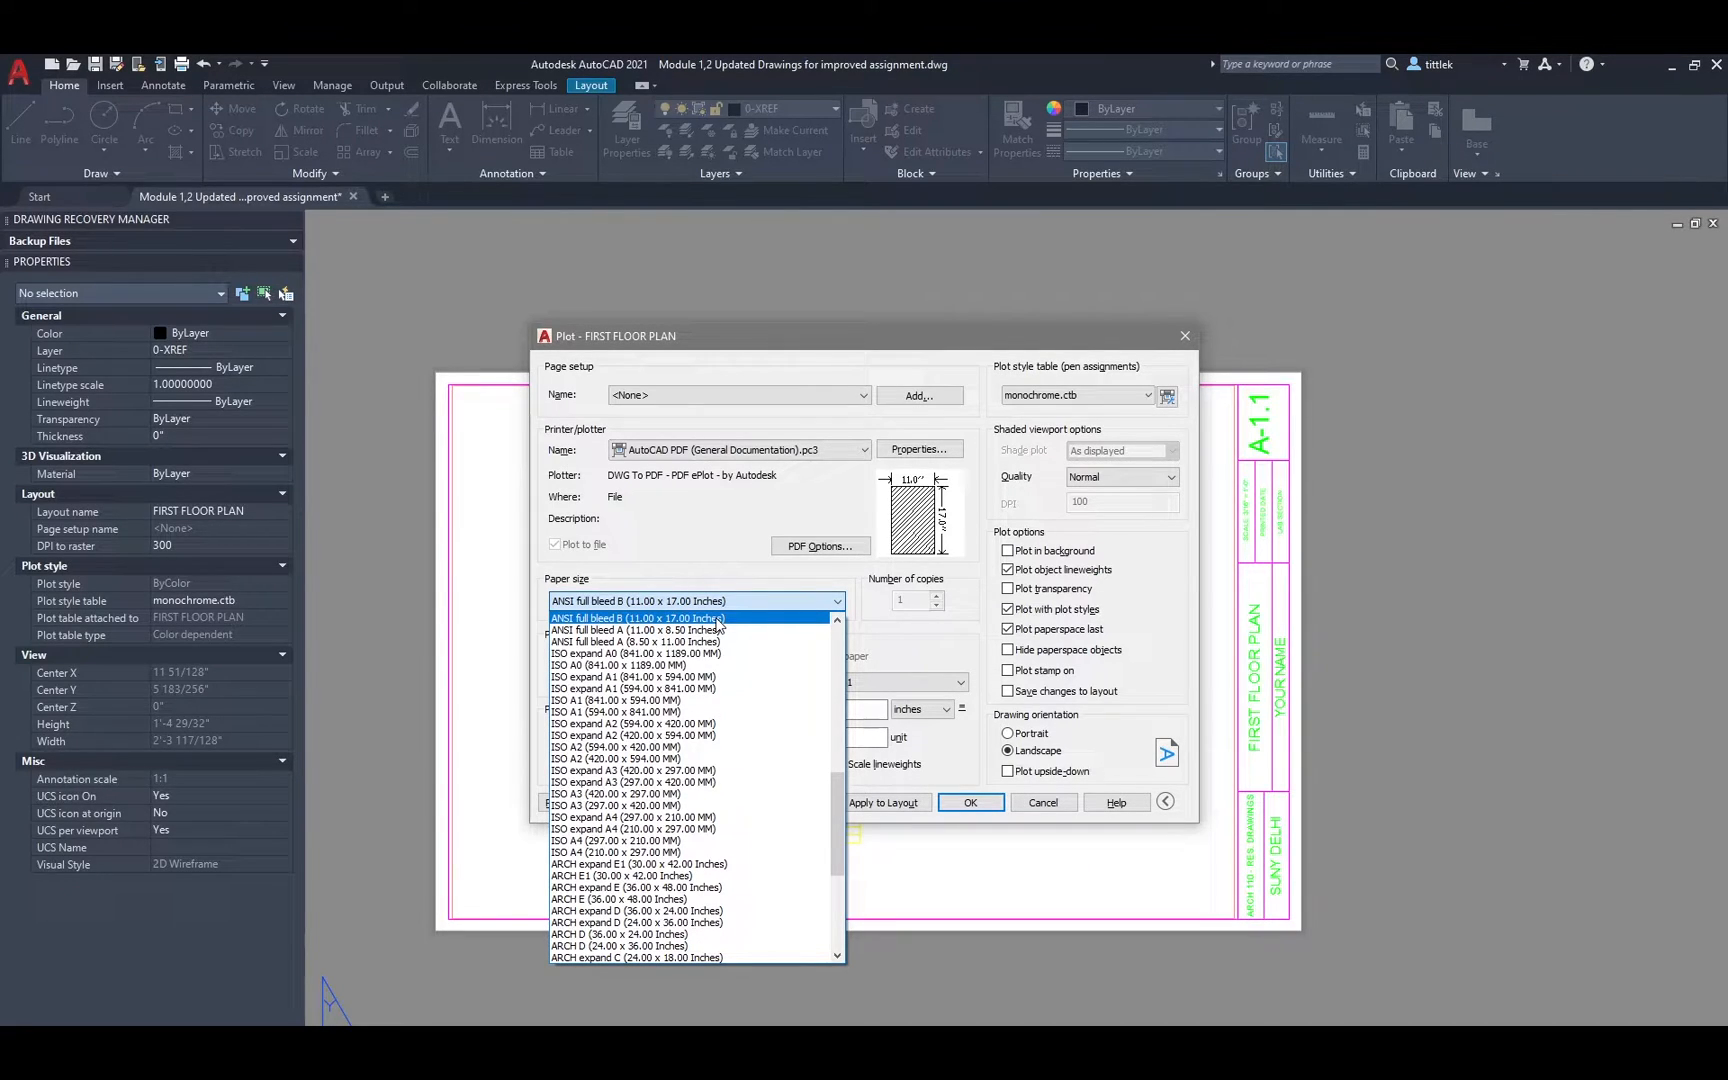
click(636, 618)
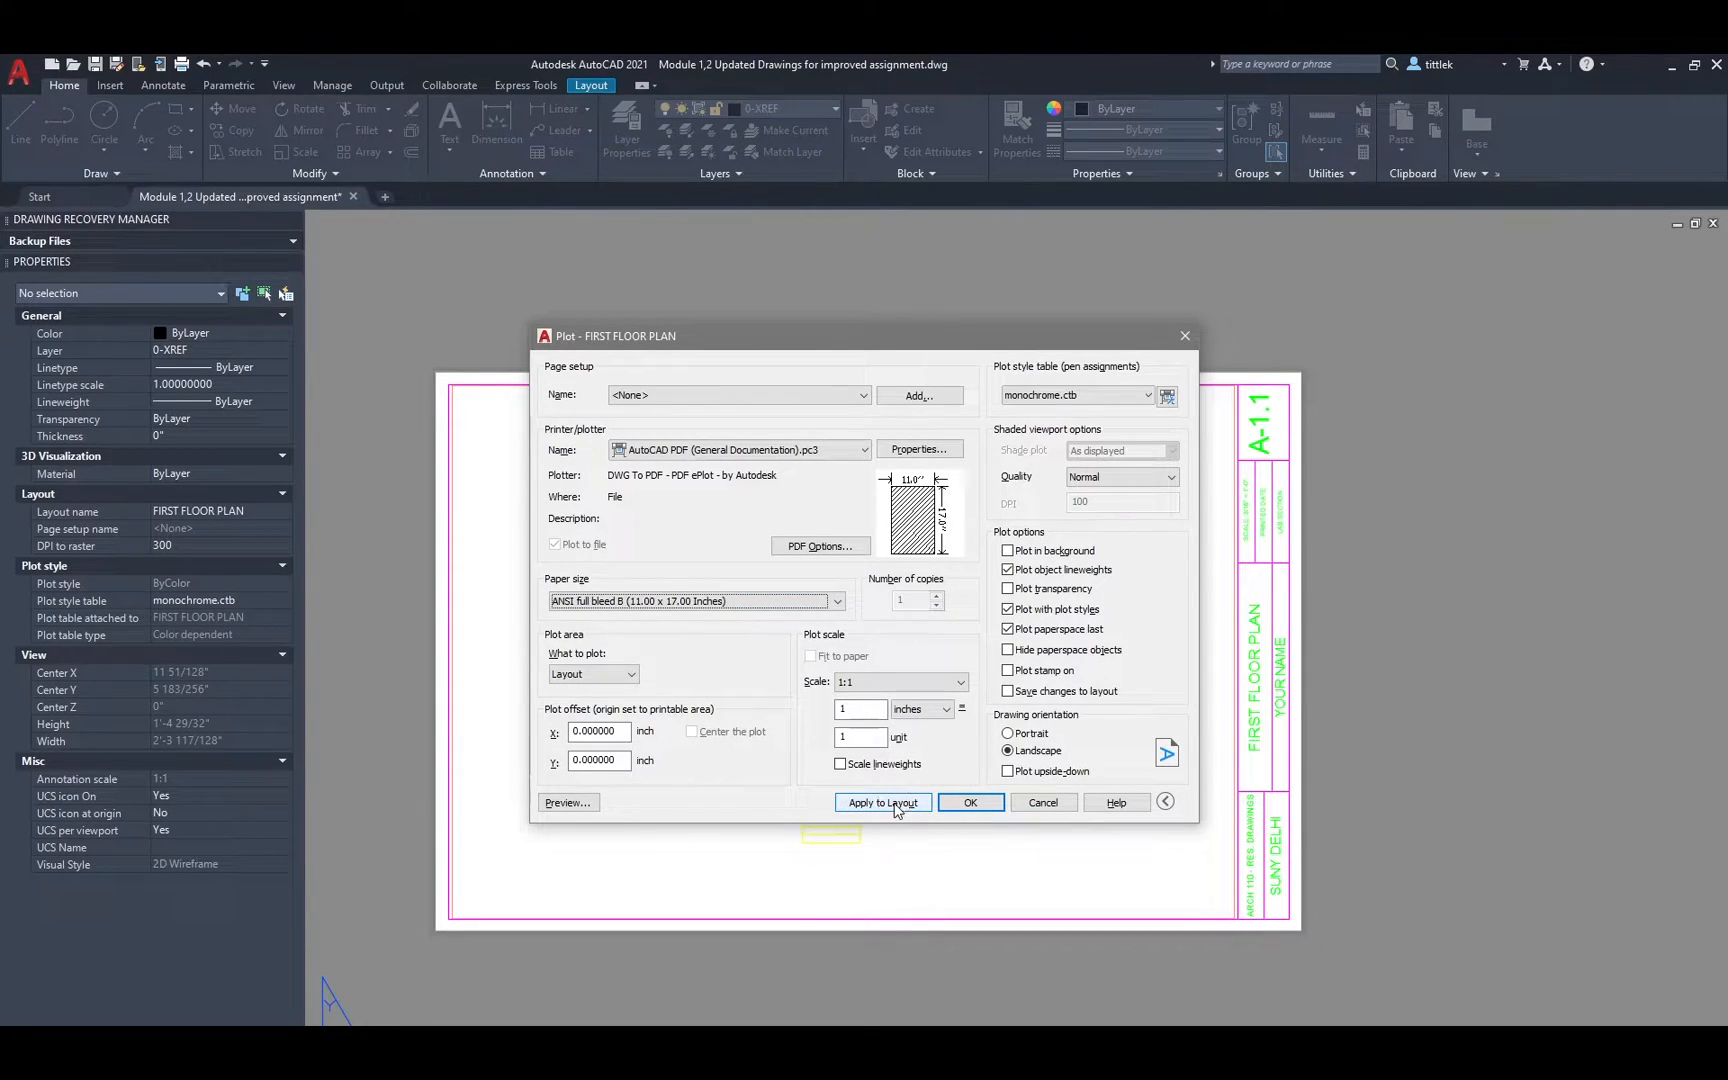
click(882, 802)
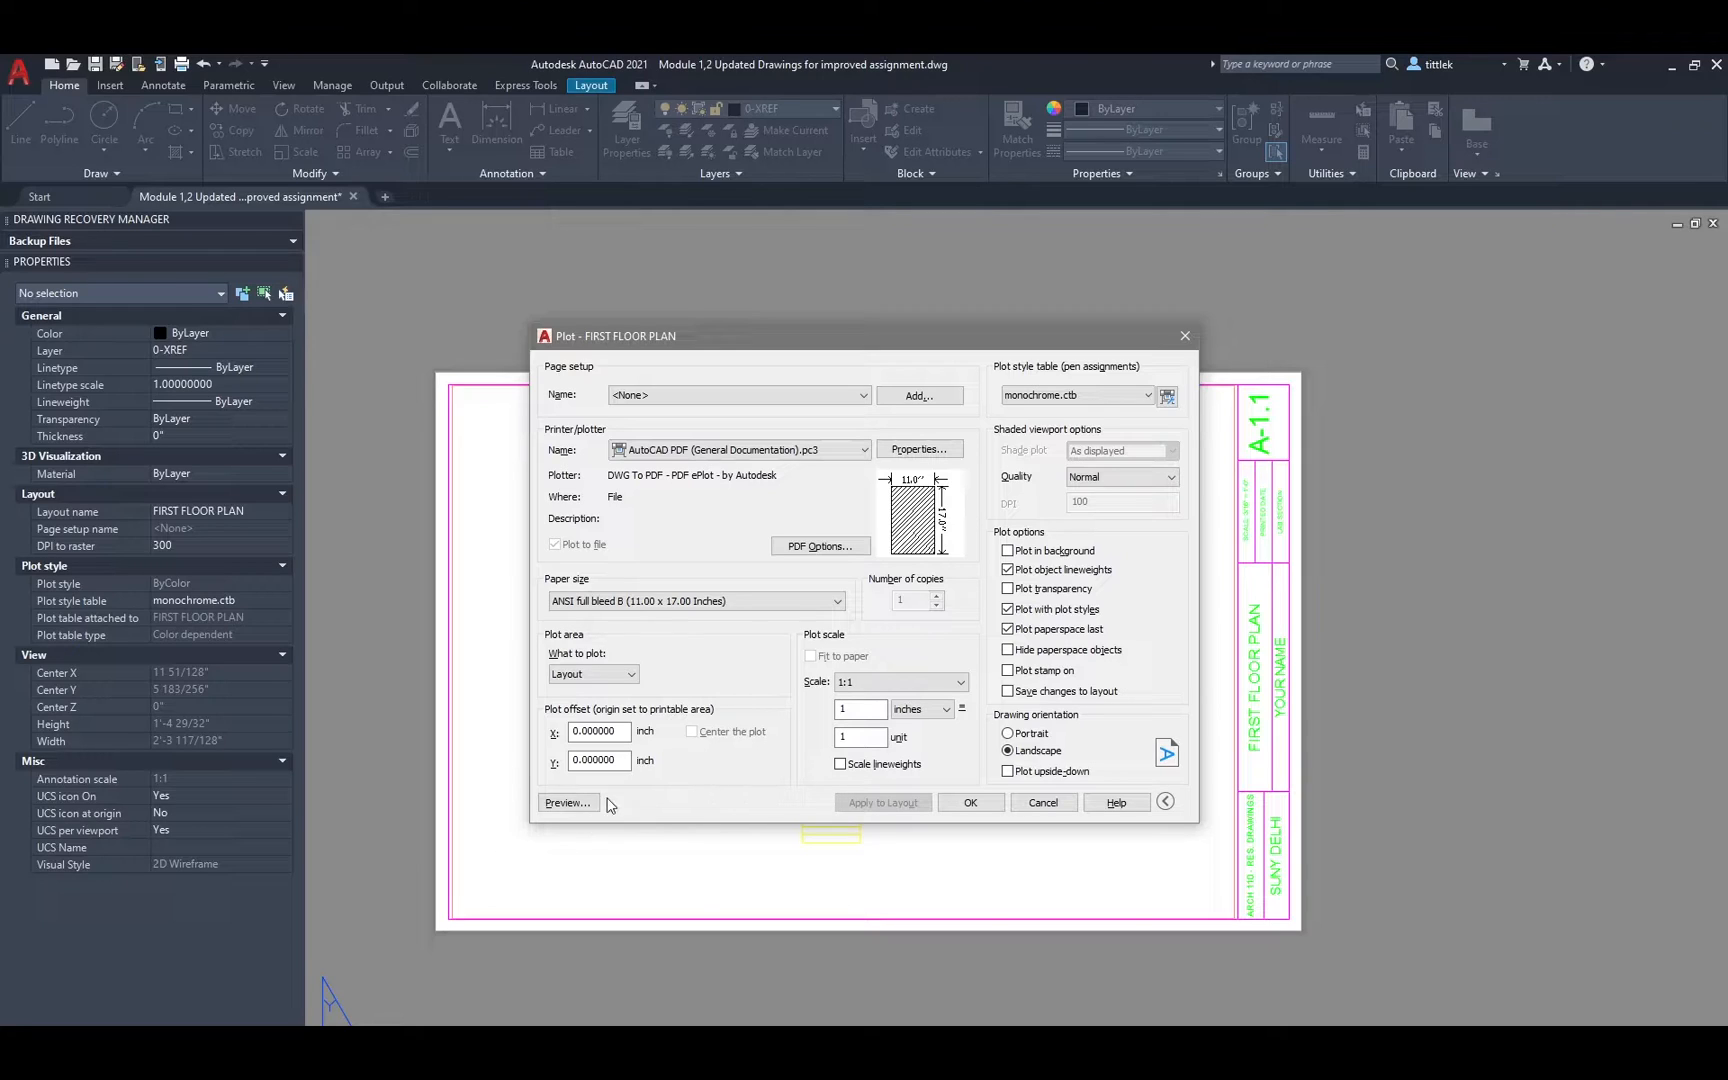
mouse_move(568, 802)
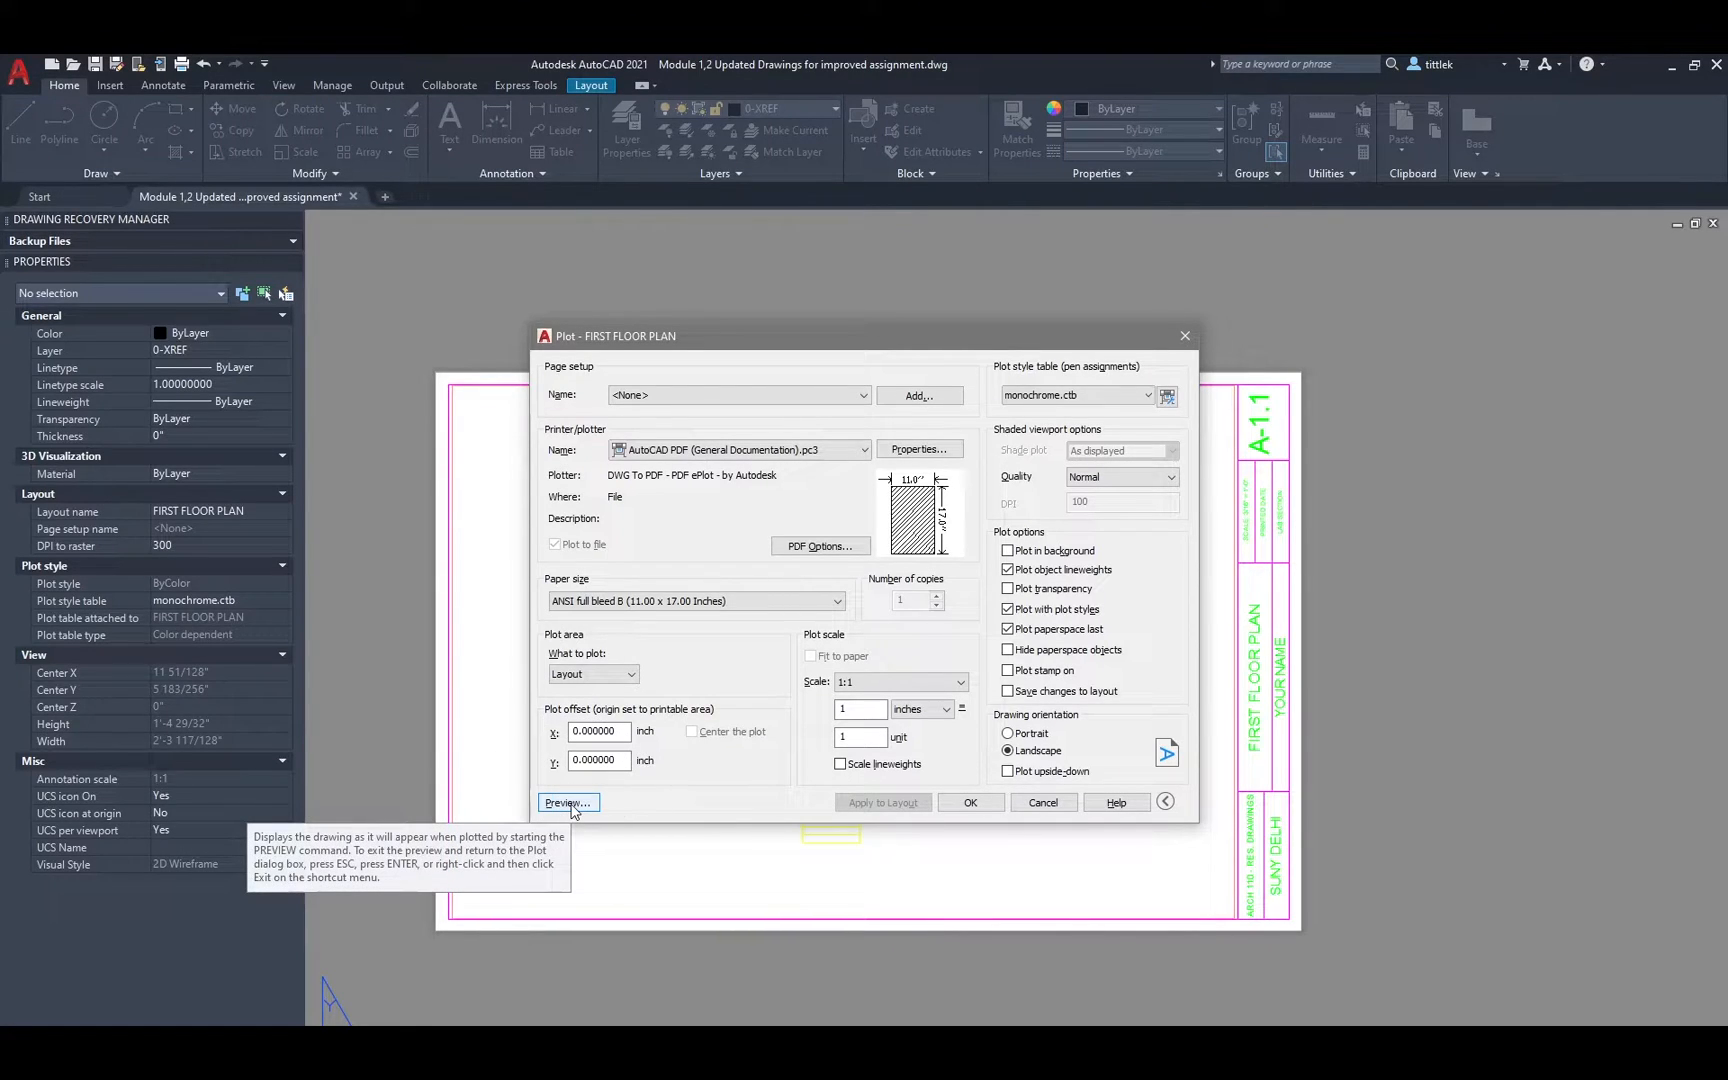
Preview the sheet and zoom and pan over to the bedroom area of the plan.
click(566, 802)
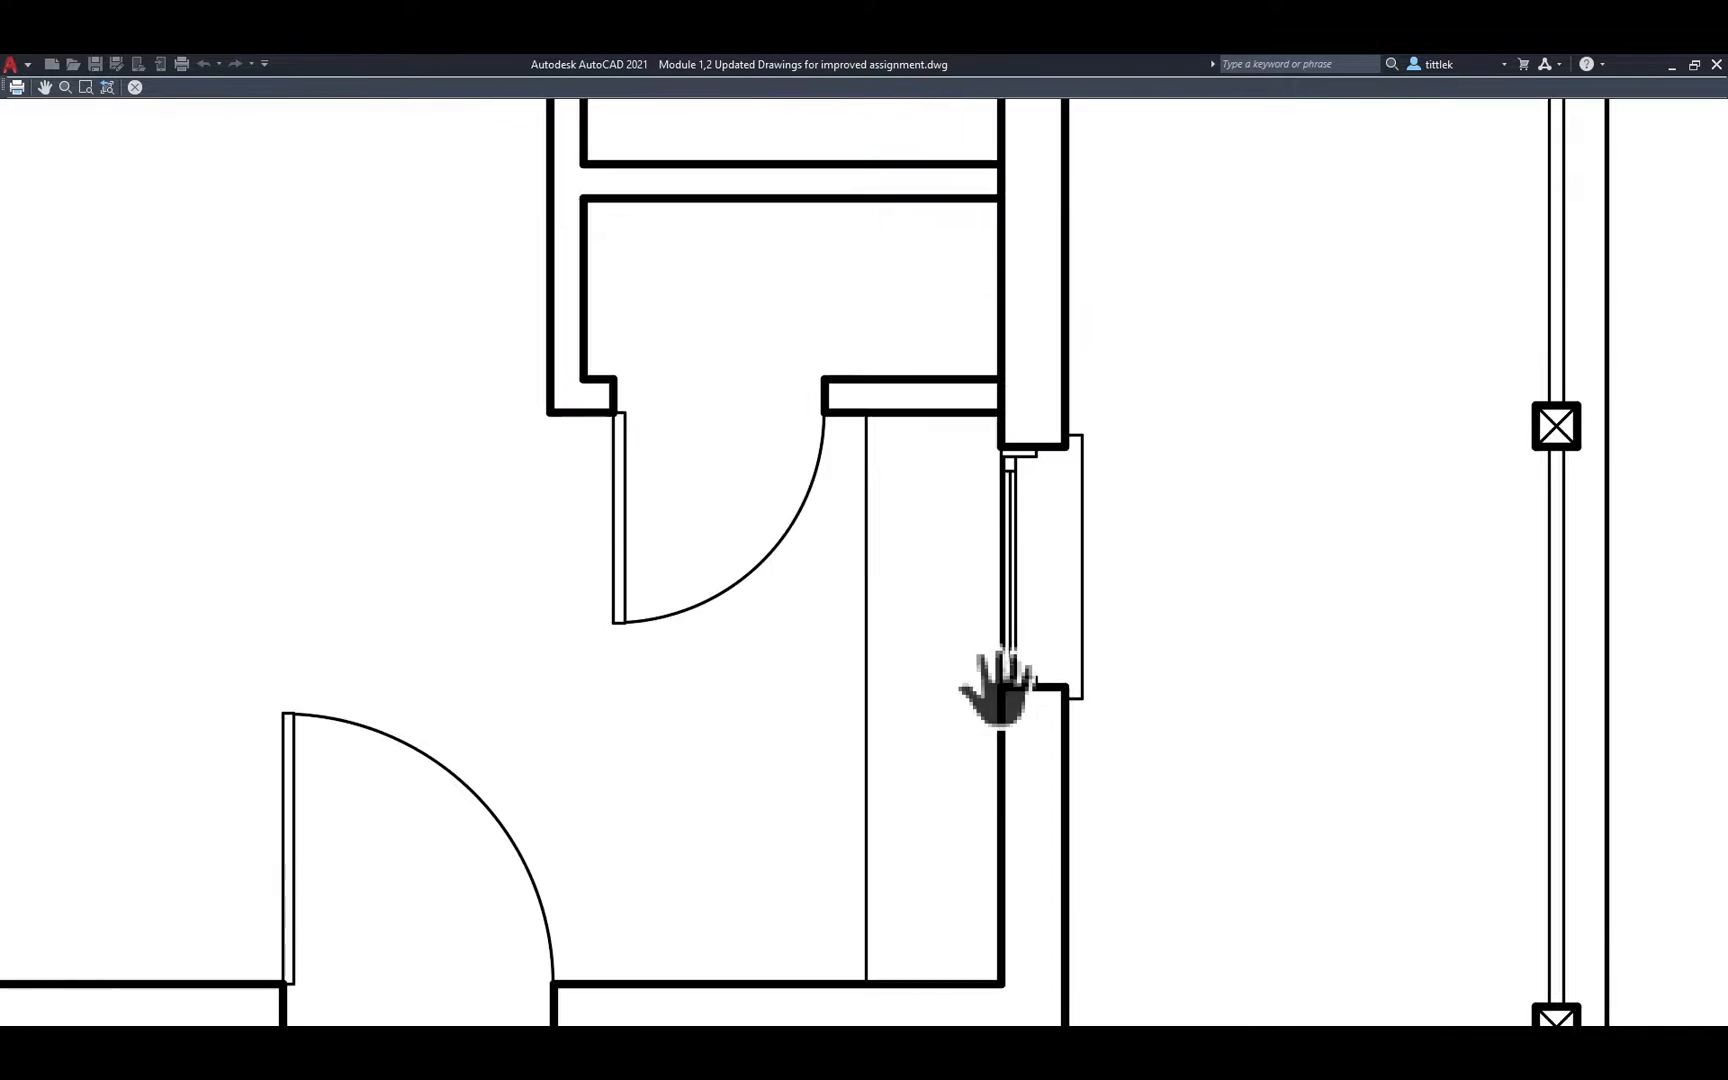
scroll(down, 3)
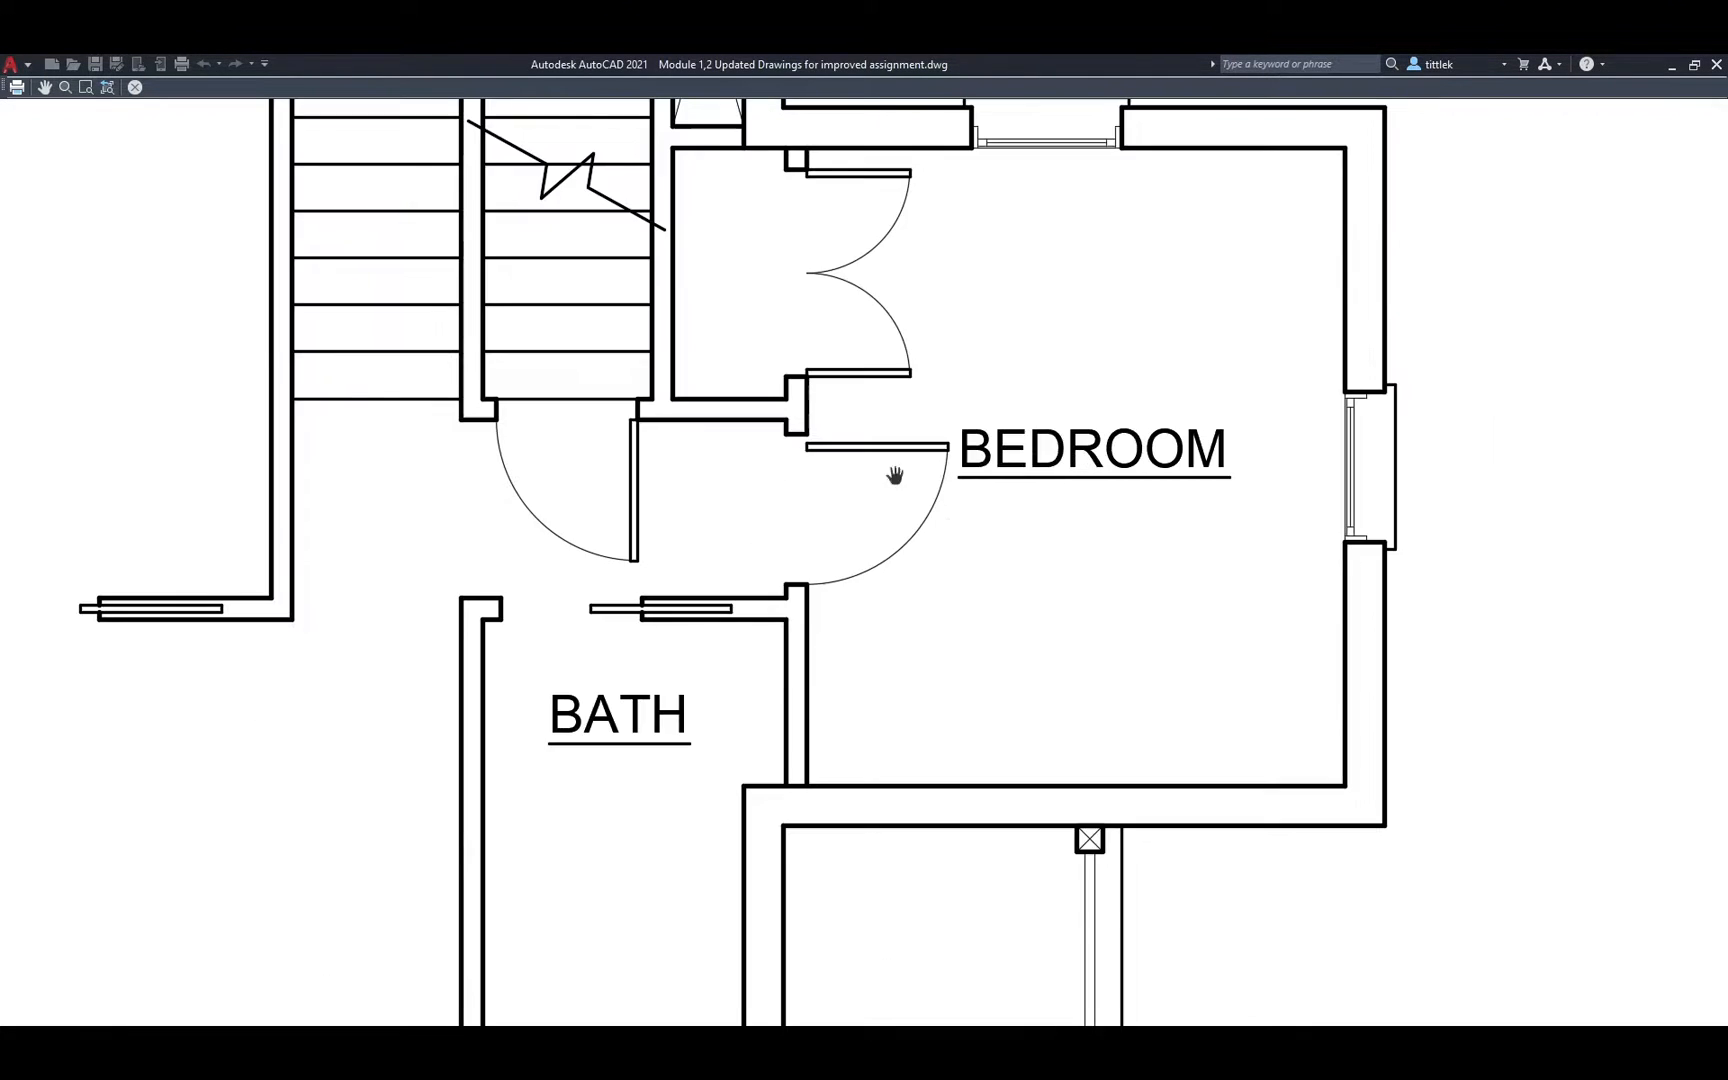
drag(894, 474, 790, 478)
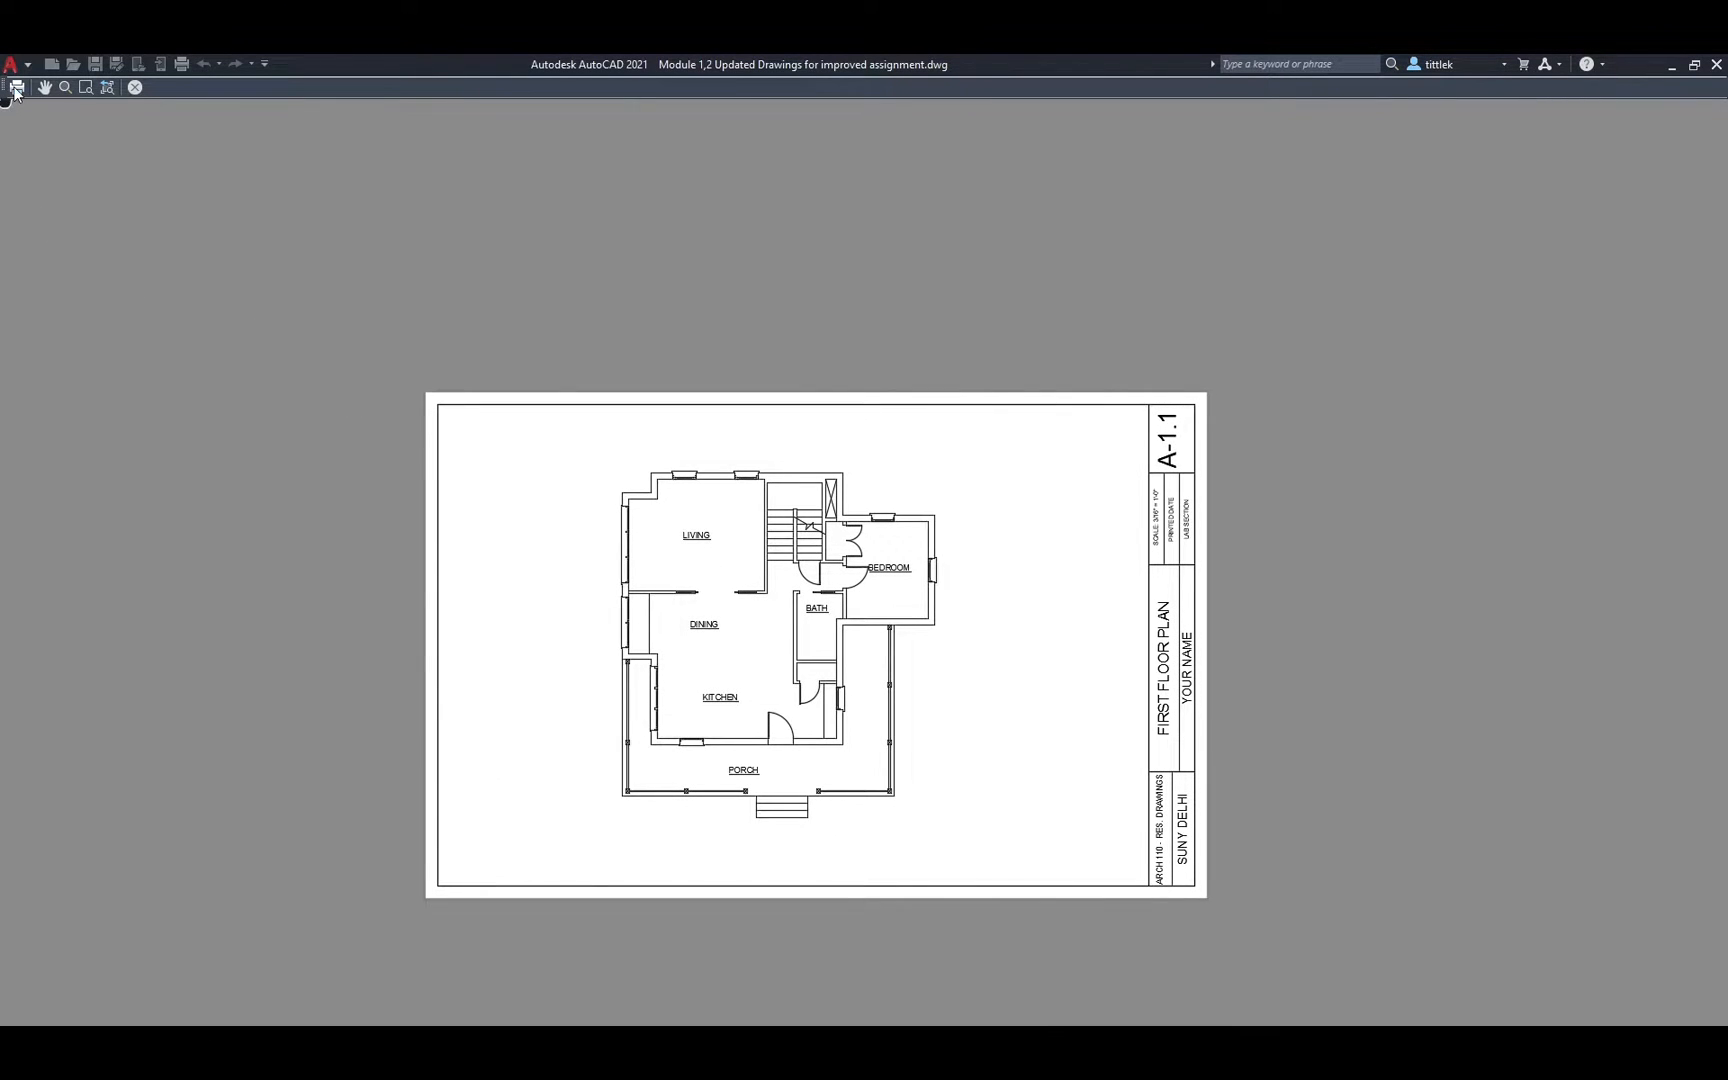
mouse_move(16, 88)
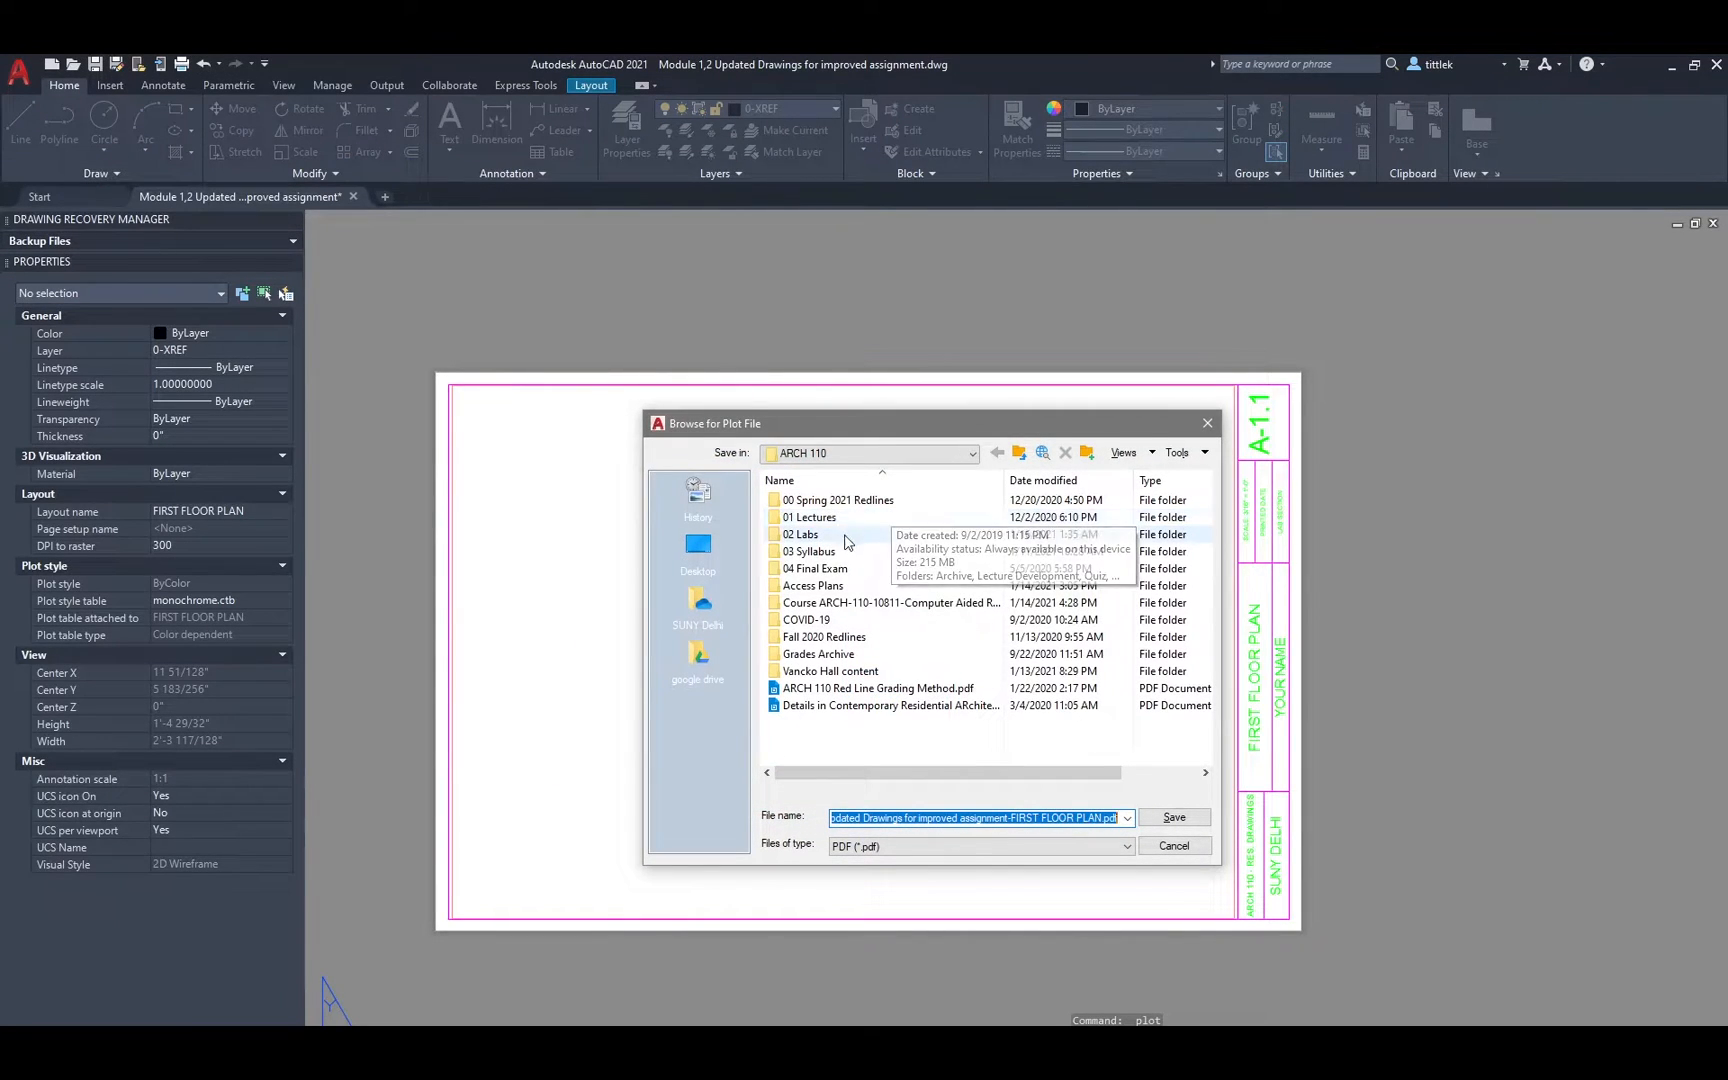
mouse_move(700, 596)
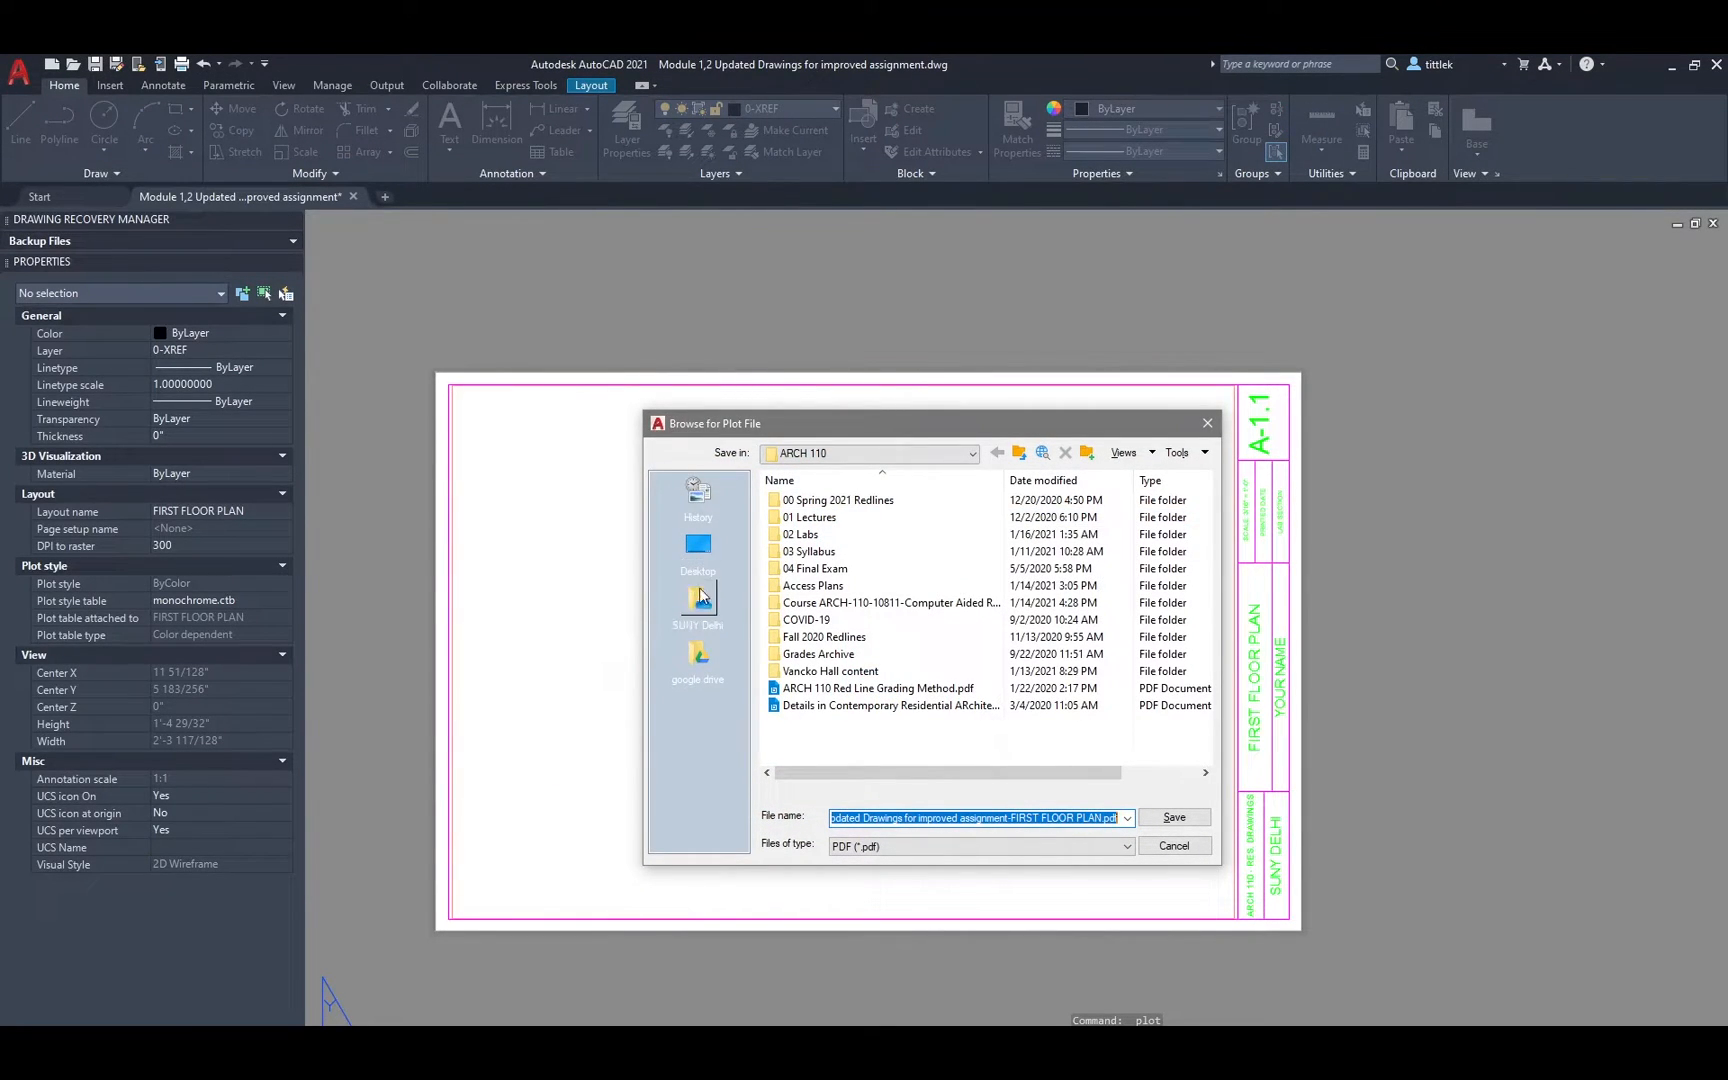
Navigate the plot file save dialog into the ARCH 110 folder of the SUNY Delhi OneDrive.
click(698, 606)
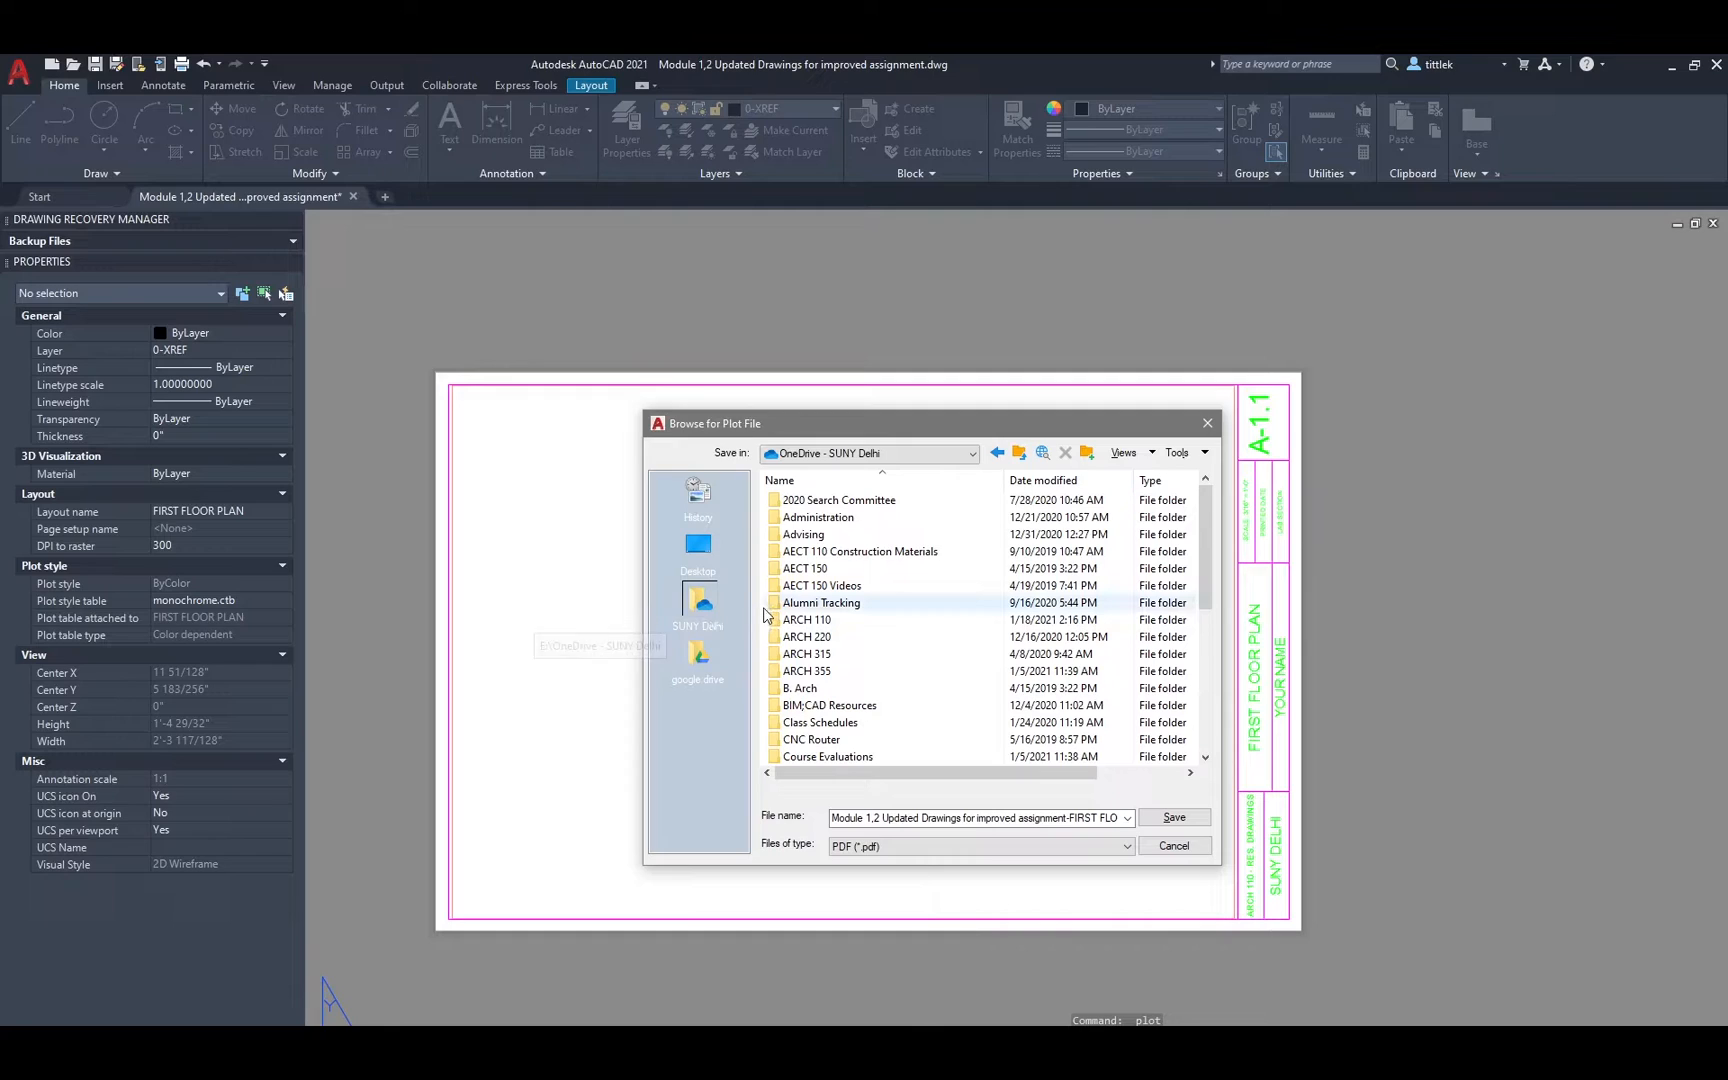
mouse_move(806, 620)
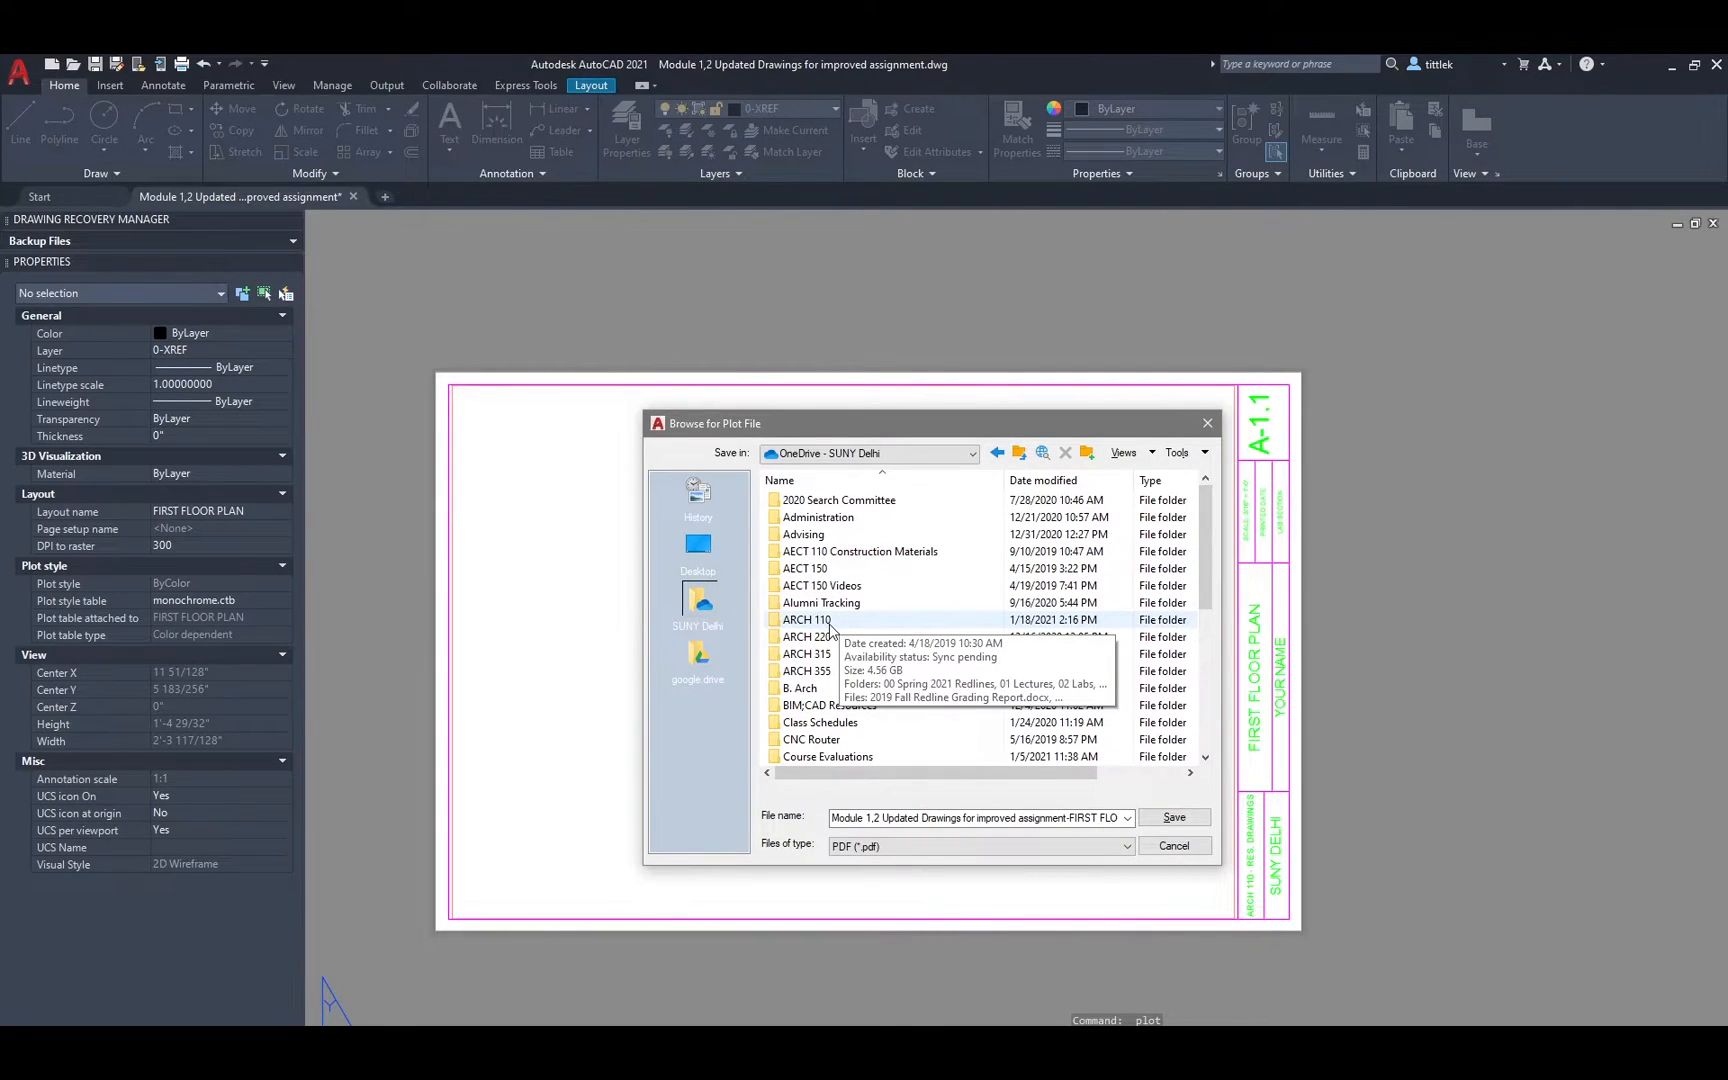
double_click(806, 620)
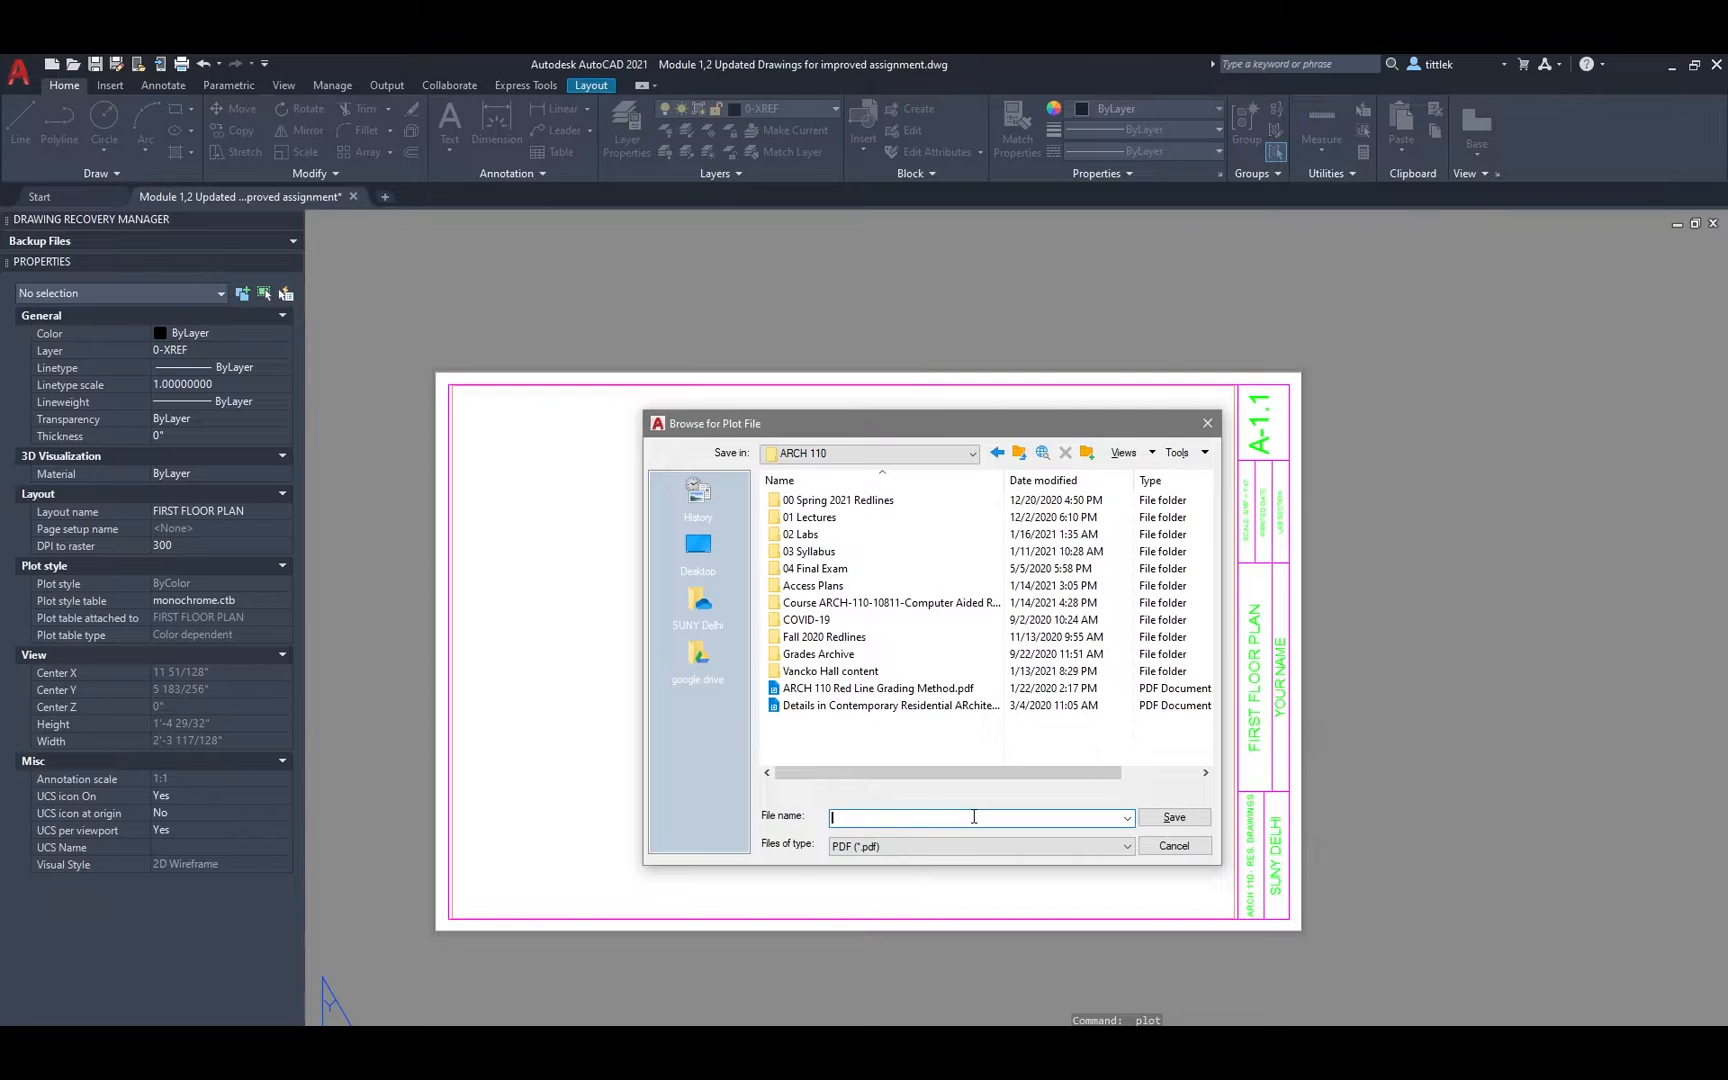
Save the PDF under a new Module 2 First Floor Plan file name in ARCH 110.
text(Title-)
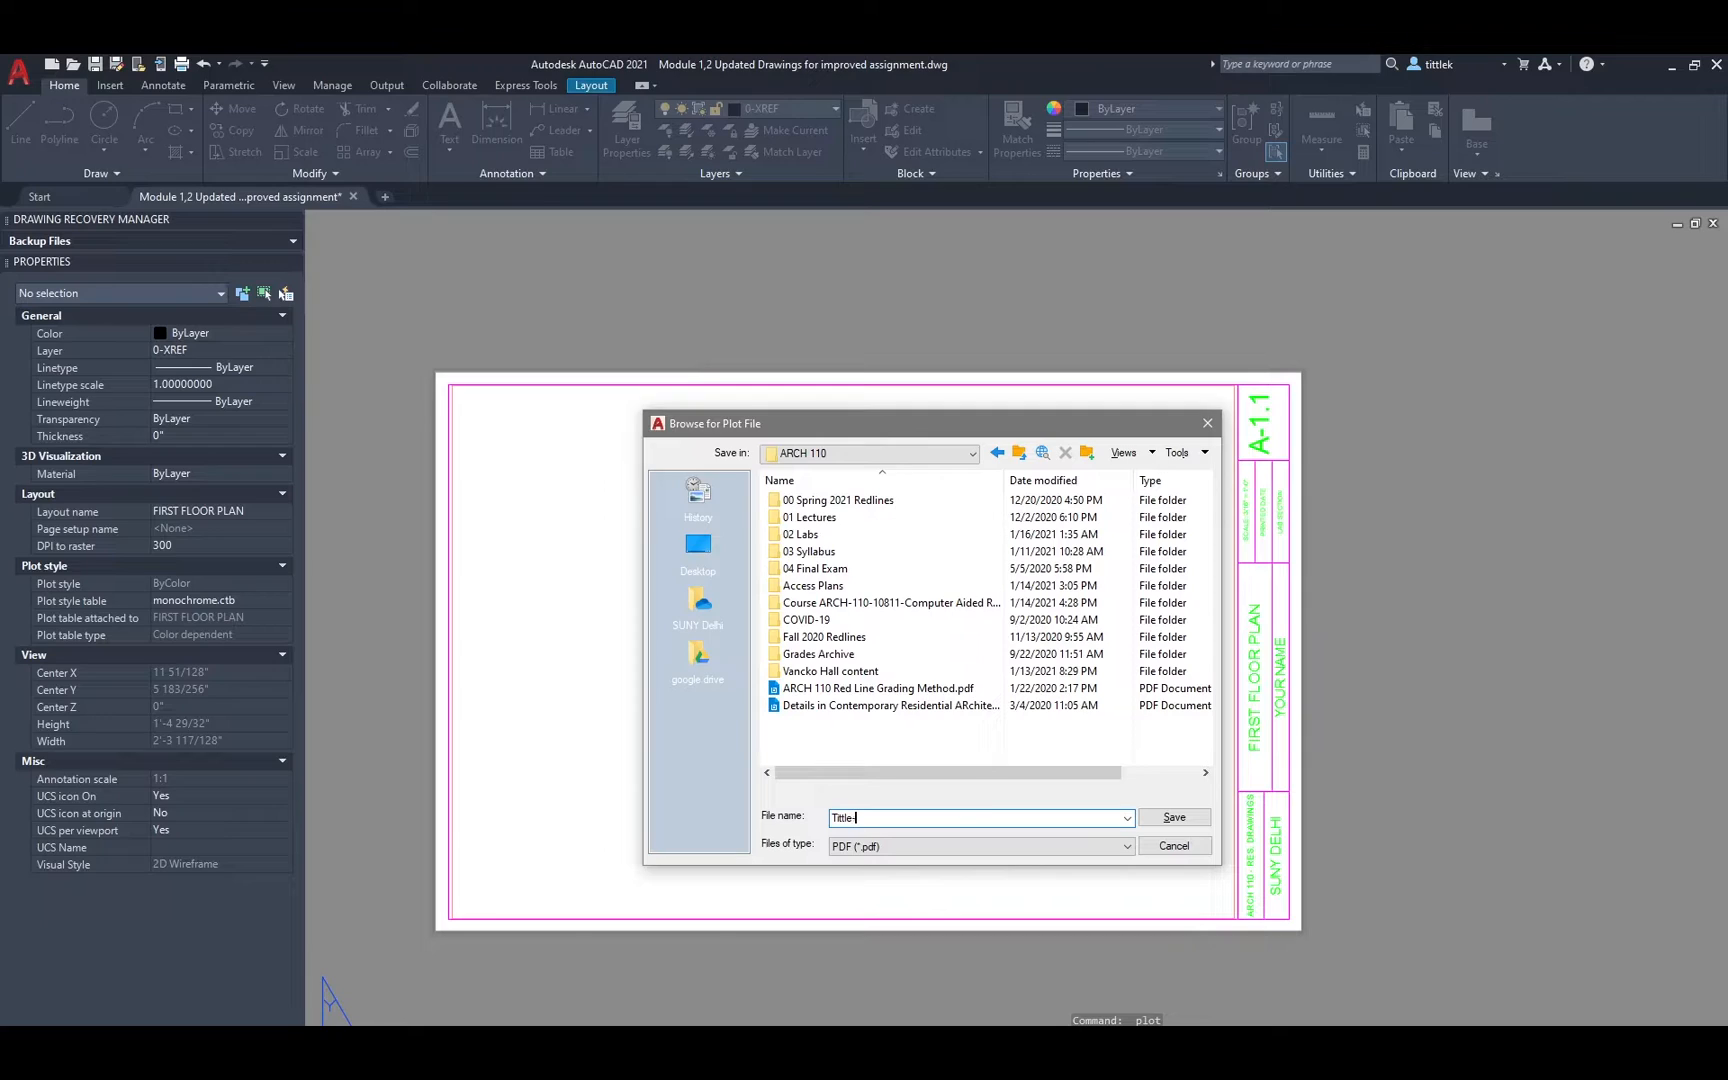
text(Kent-)
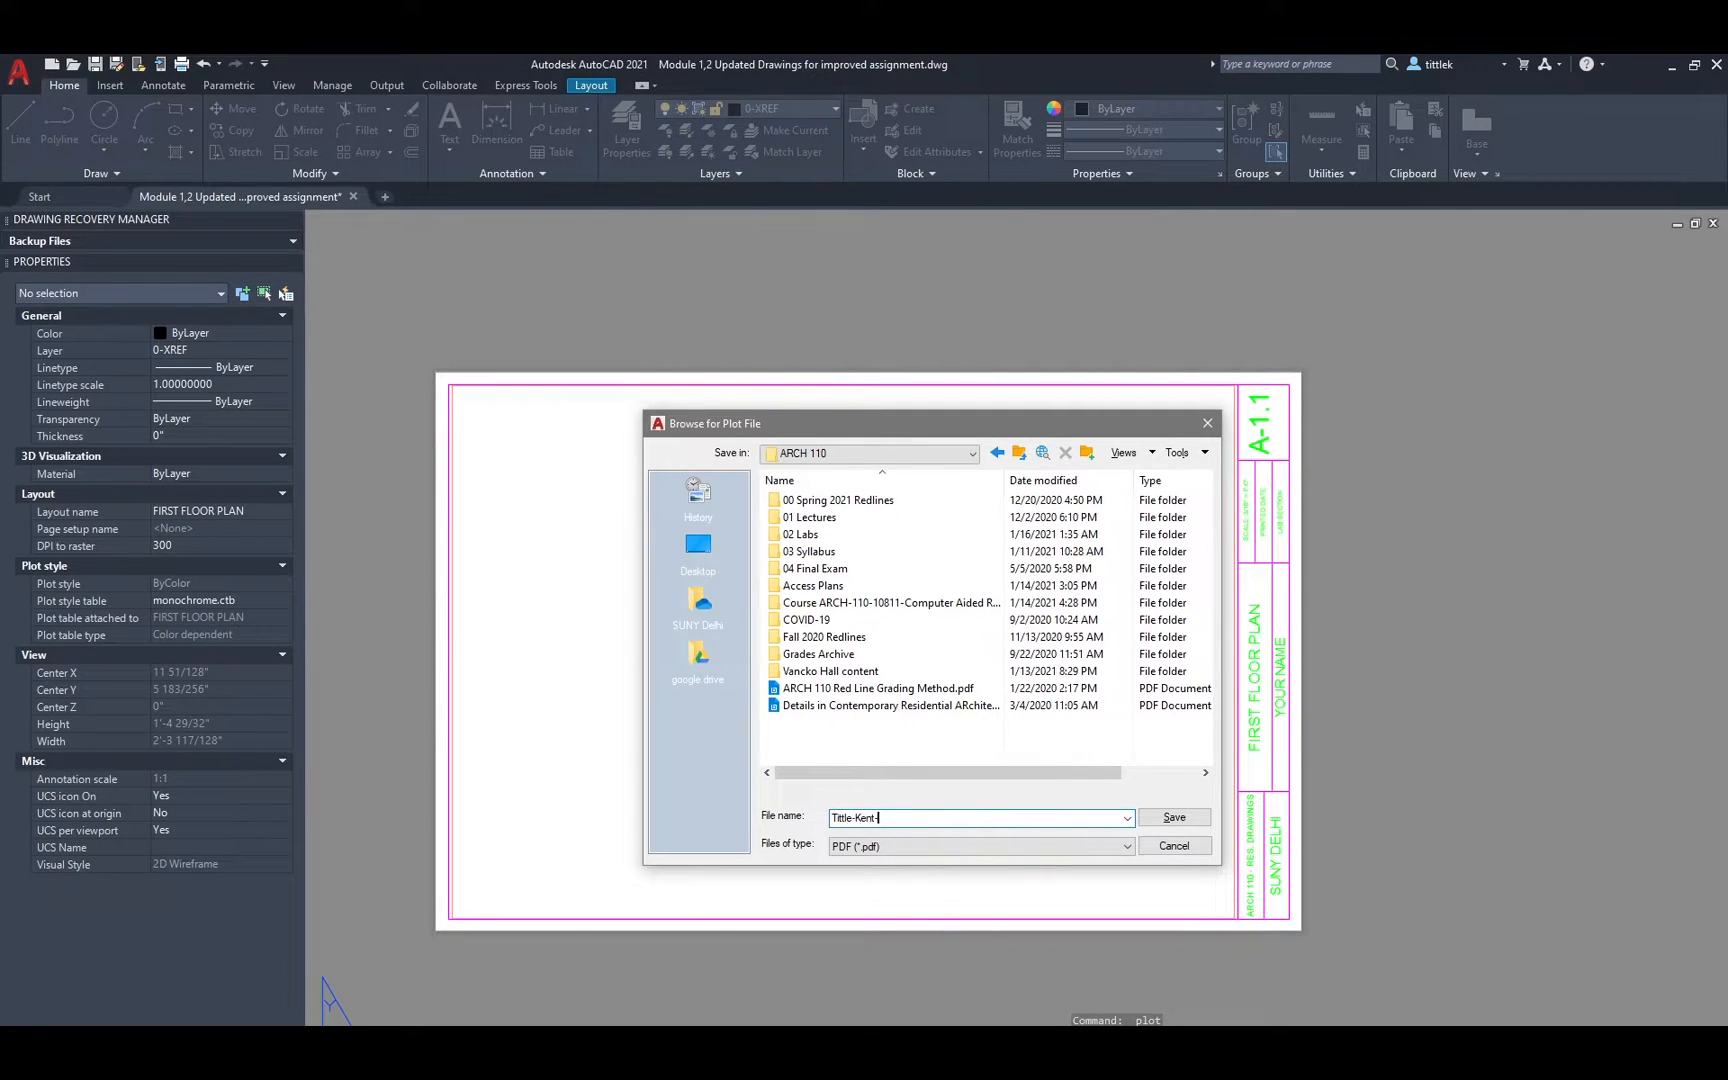
text(Module 2-)
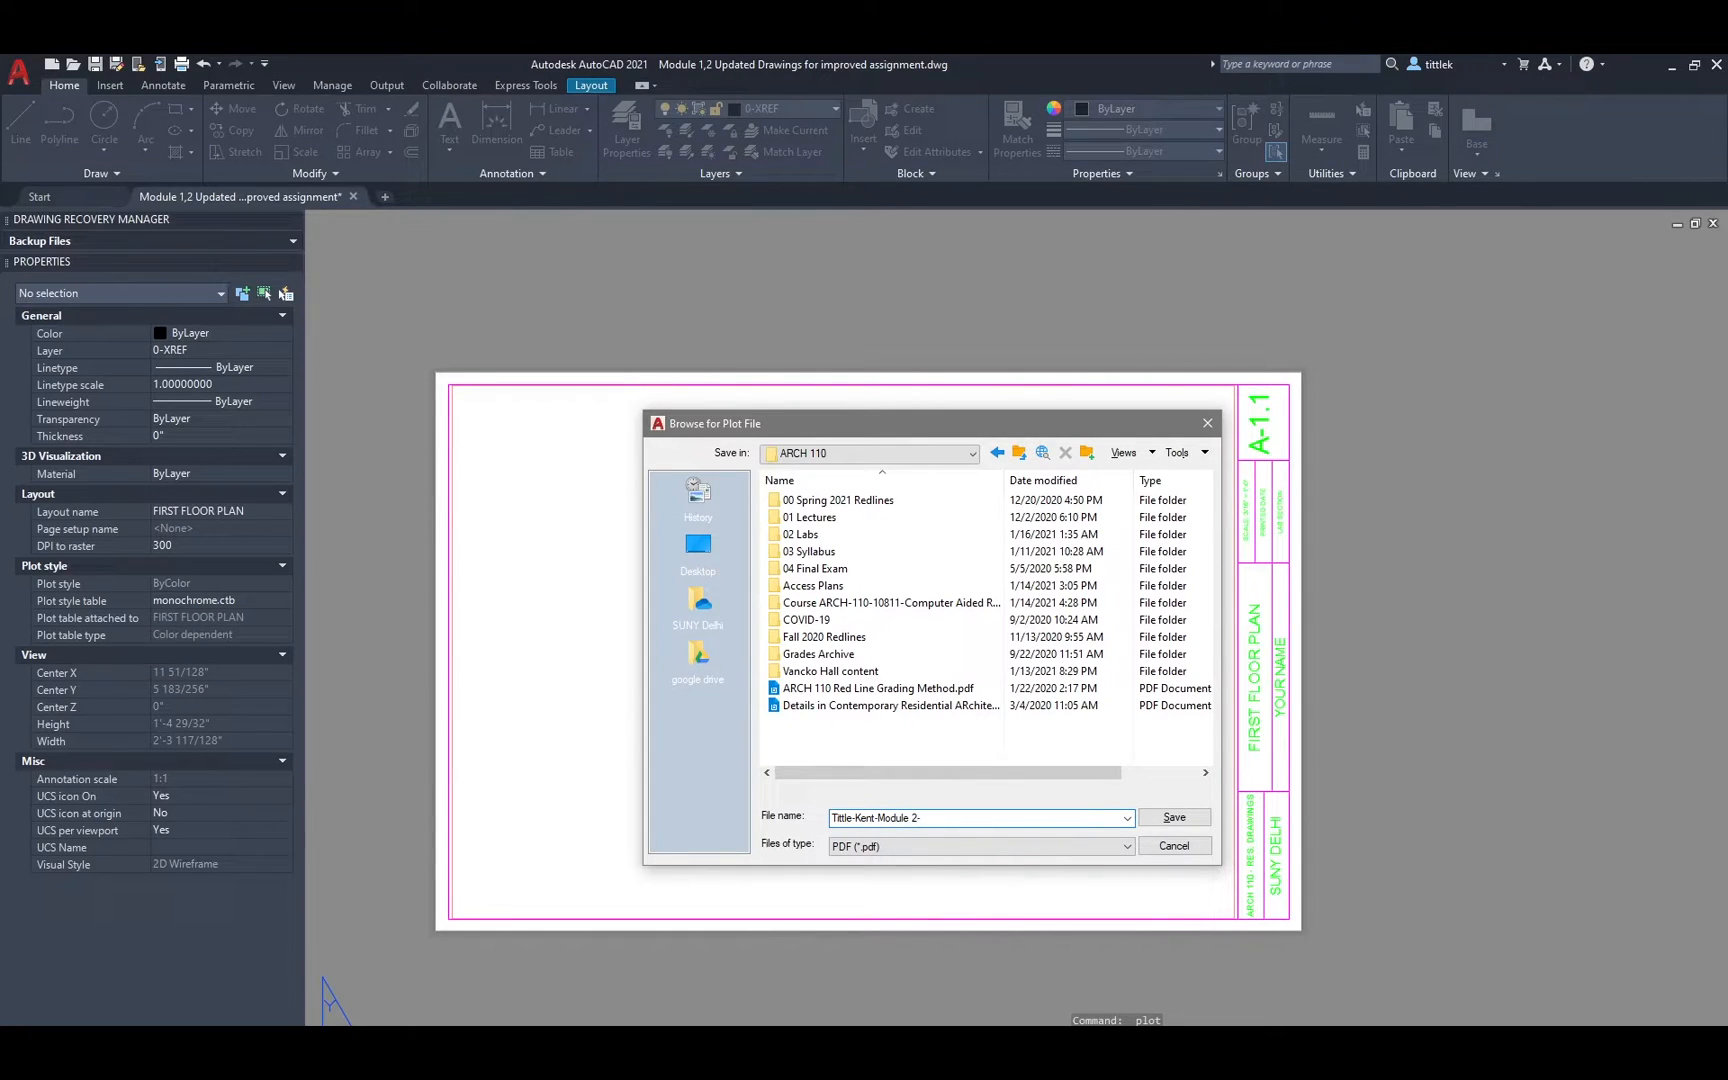
text(First)
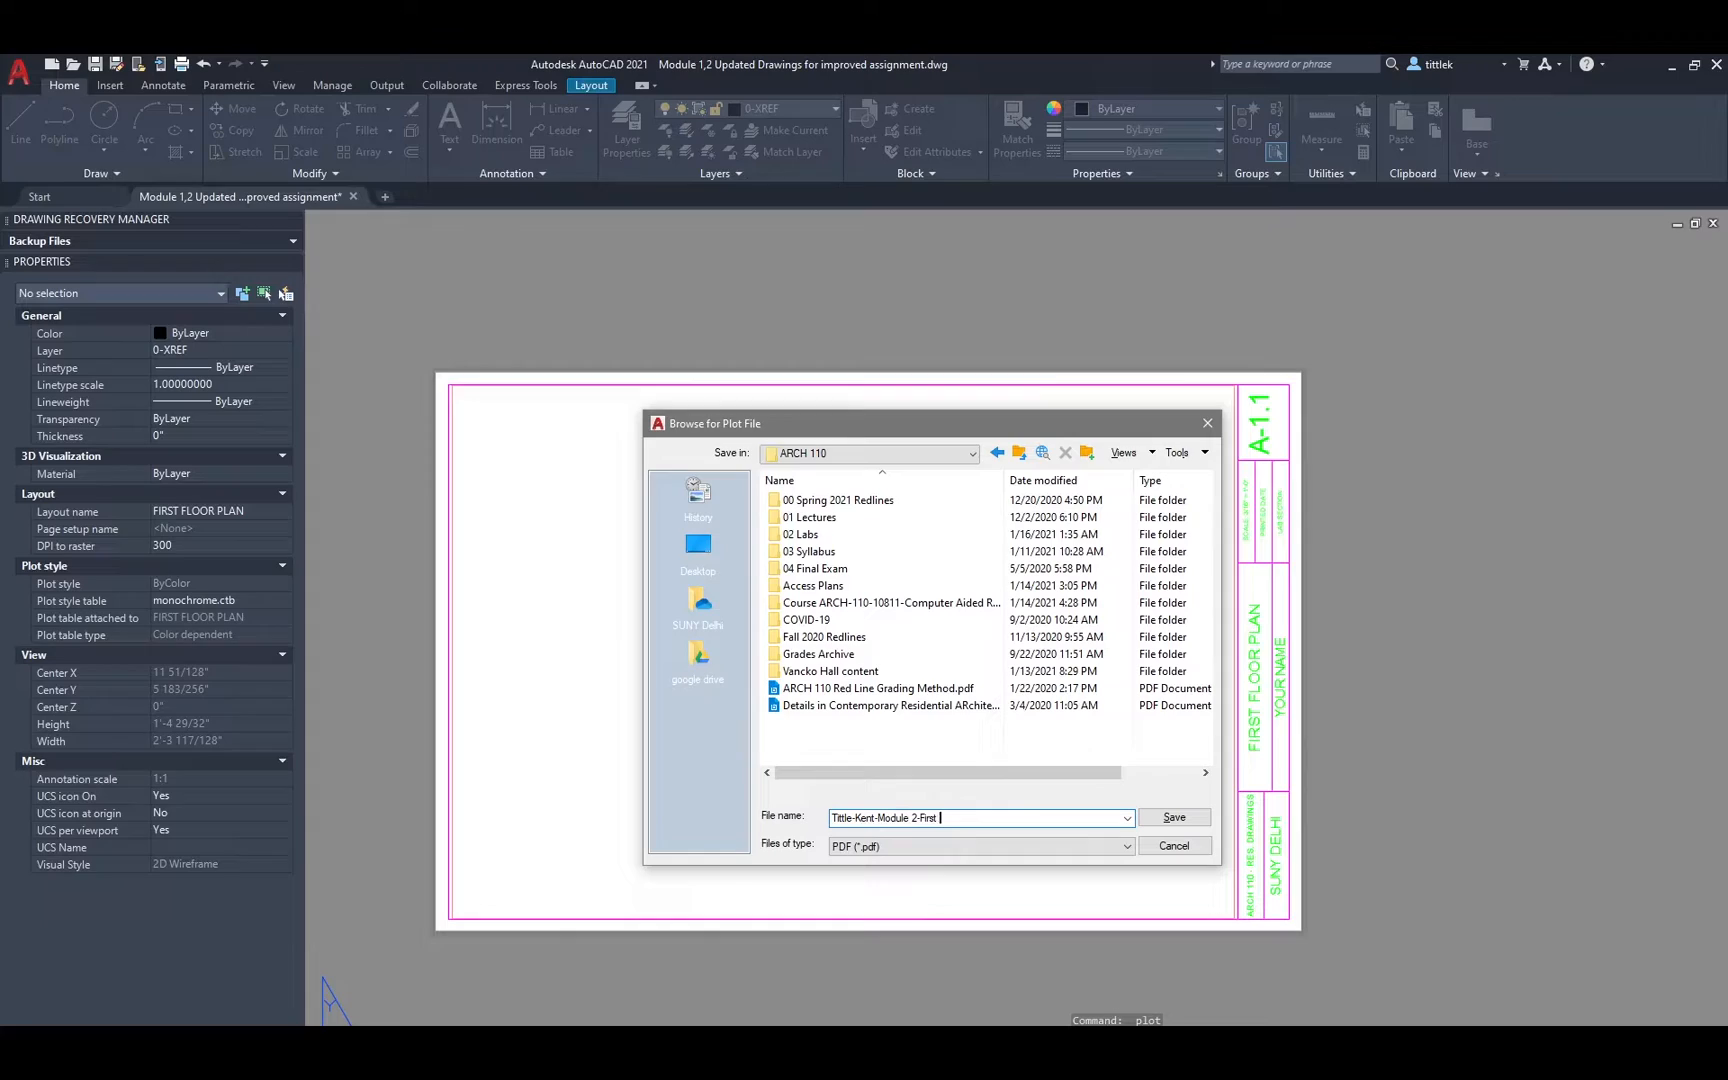
text(Floor Plan)
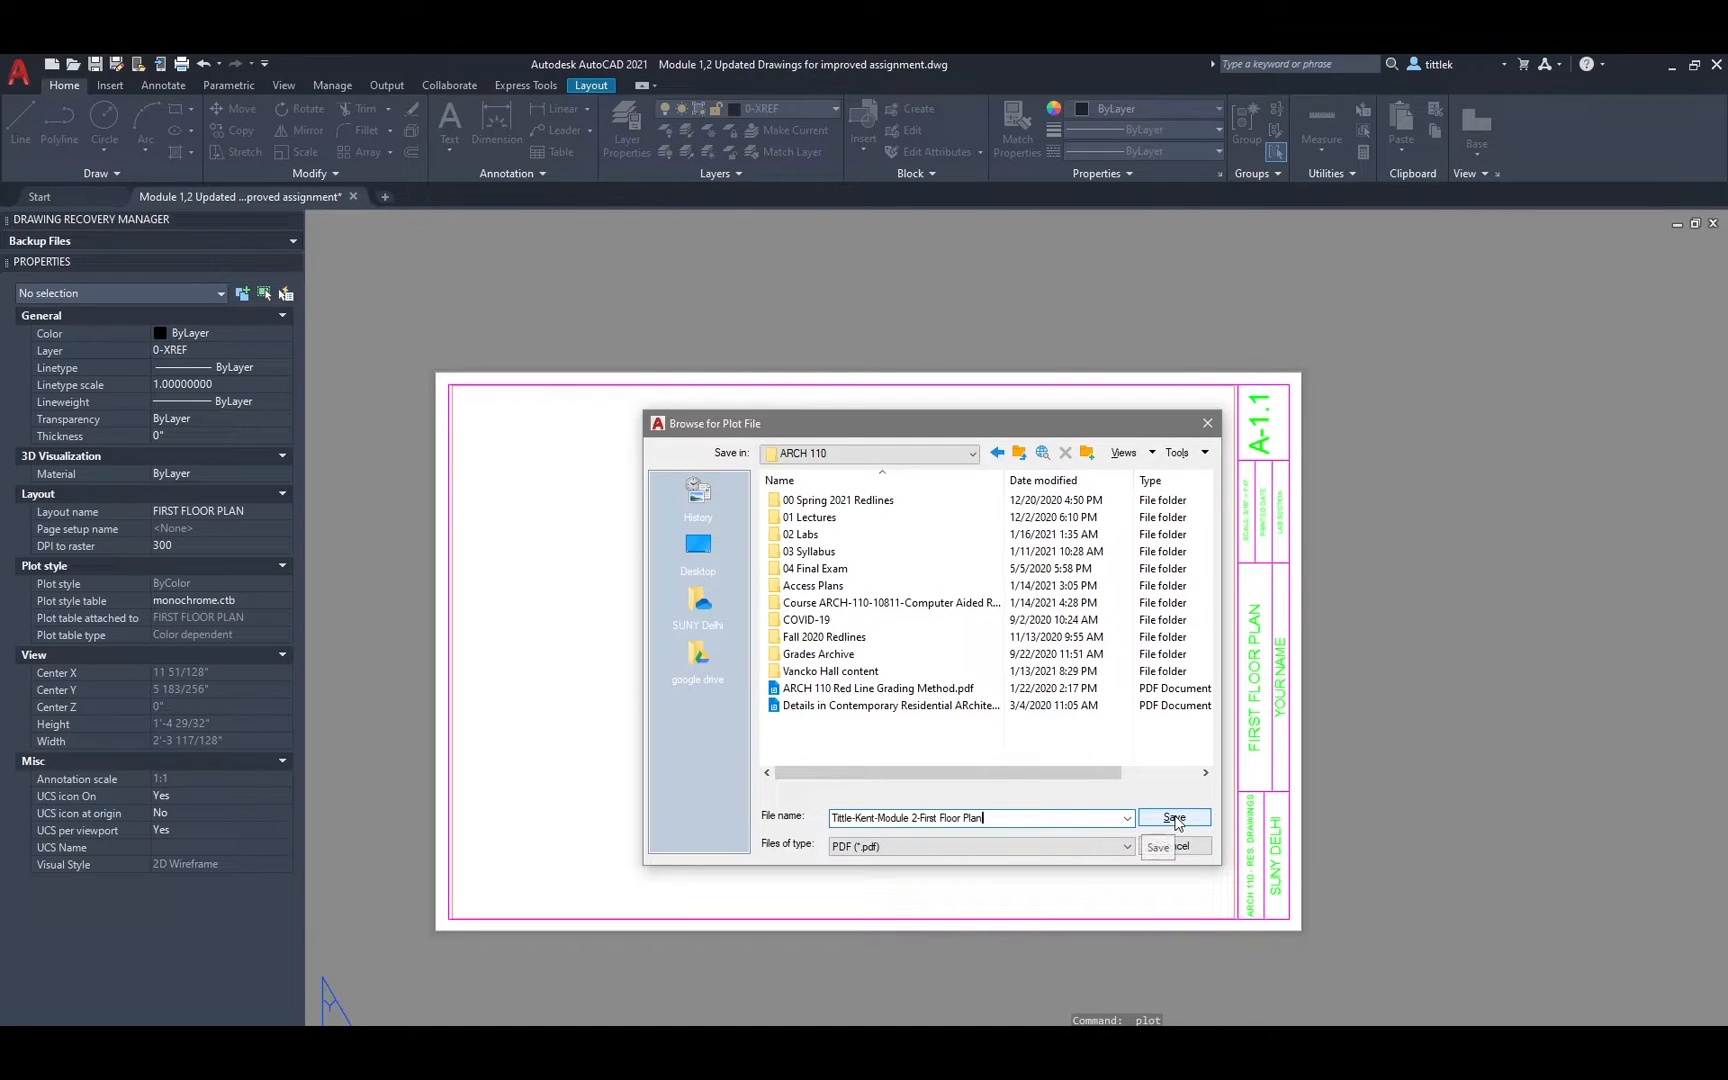
click(1172, 818)
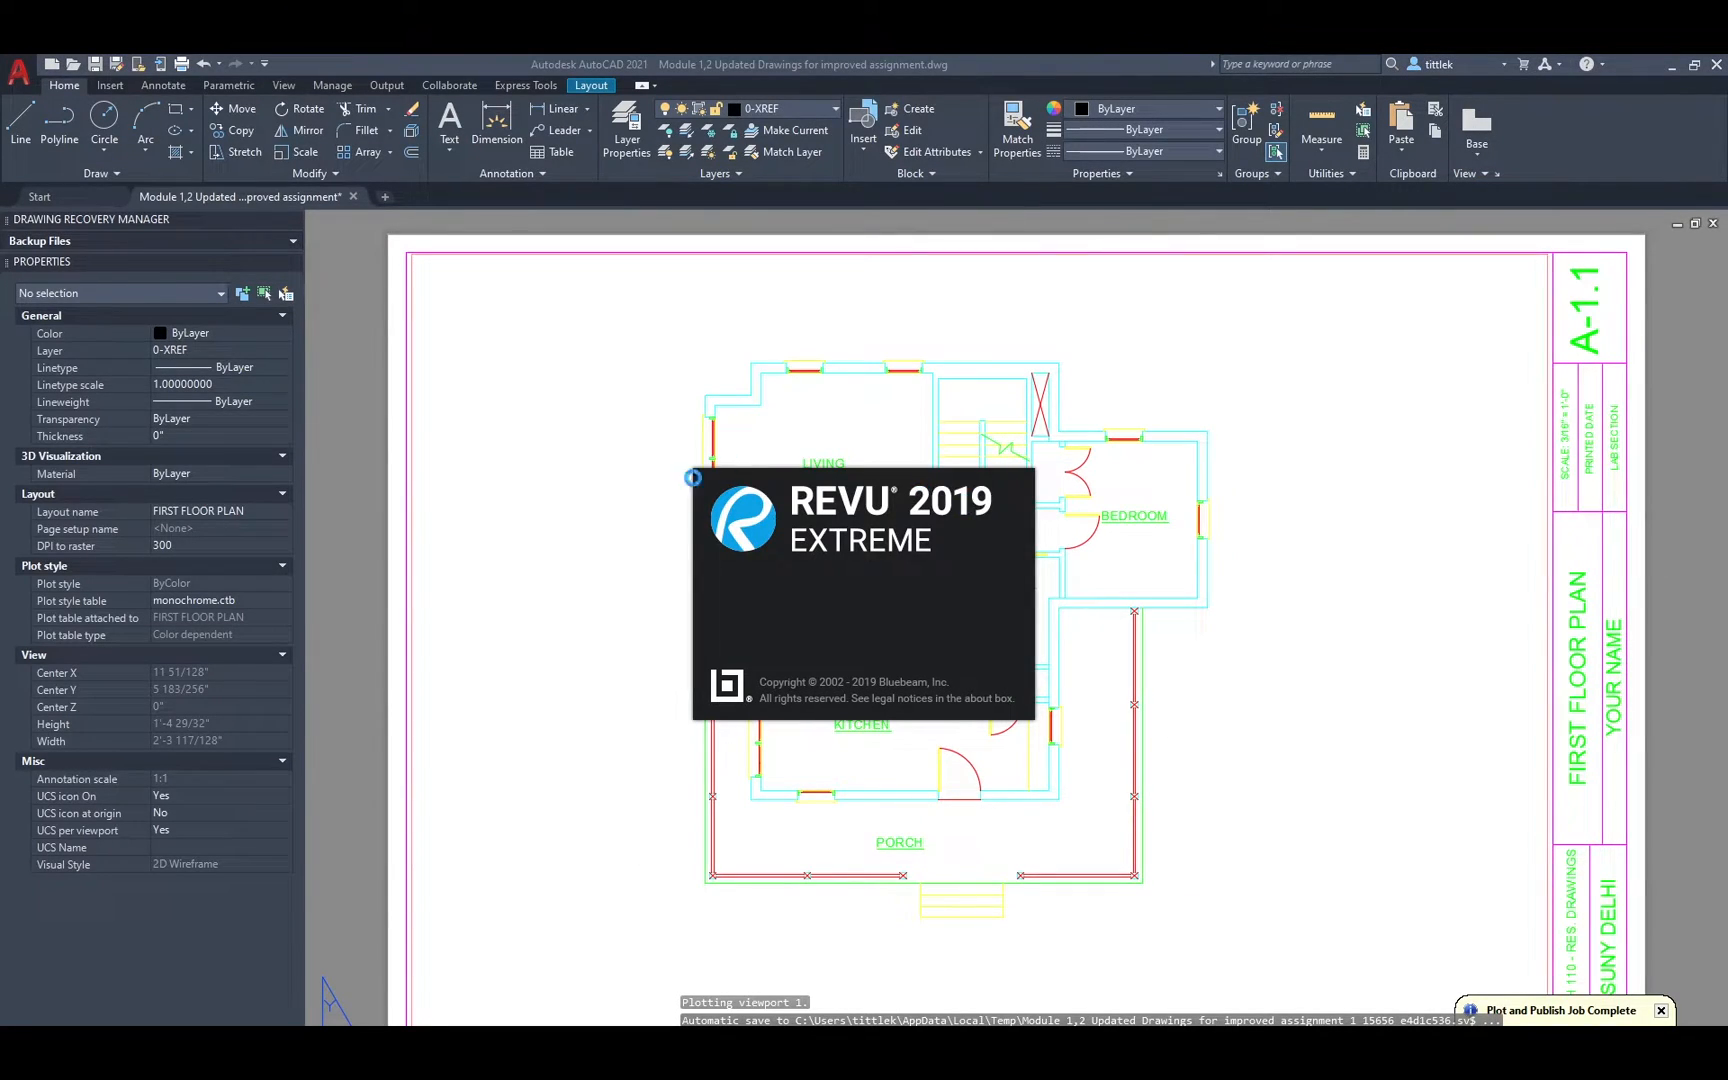
mouse_move(1228, 636)
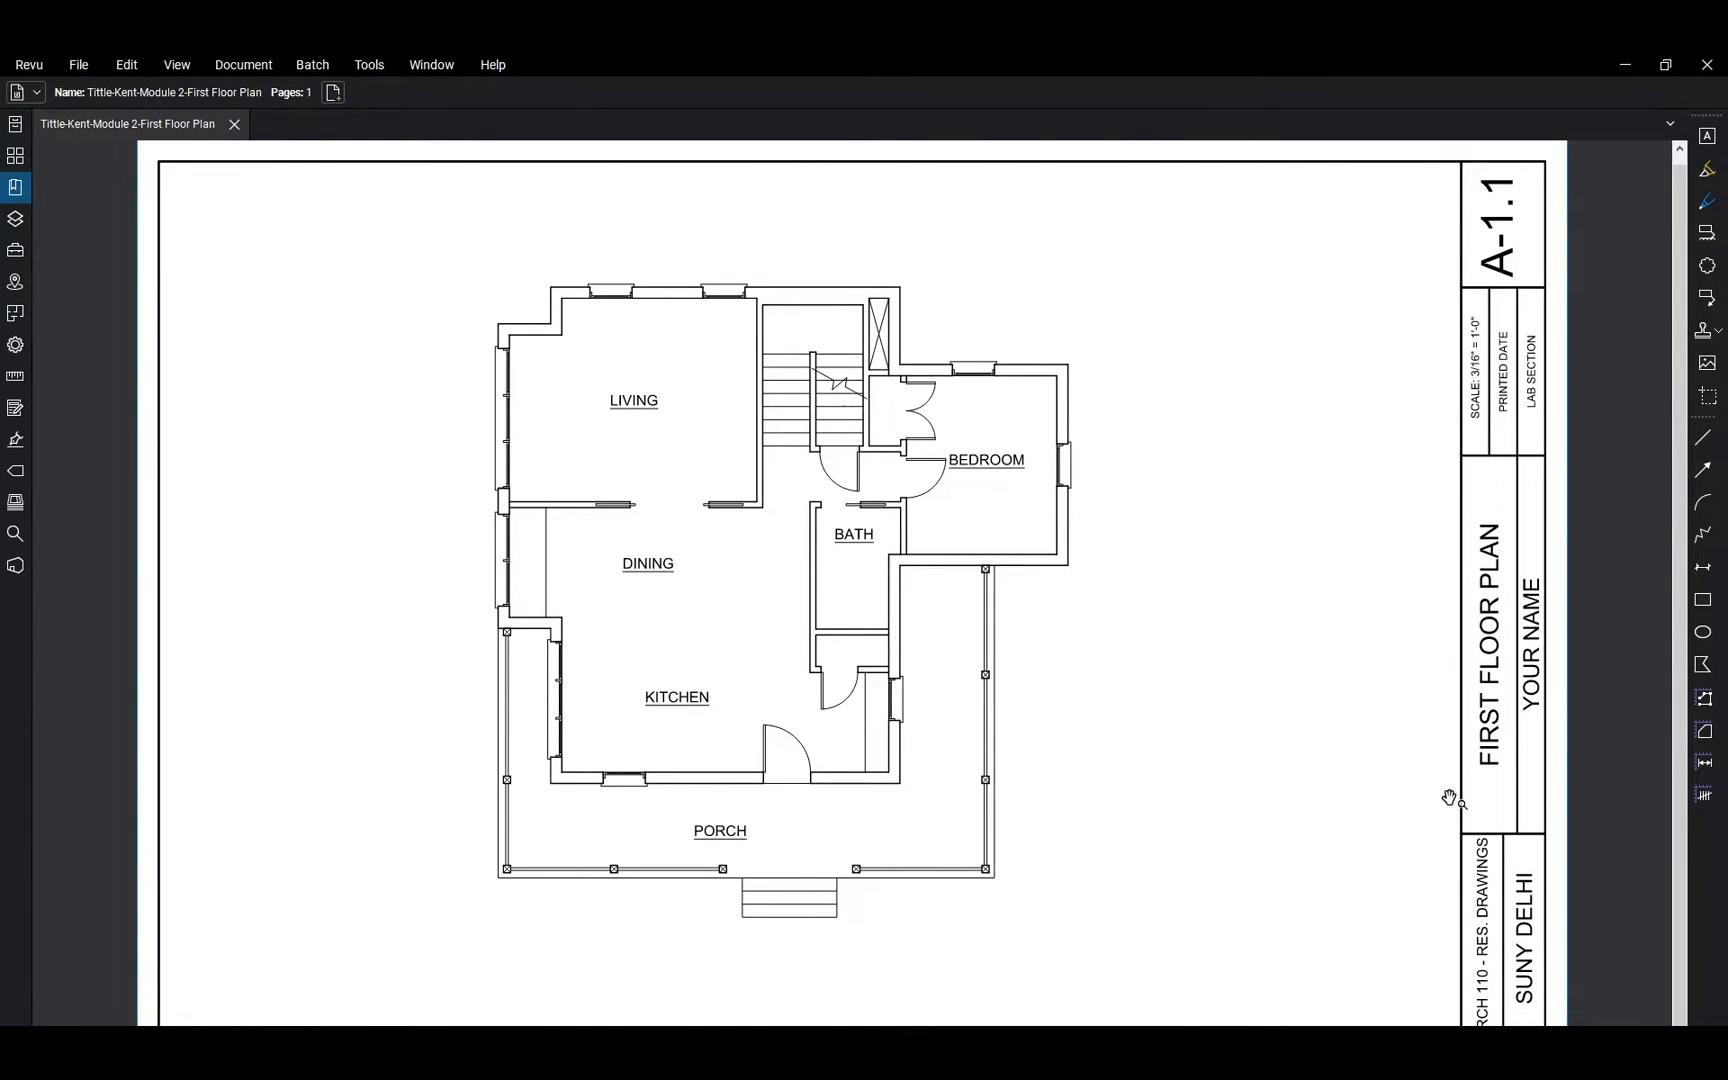
mouse_move(1372, 624)
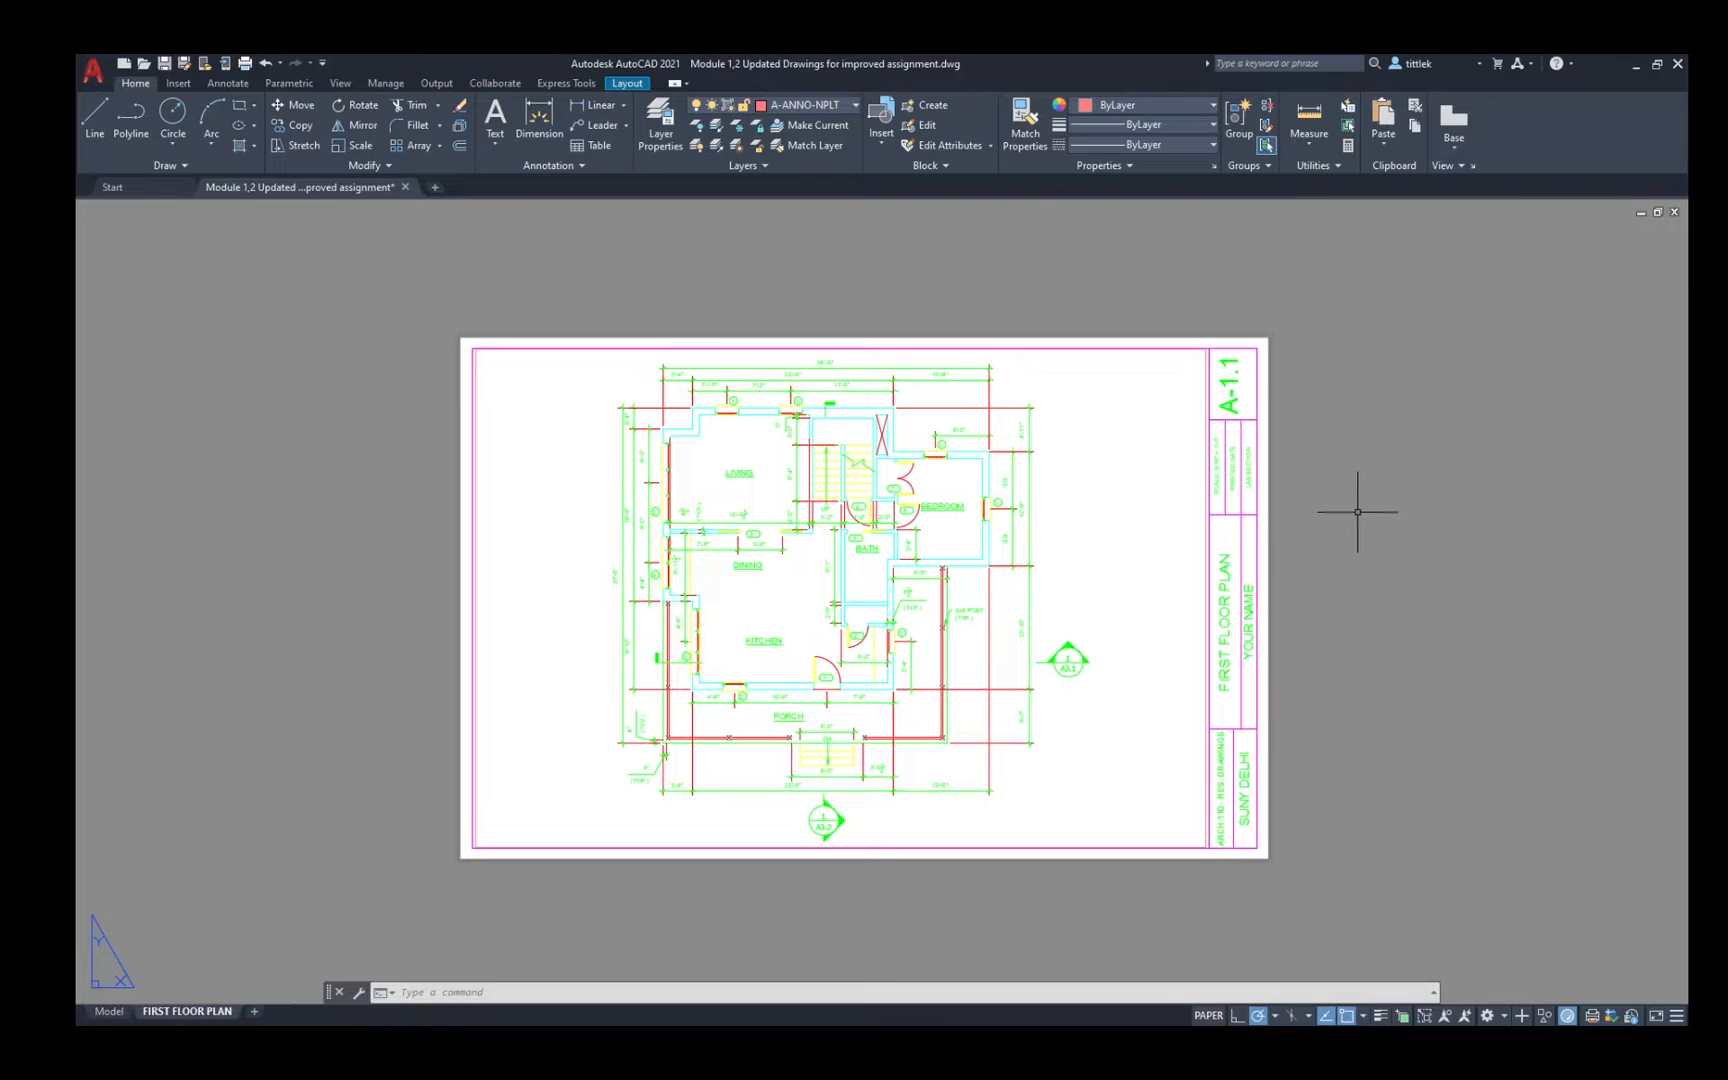
mouse_move(1132, 378)
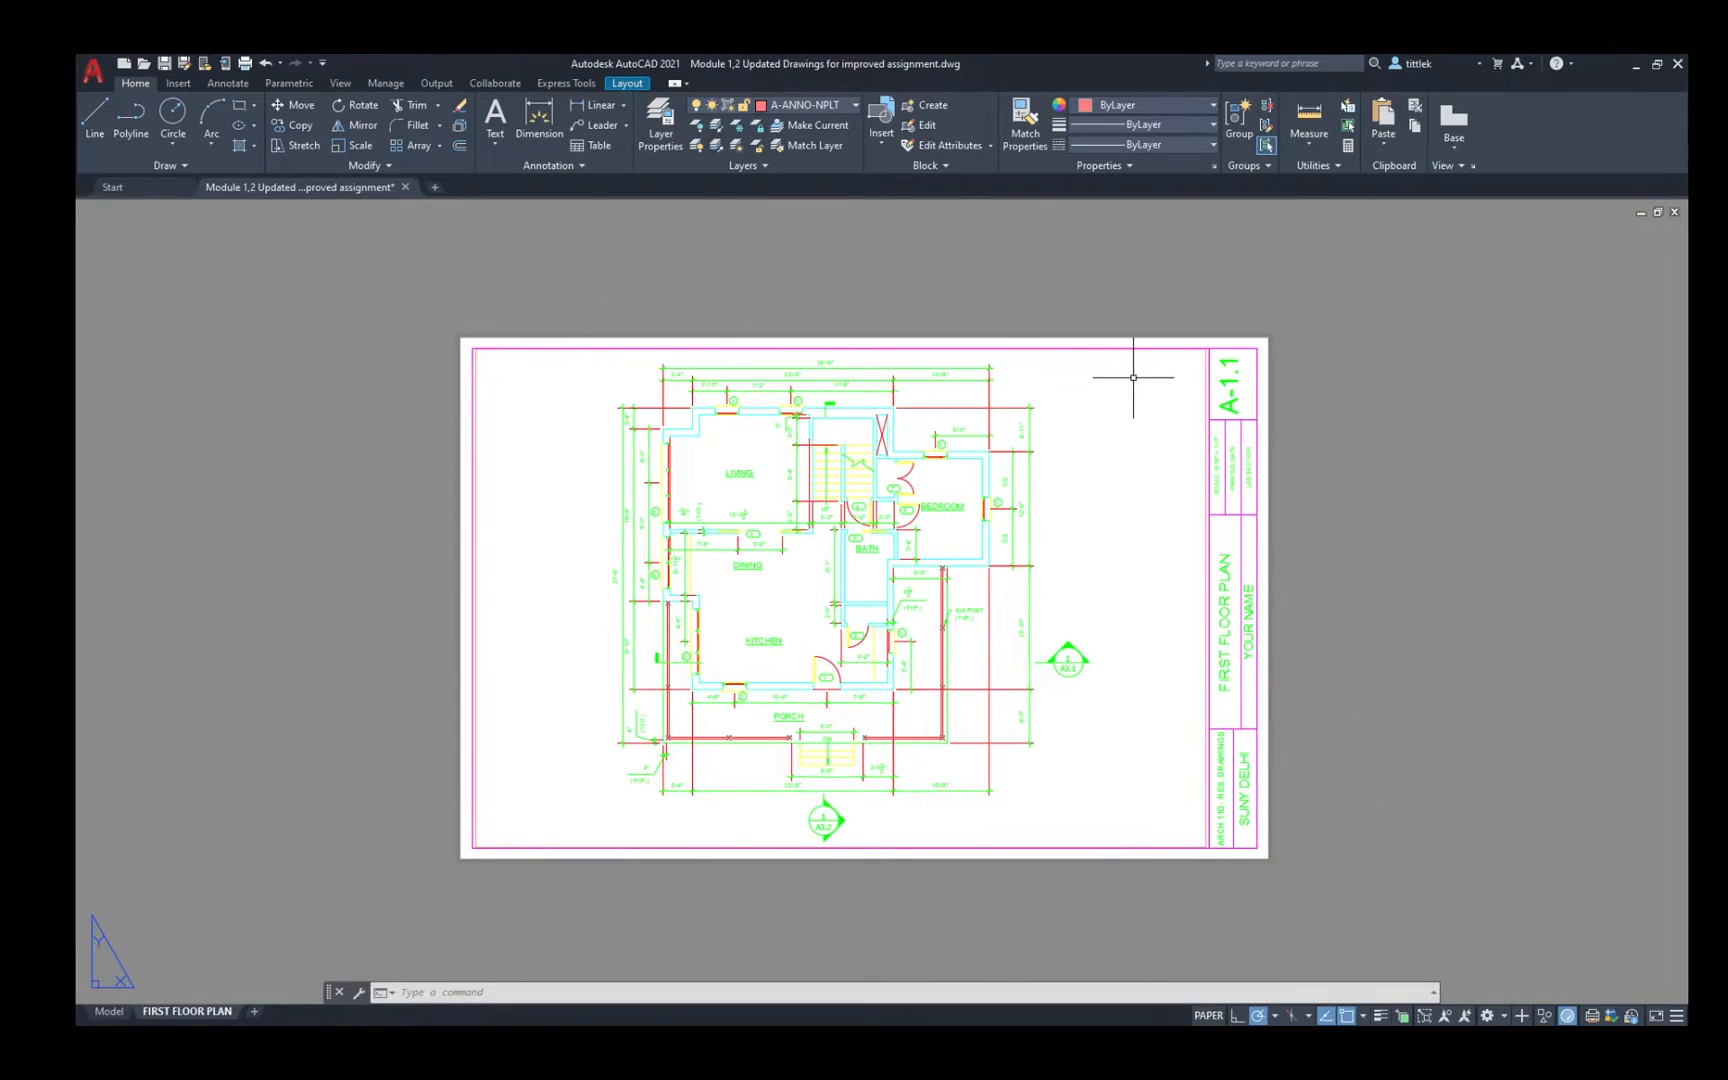
mouse_move(358, 904)
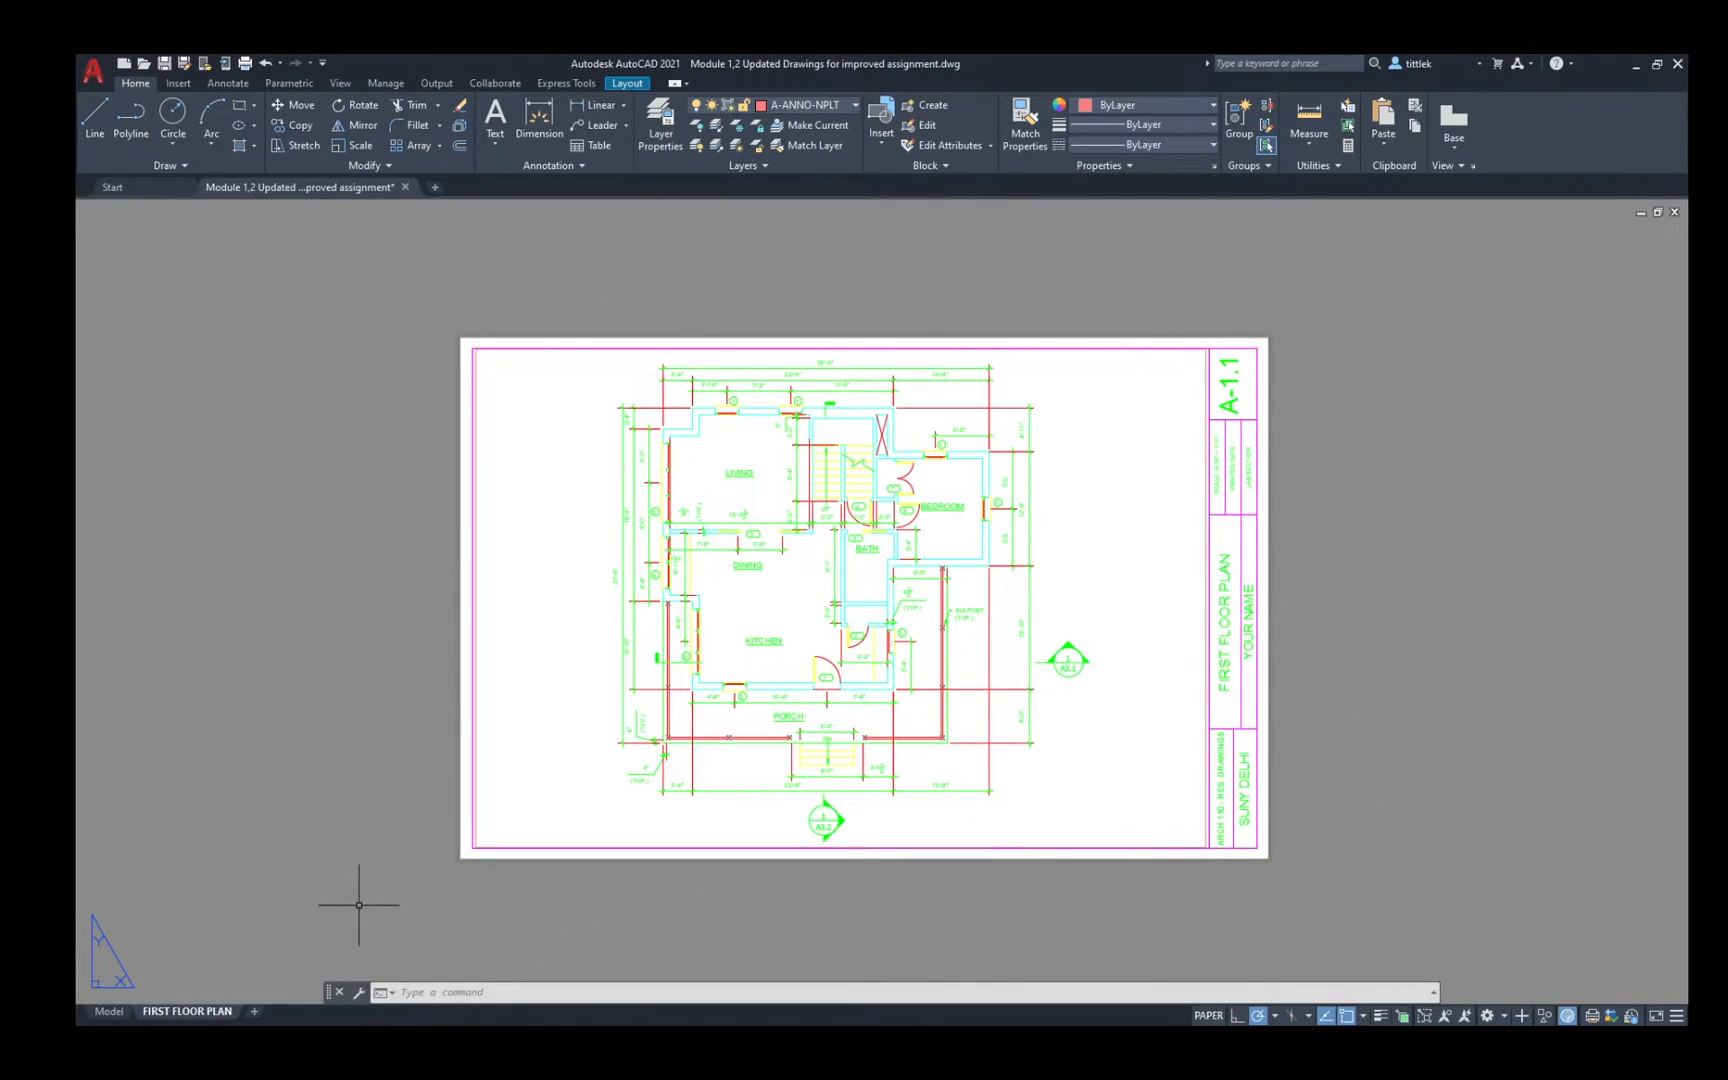
mouse_move(186, 1012)
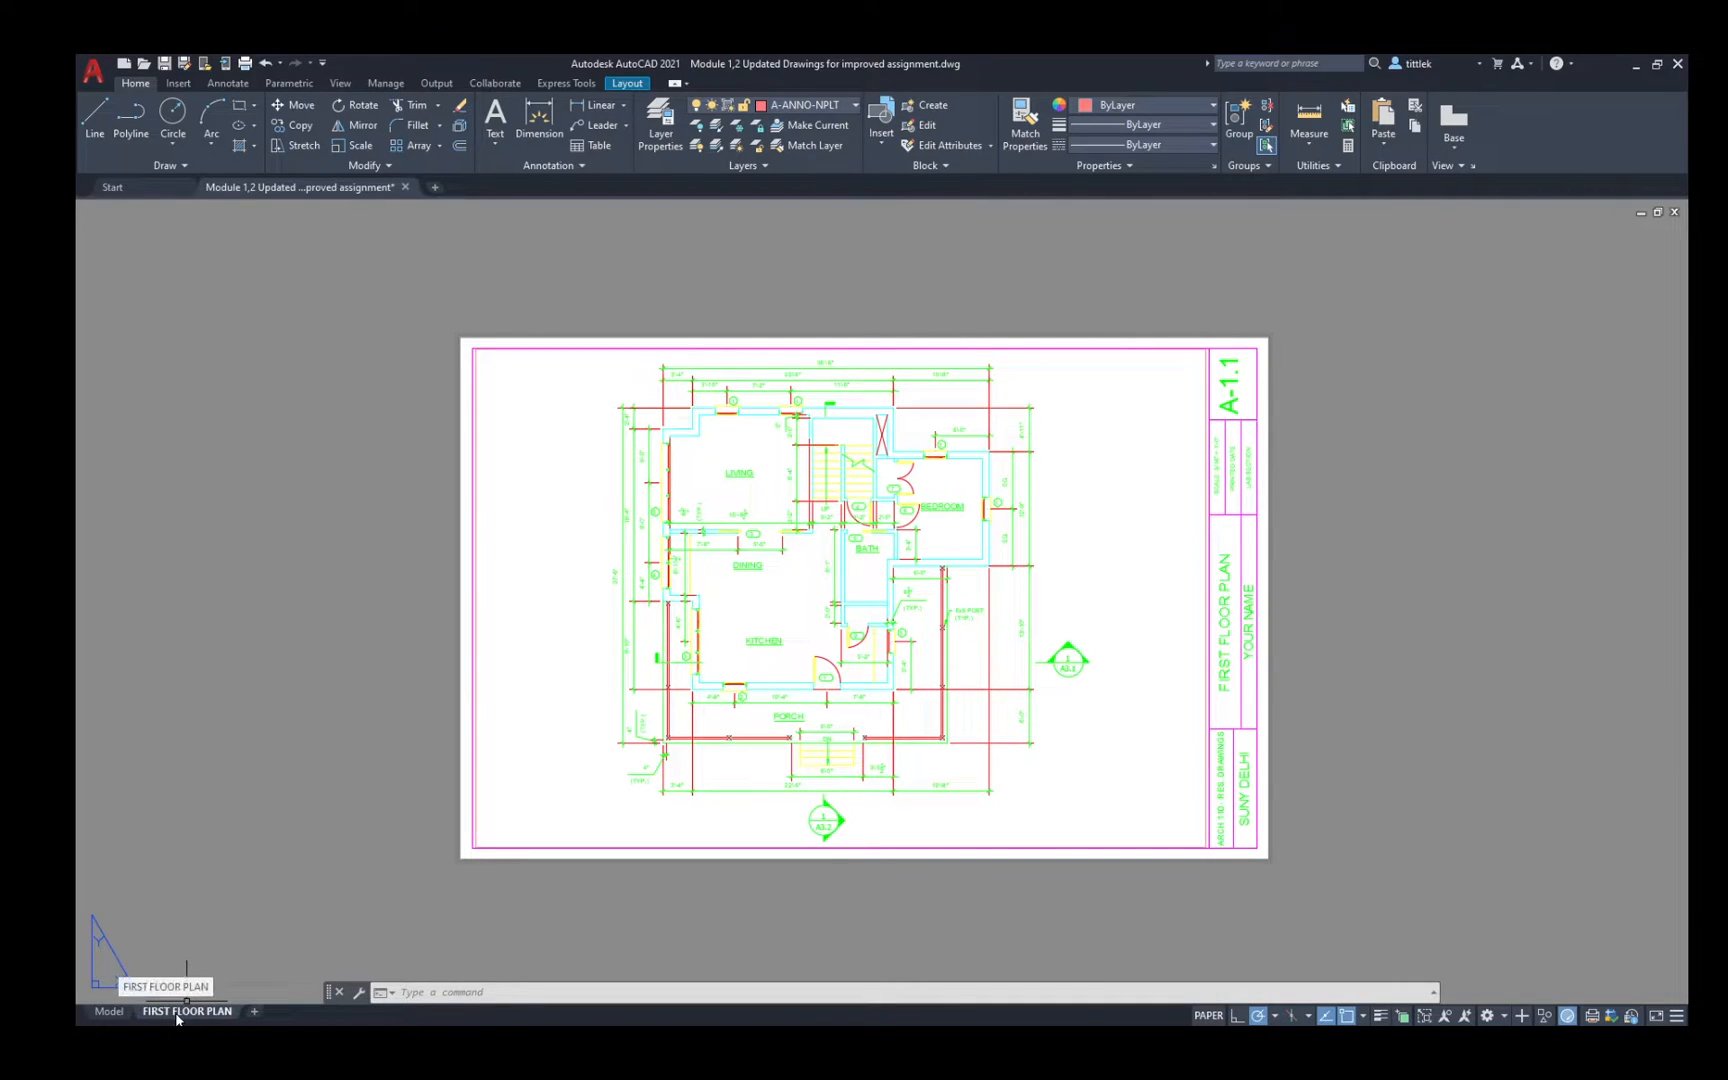
mouse_move(198, 868)
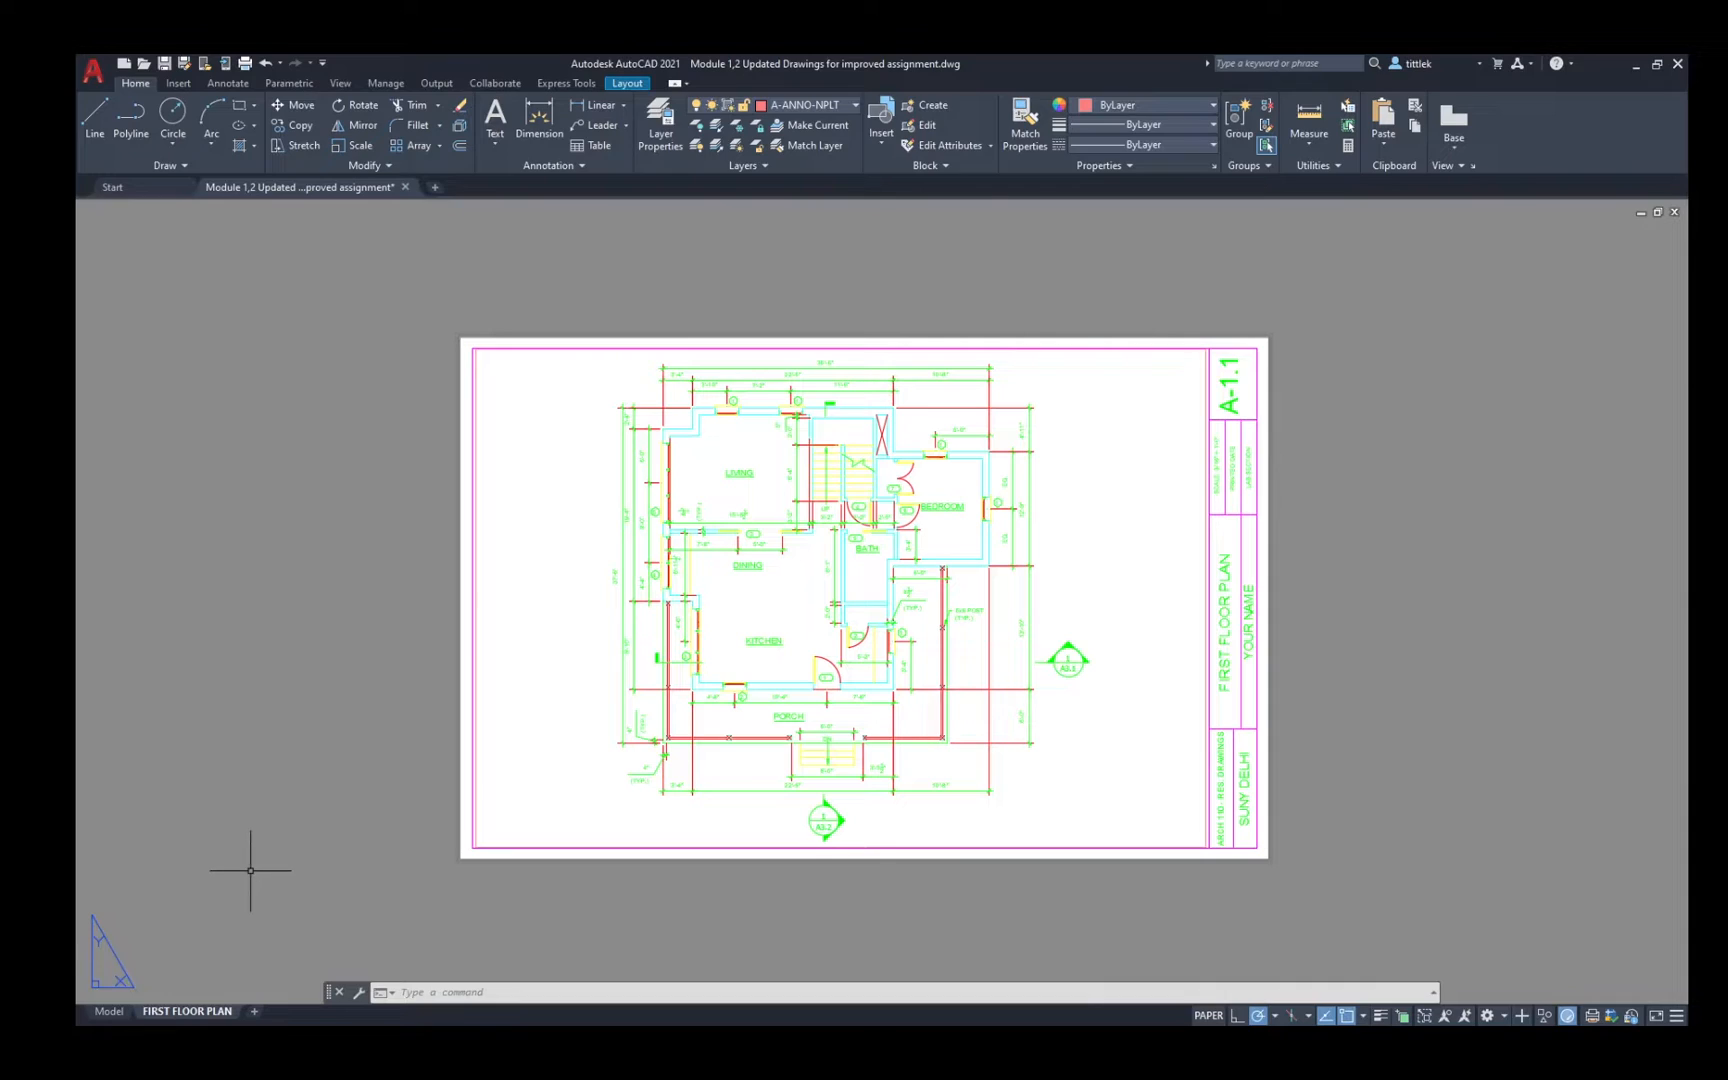
mouse_move(240, 934)
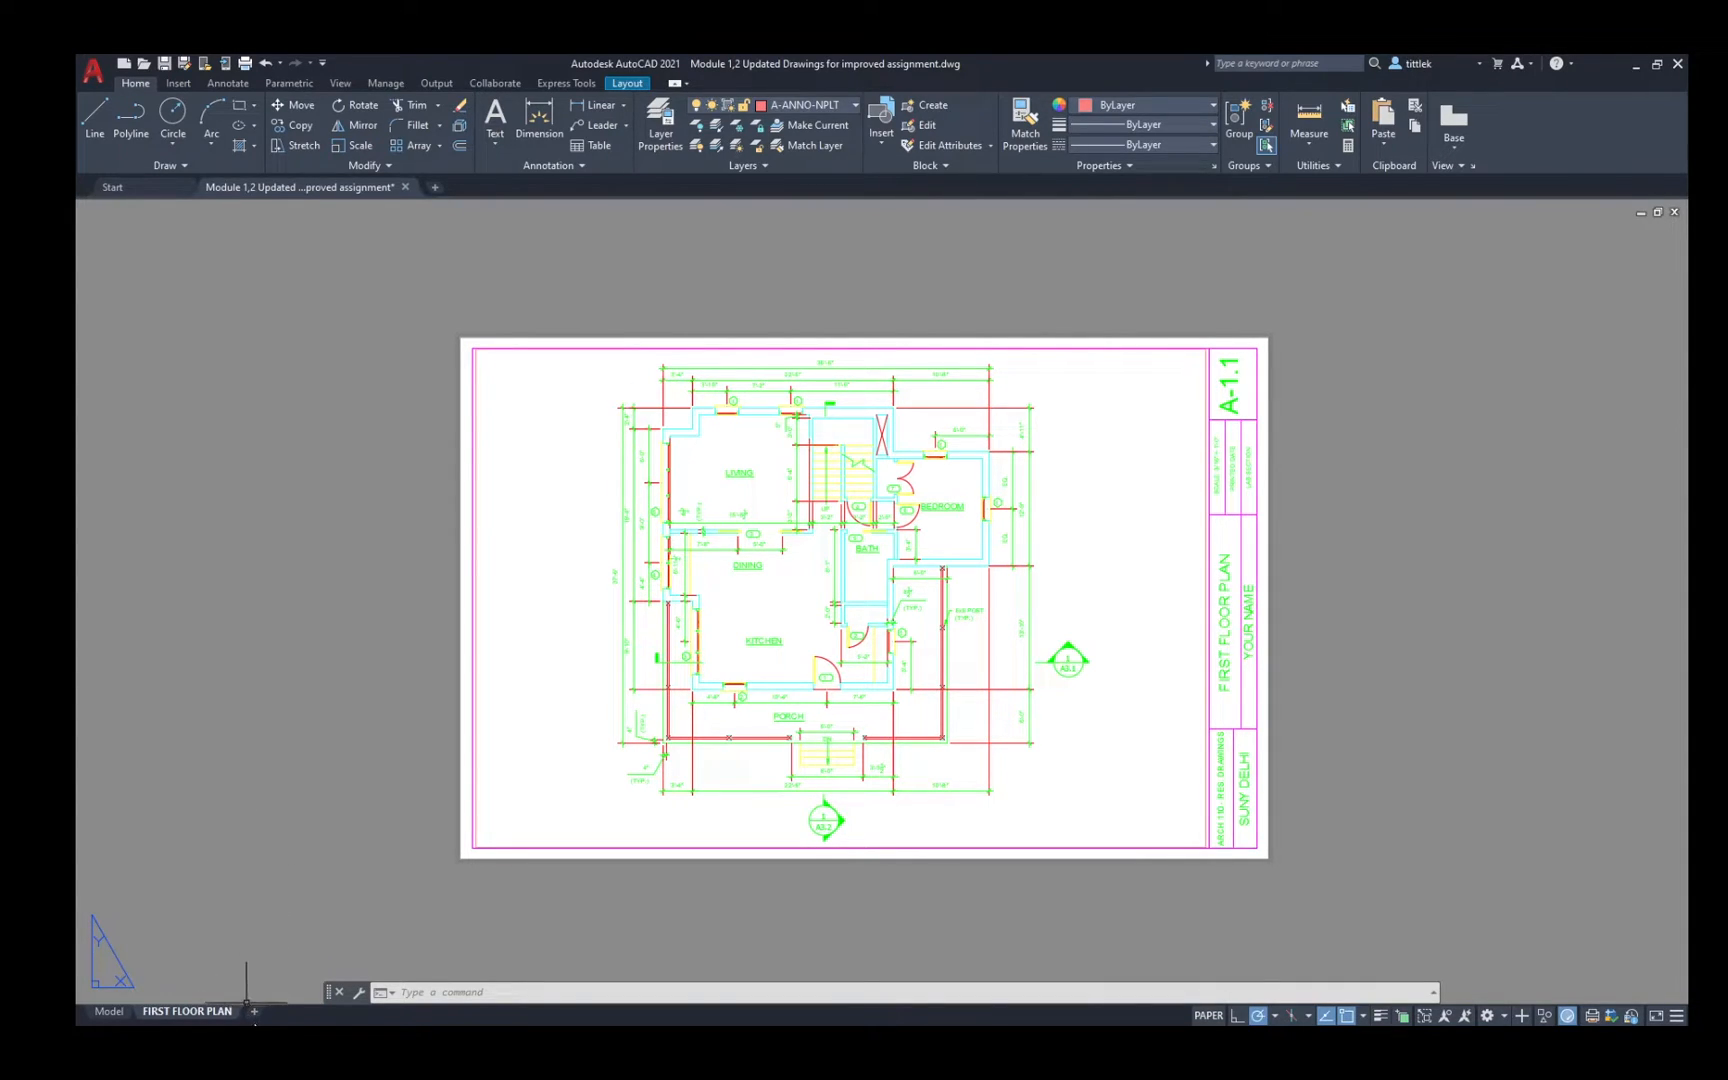
mouse_move(188, 1012)
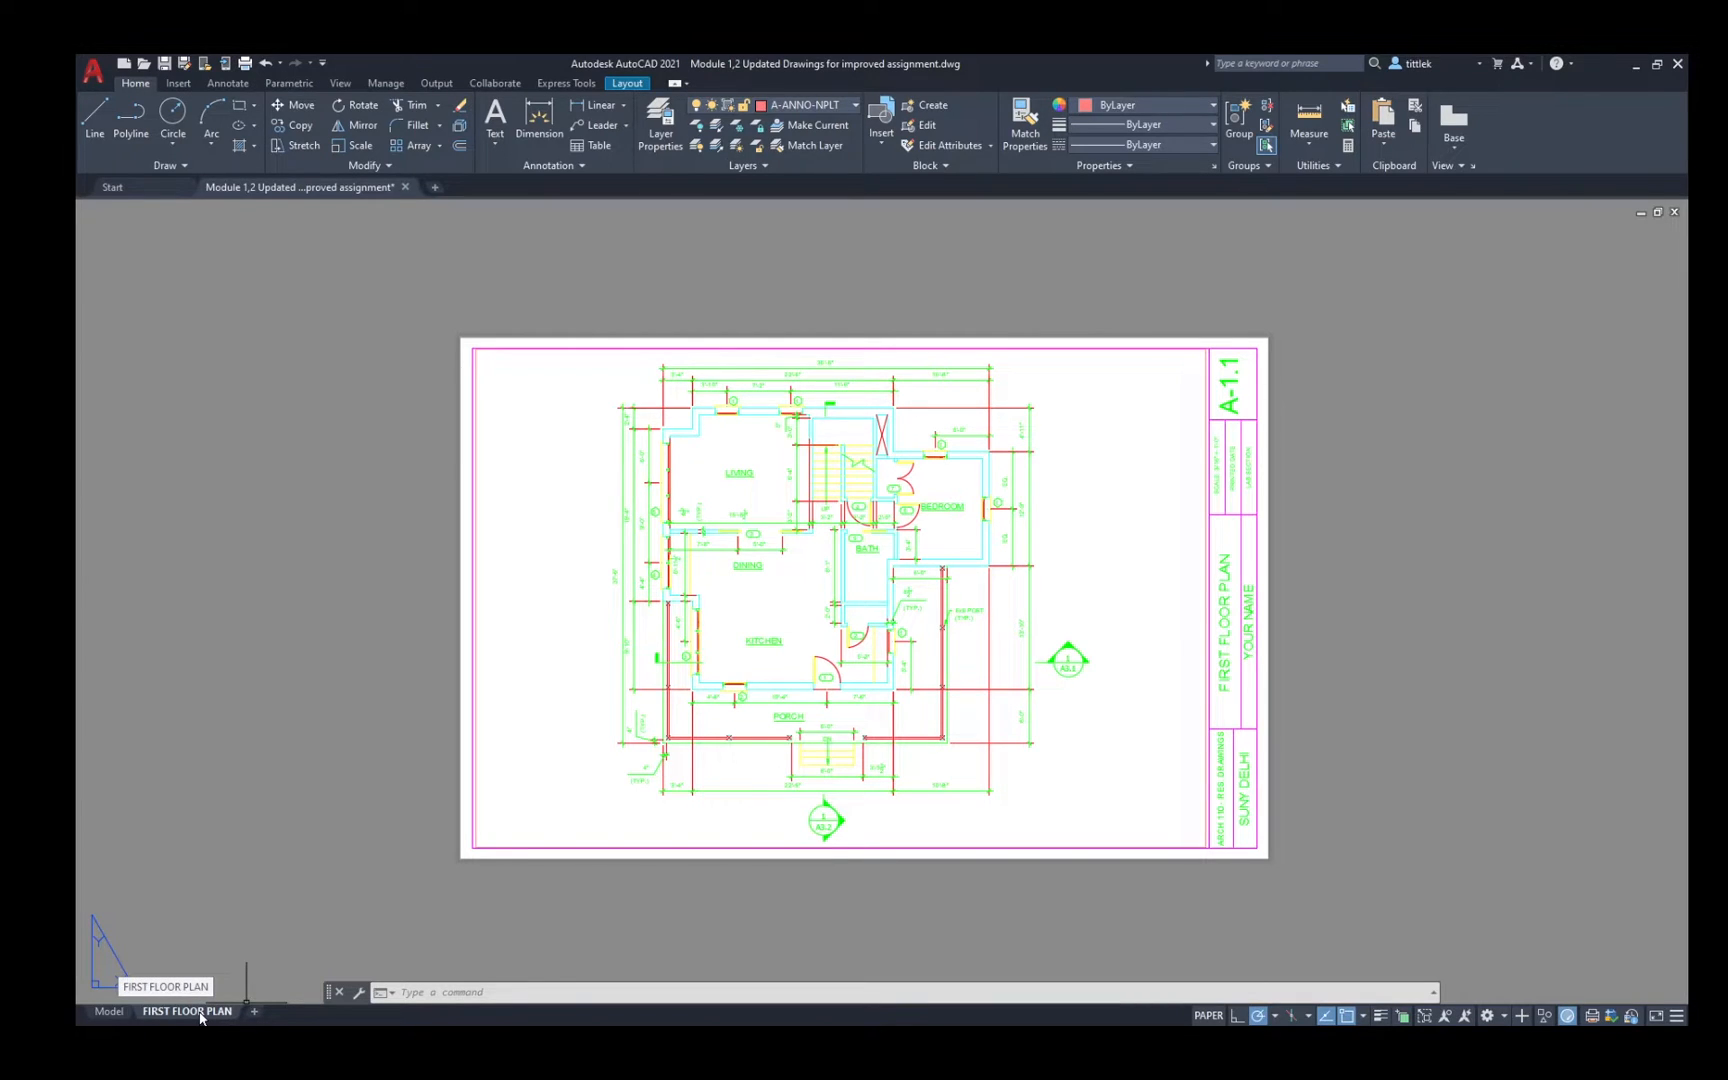
Create a copy of the FIRST FLOOR PLAN layout placed before the original via Move or Copy.
right_click(188, 1012)
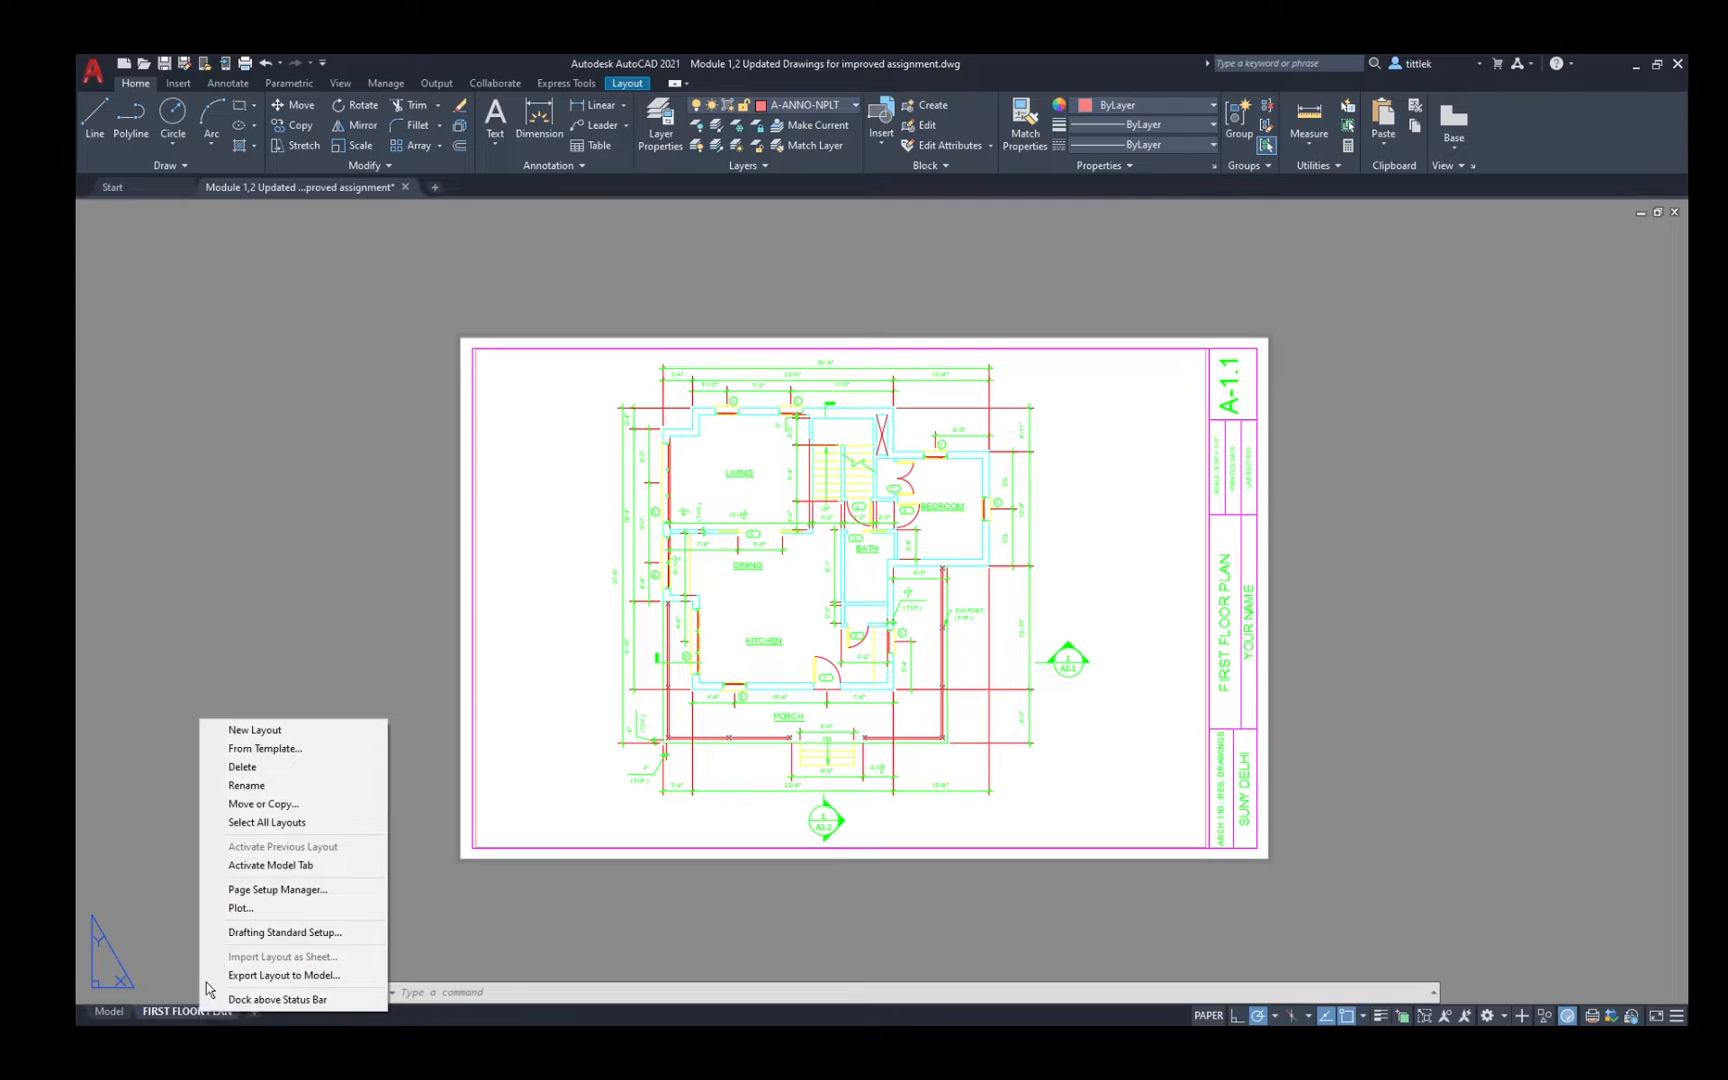
click(262, 804)
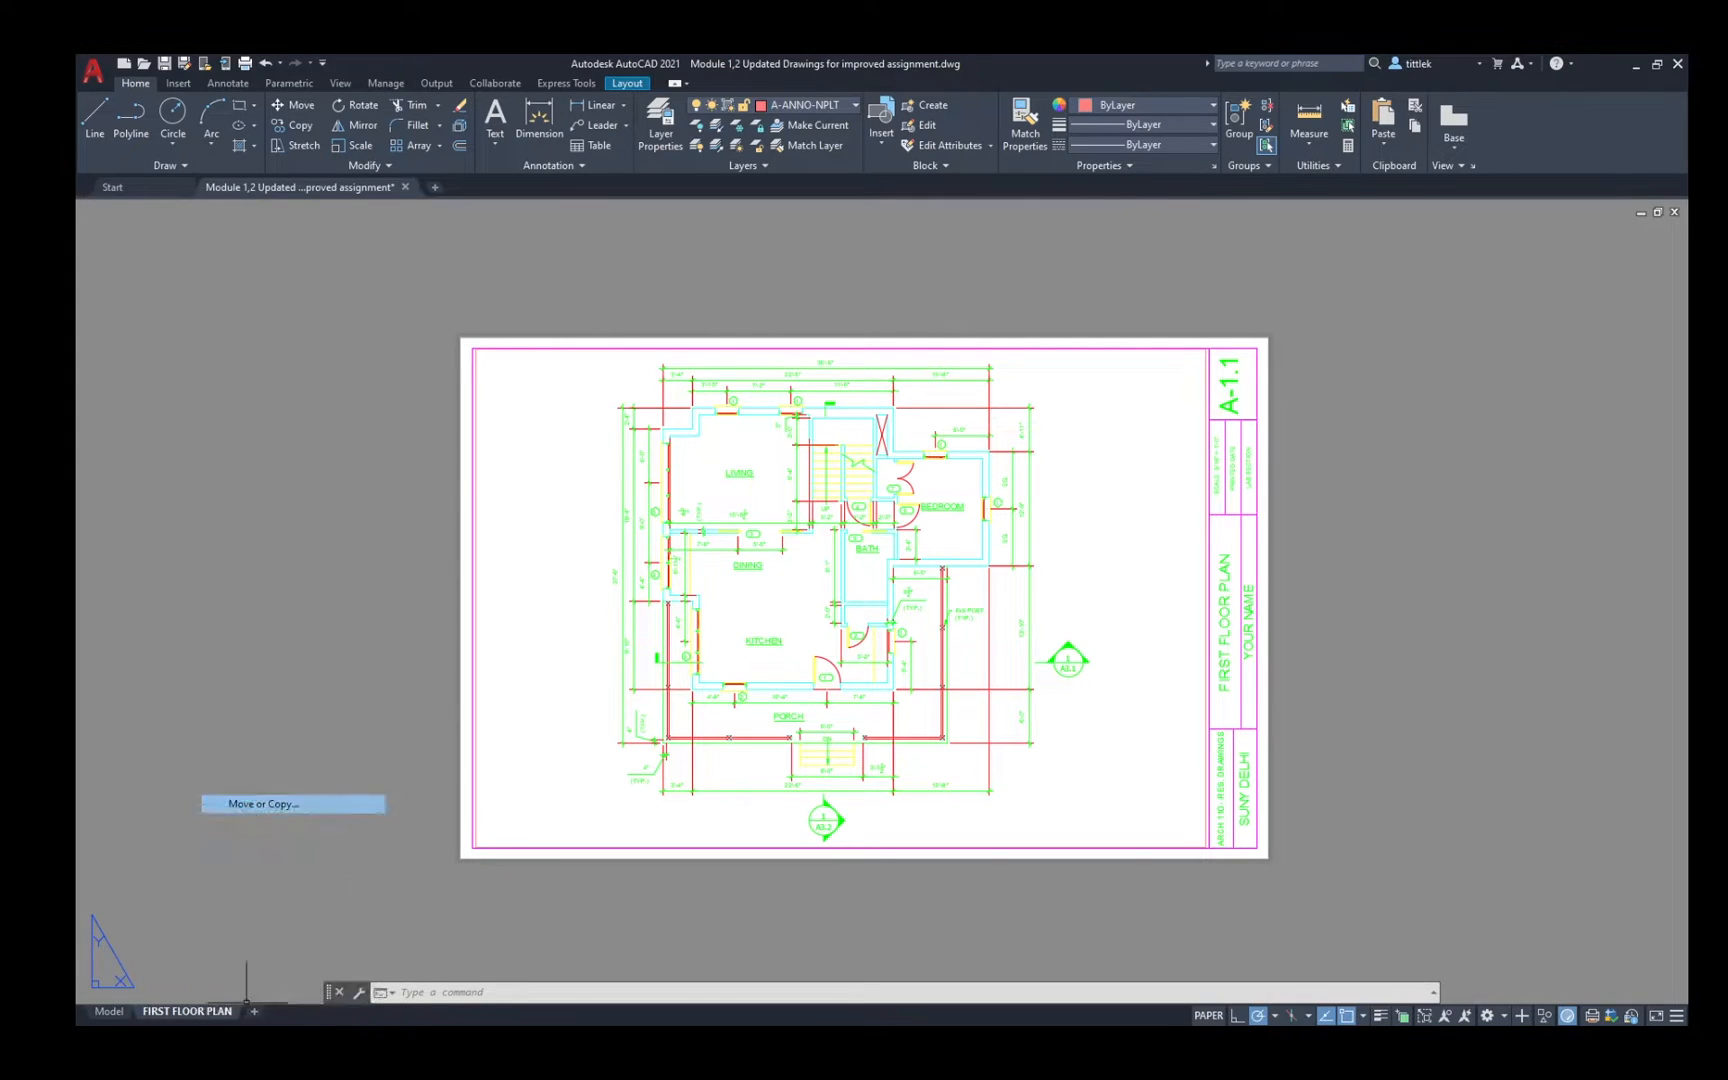
click(262, 802)
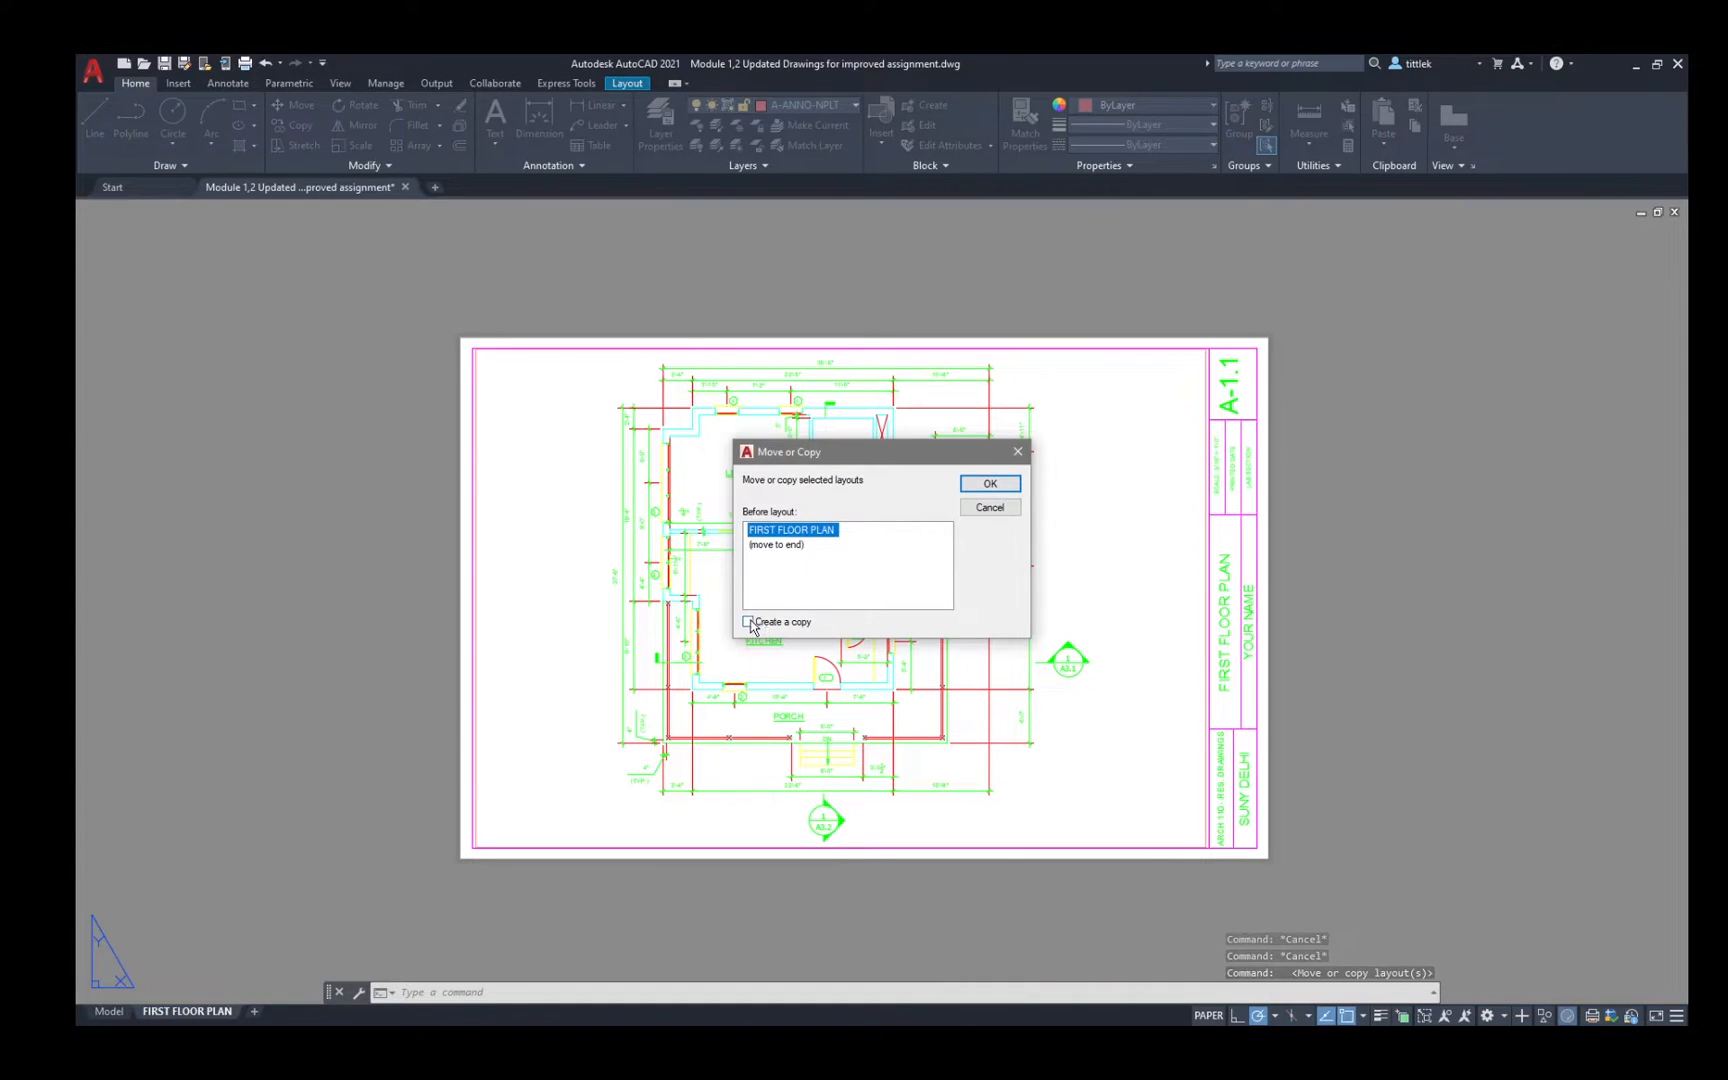
click(750, 622)
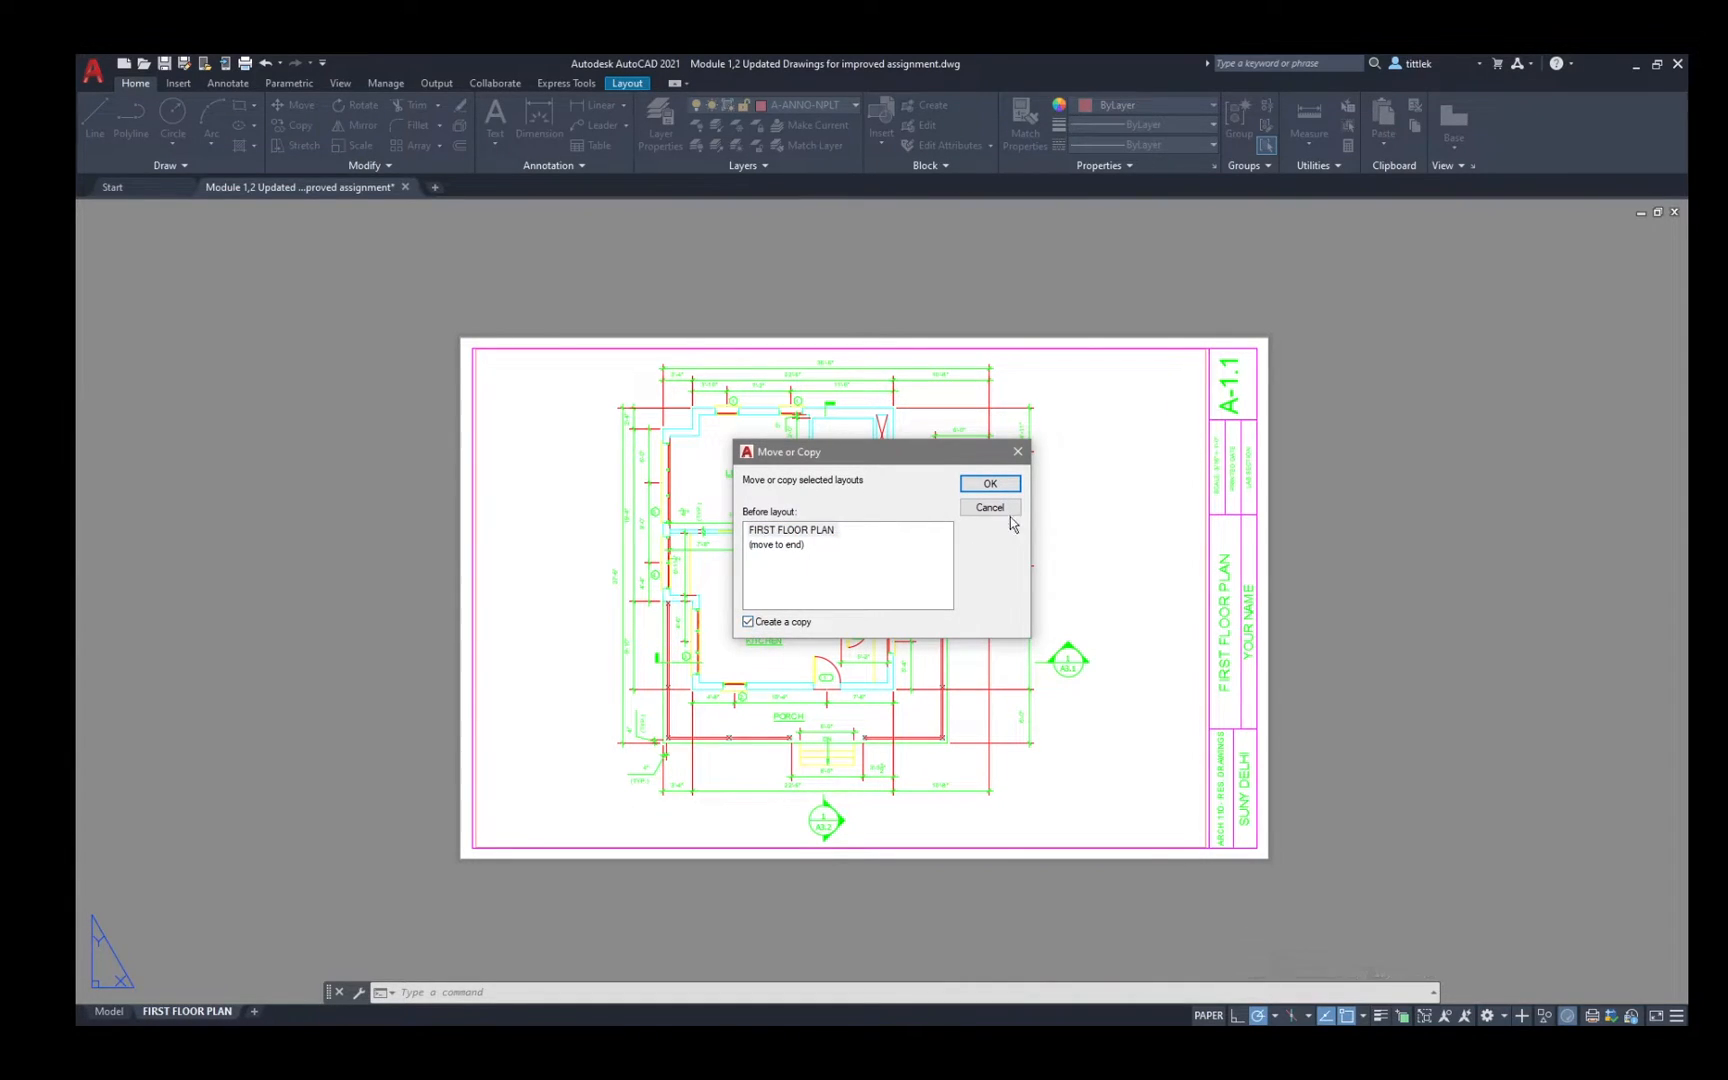
click(988, 484)
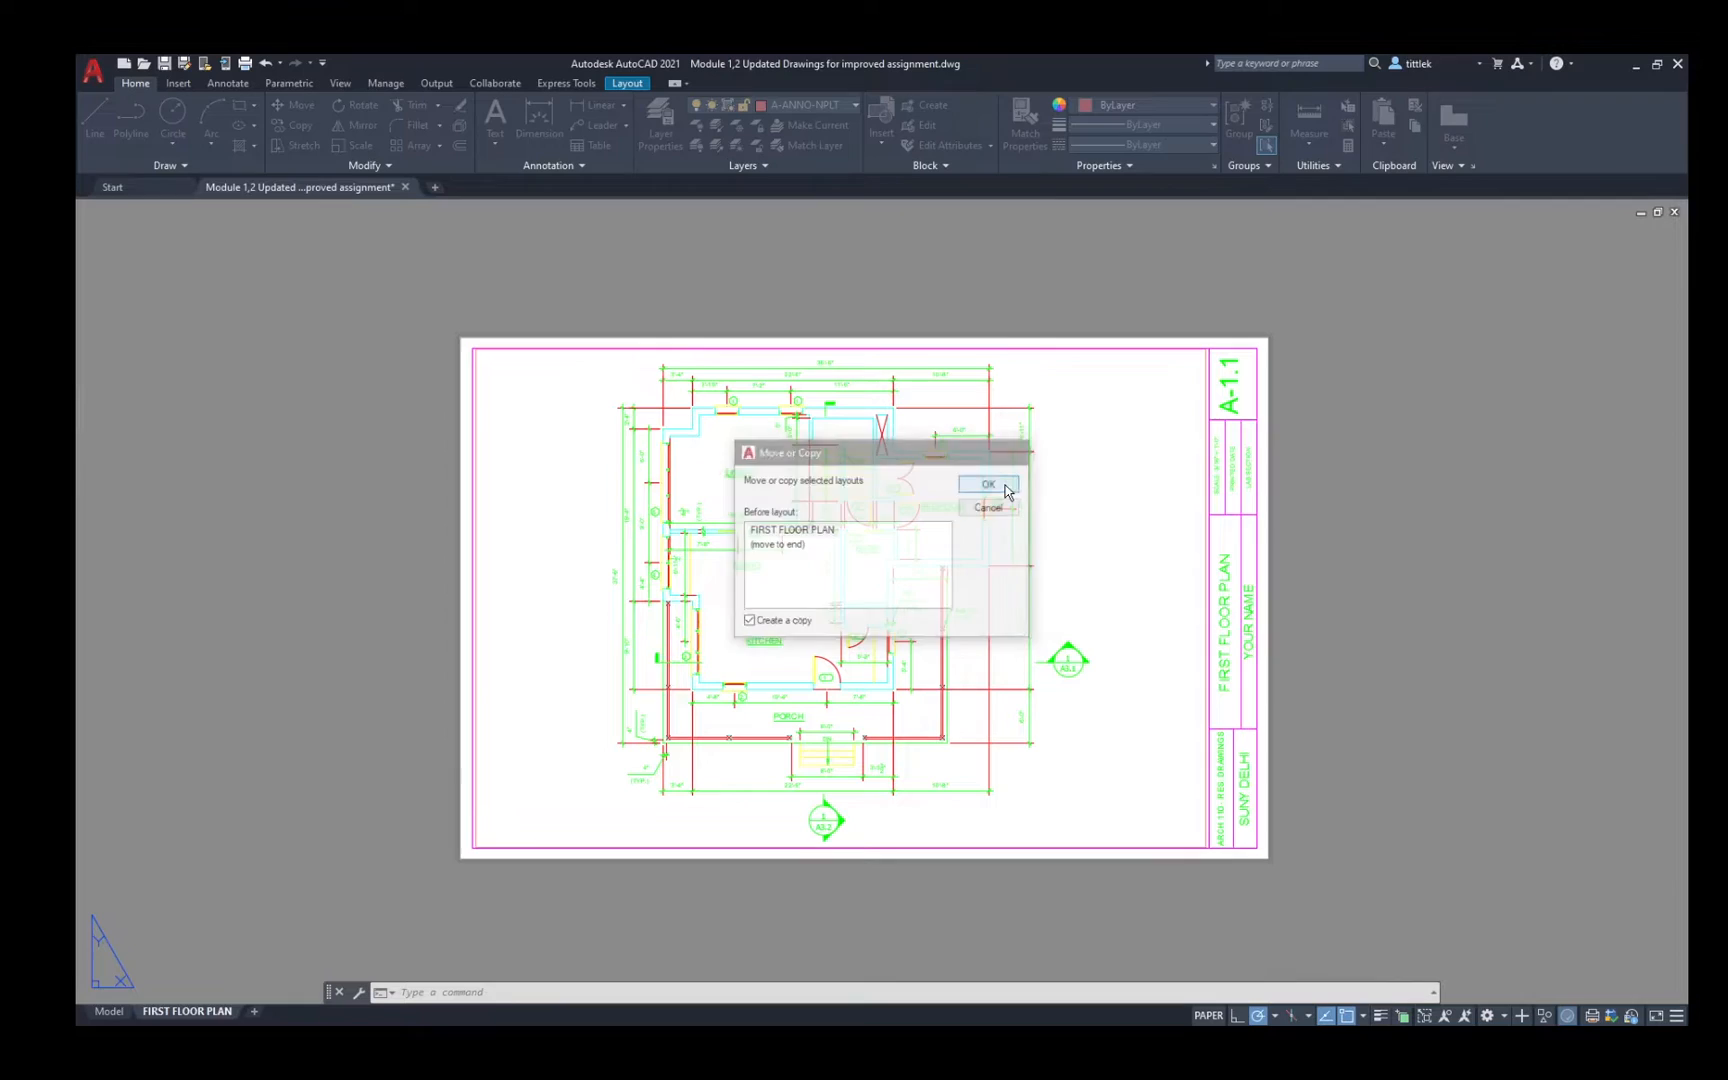
click(988, 484)
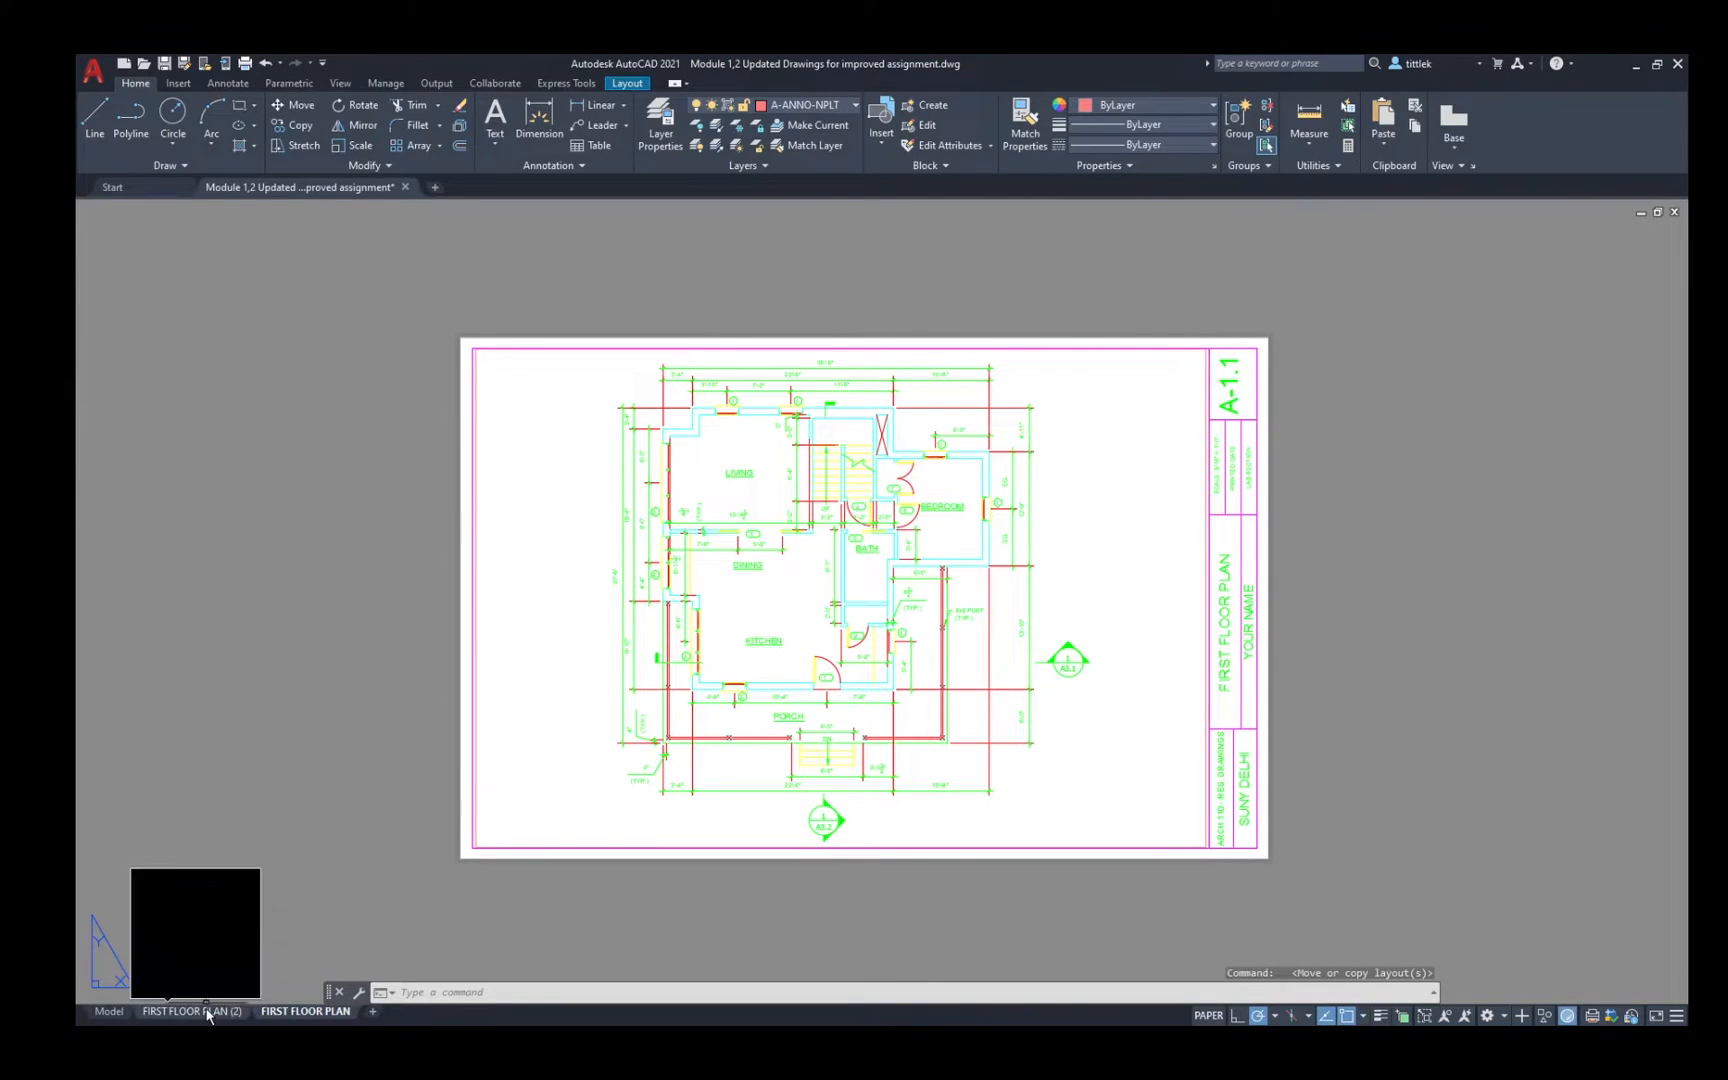
Switch to the FIRST FLOOR PLAN (2) copy and begin editing its tab name.
click(194, 1012)
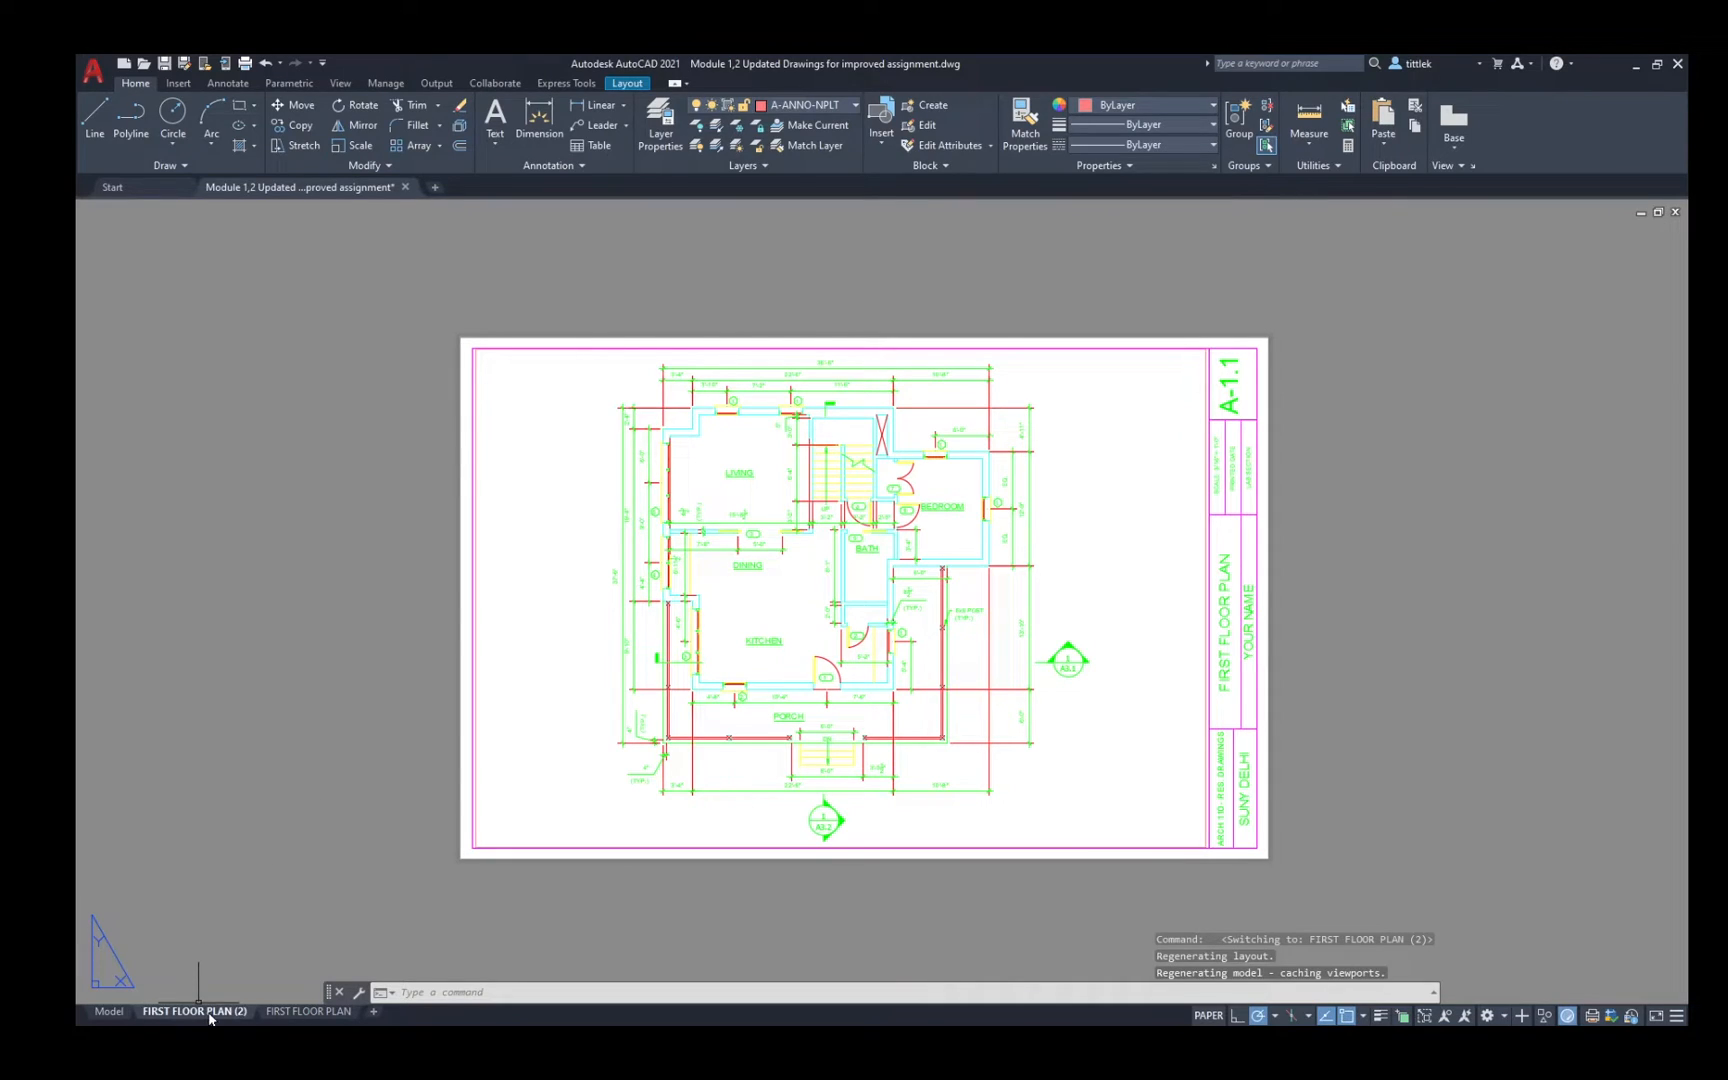
right_click(194, 1010)
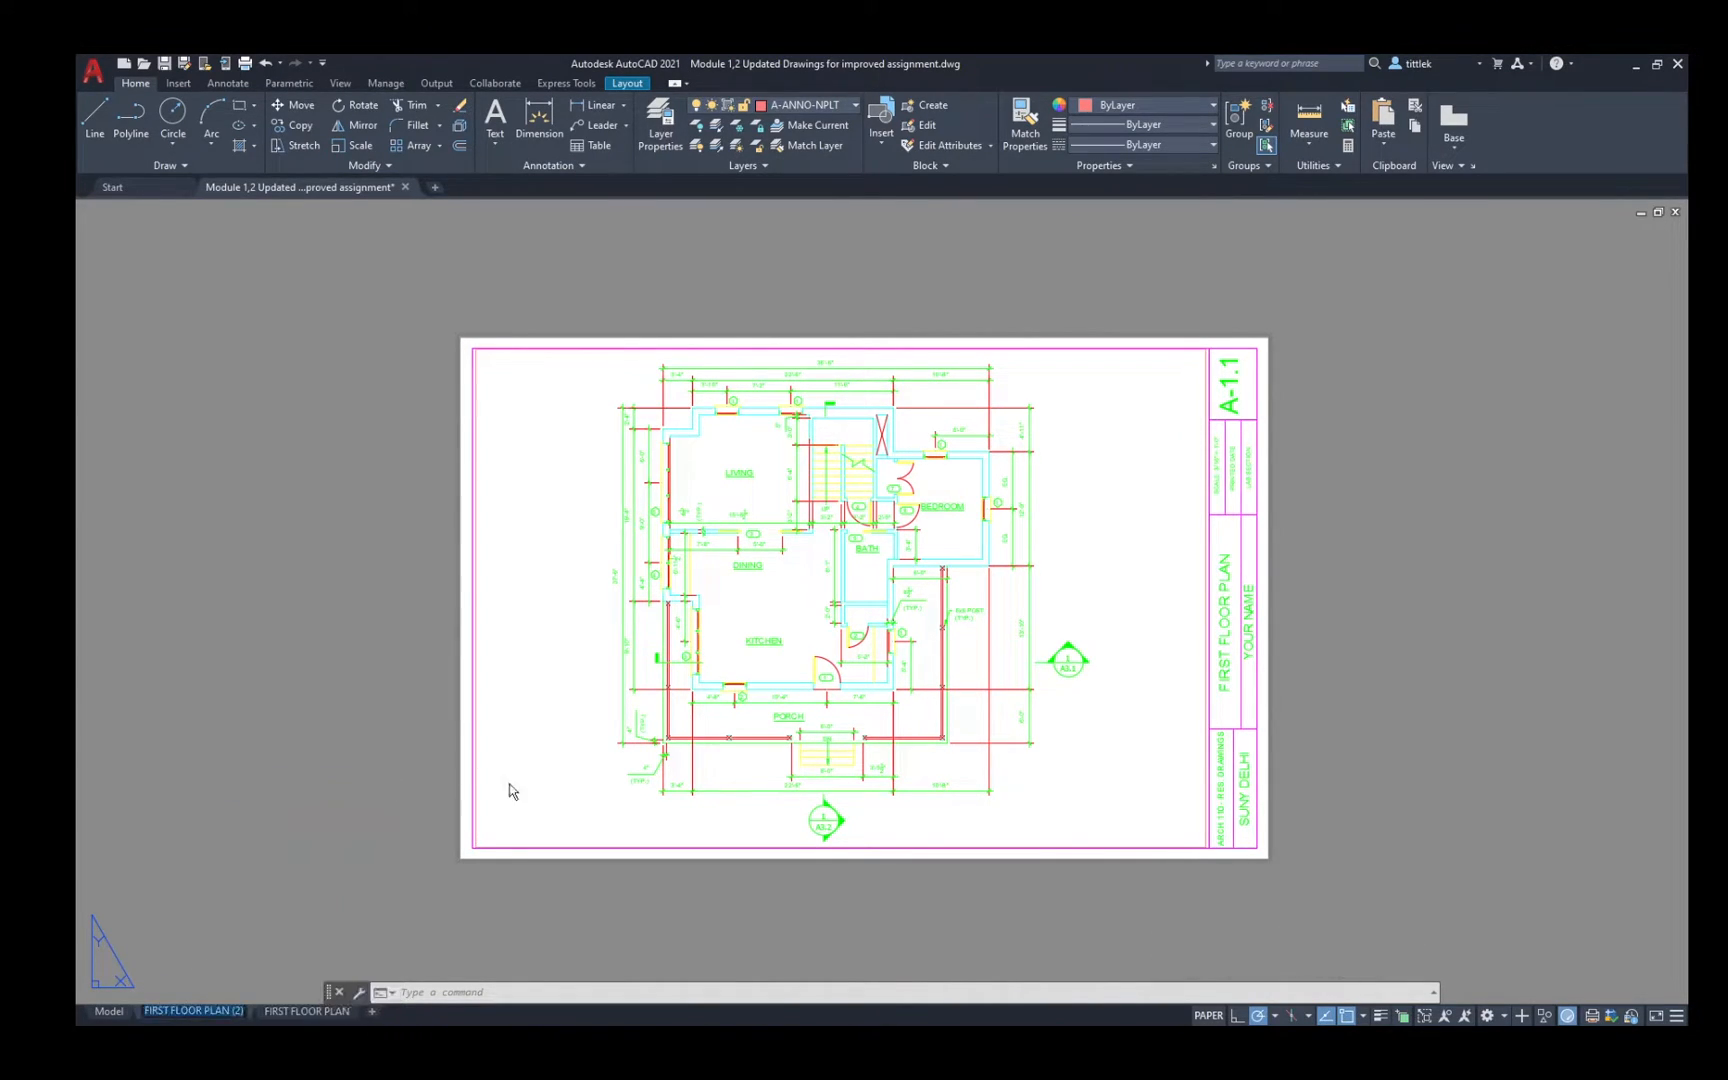
mouse_move(912, 578)
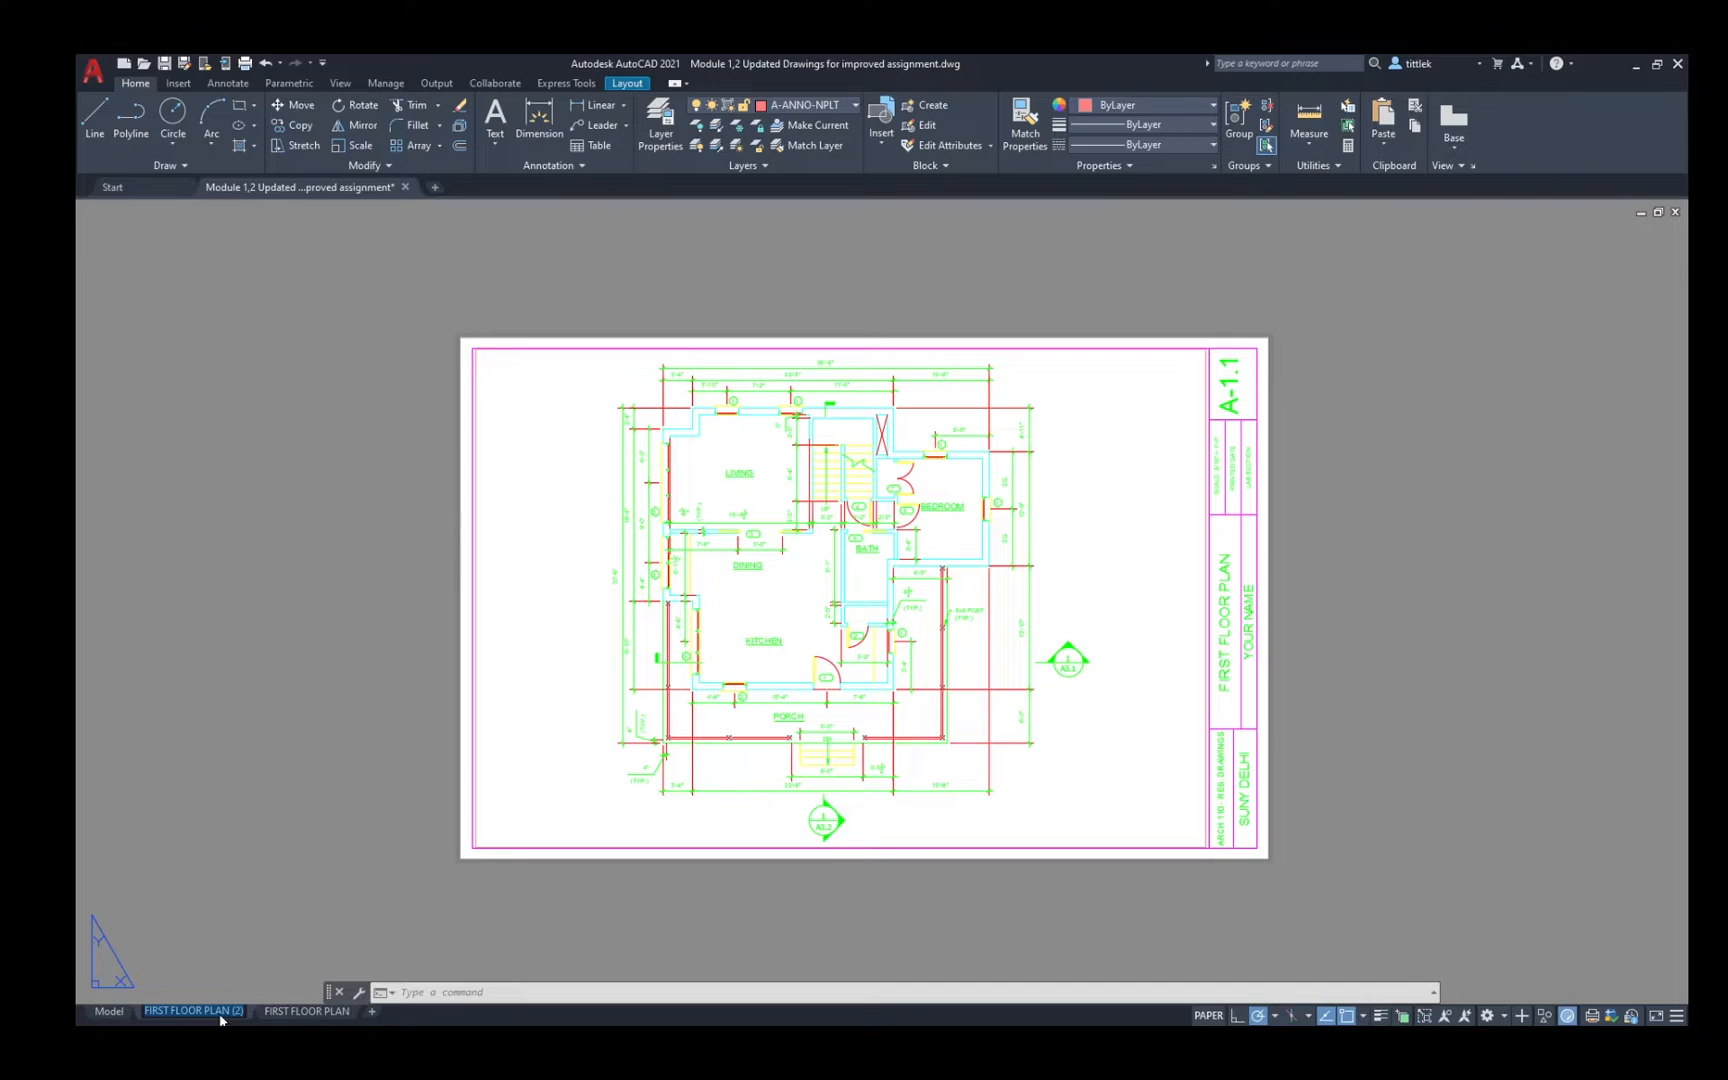
mouse_move(212, 1010)
text(SECON)
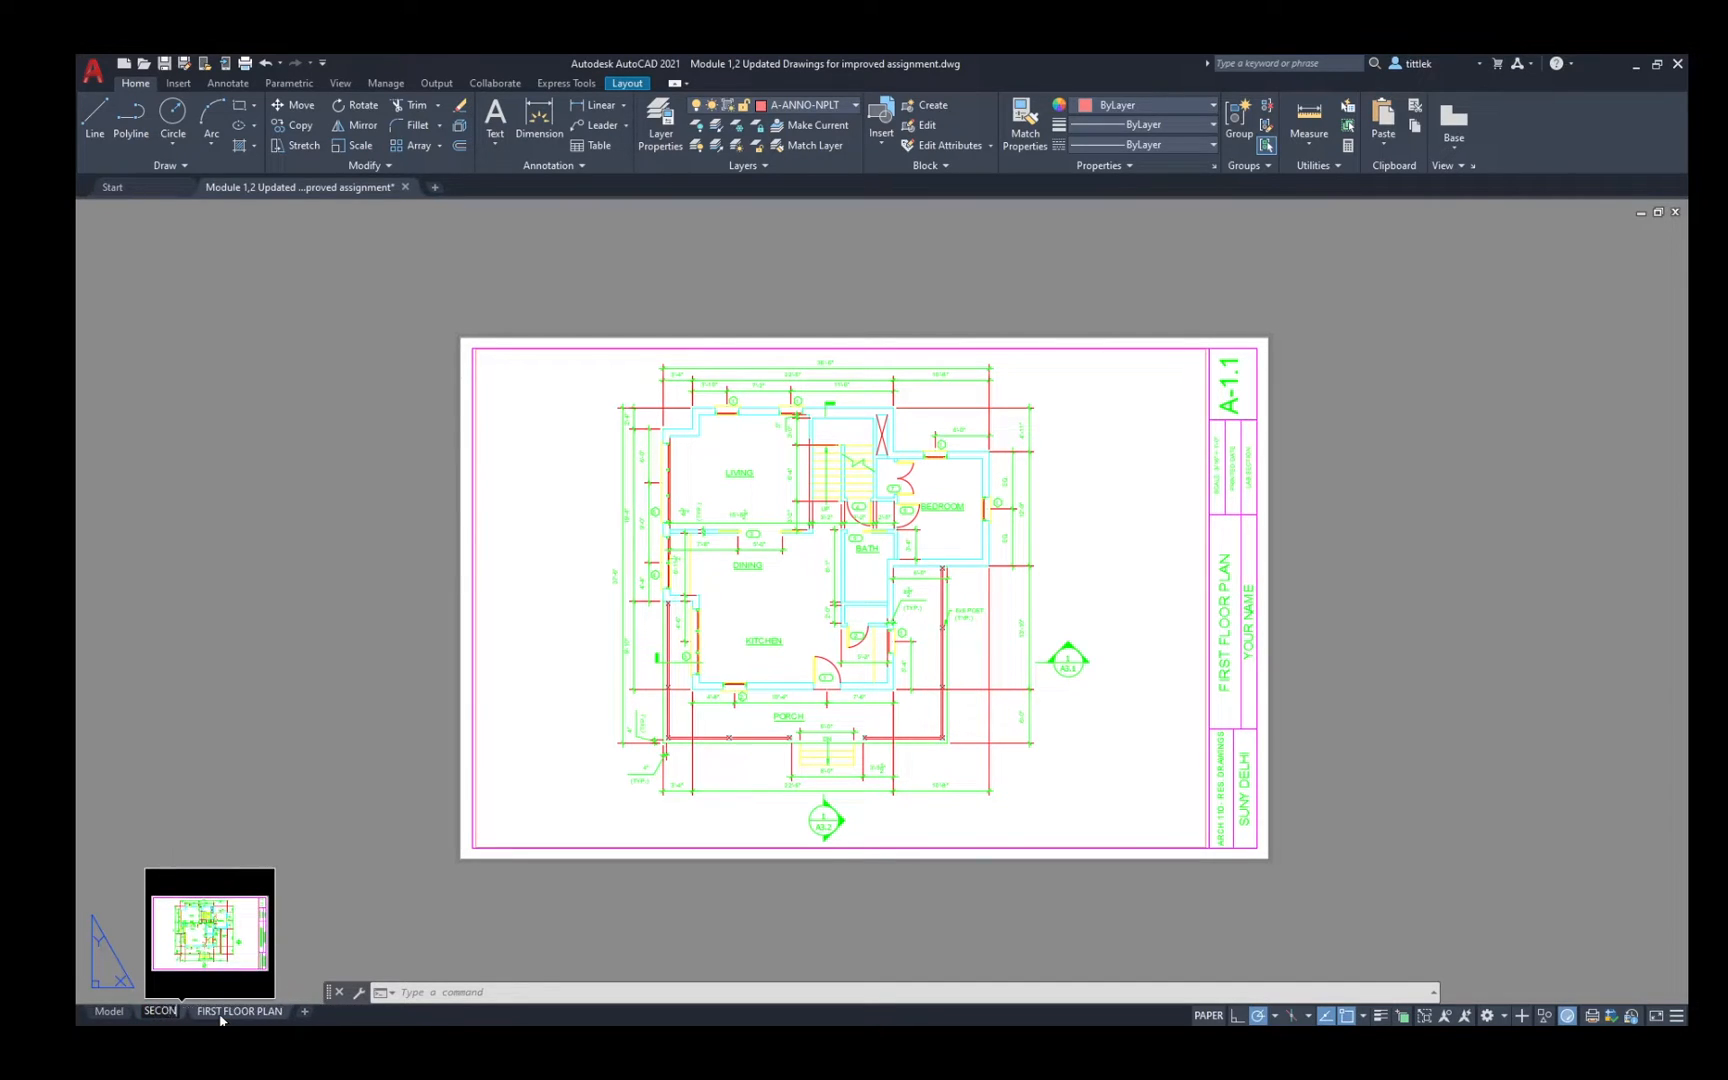
double_click(160, 1010)
text(D FLOOR PLAN)
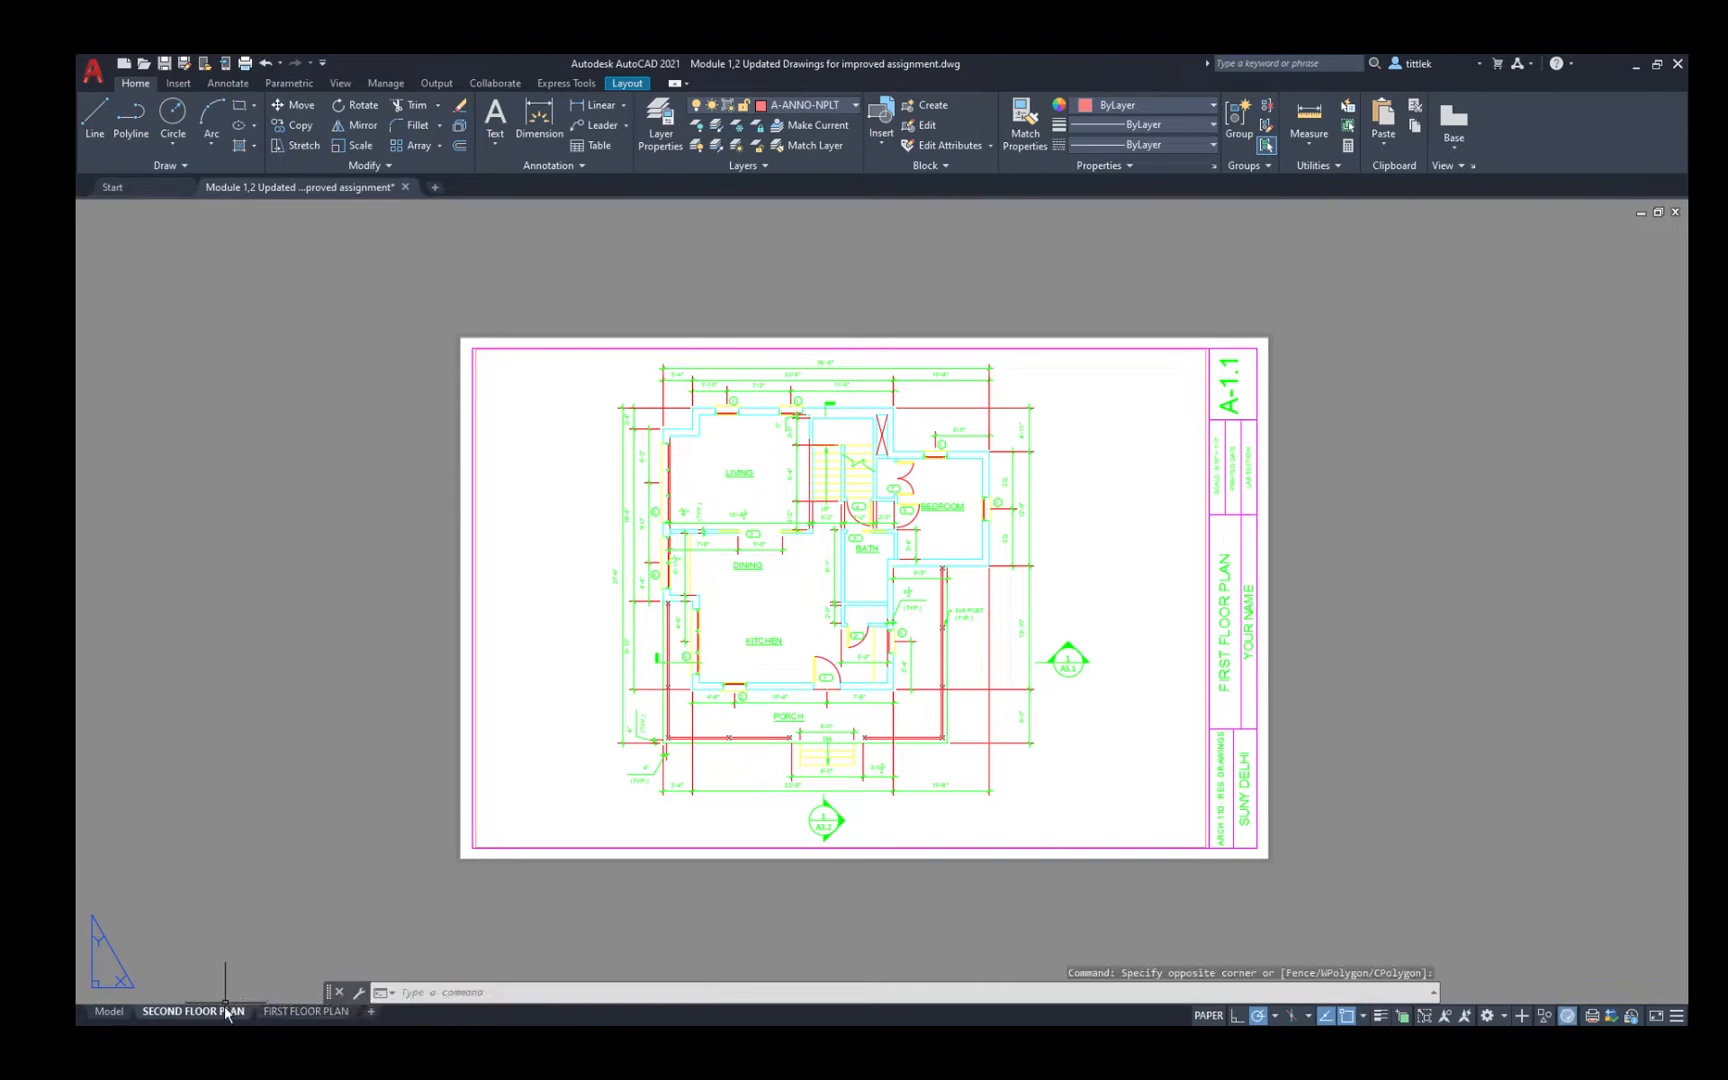
mouse_move(1080, 884)
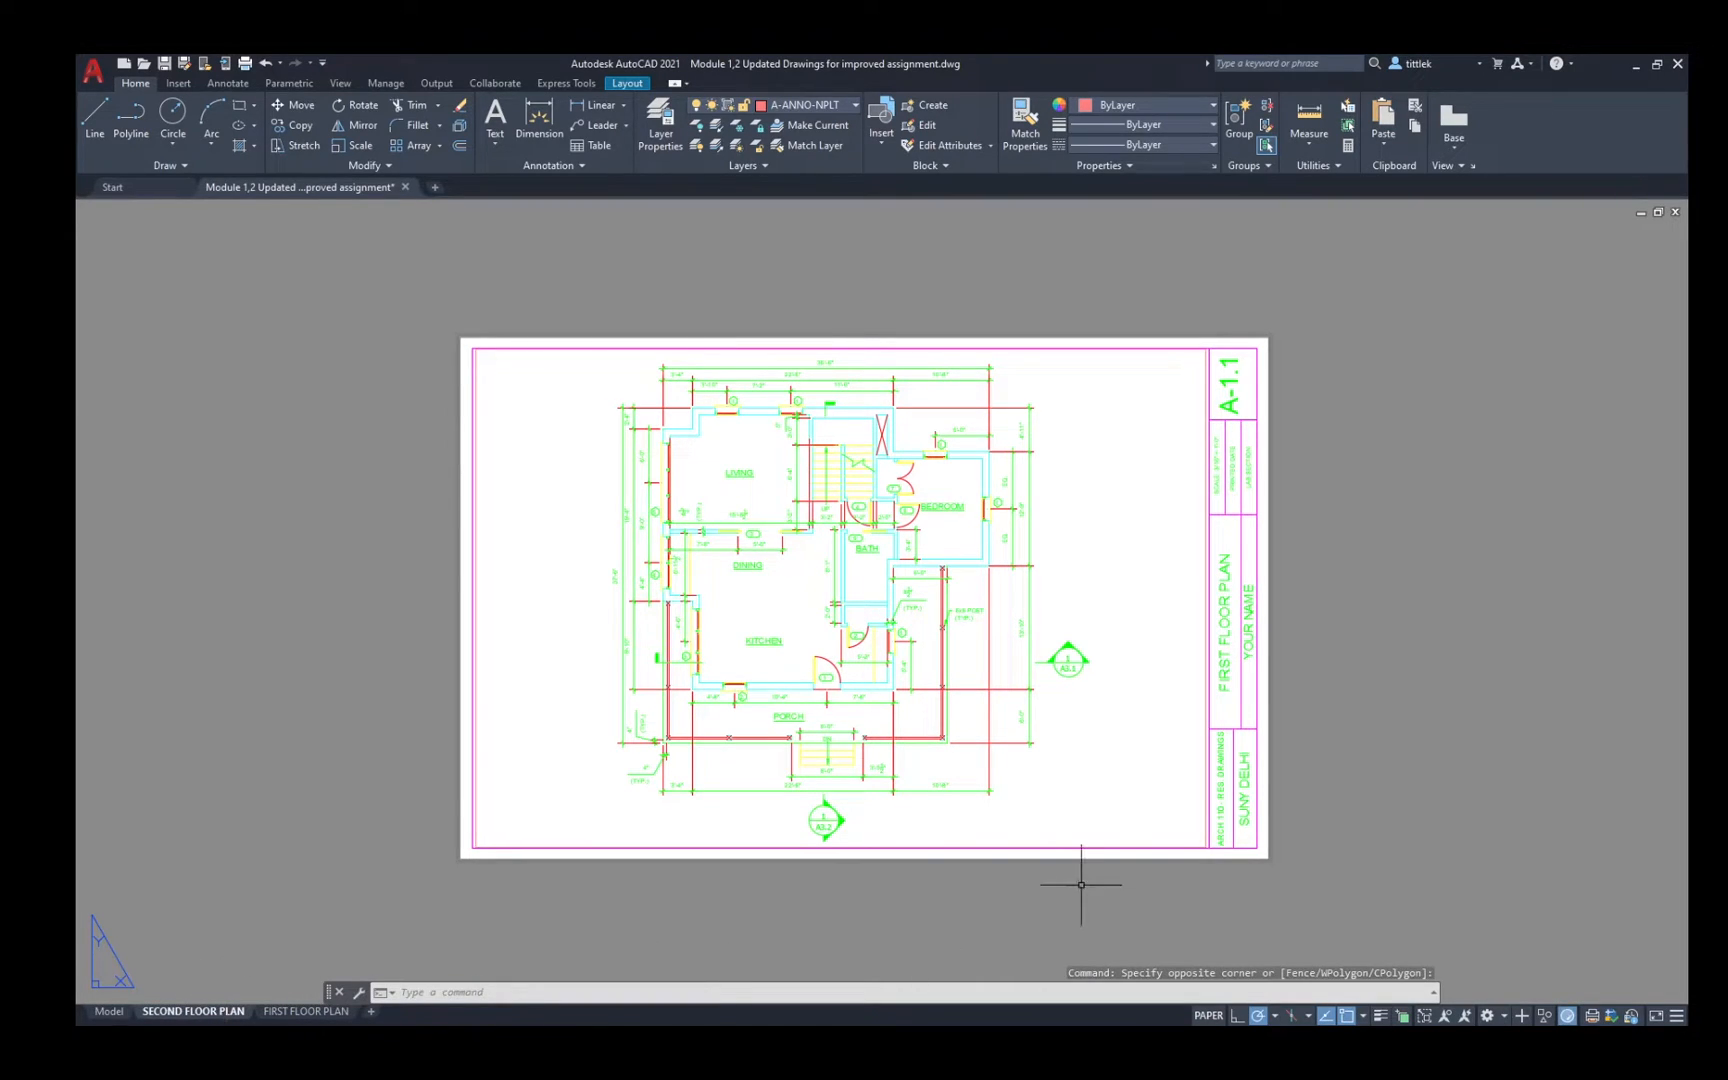
mouse_move(648, 392)
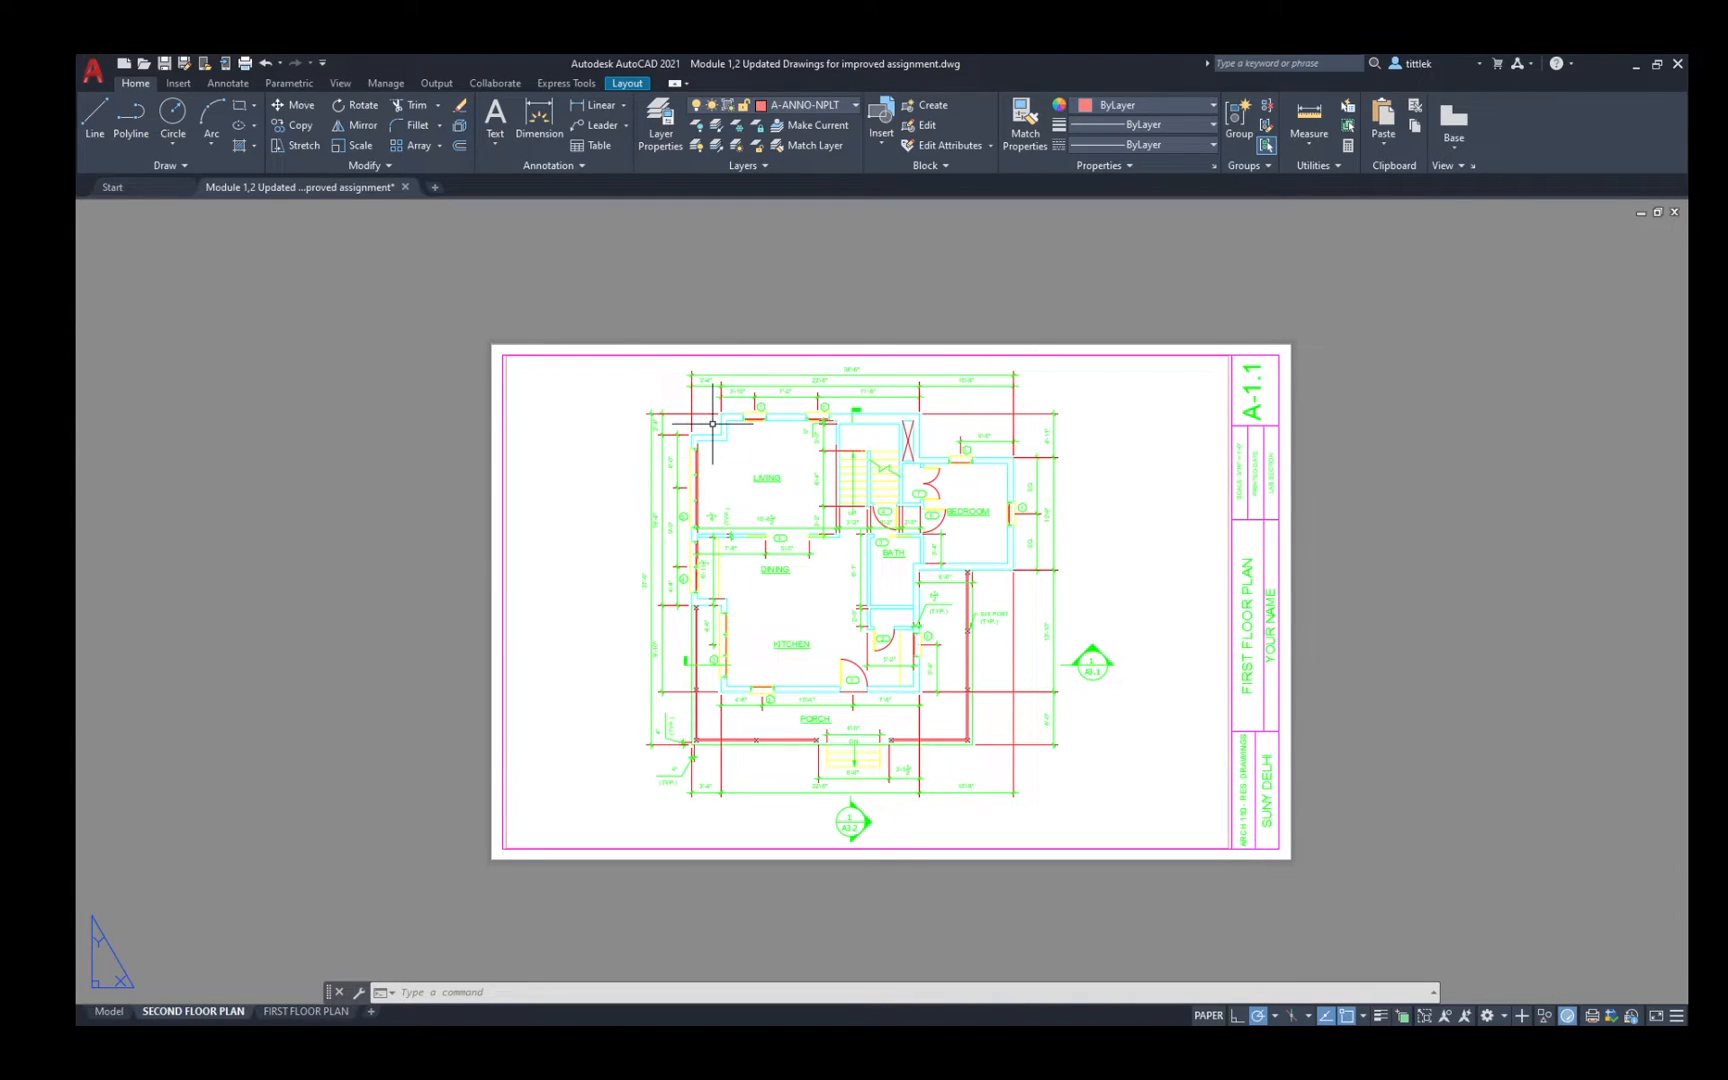
mouse_move(1116, 532)
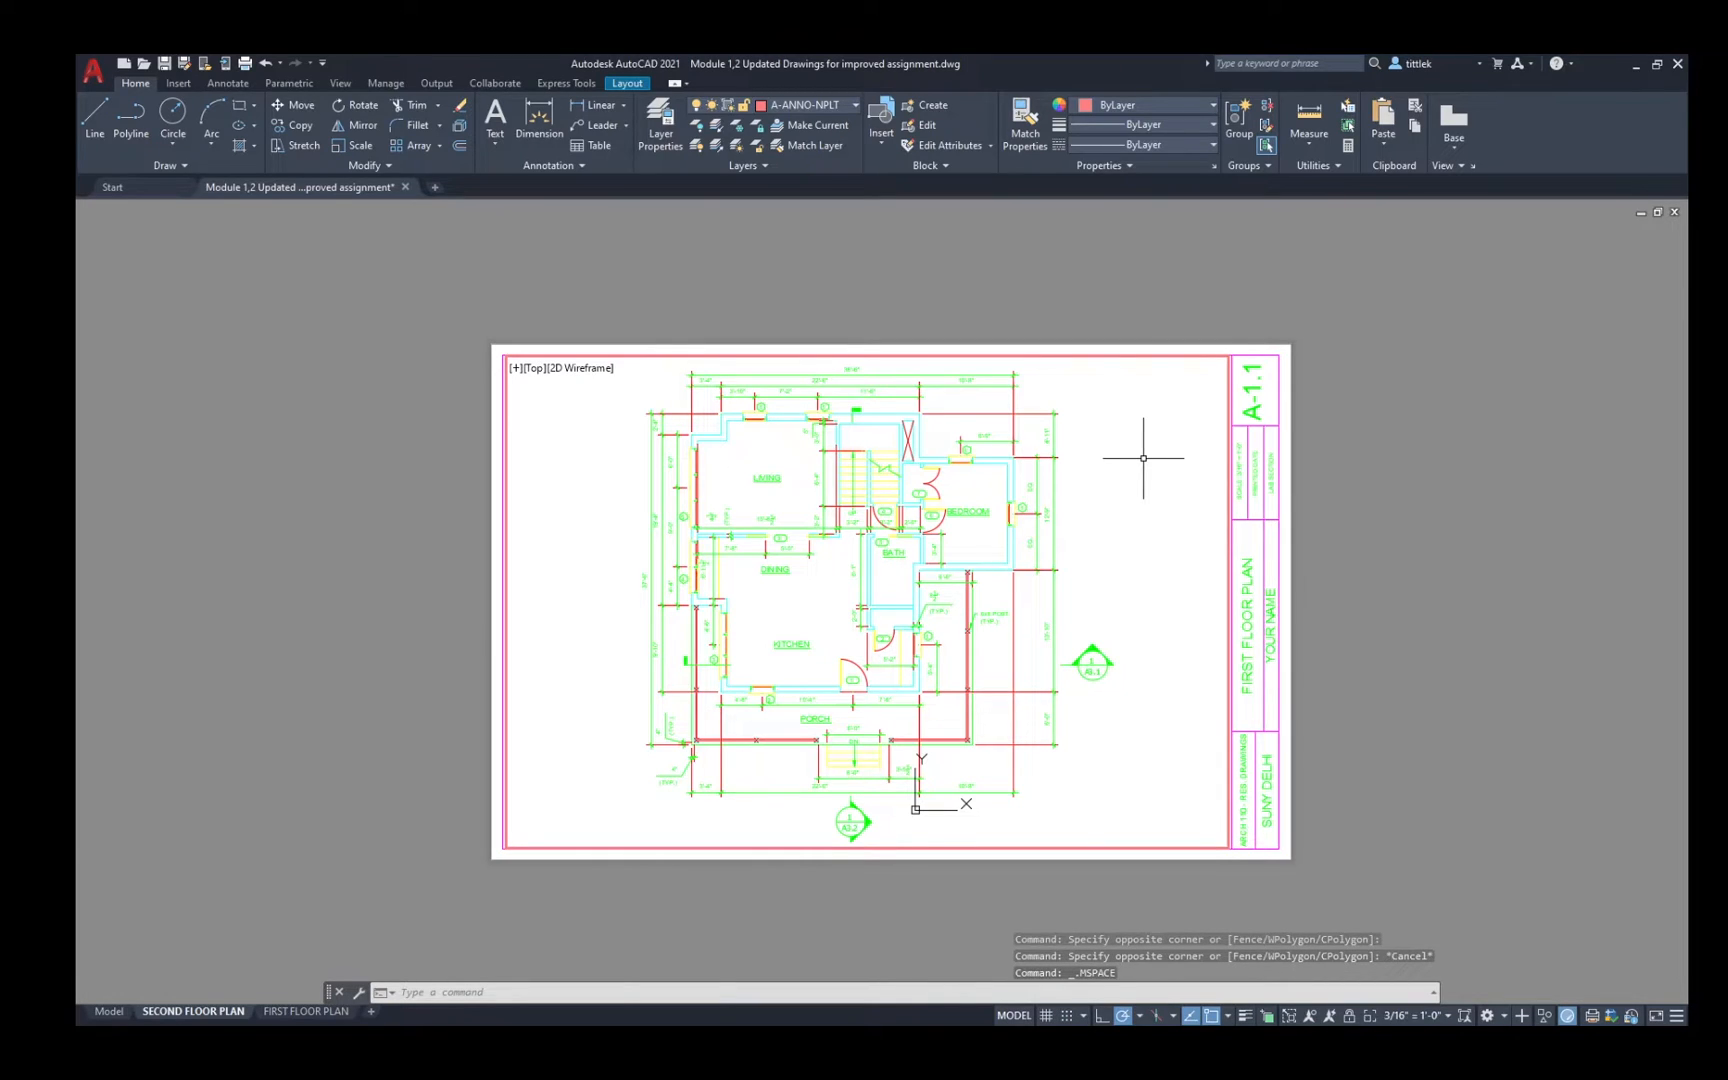
Pan the viewport by a displacement of 75 downward with -P to frame the second floor.
text(-P)
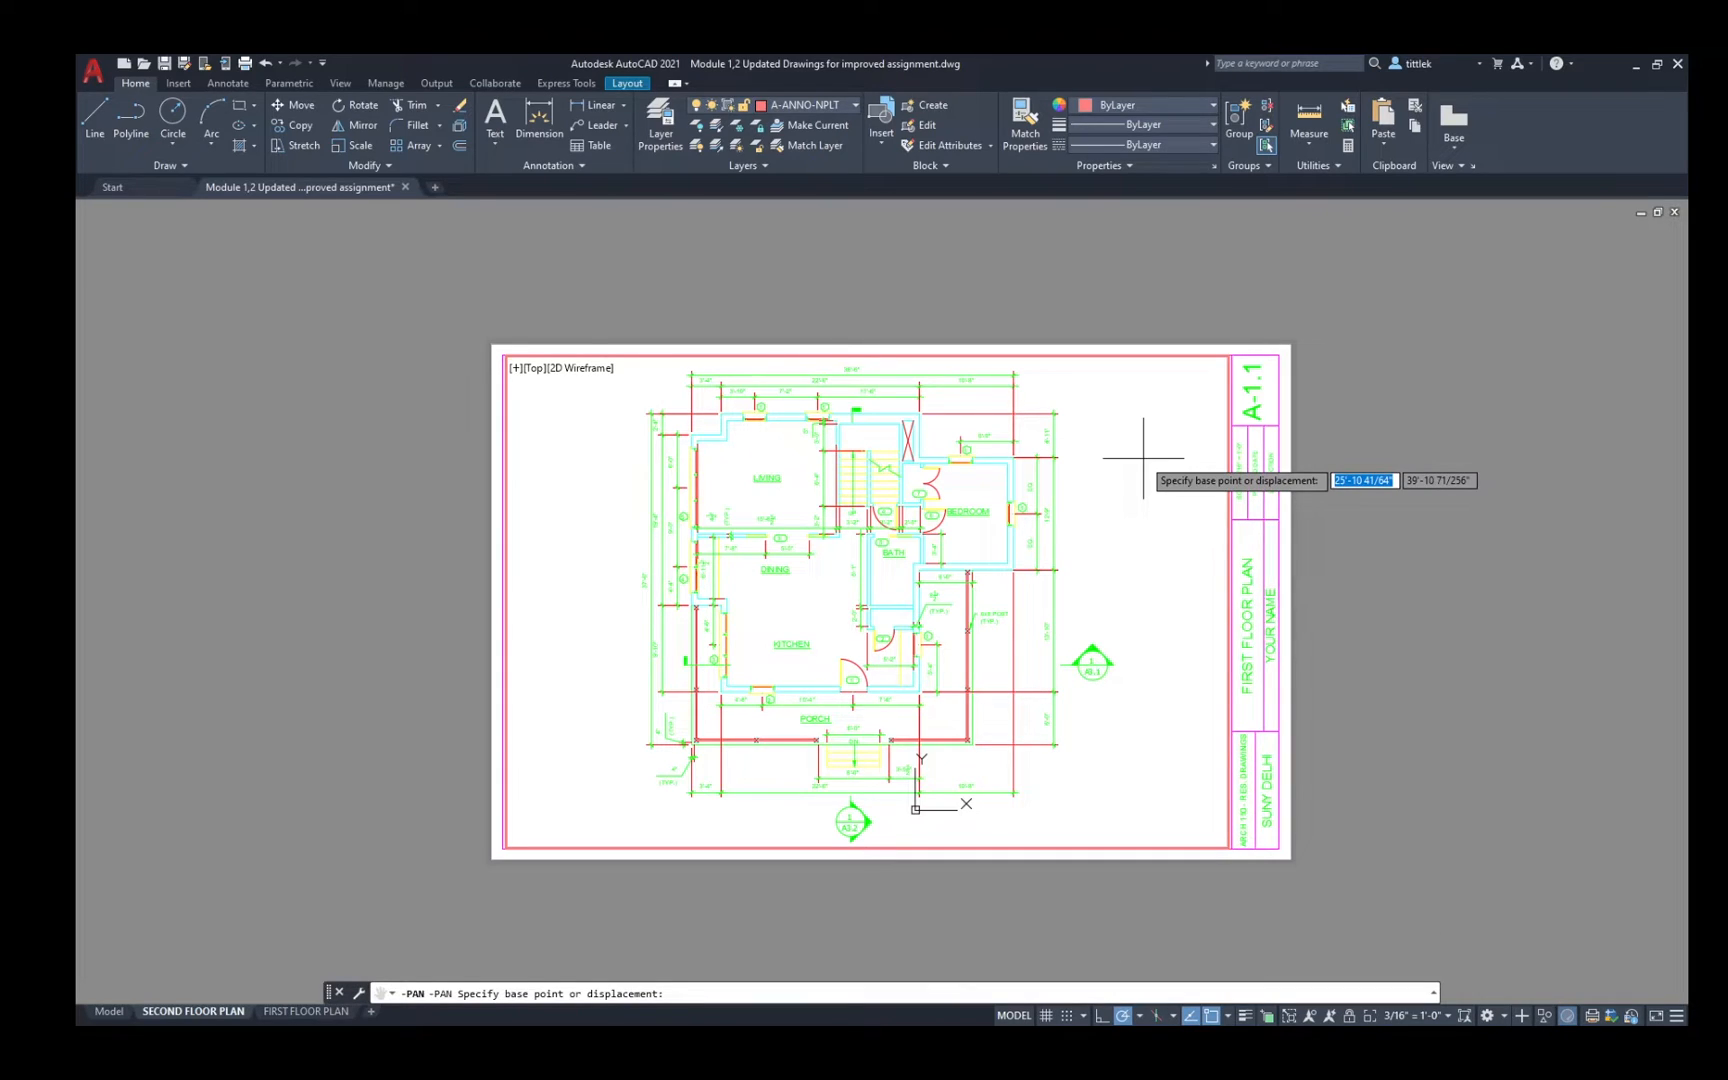
mouse_move(1142, 490)
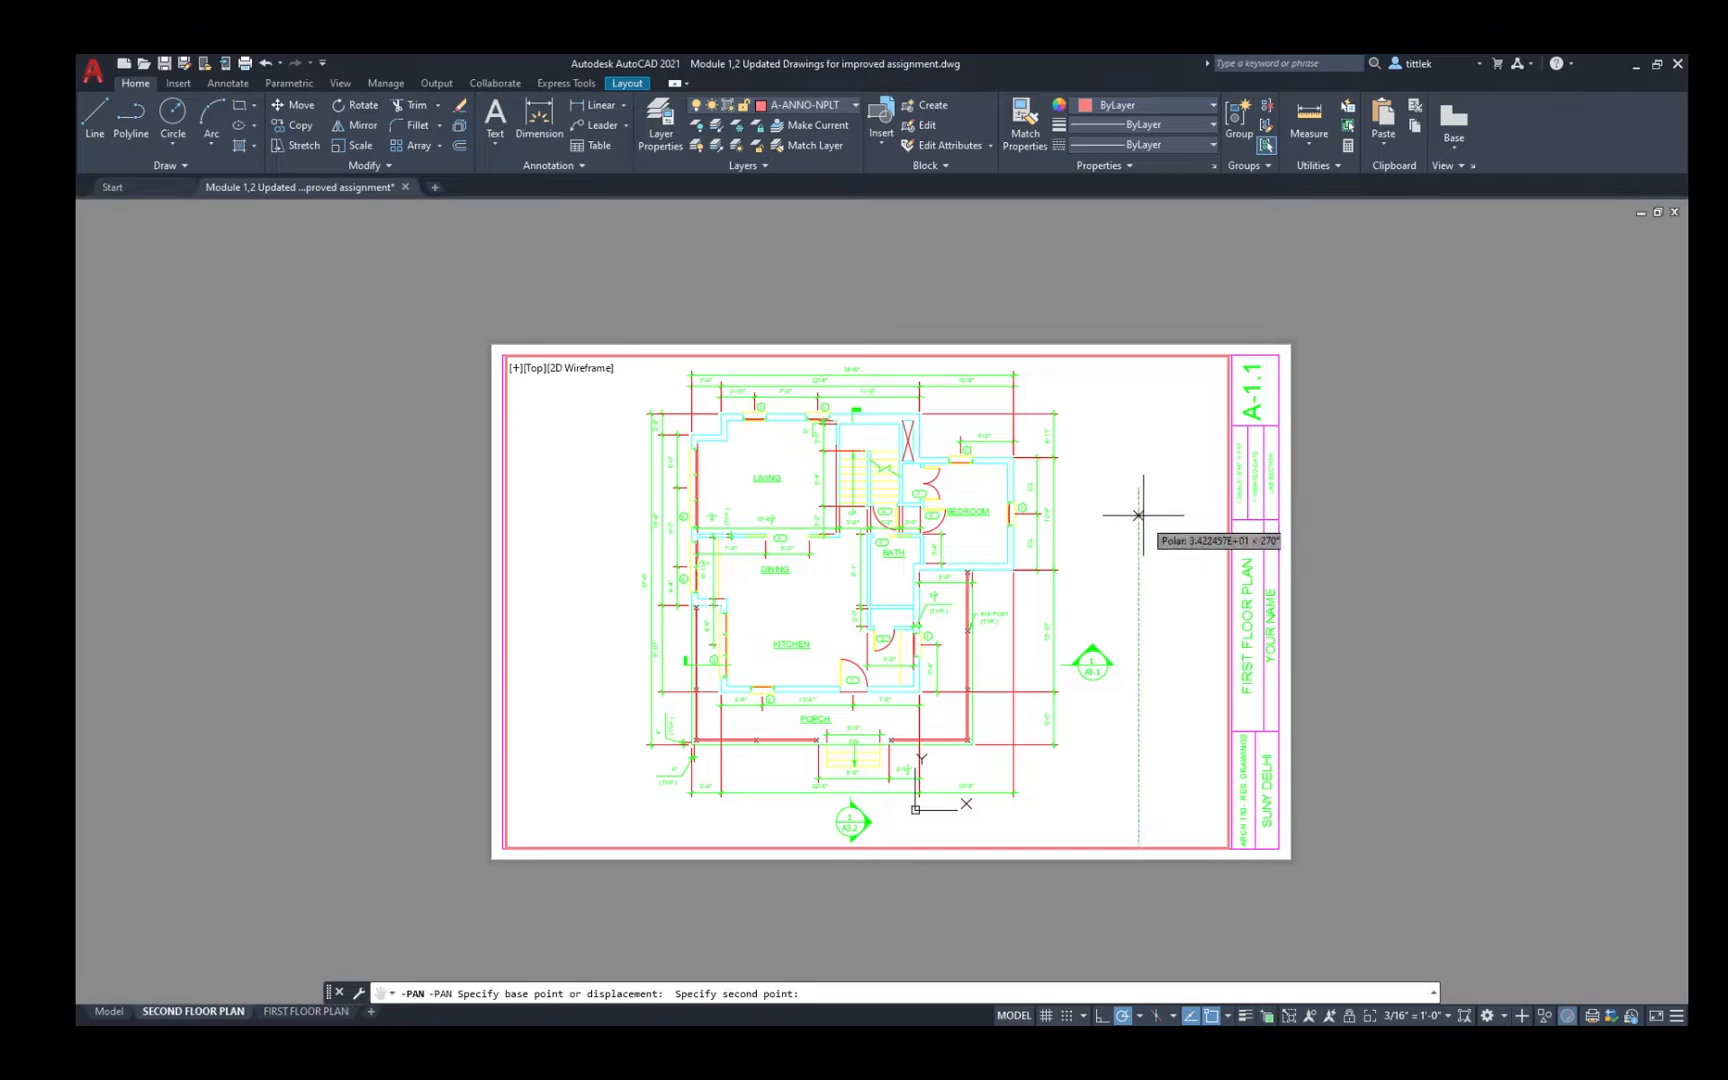
mouse_move(1120, 488)
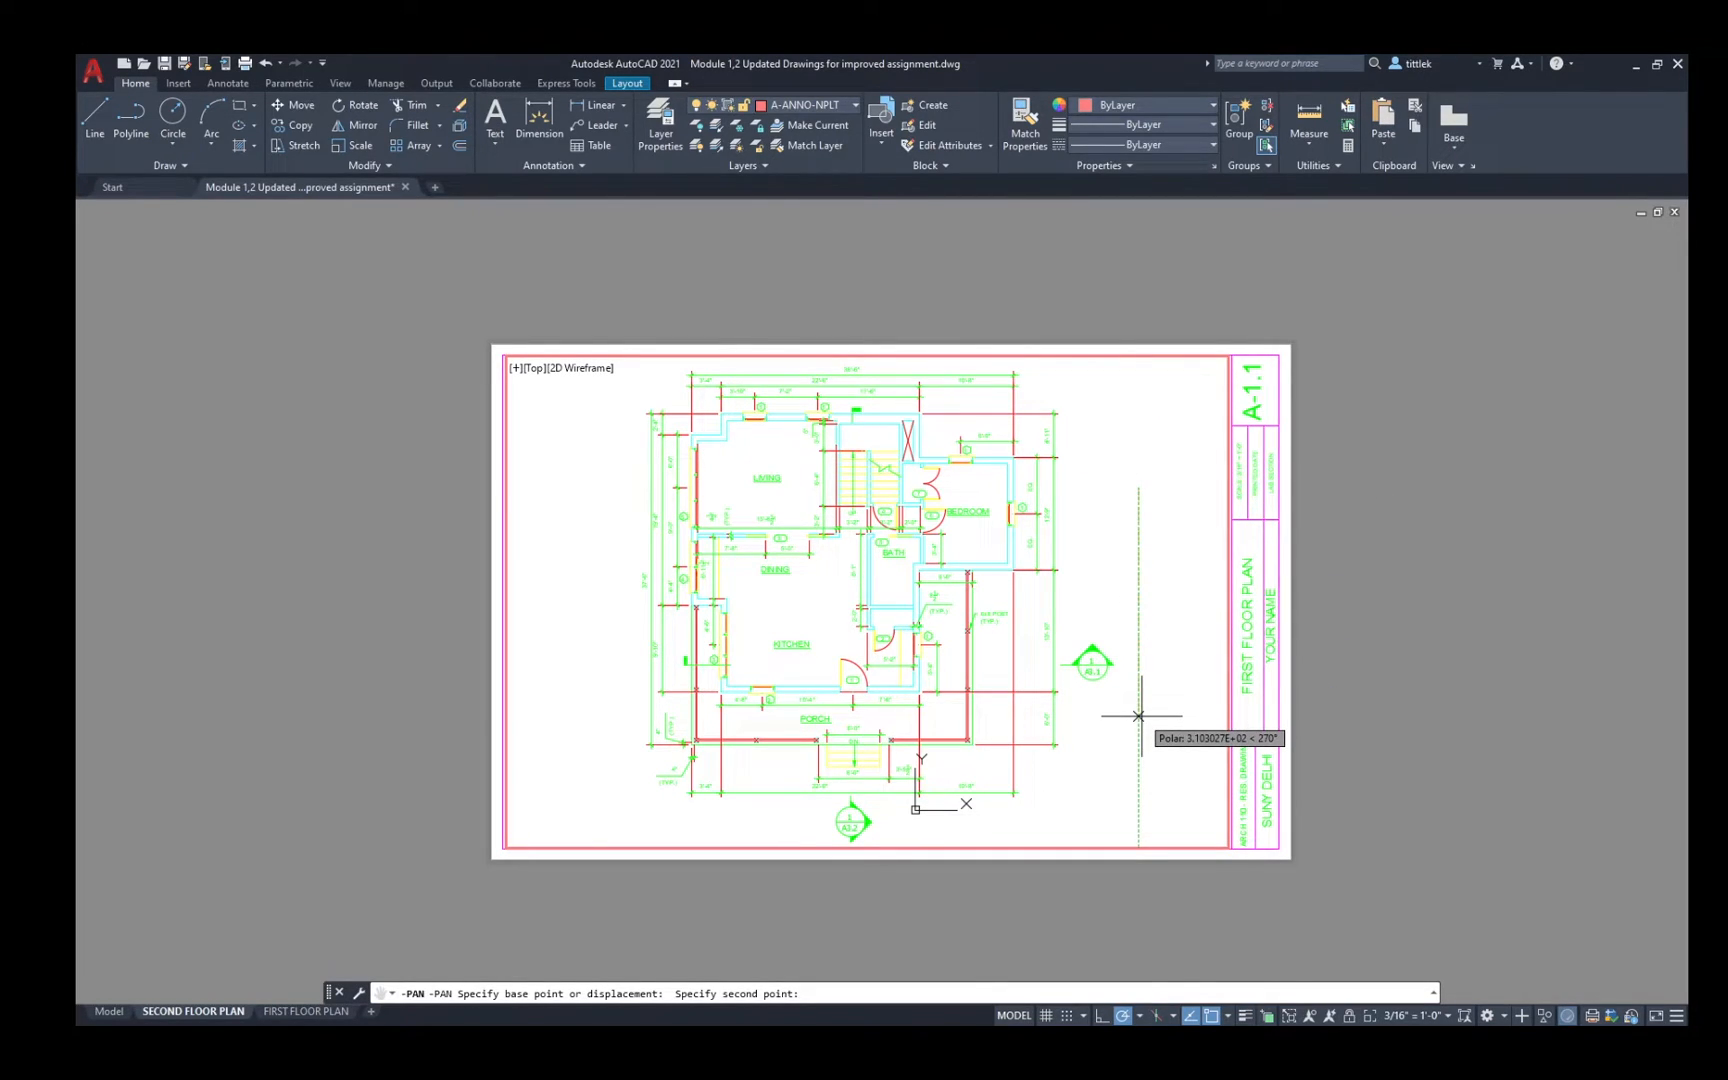
mouse_move(1138, 794)
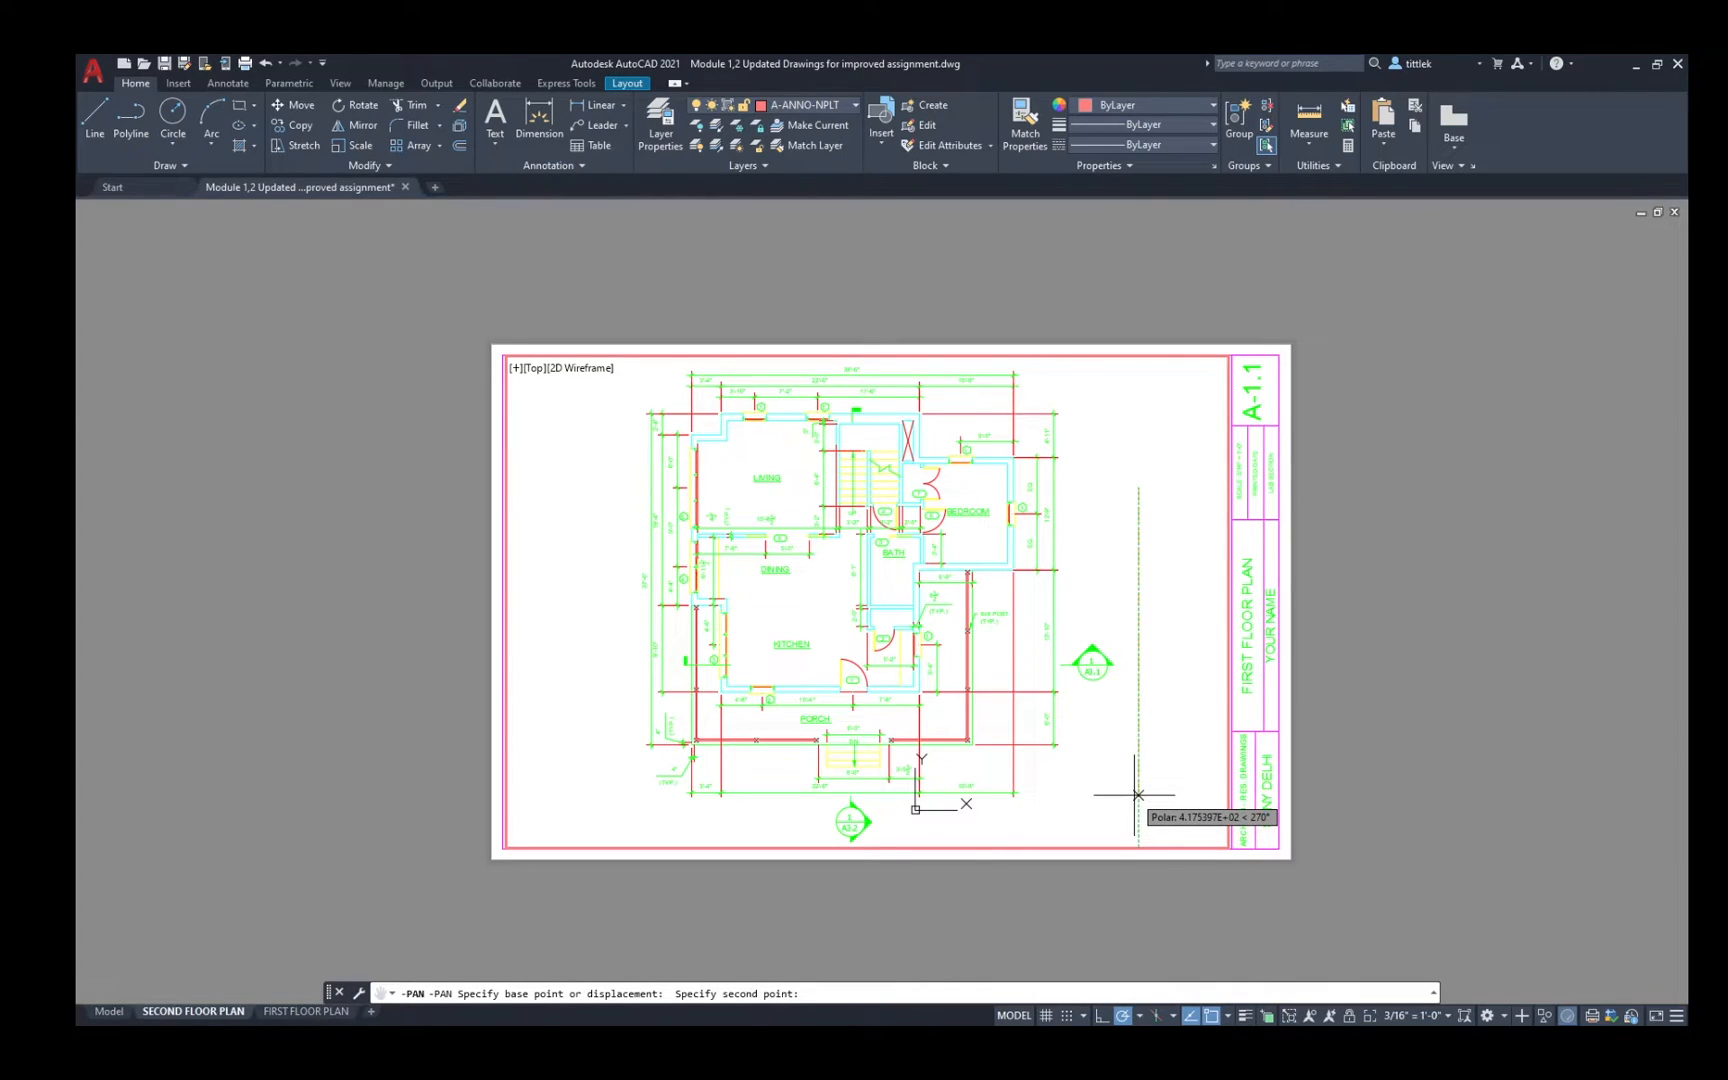
text(75)
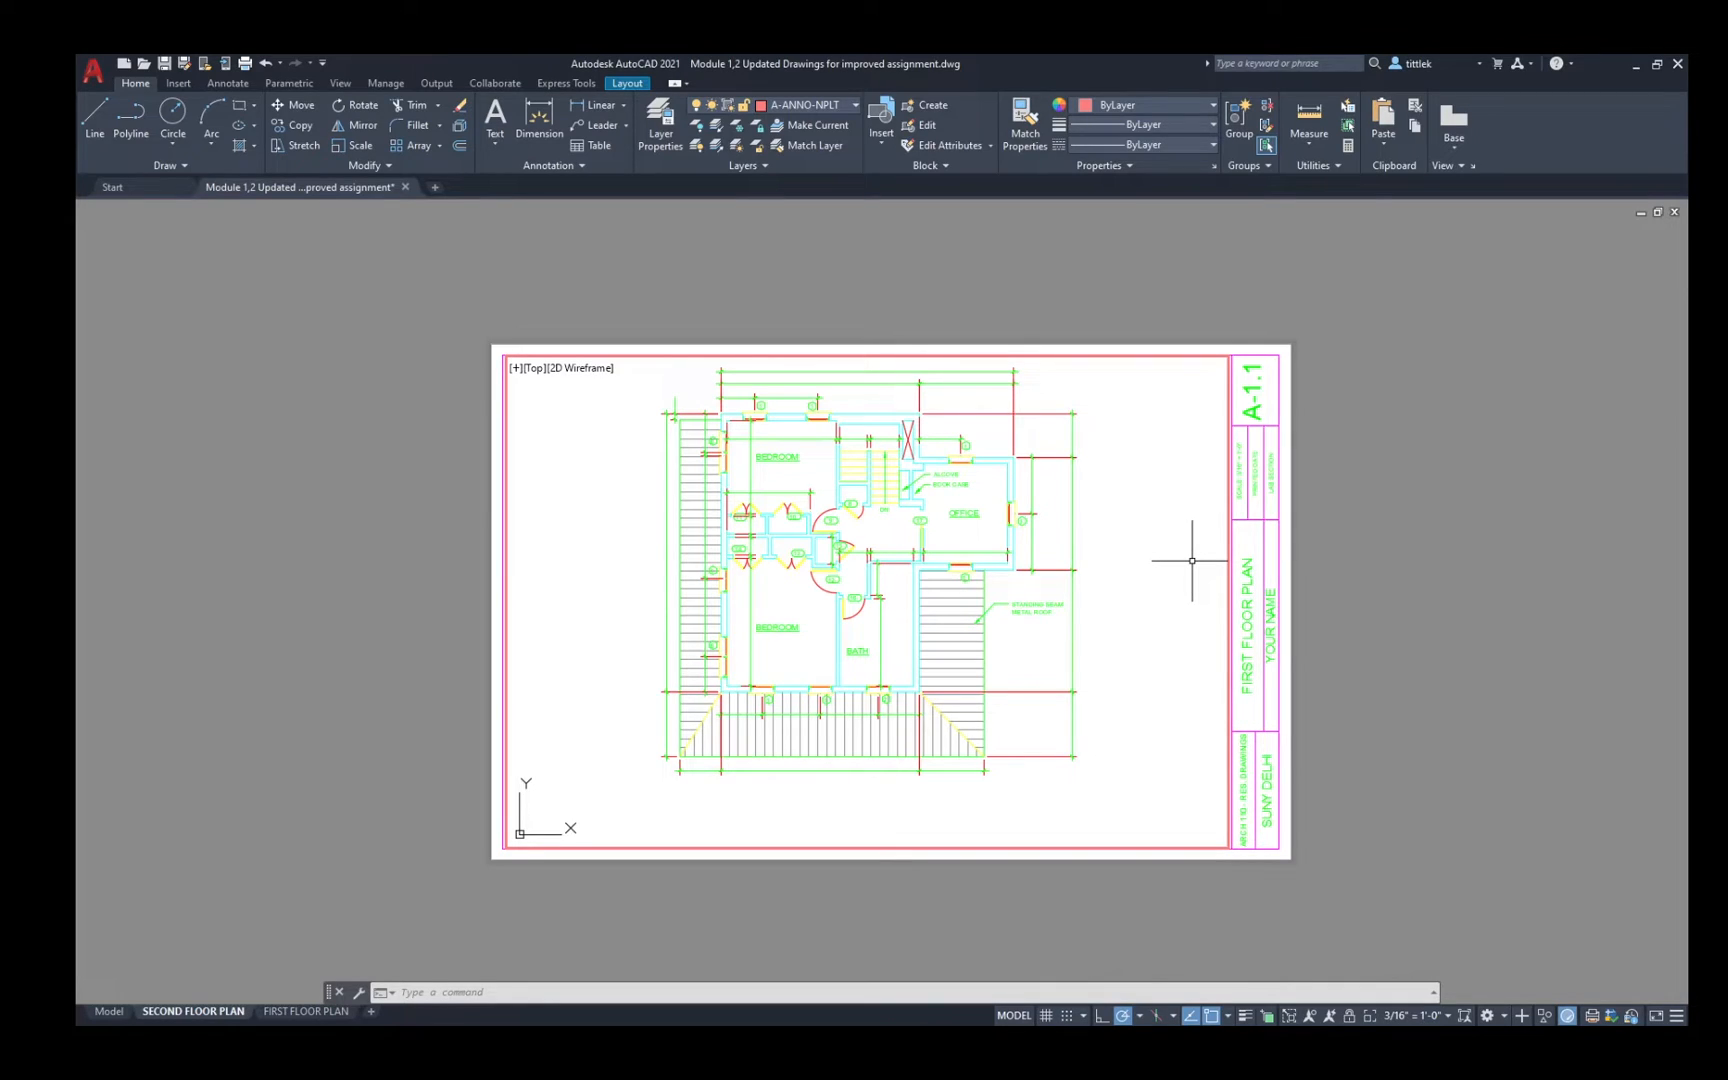
mouse_move(1396, 462)
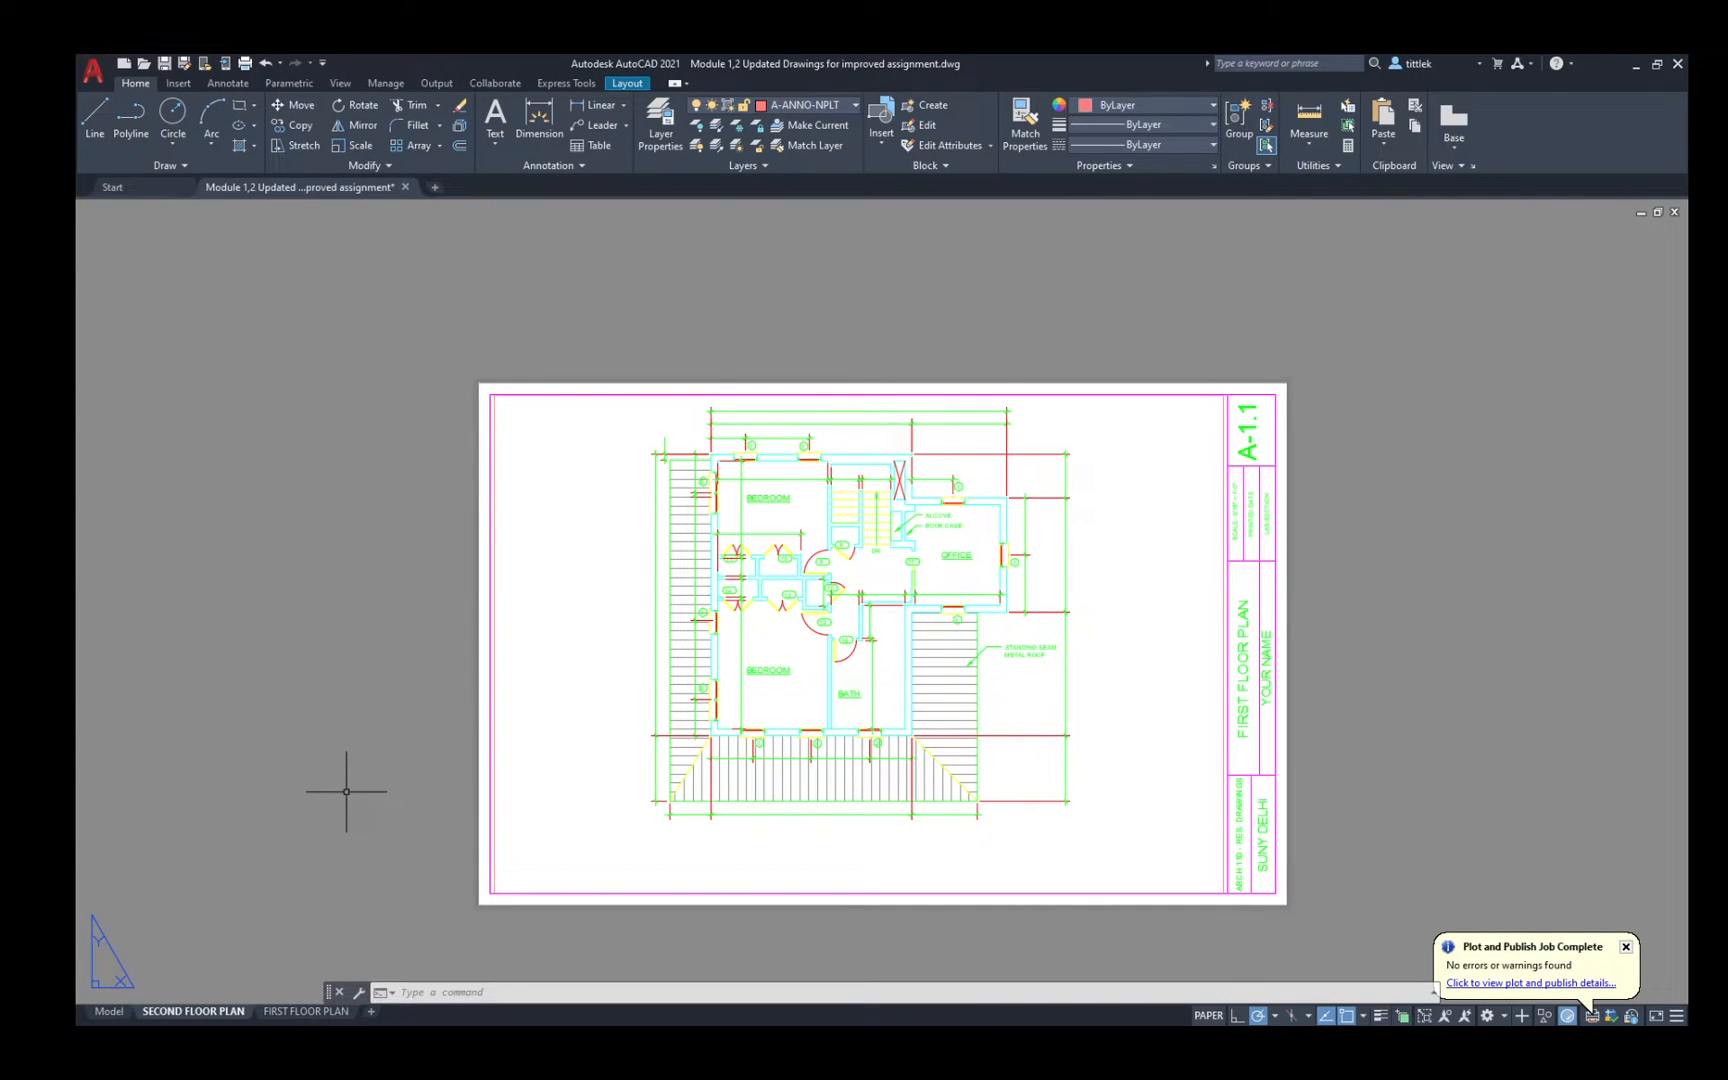
mouse_move(326, 728)
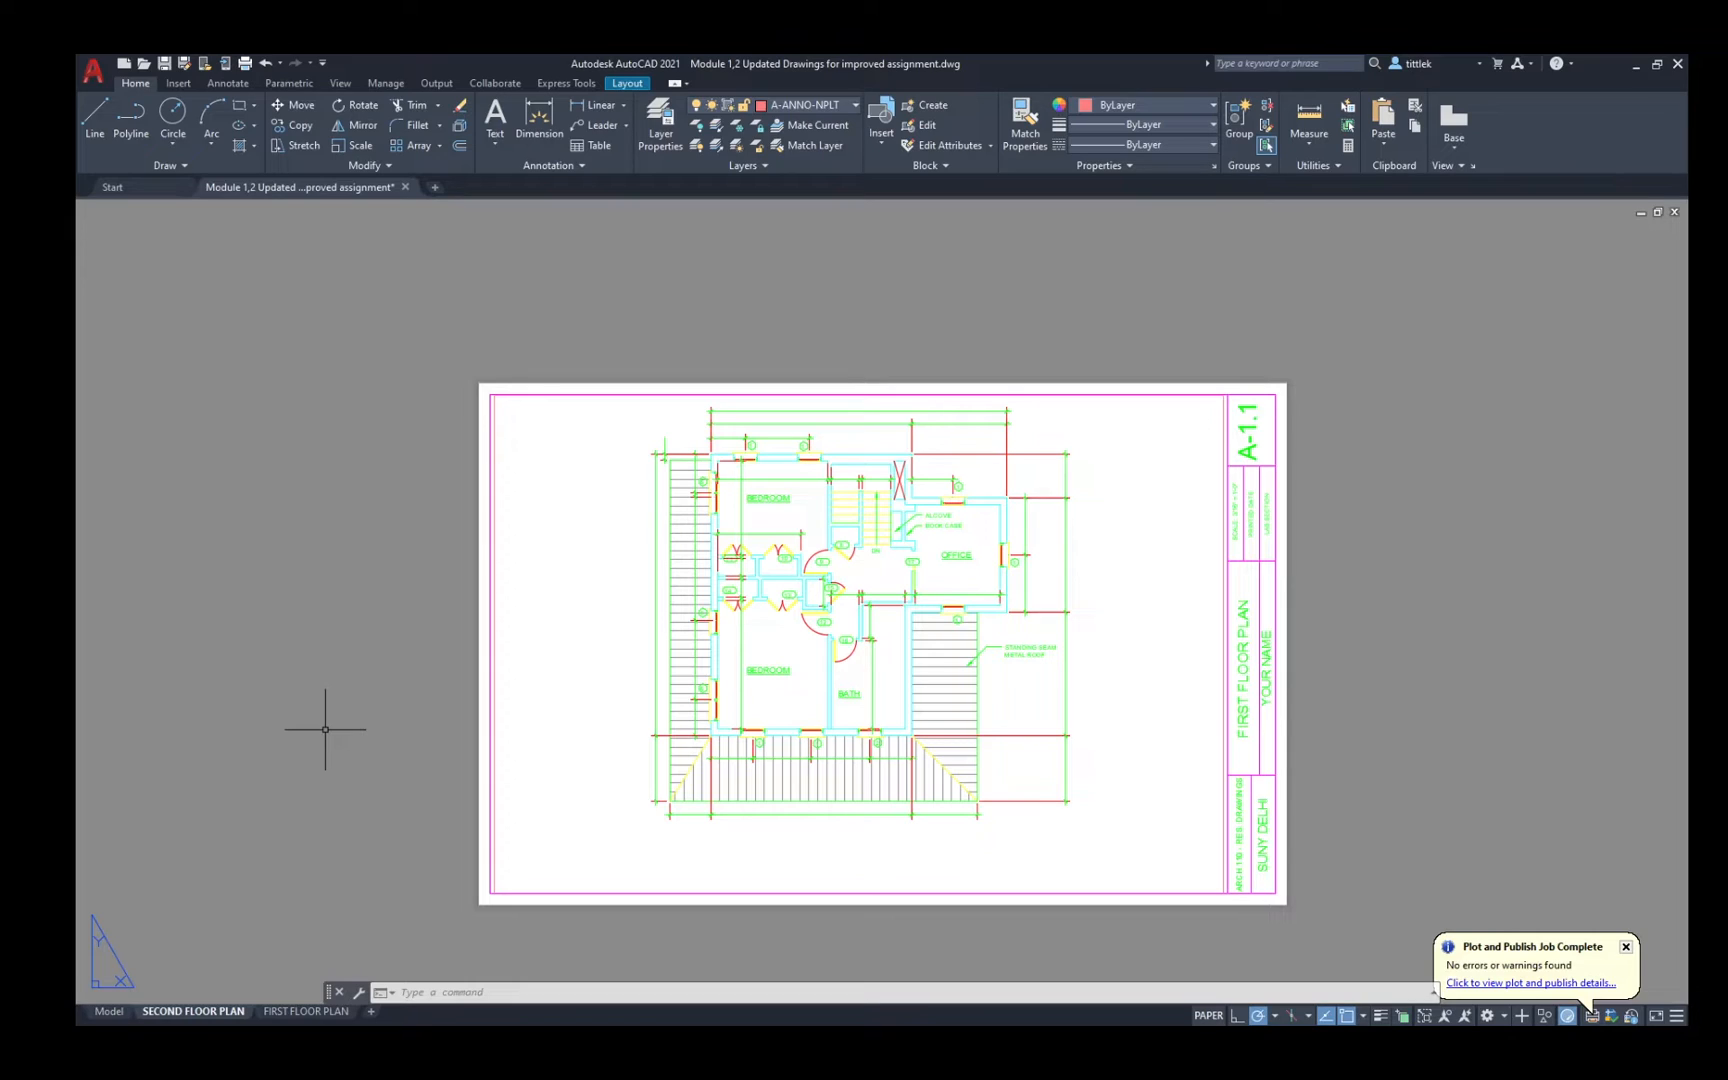
mouse_move(328, 708)
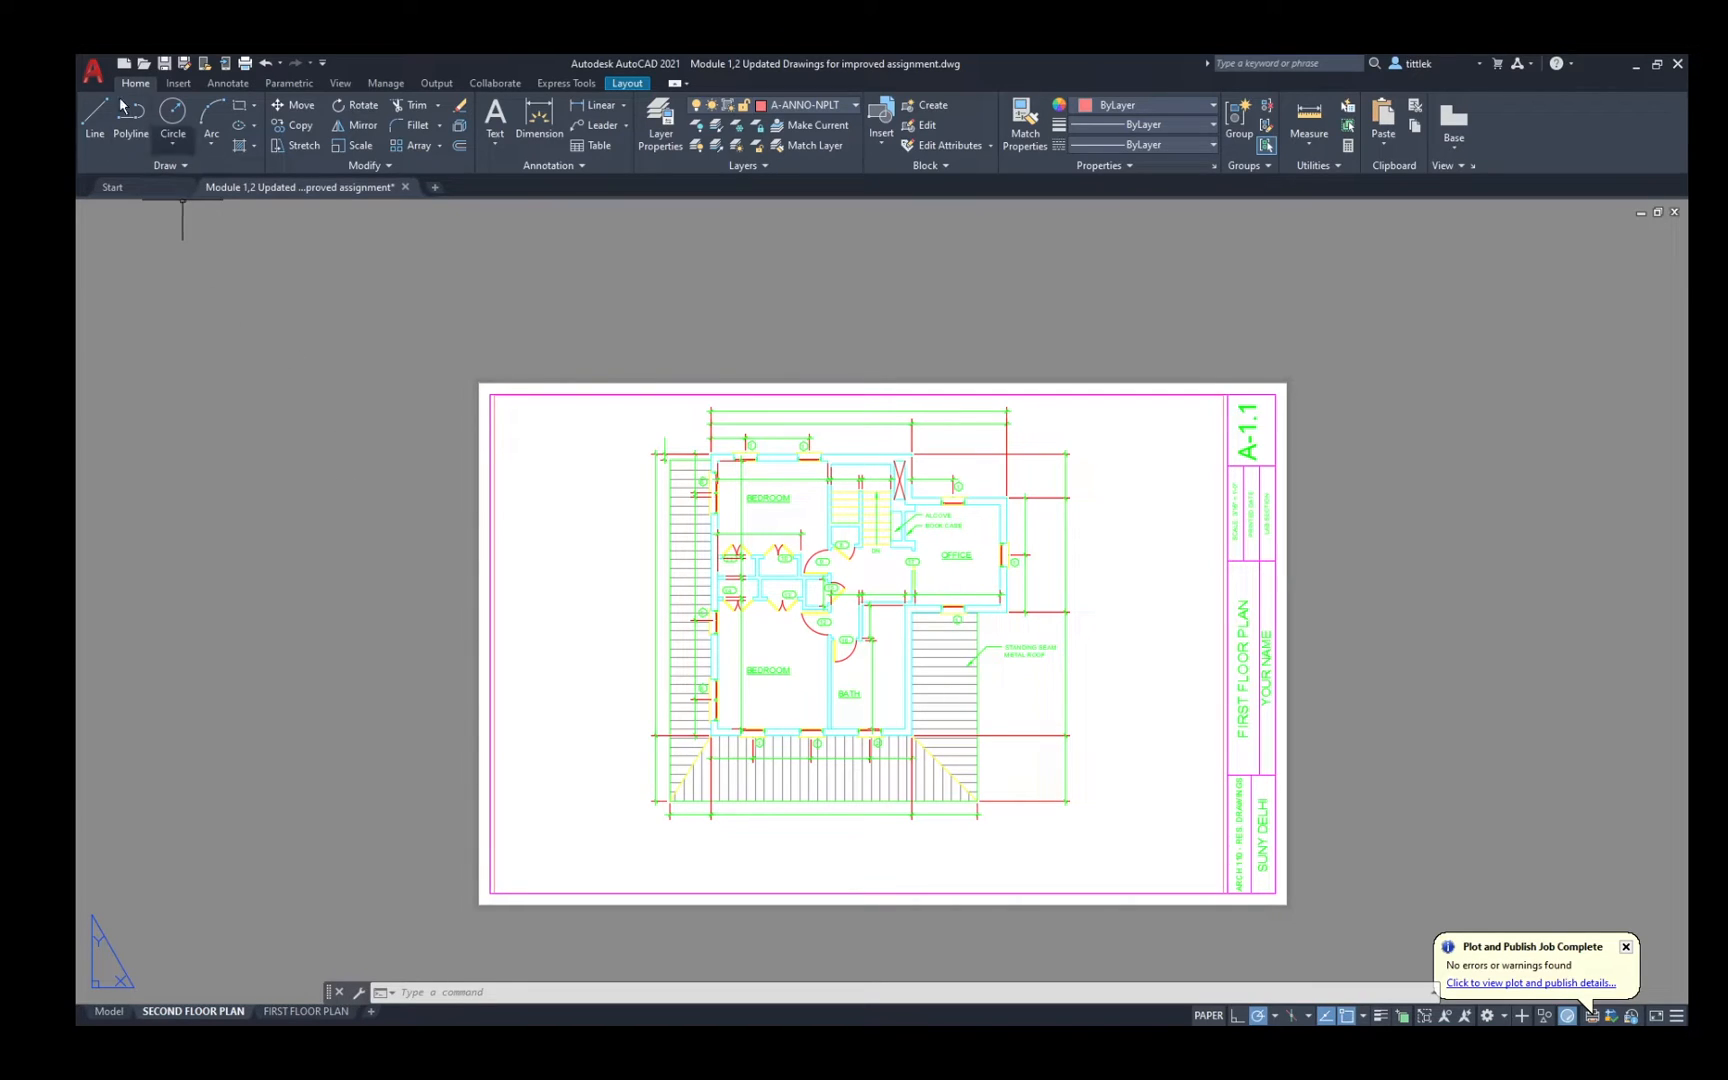
Start the PUBLISH command from the command line after checking the Application menu.
click(92, 68)
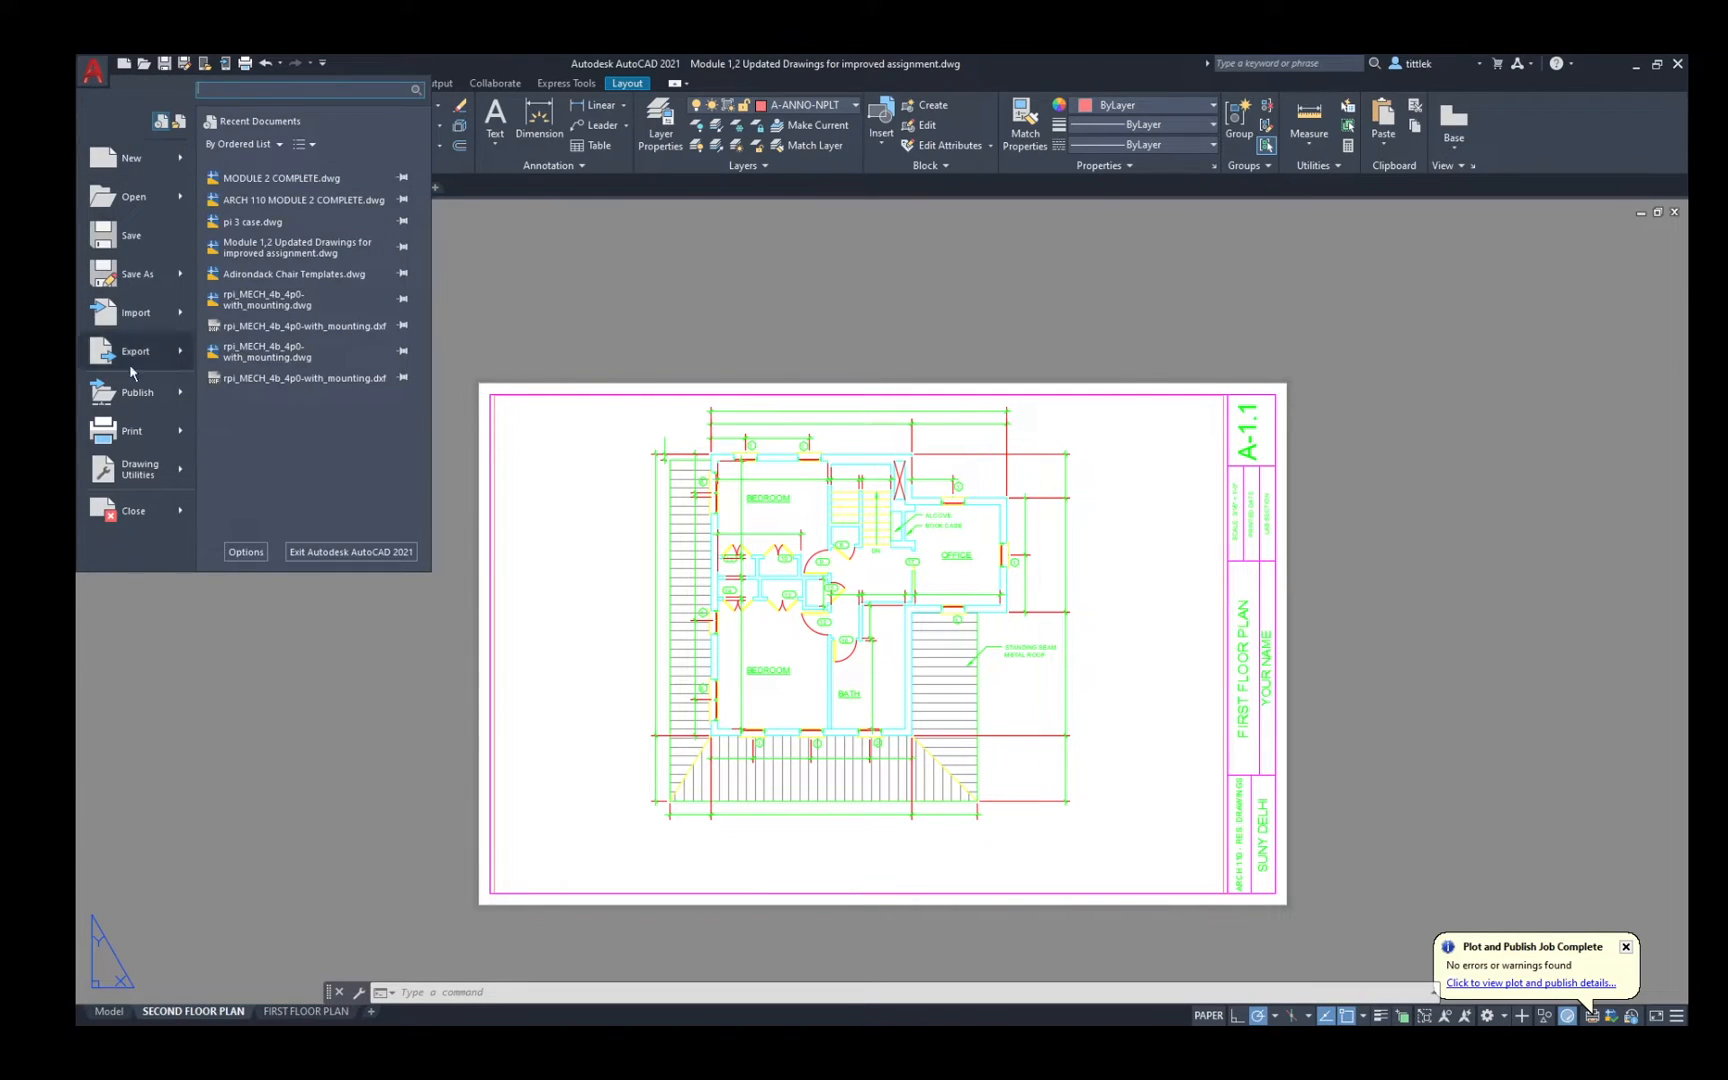
click(92, 62)
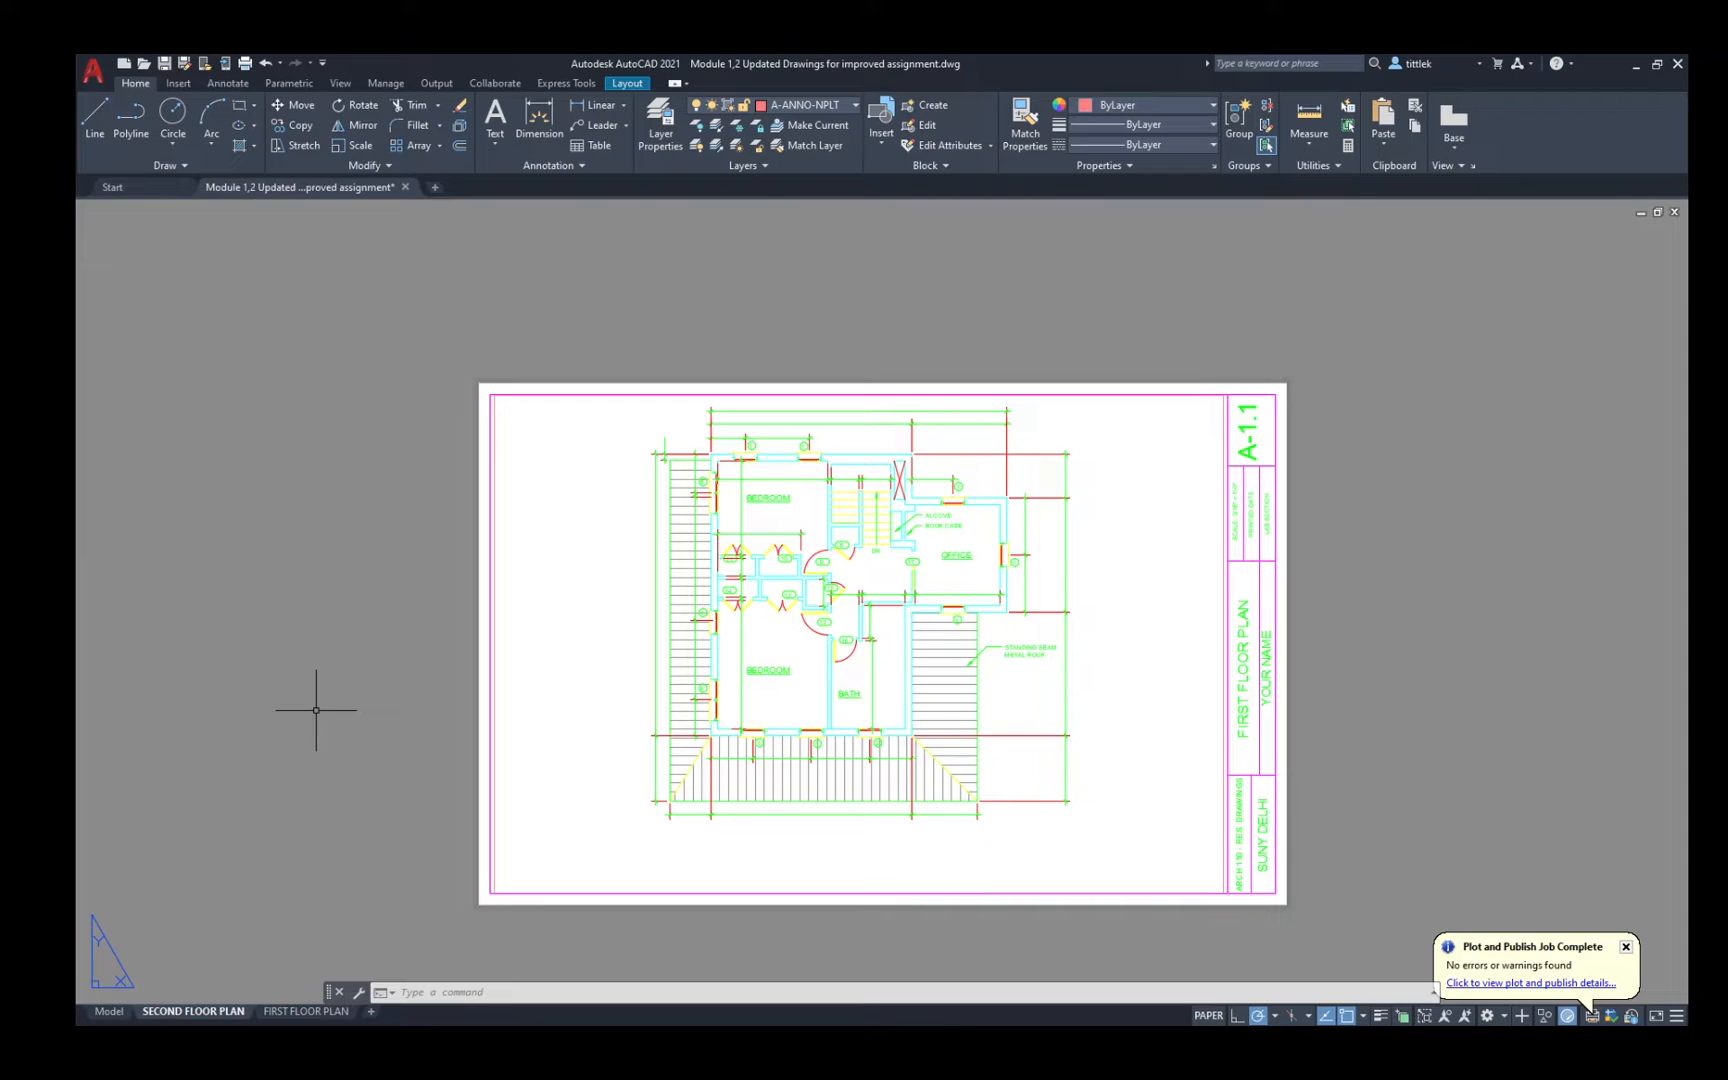
text(PUBLISH)
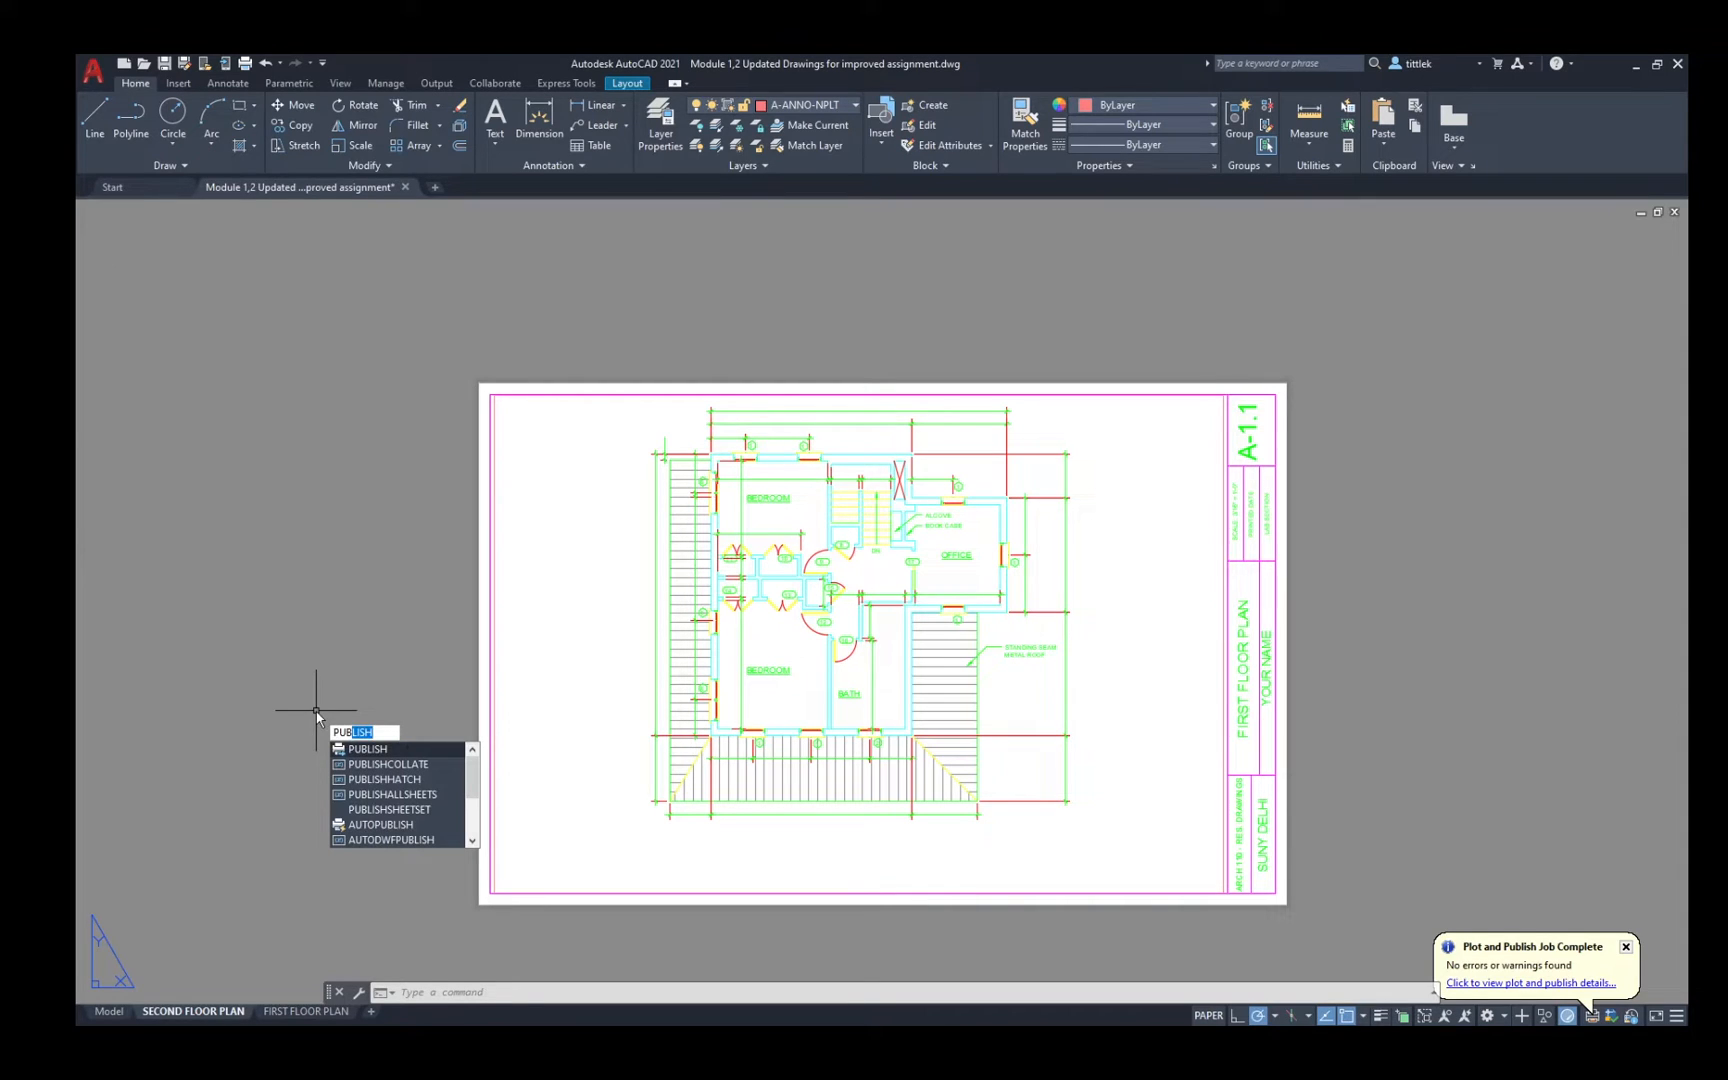
click(366, 750)
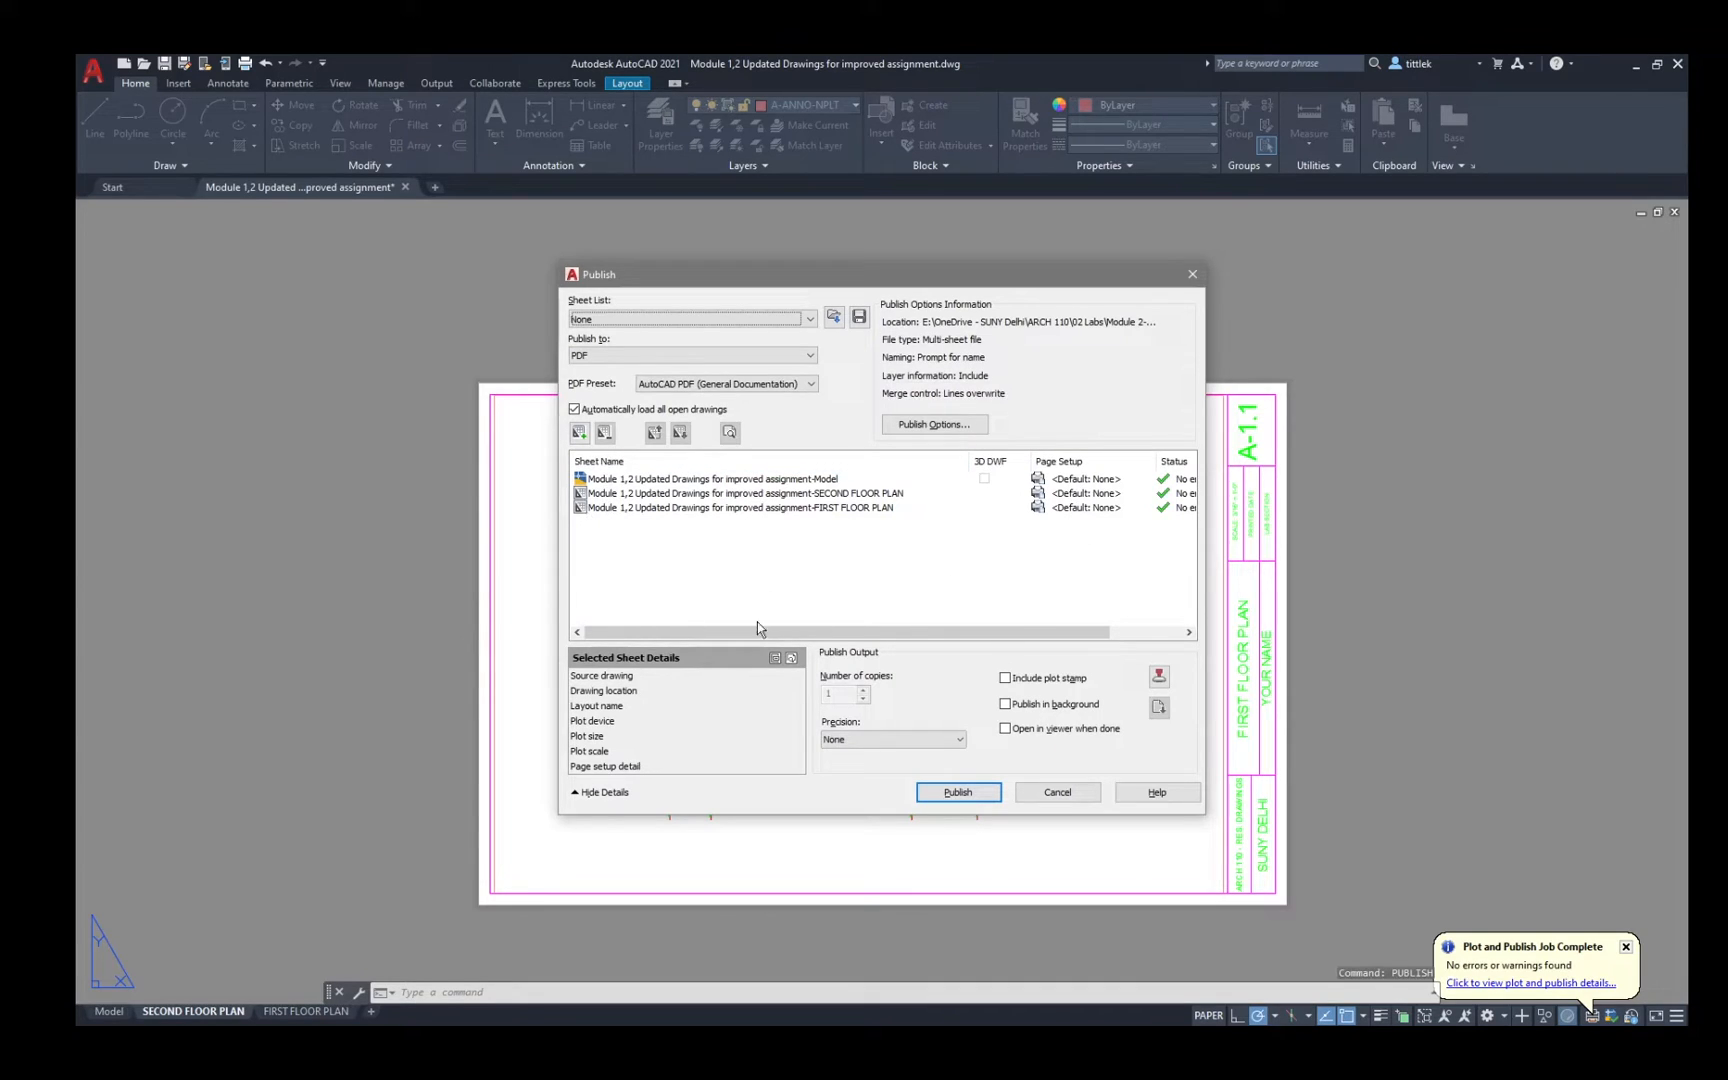
mouse_move(758, 582)
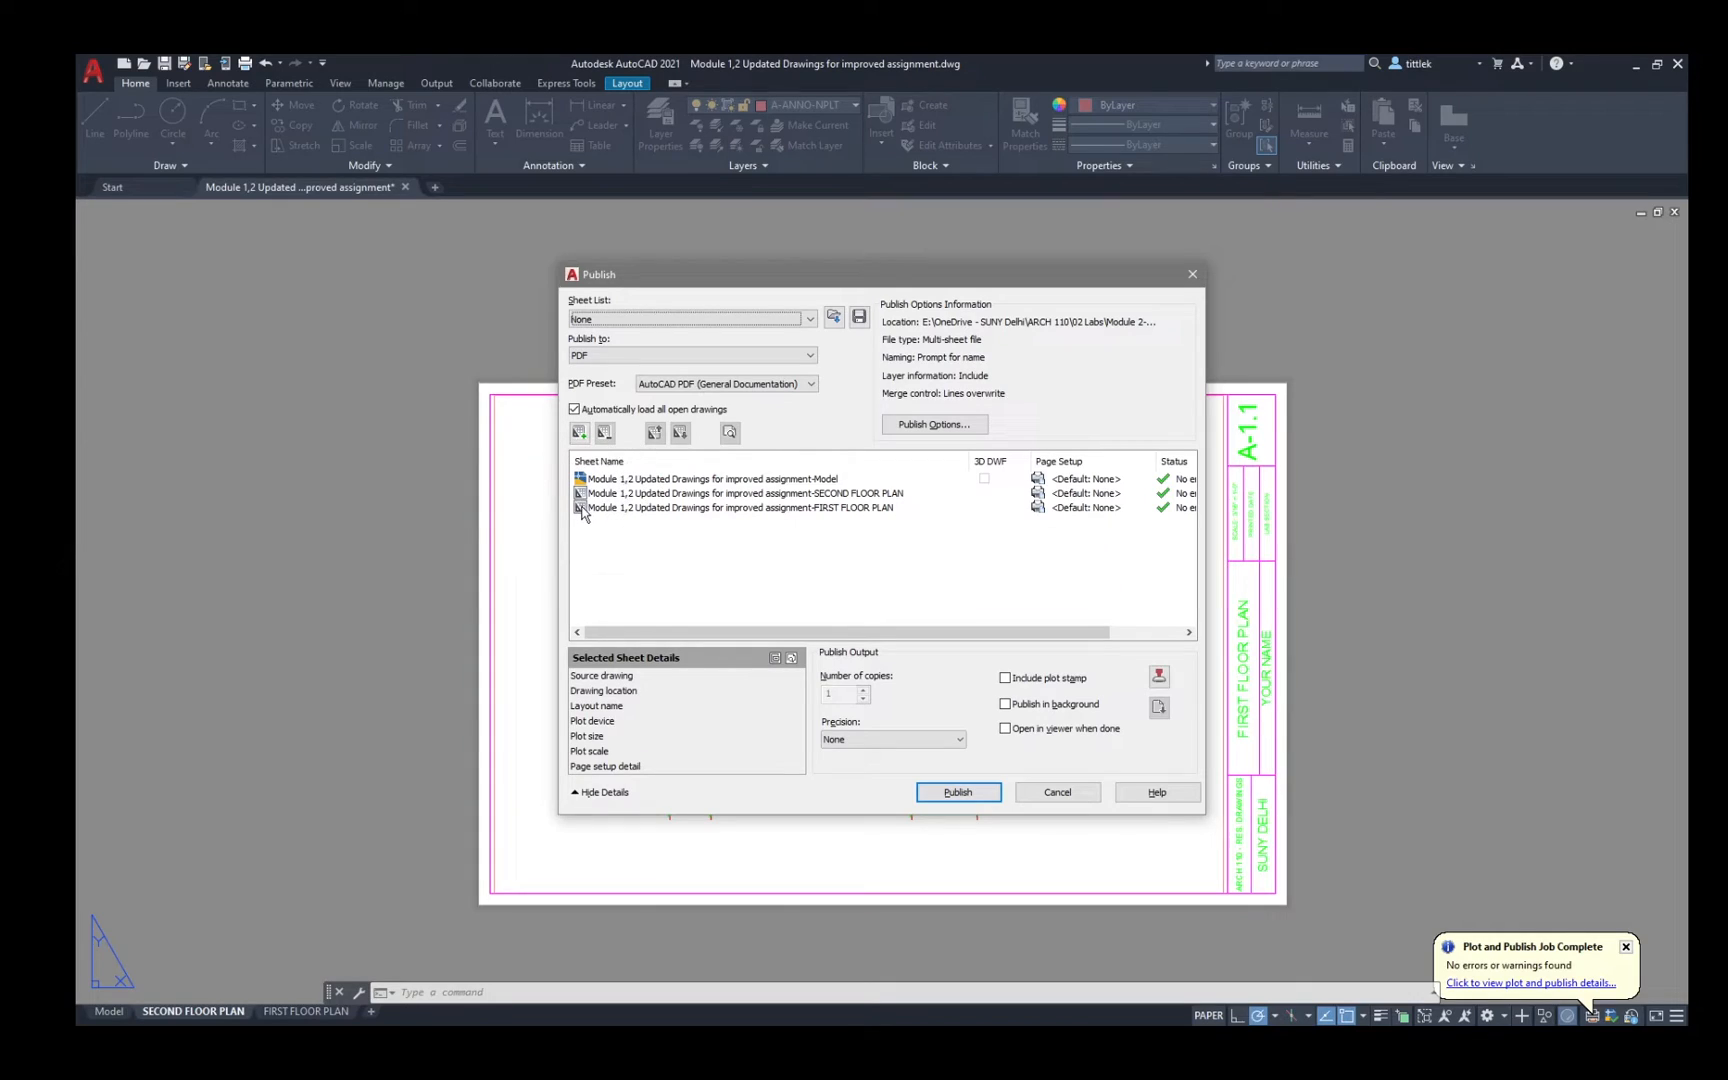
mouse_move(582, 508)
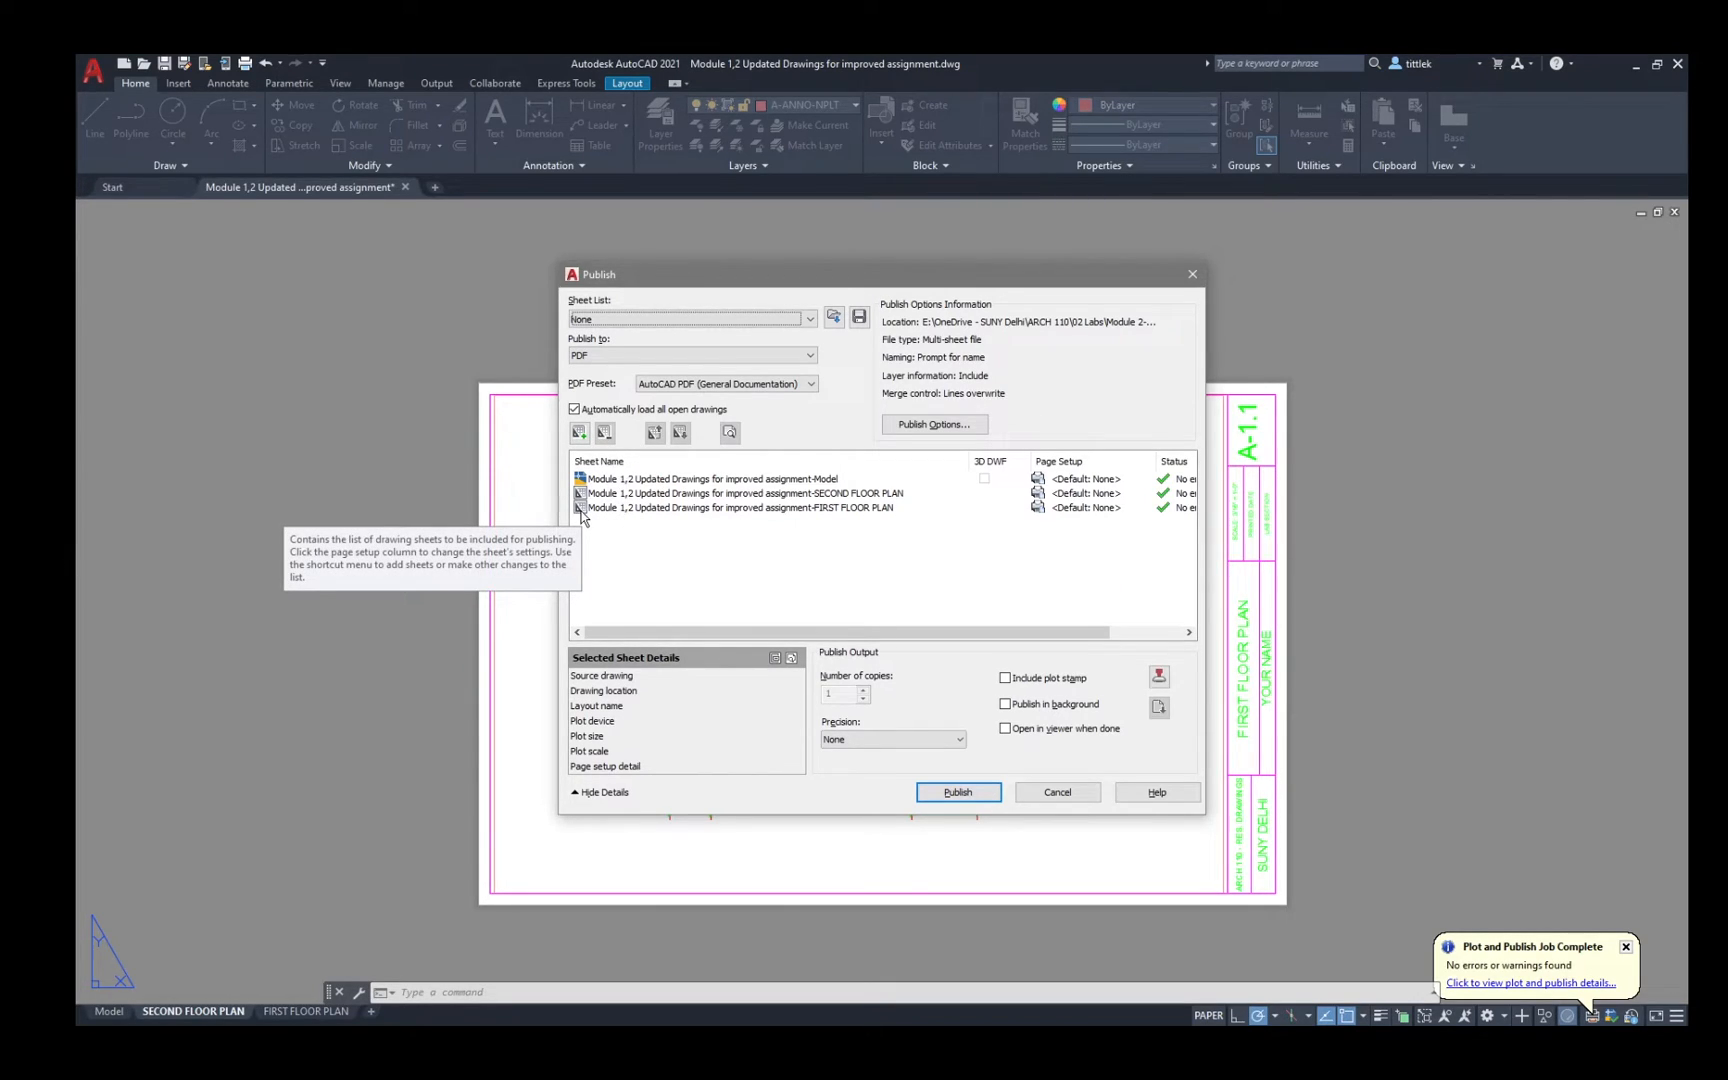
mouse_move(692, 550)
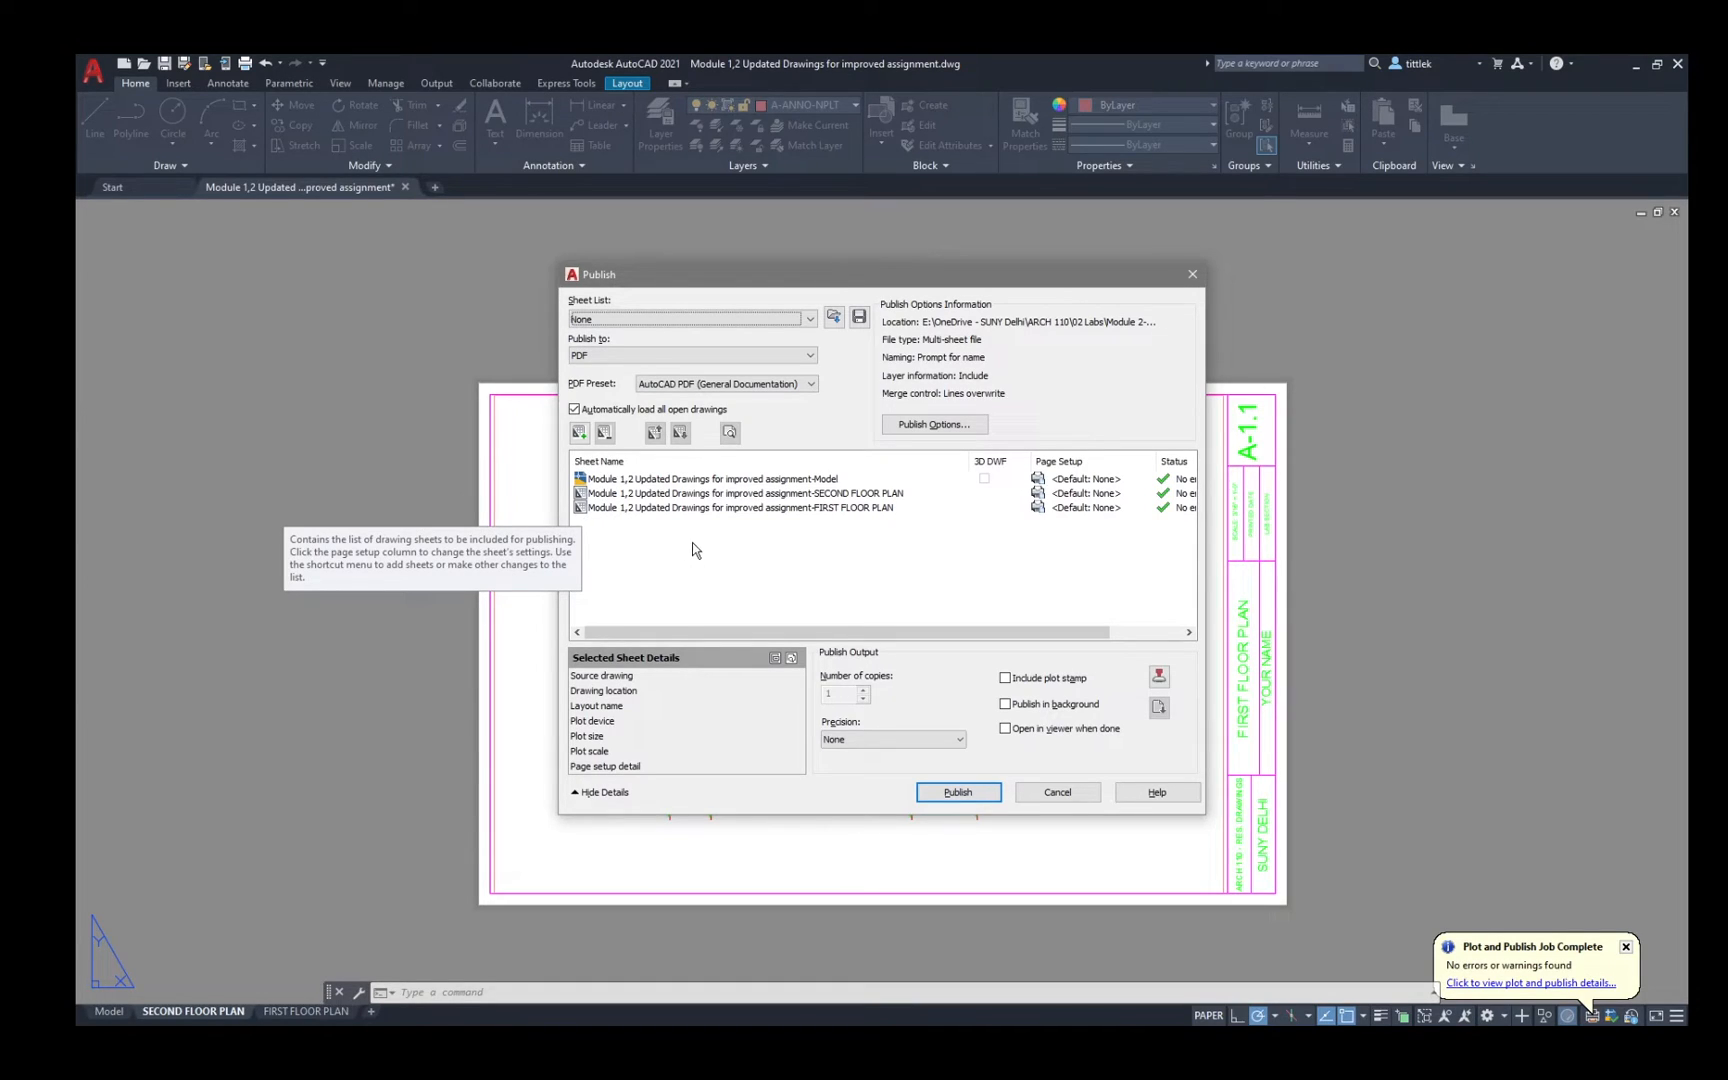
mouse_move(756, 556)
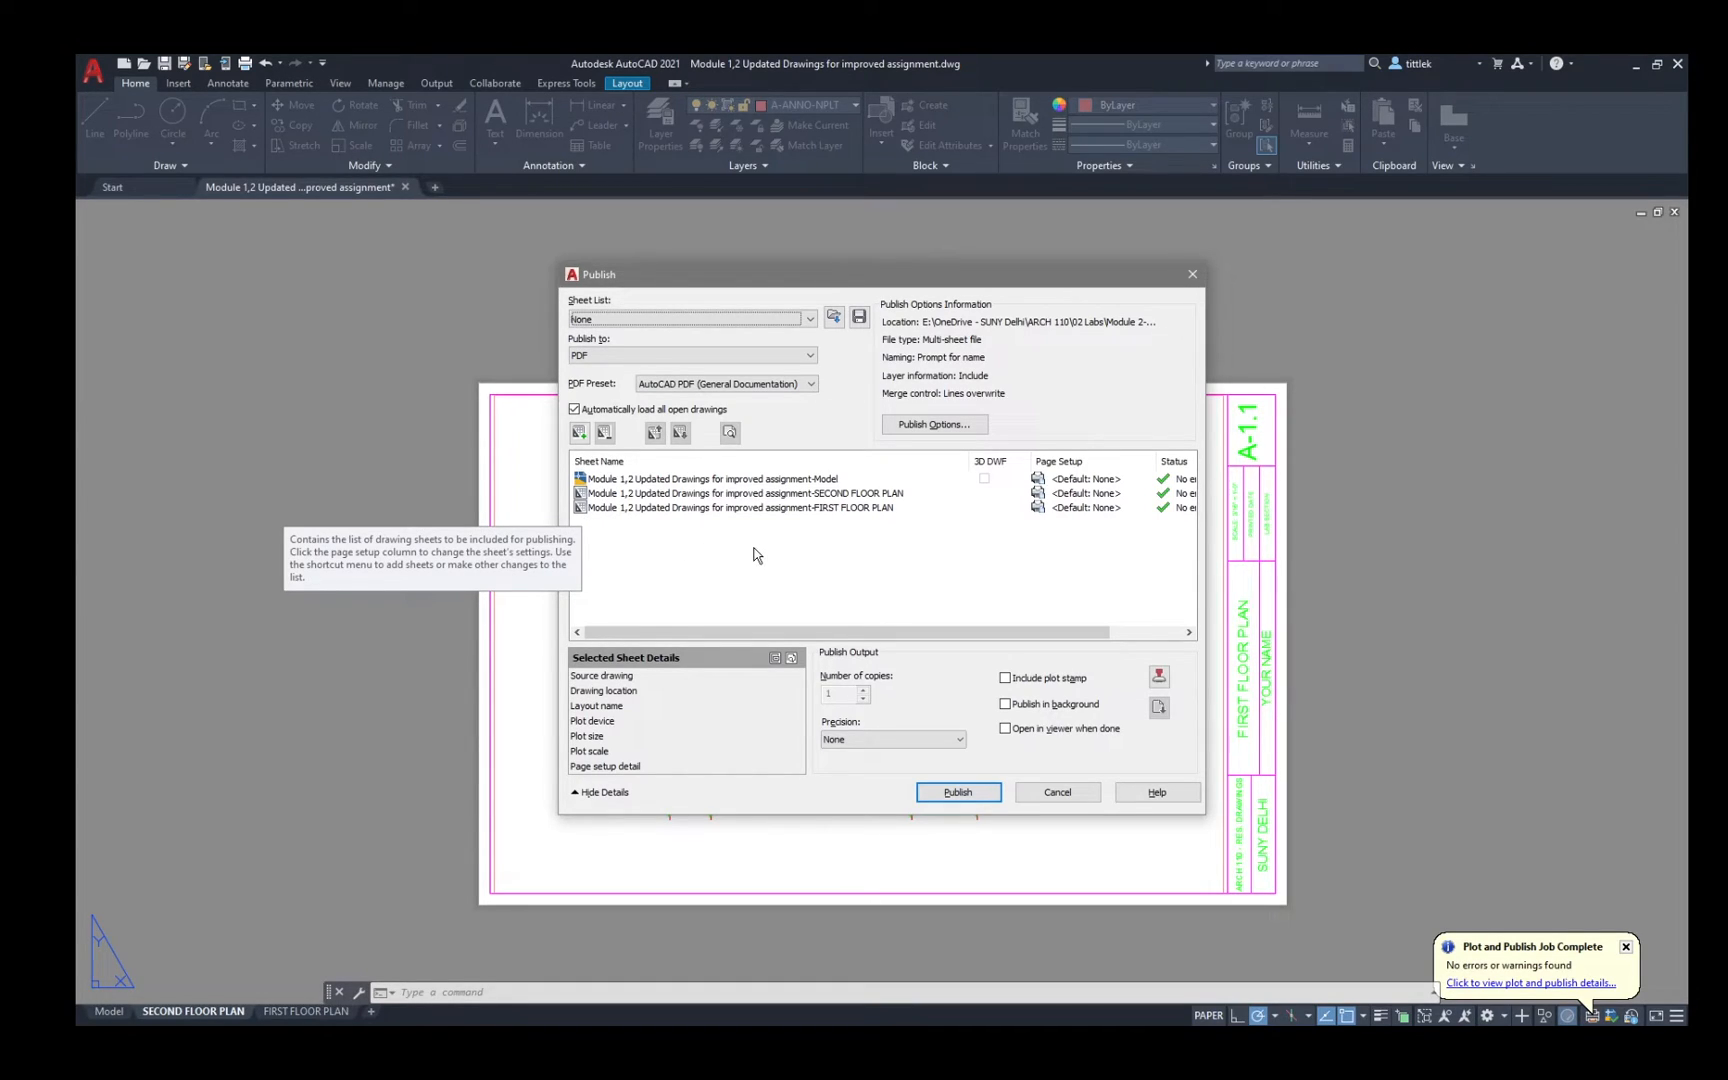
Remove the Model sheet and move FIRST FLOOR PLAN above SECOND FLOOR PLAN in the list.
click(714, 478)
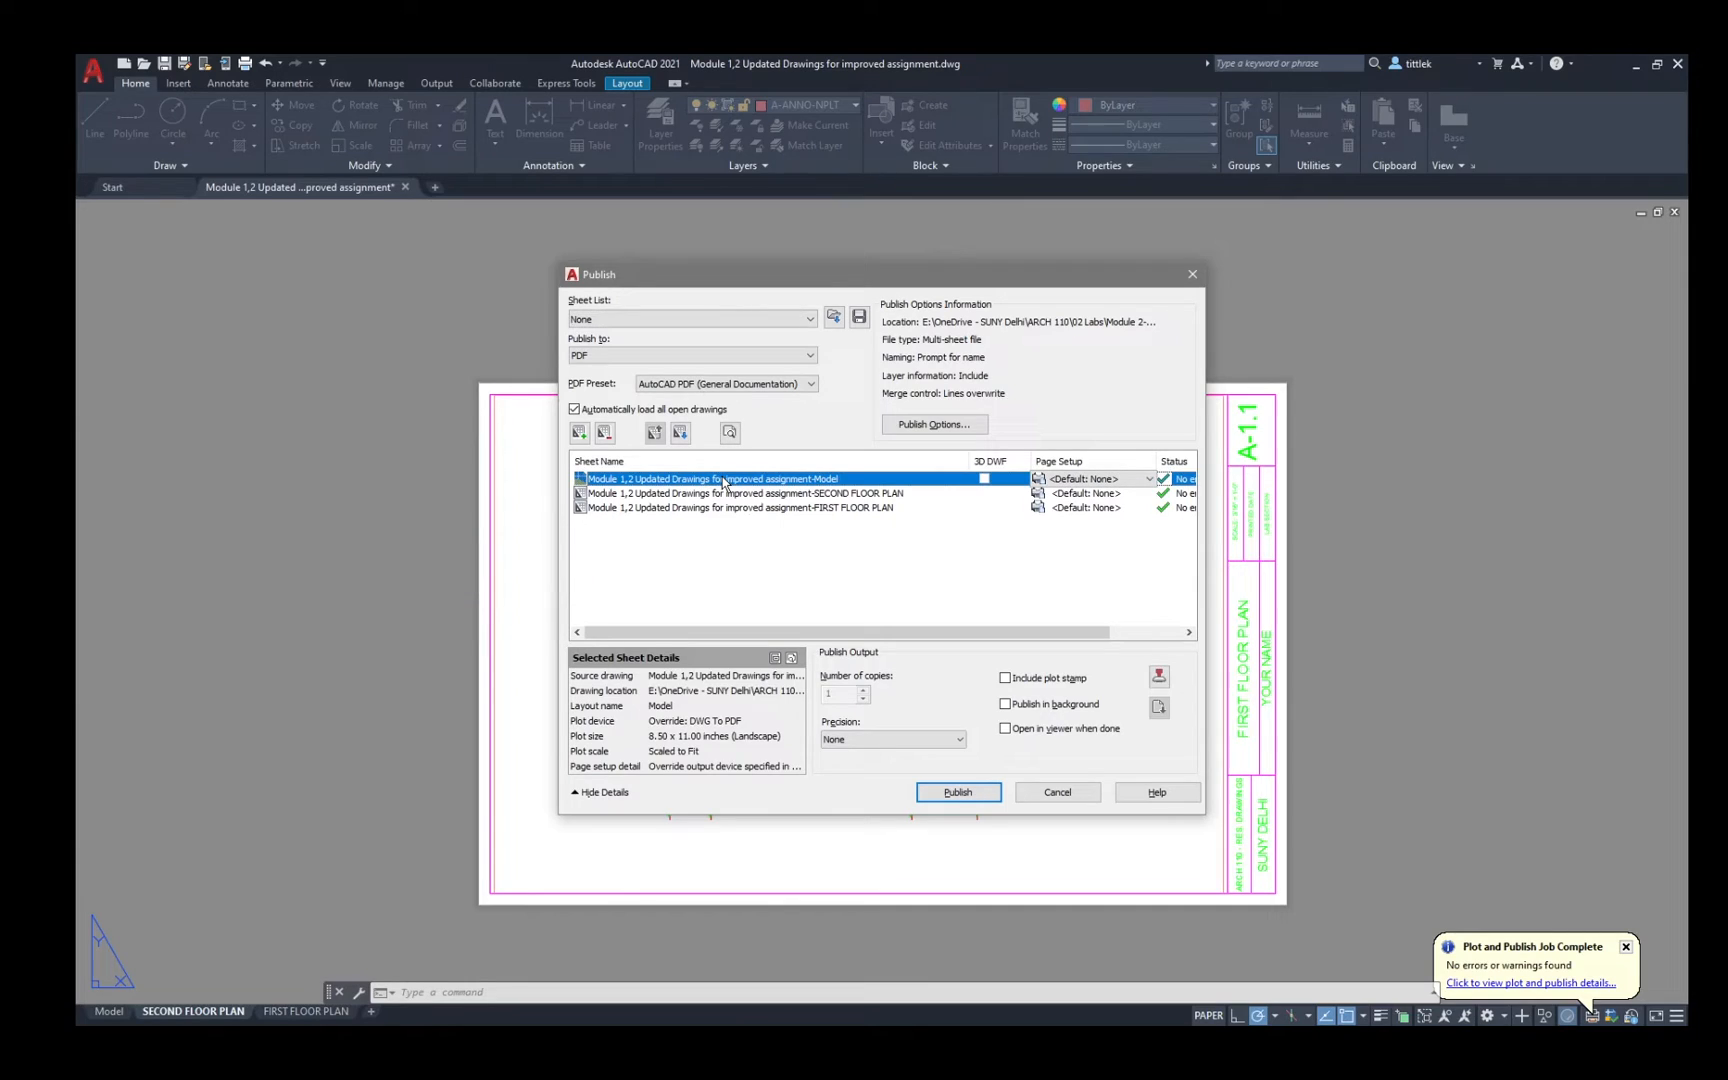
click(796, 568)
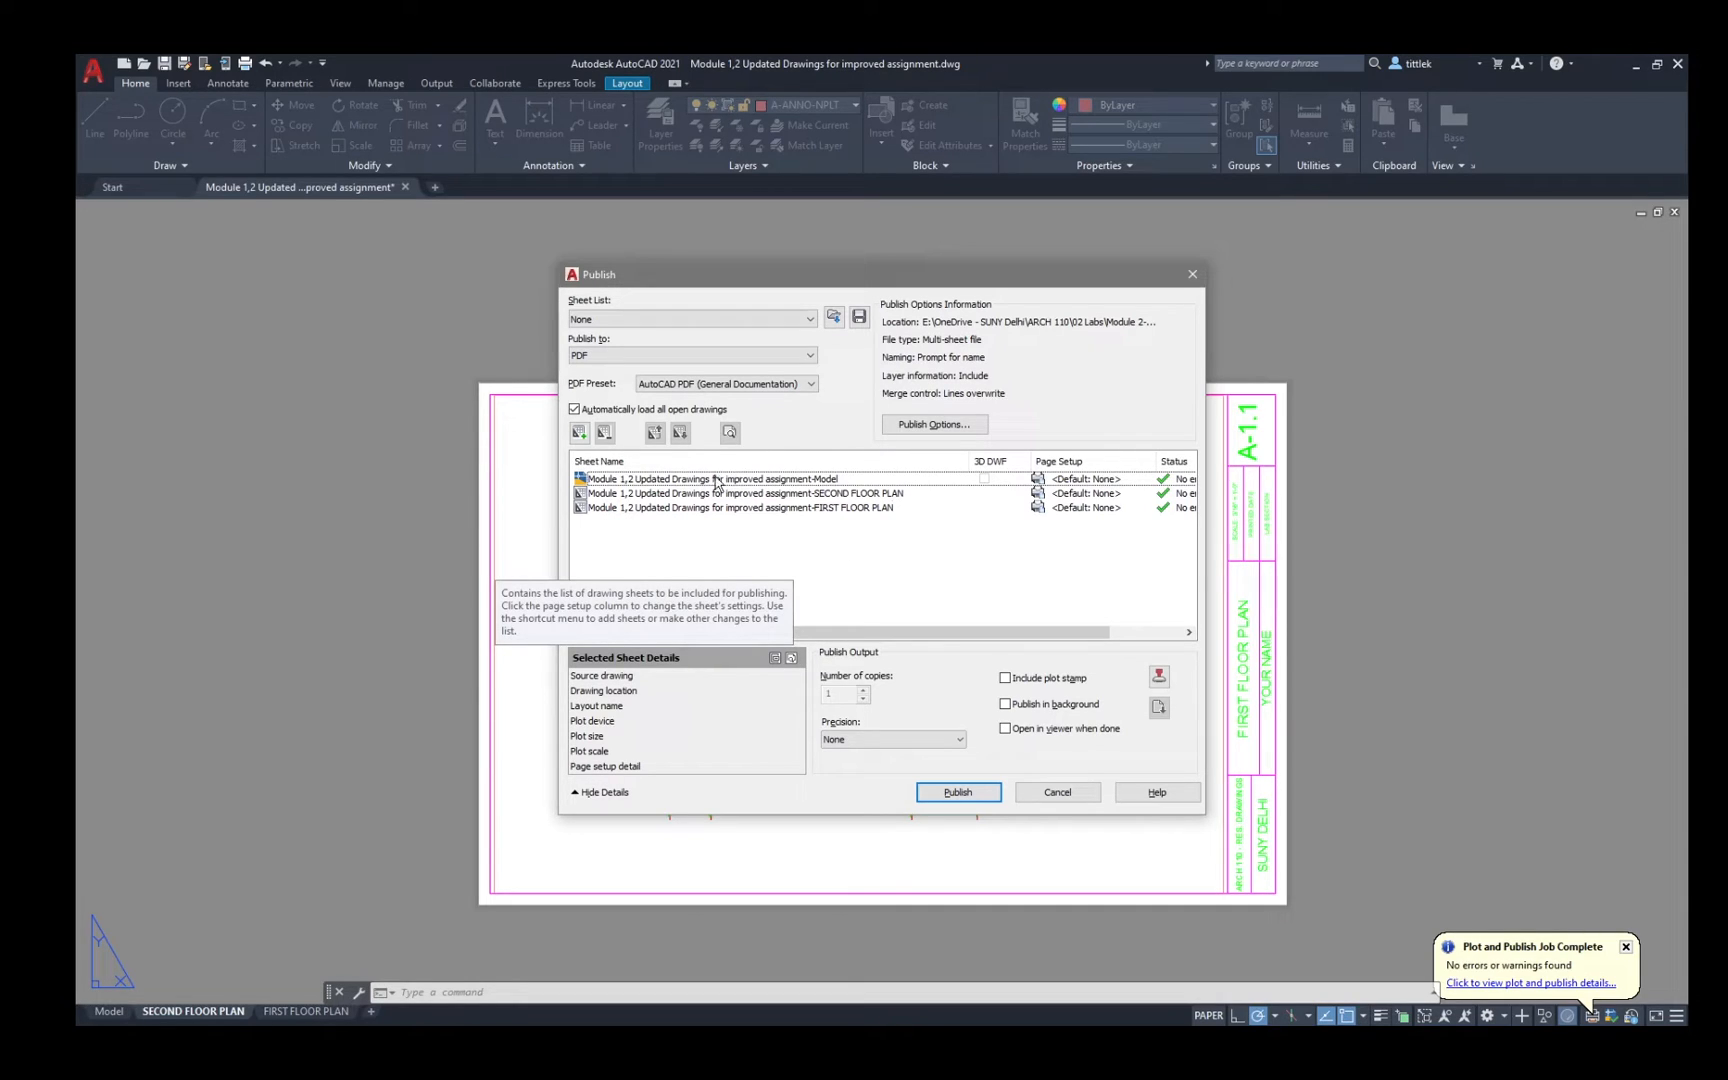
click(710, 478)
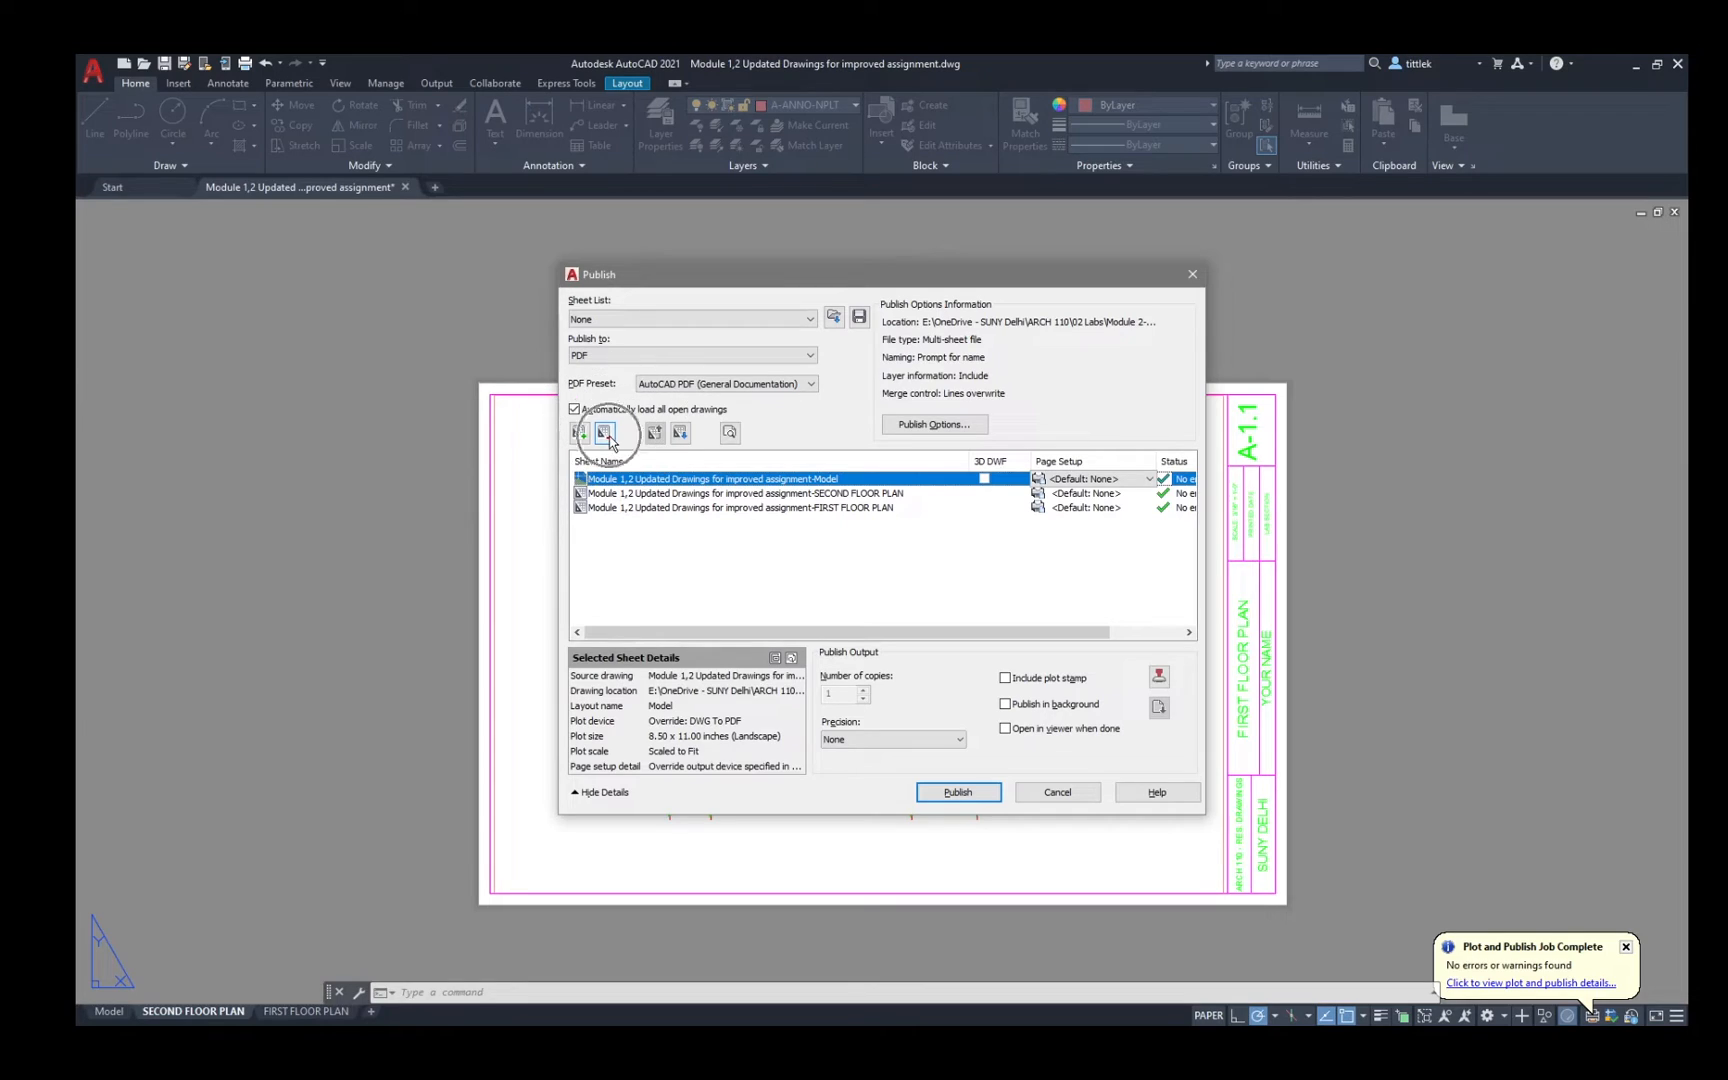
click(606, 432)
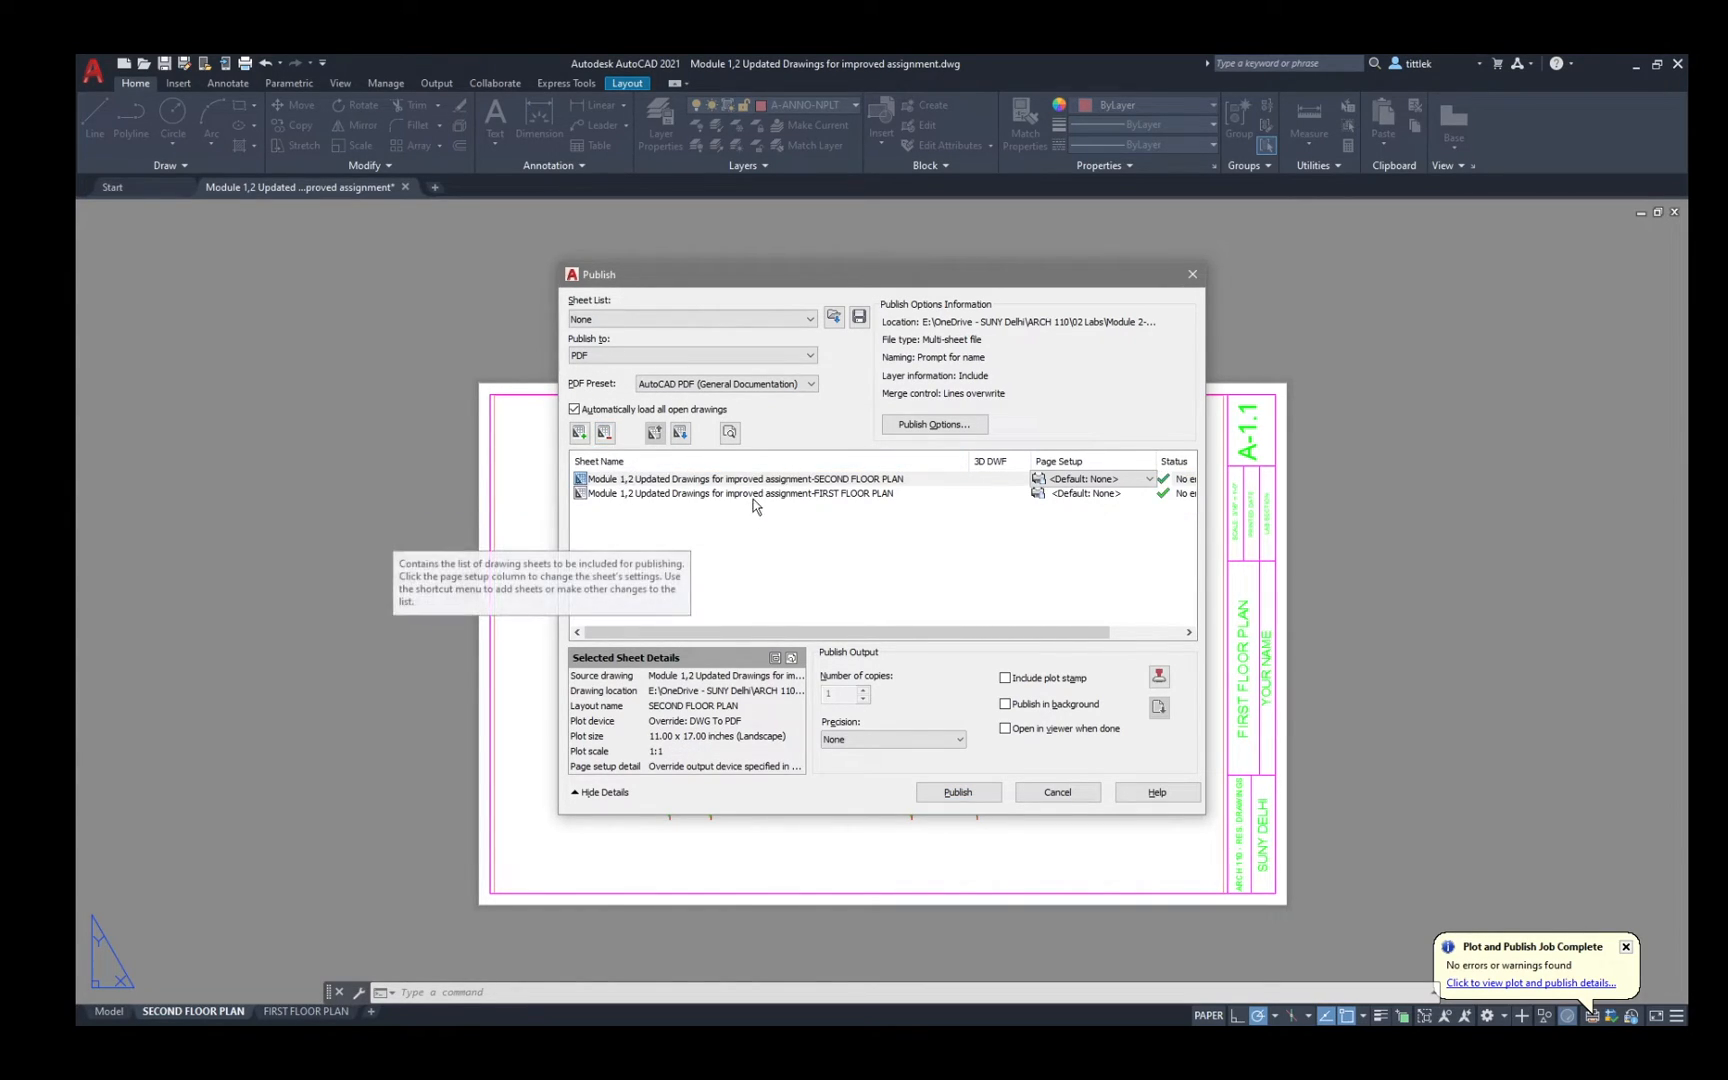
click(604, 432)
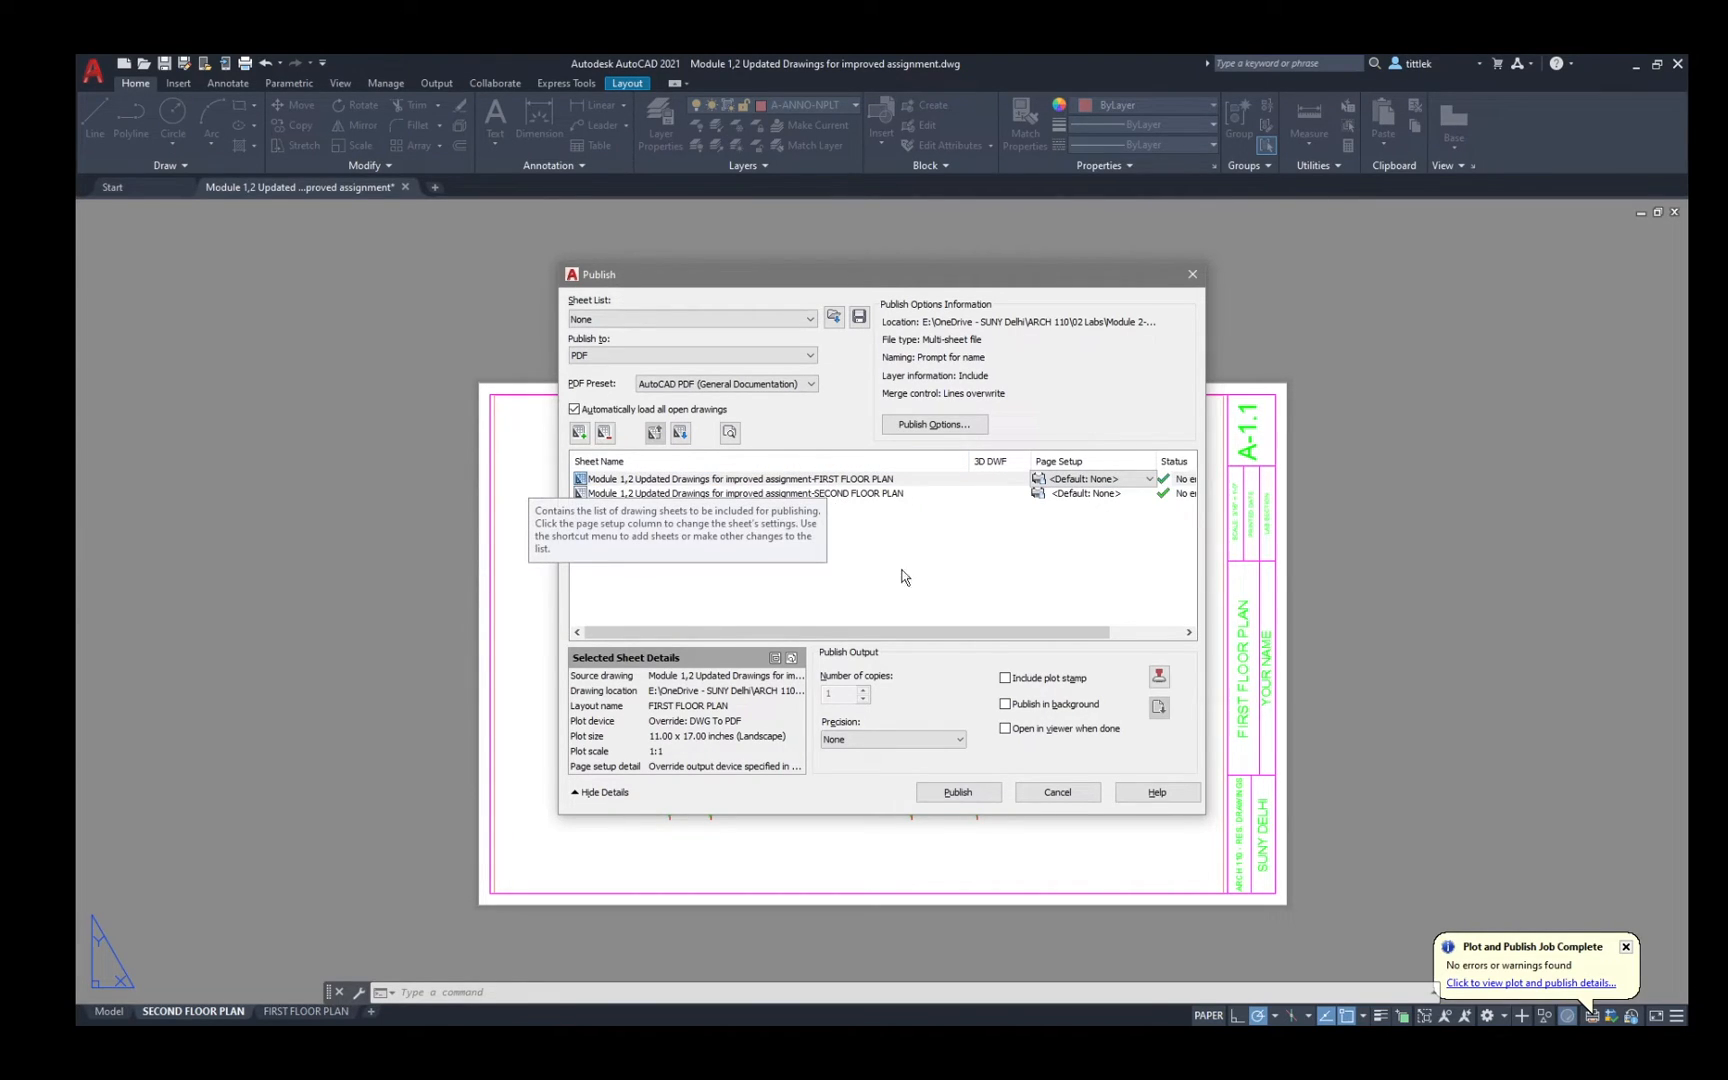
mouse_move(930, 592)
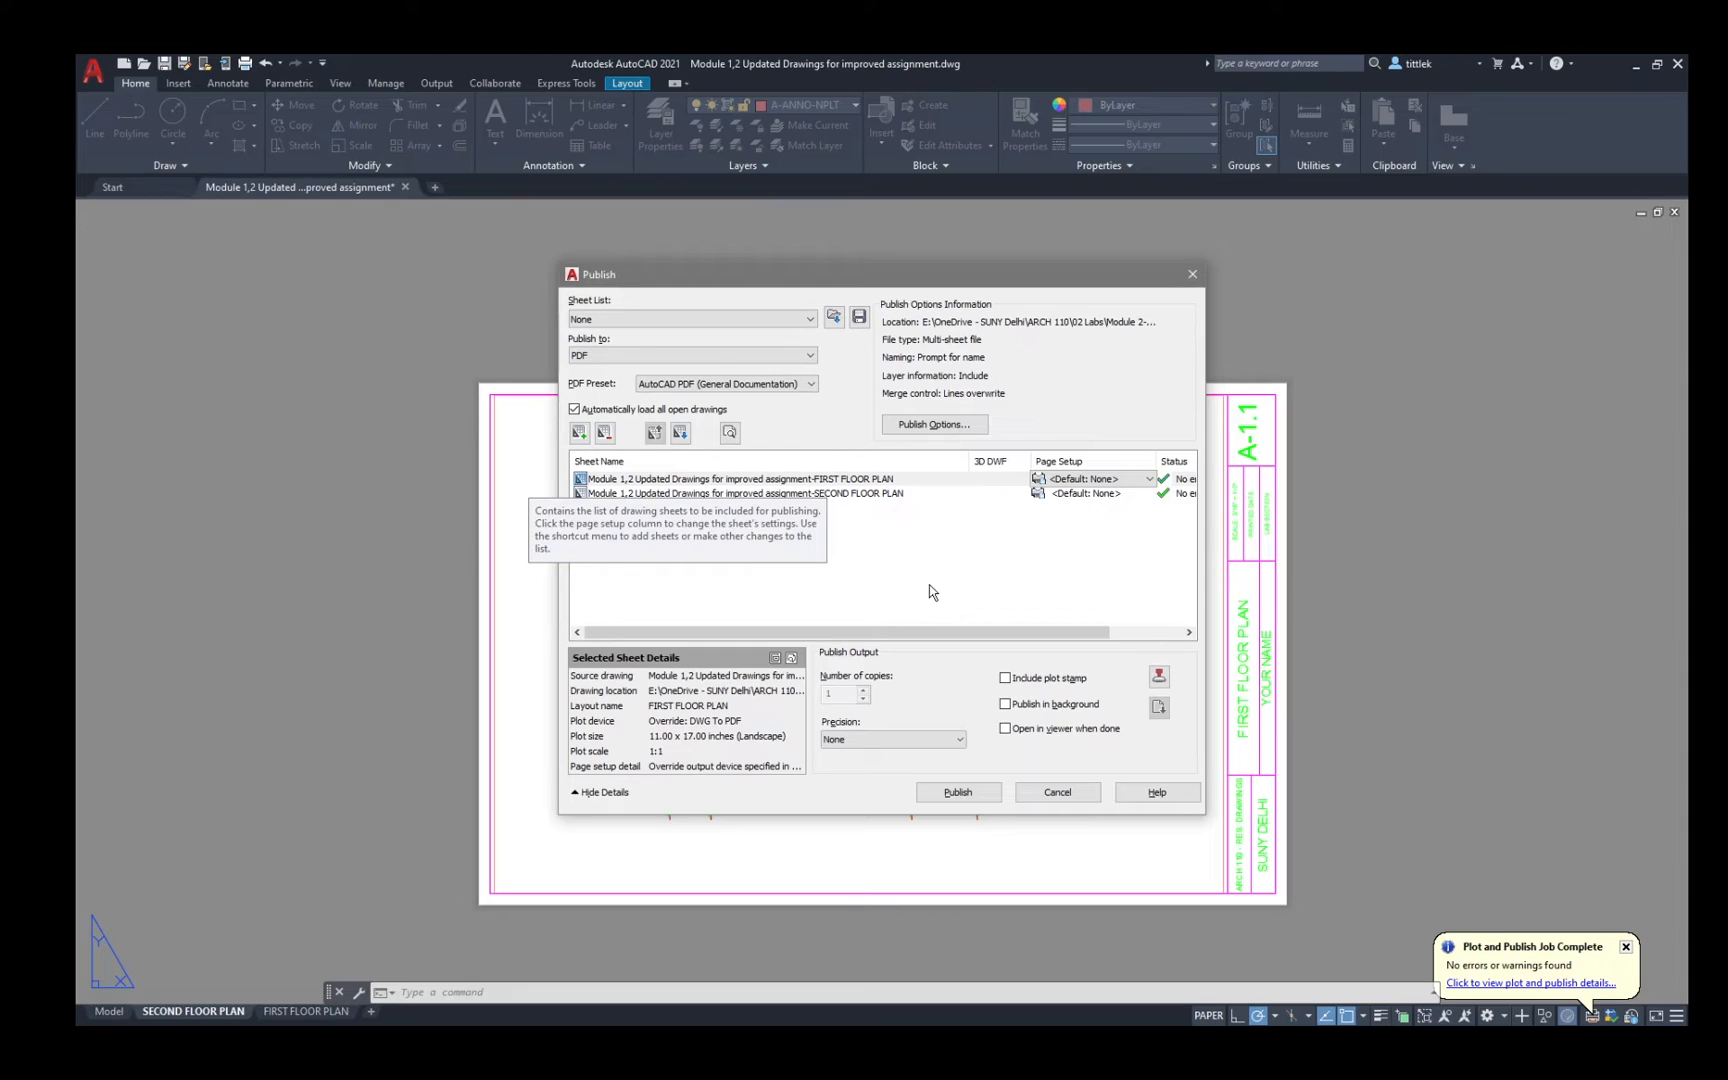
mouse_move(1430, 590)
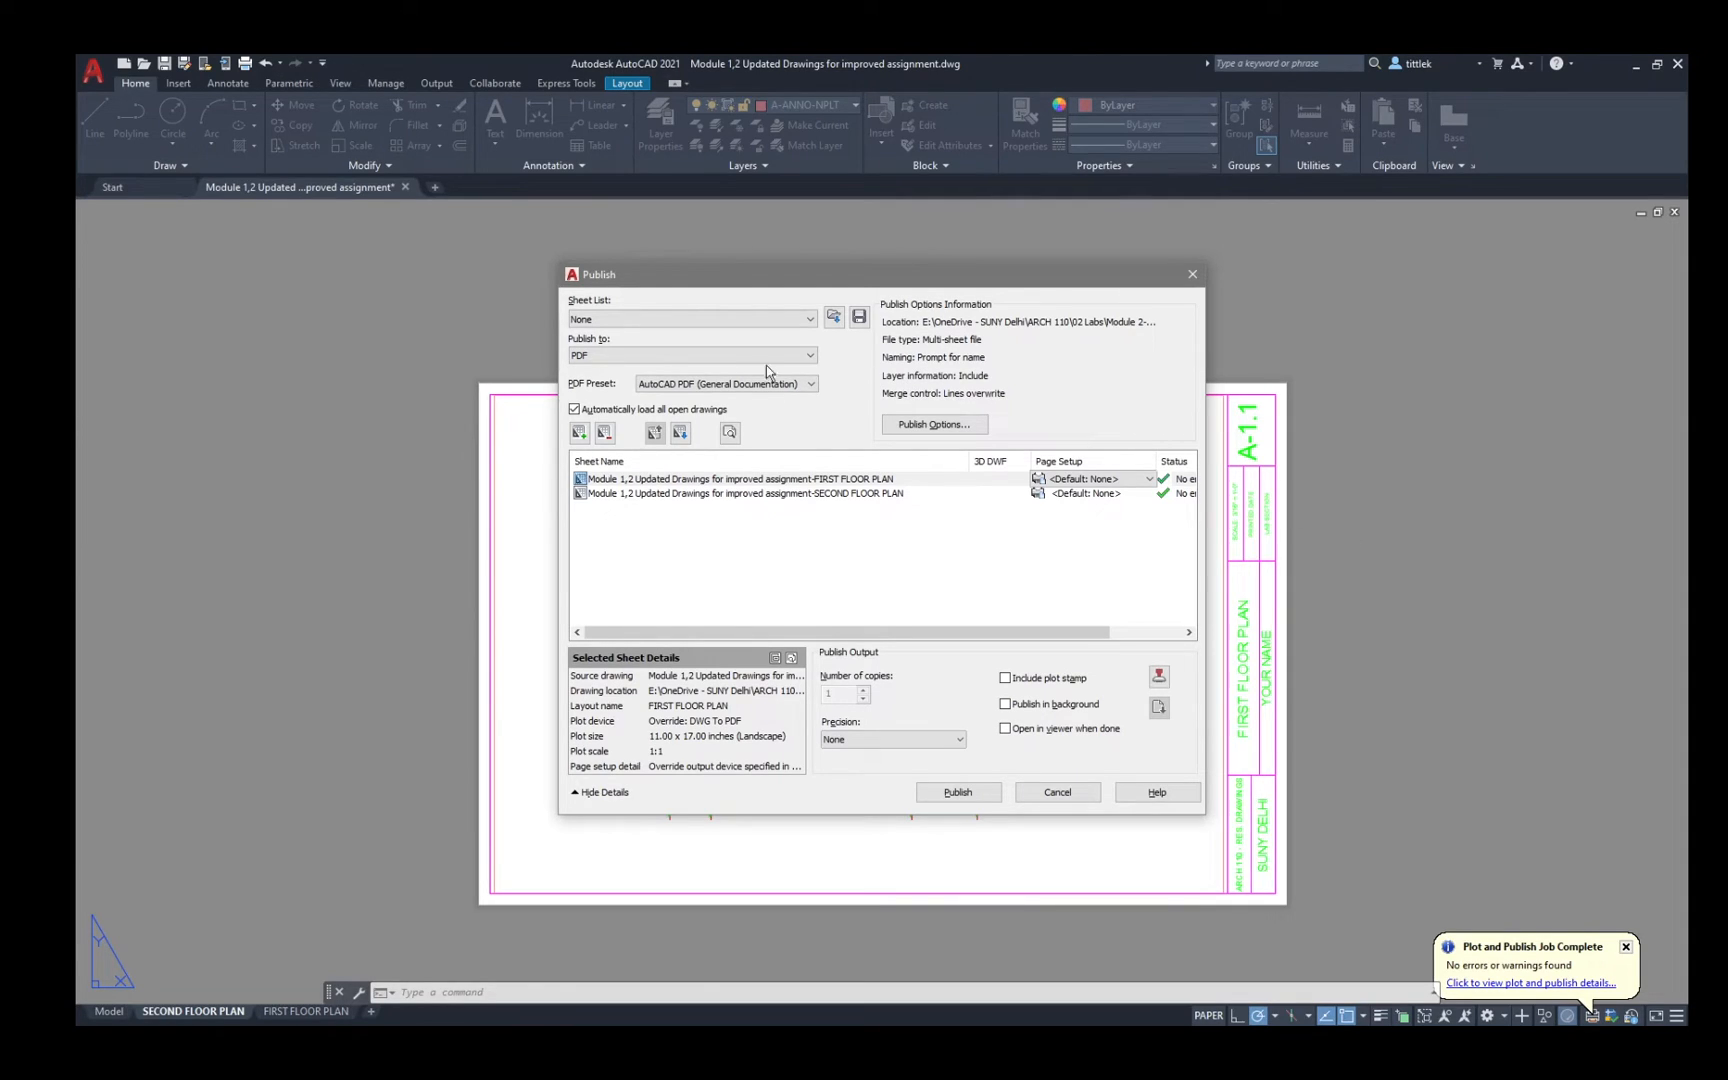
mouse_move(614, 354)
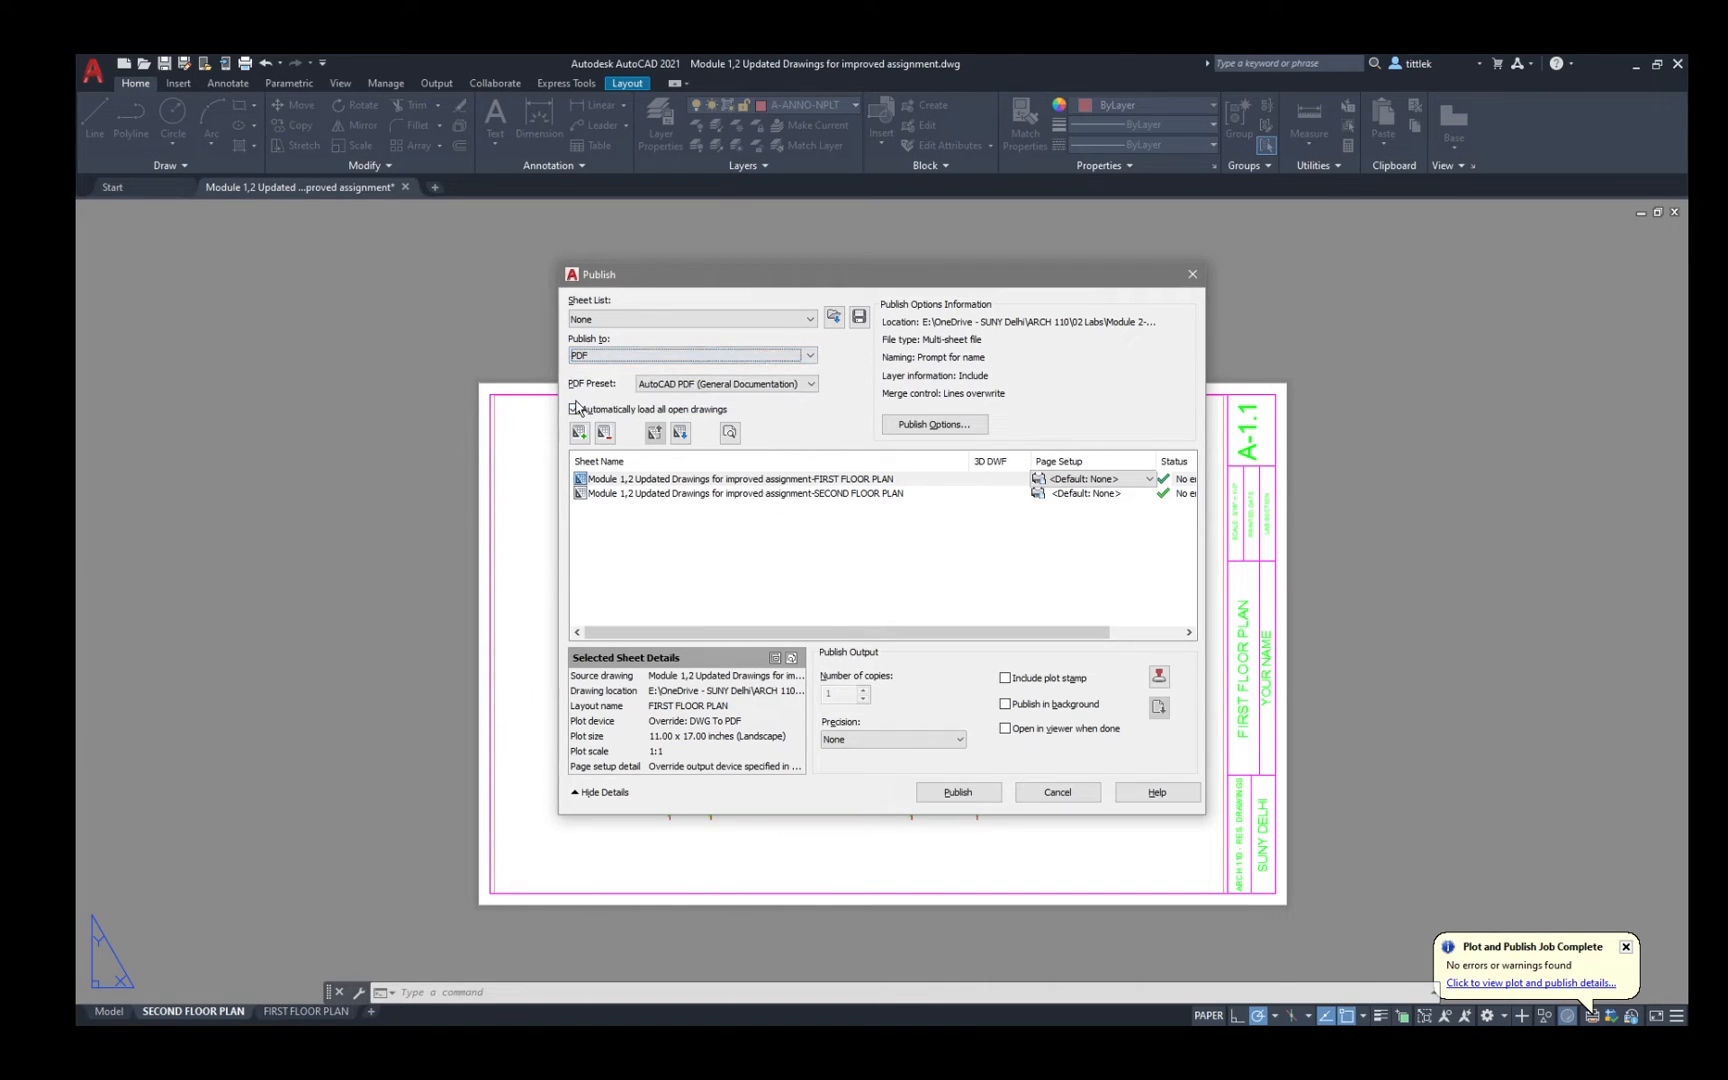
click(812, 384)
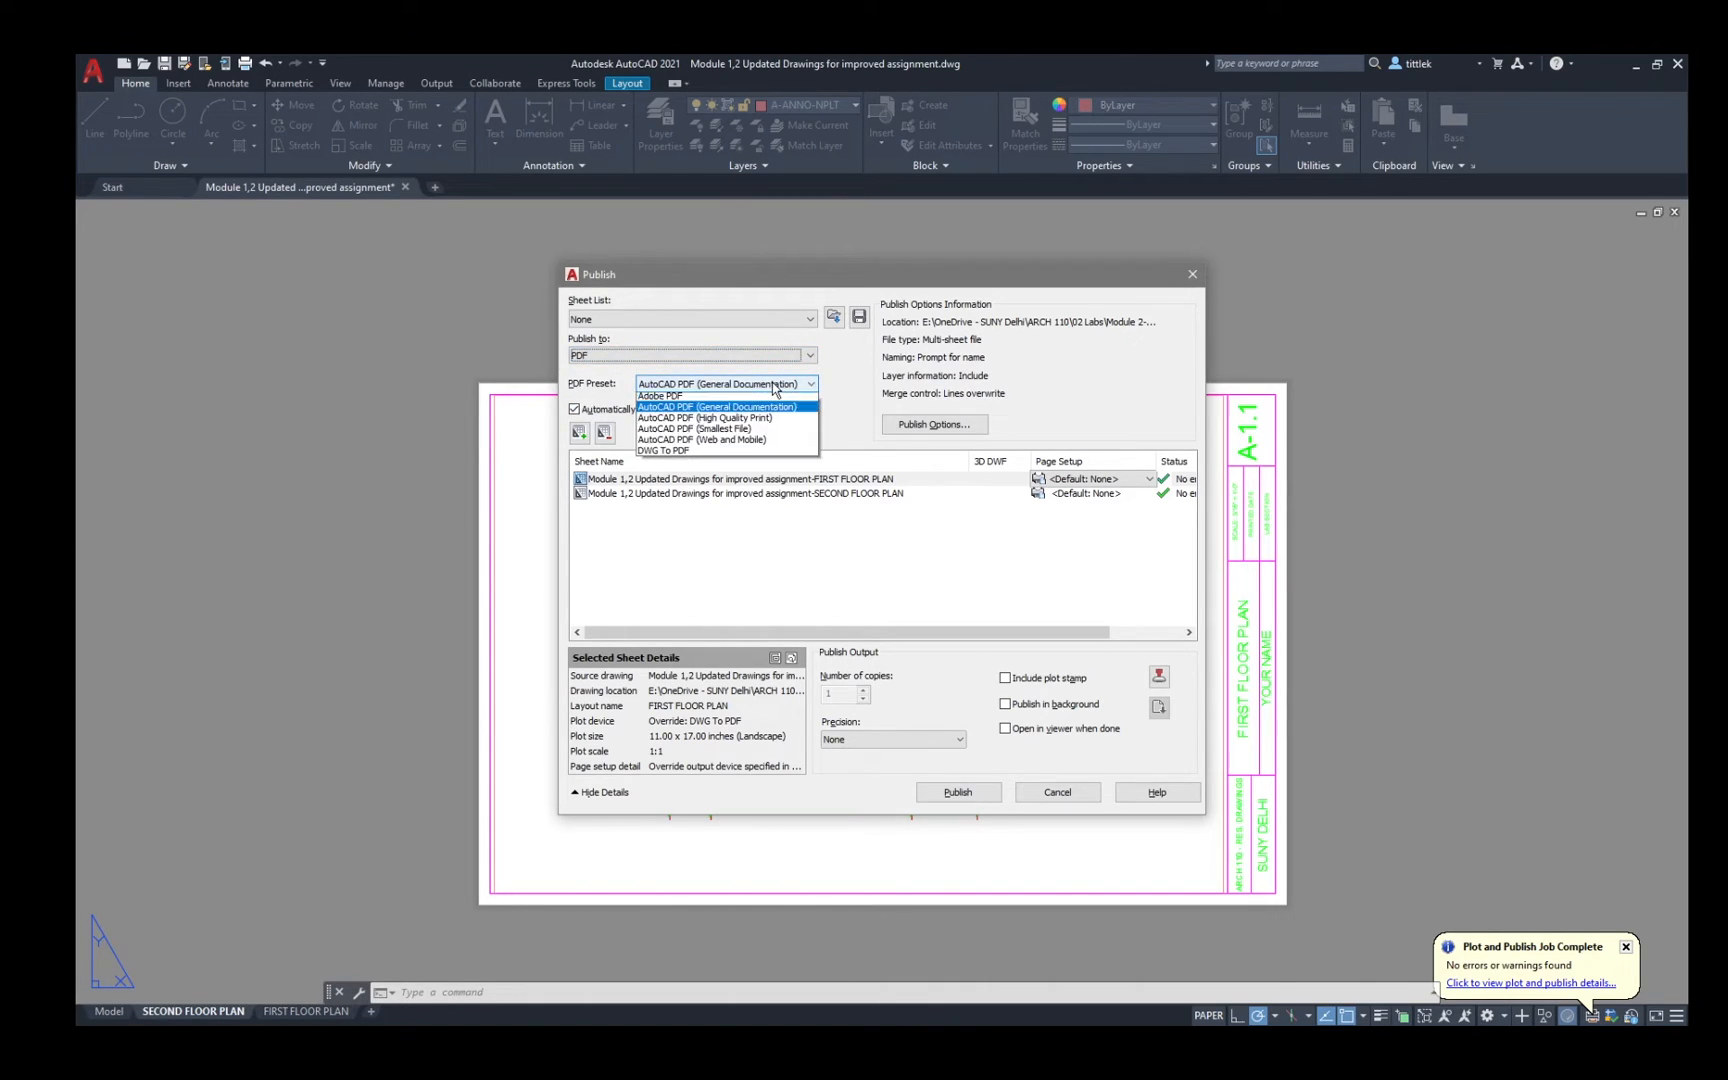
click(726, 384)
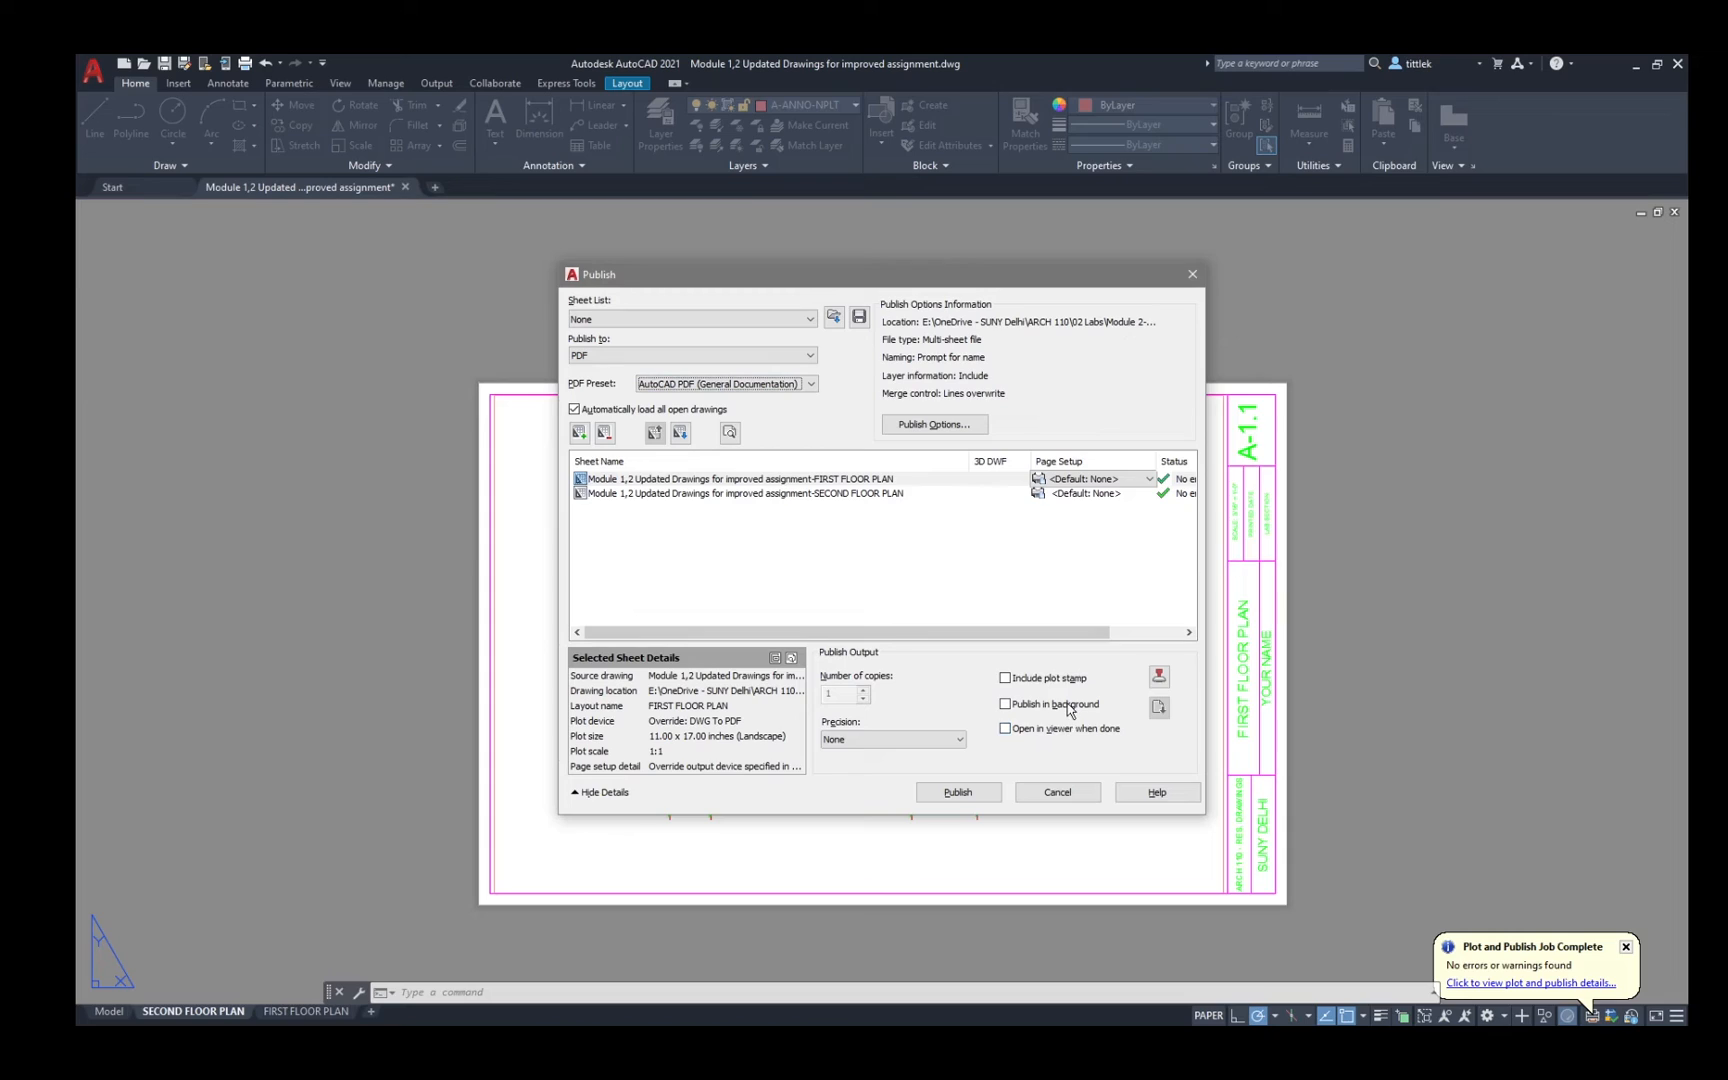
click(1004, 704)
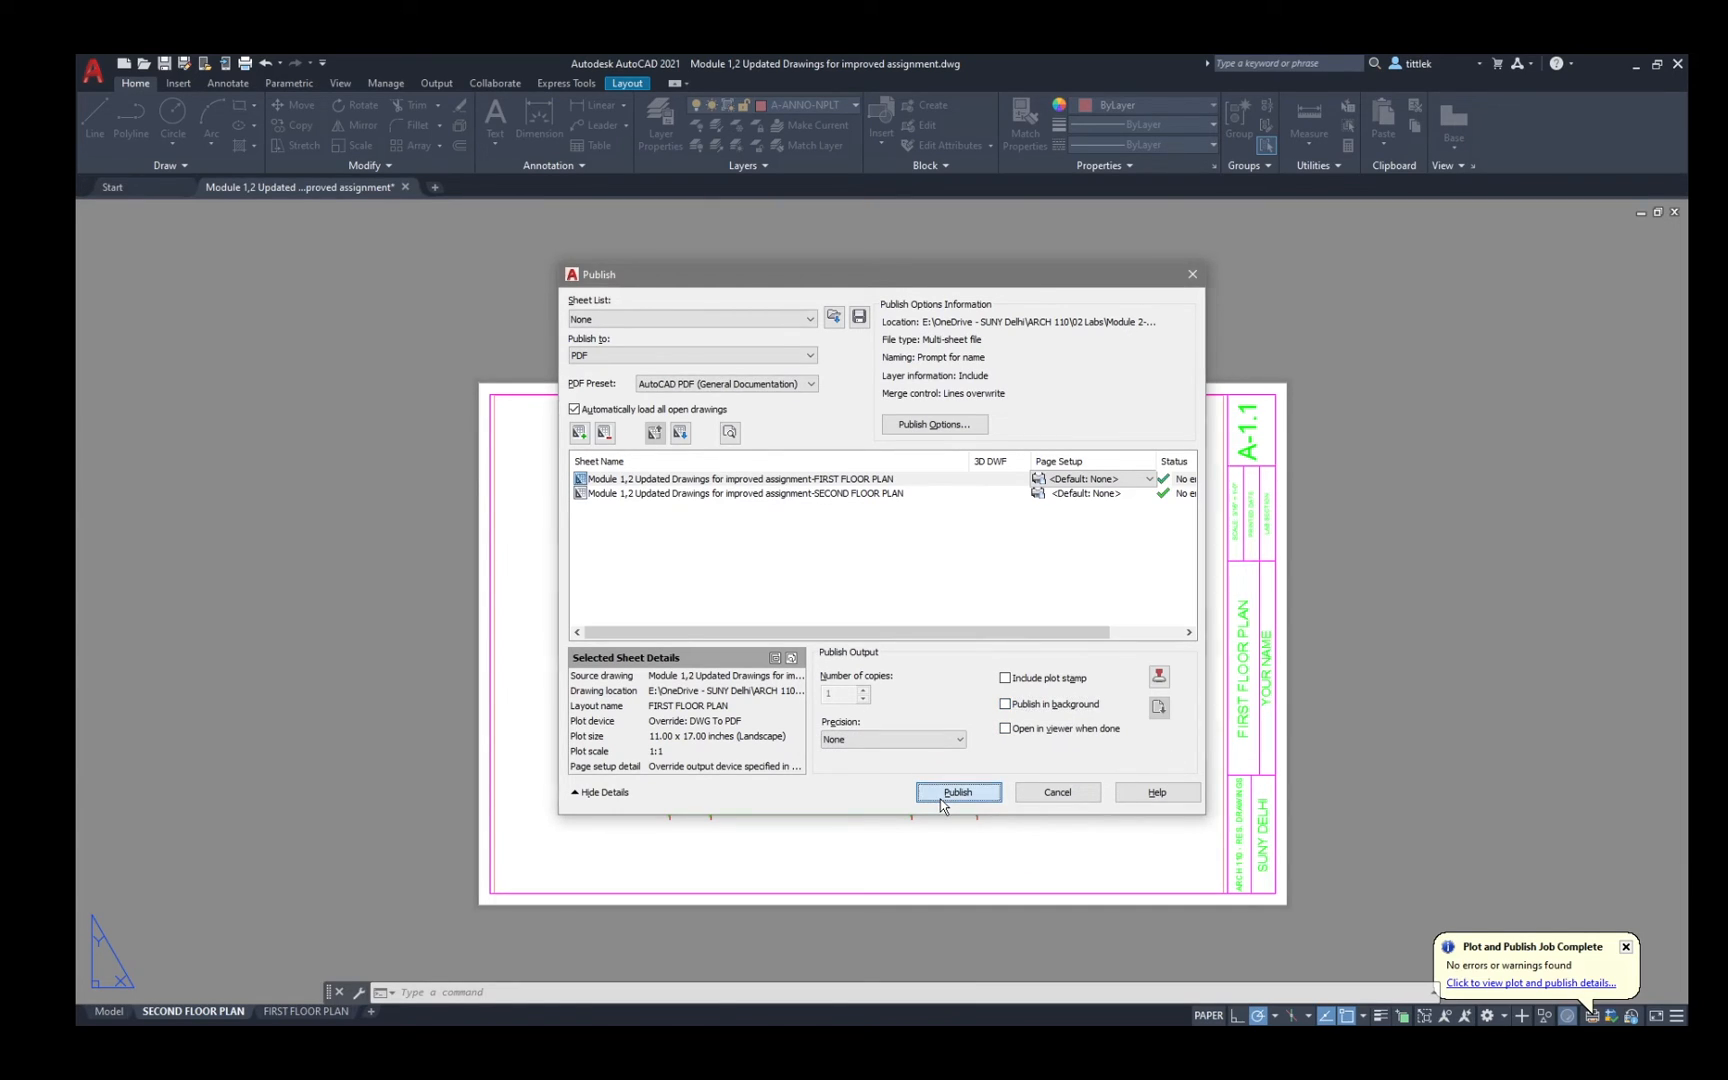
Publish to the existing Module 2 Second Floor Plan PDF in ARCH 110, replacing it.
click(956, 792)
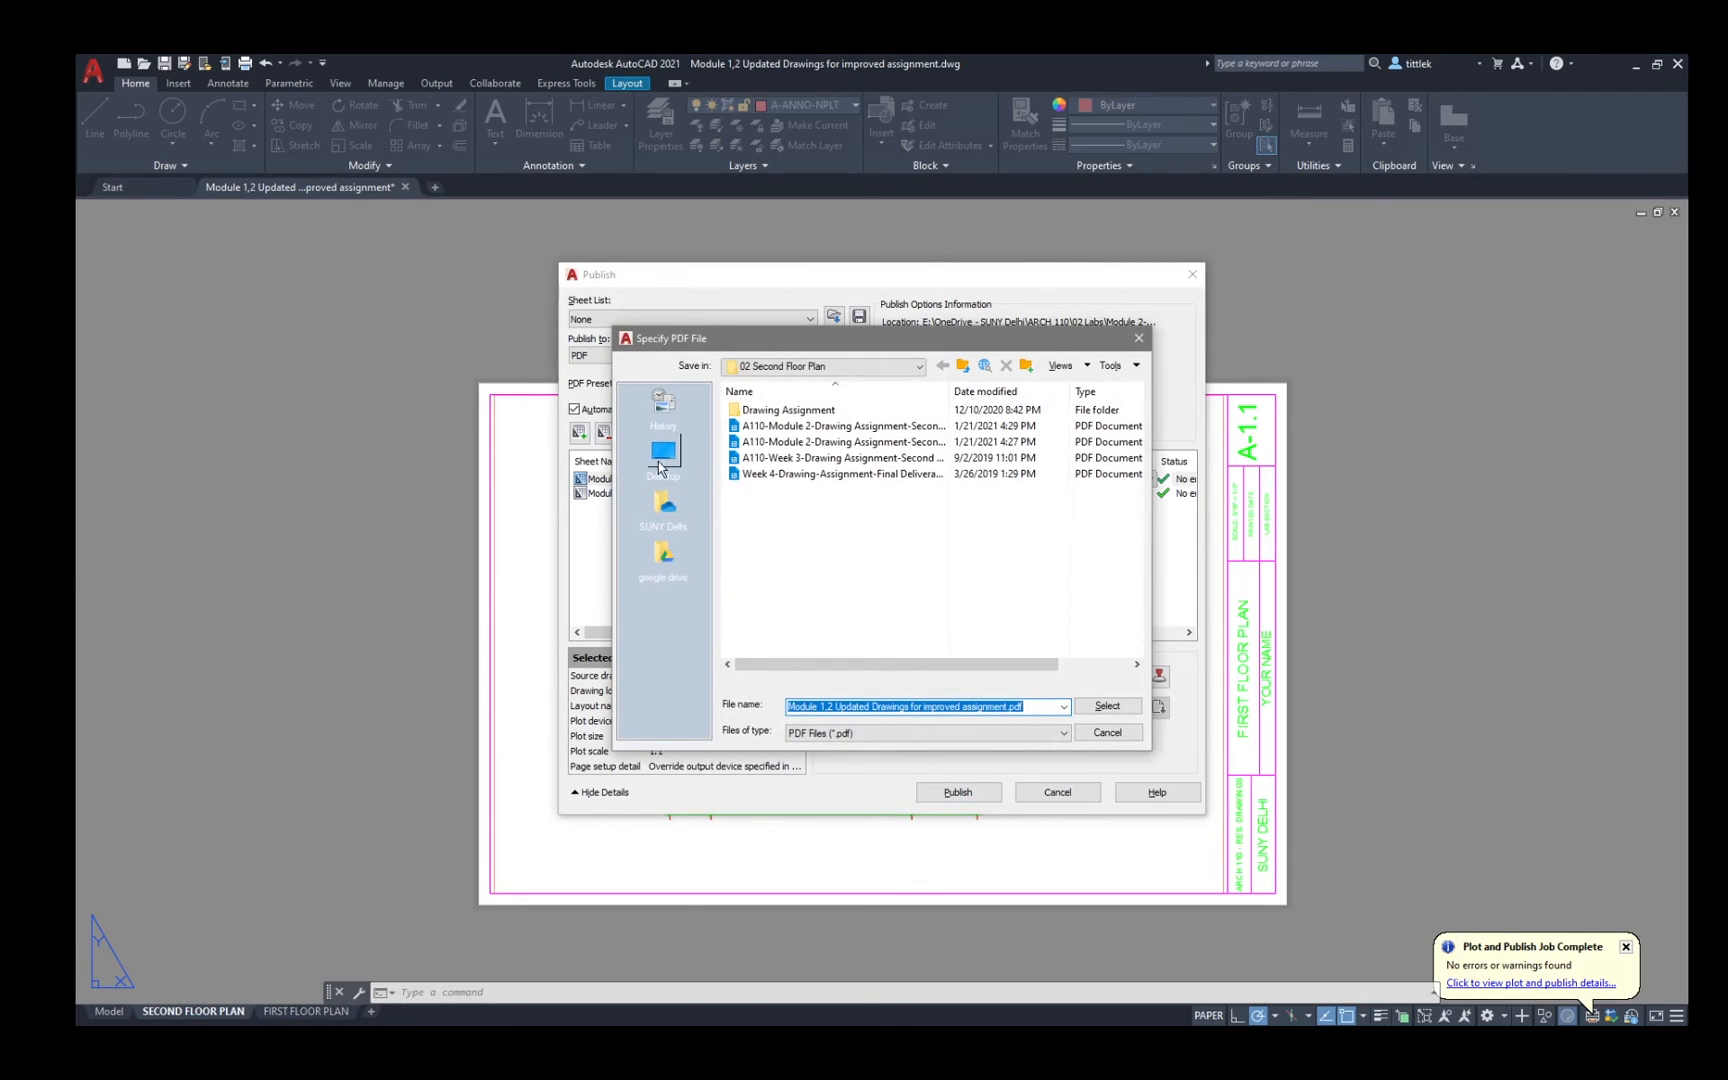
click(662, 452)
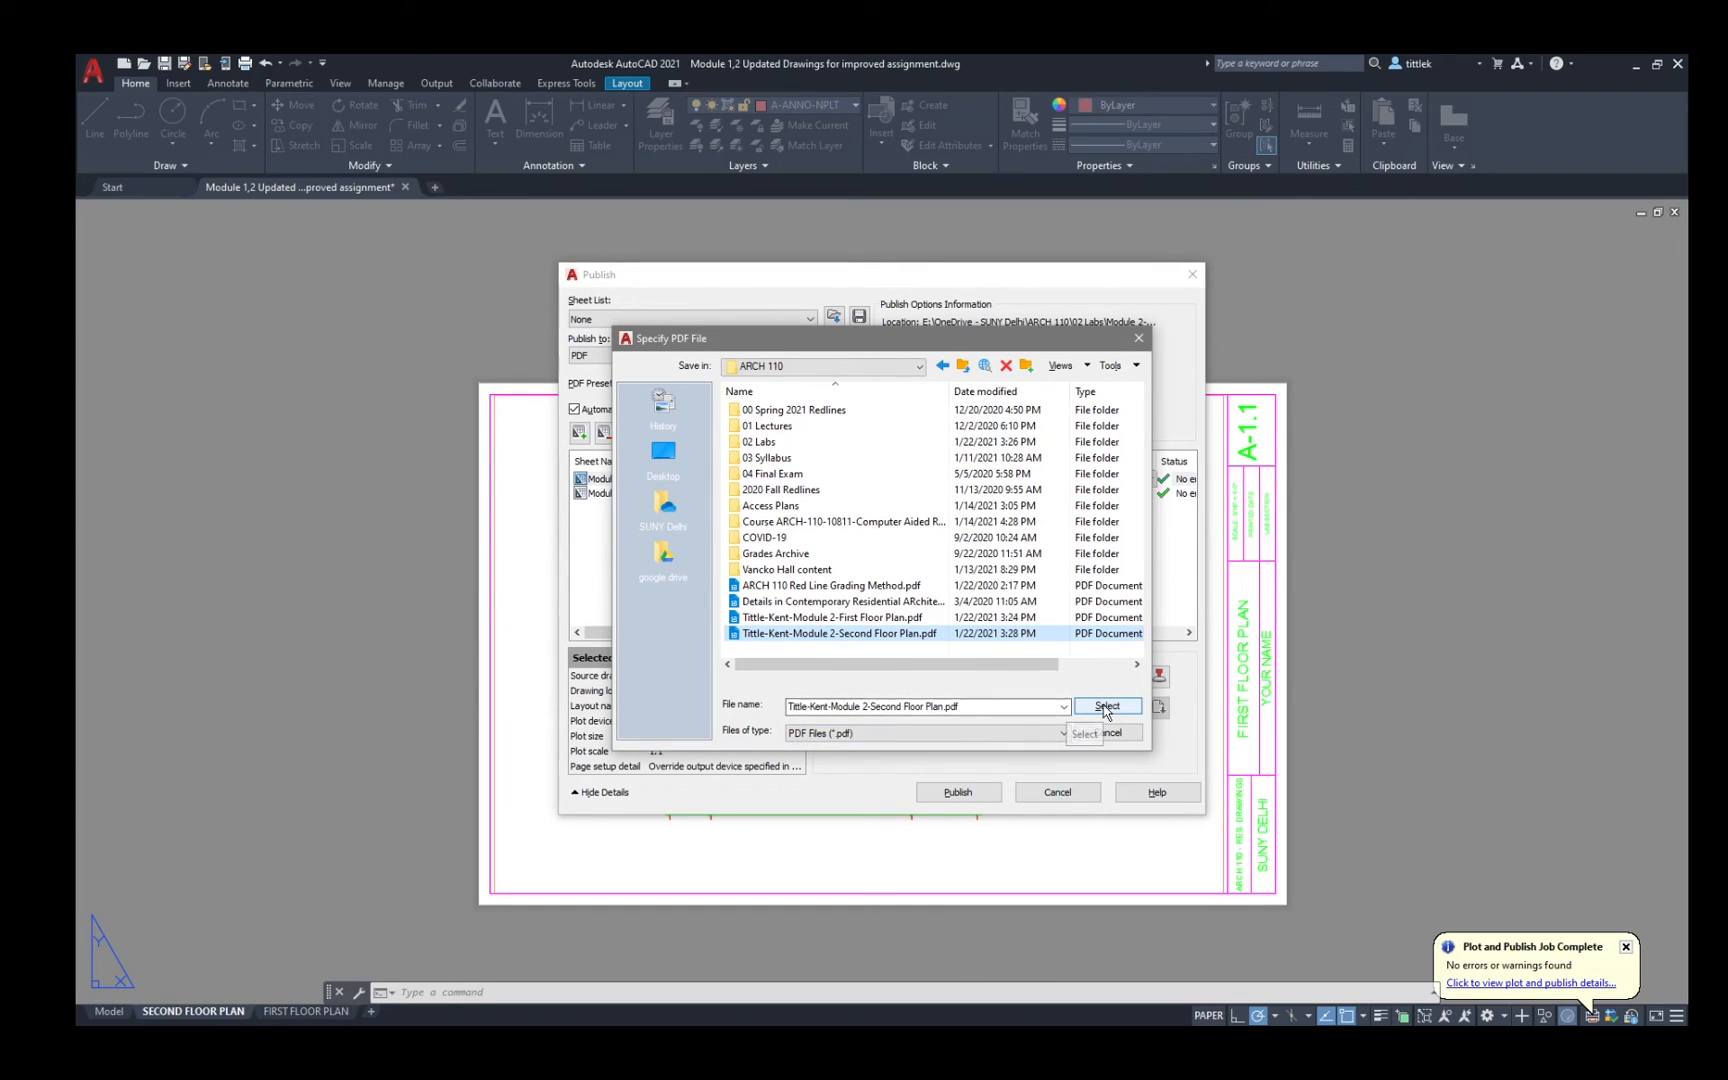
click(1108, 706)
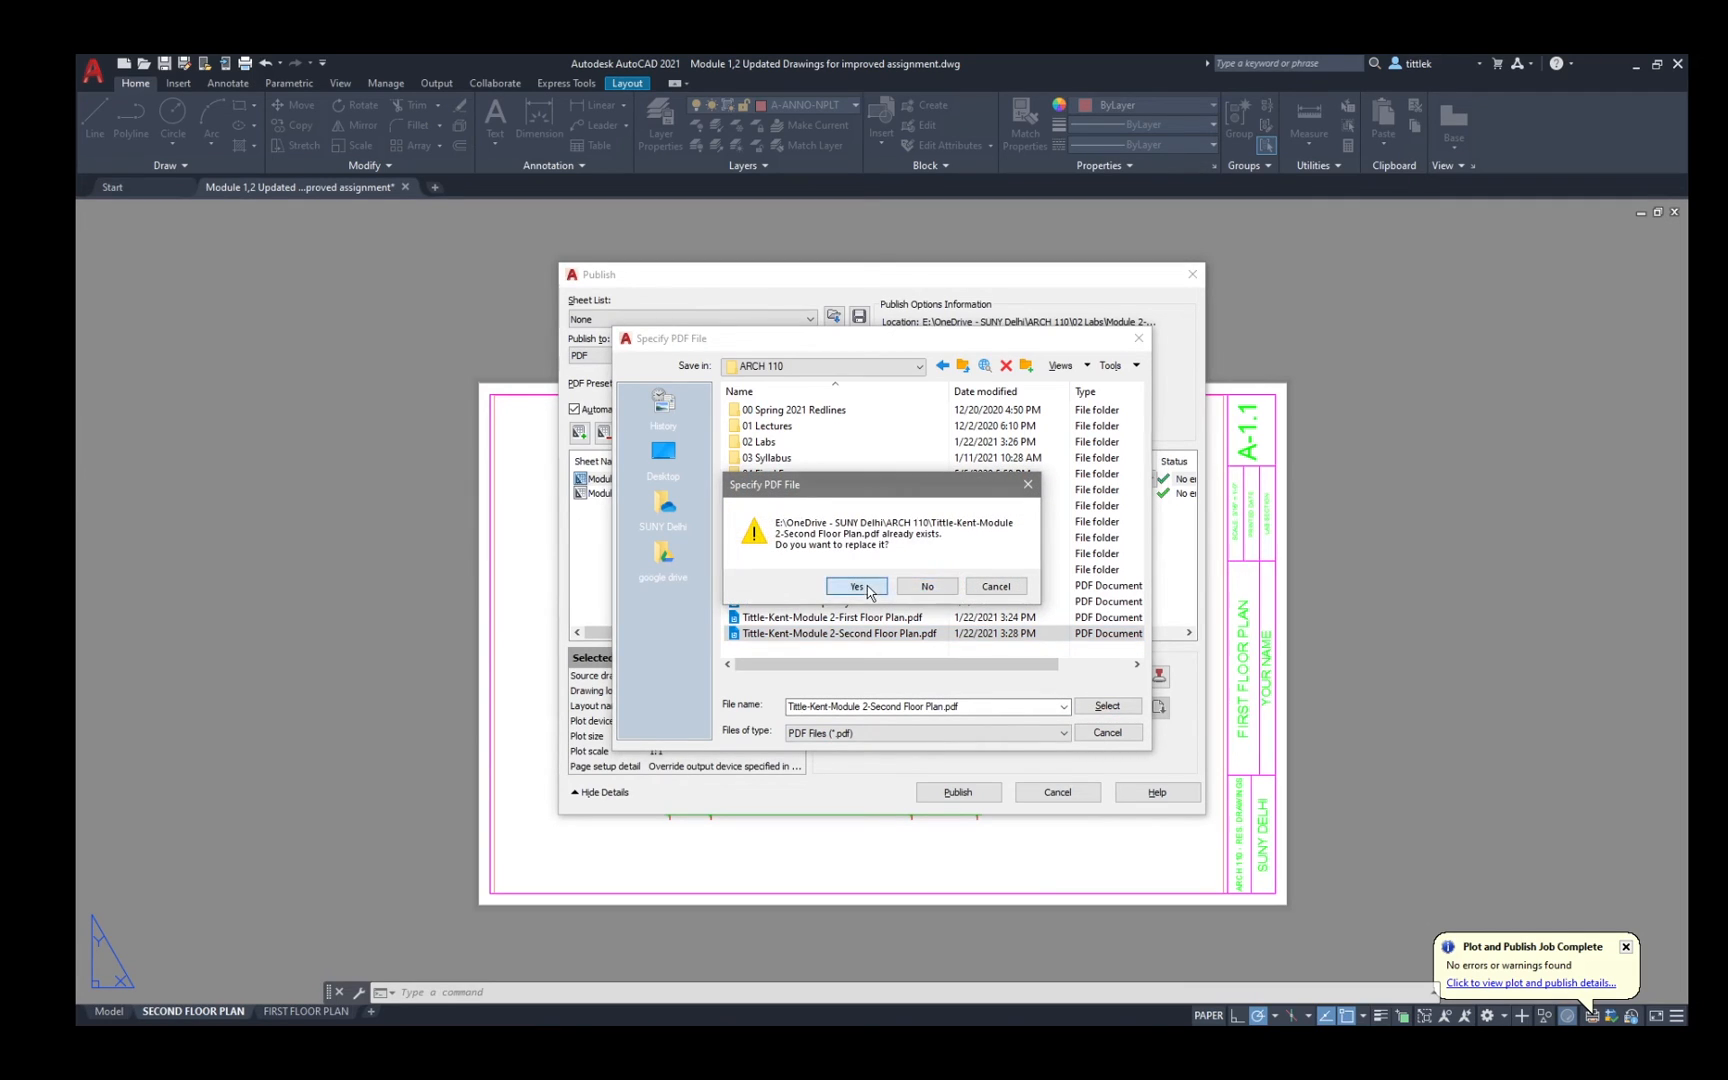
click(858, 586)
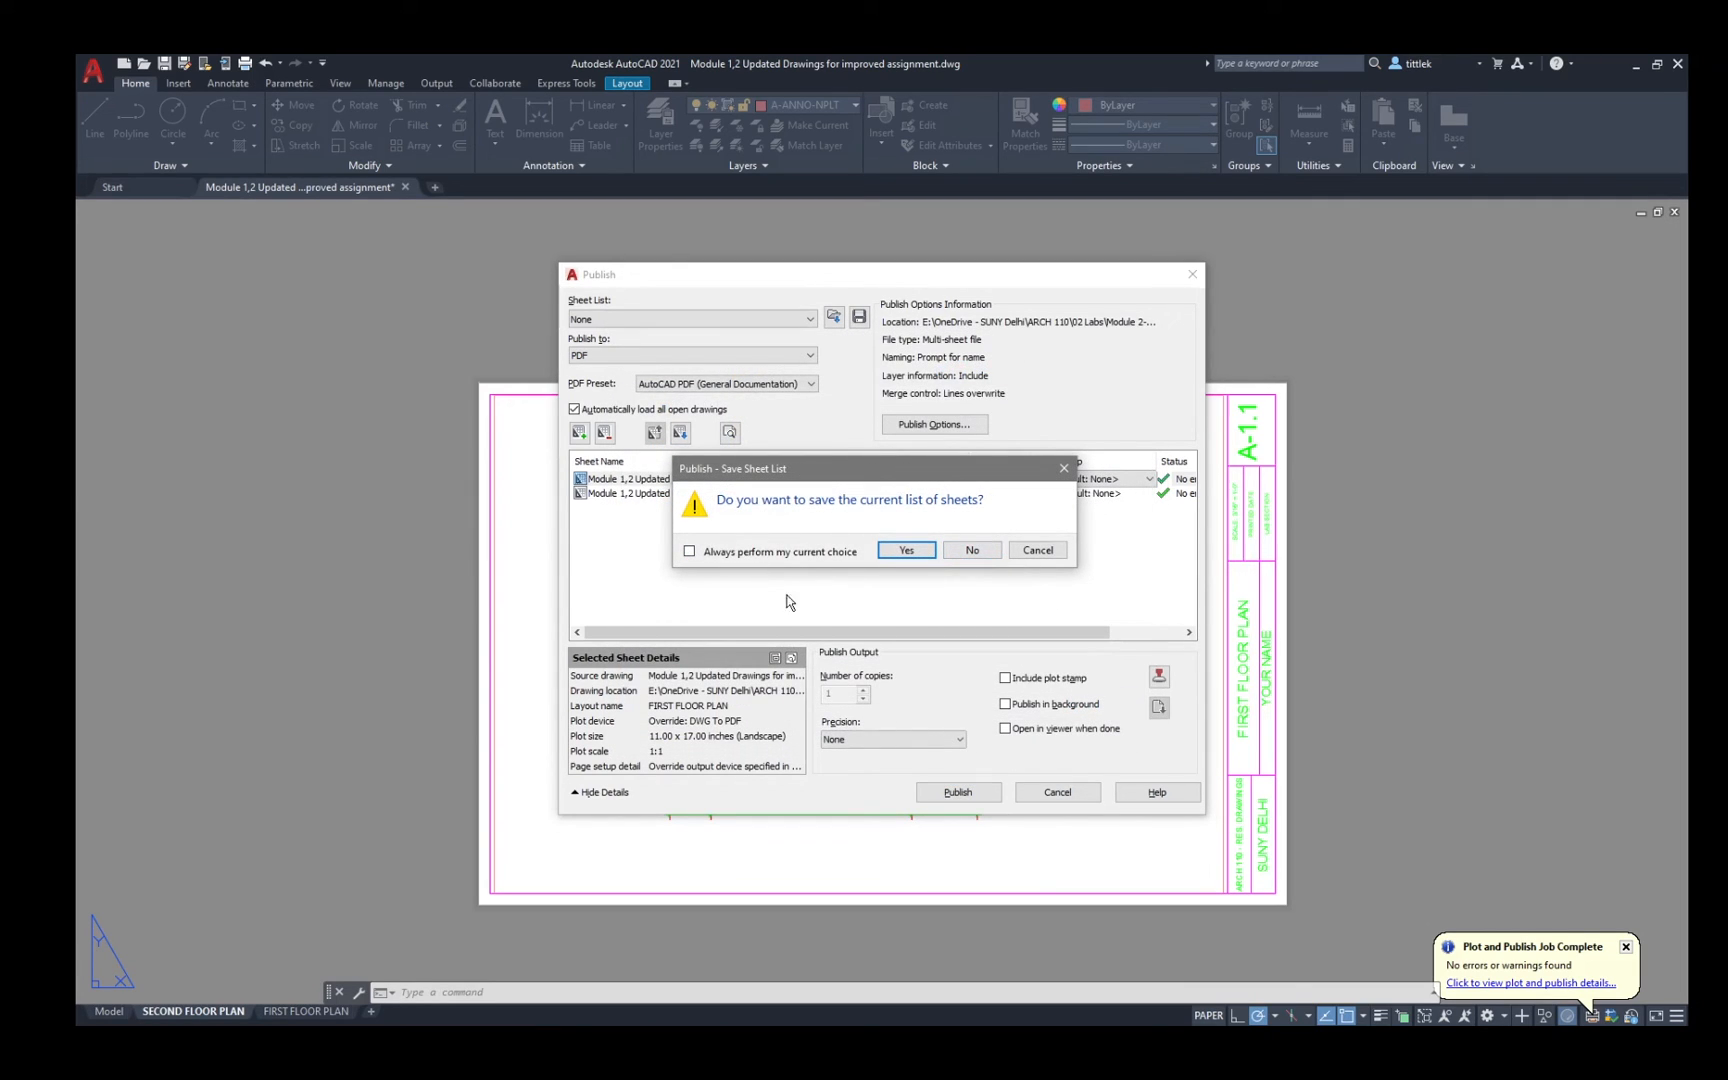
Save the sheet list, let publishing finish, and show the ARCH 110 folder in File Explorer.
click(904, 550)
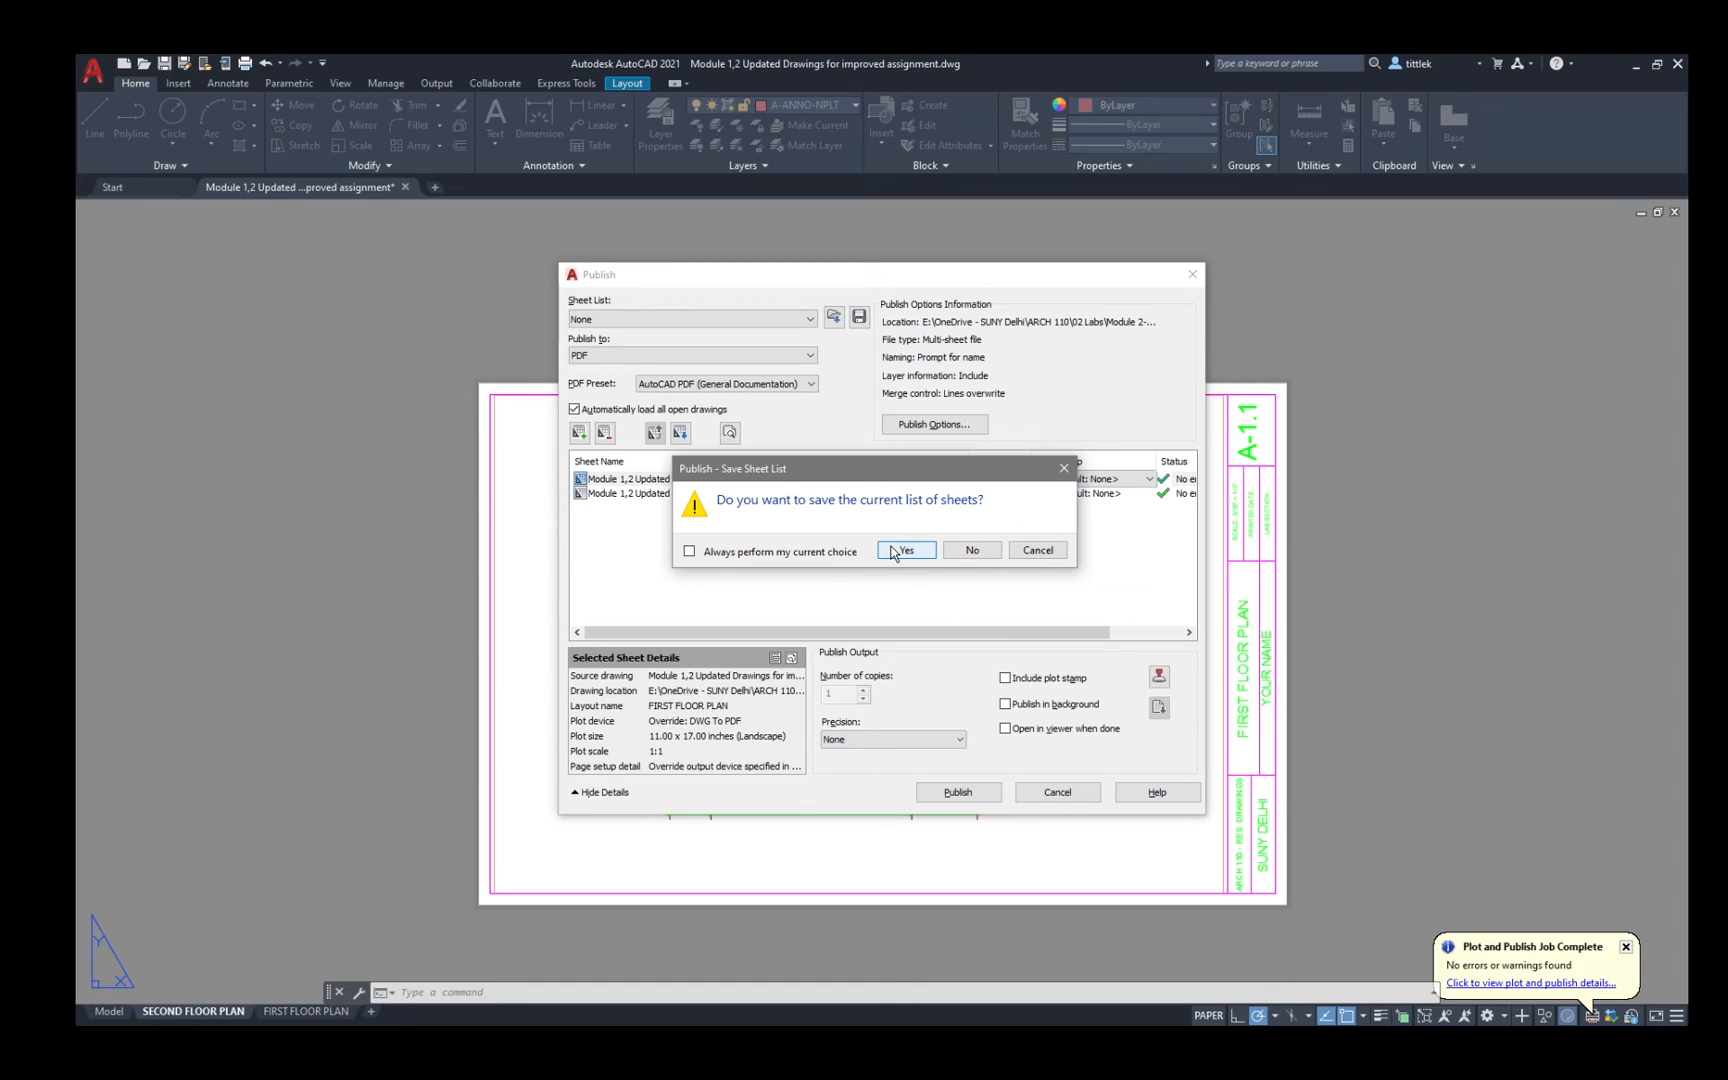
click(904, 550)
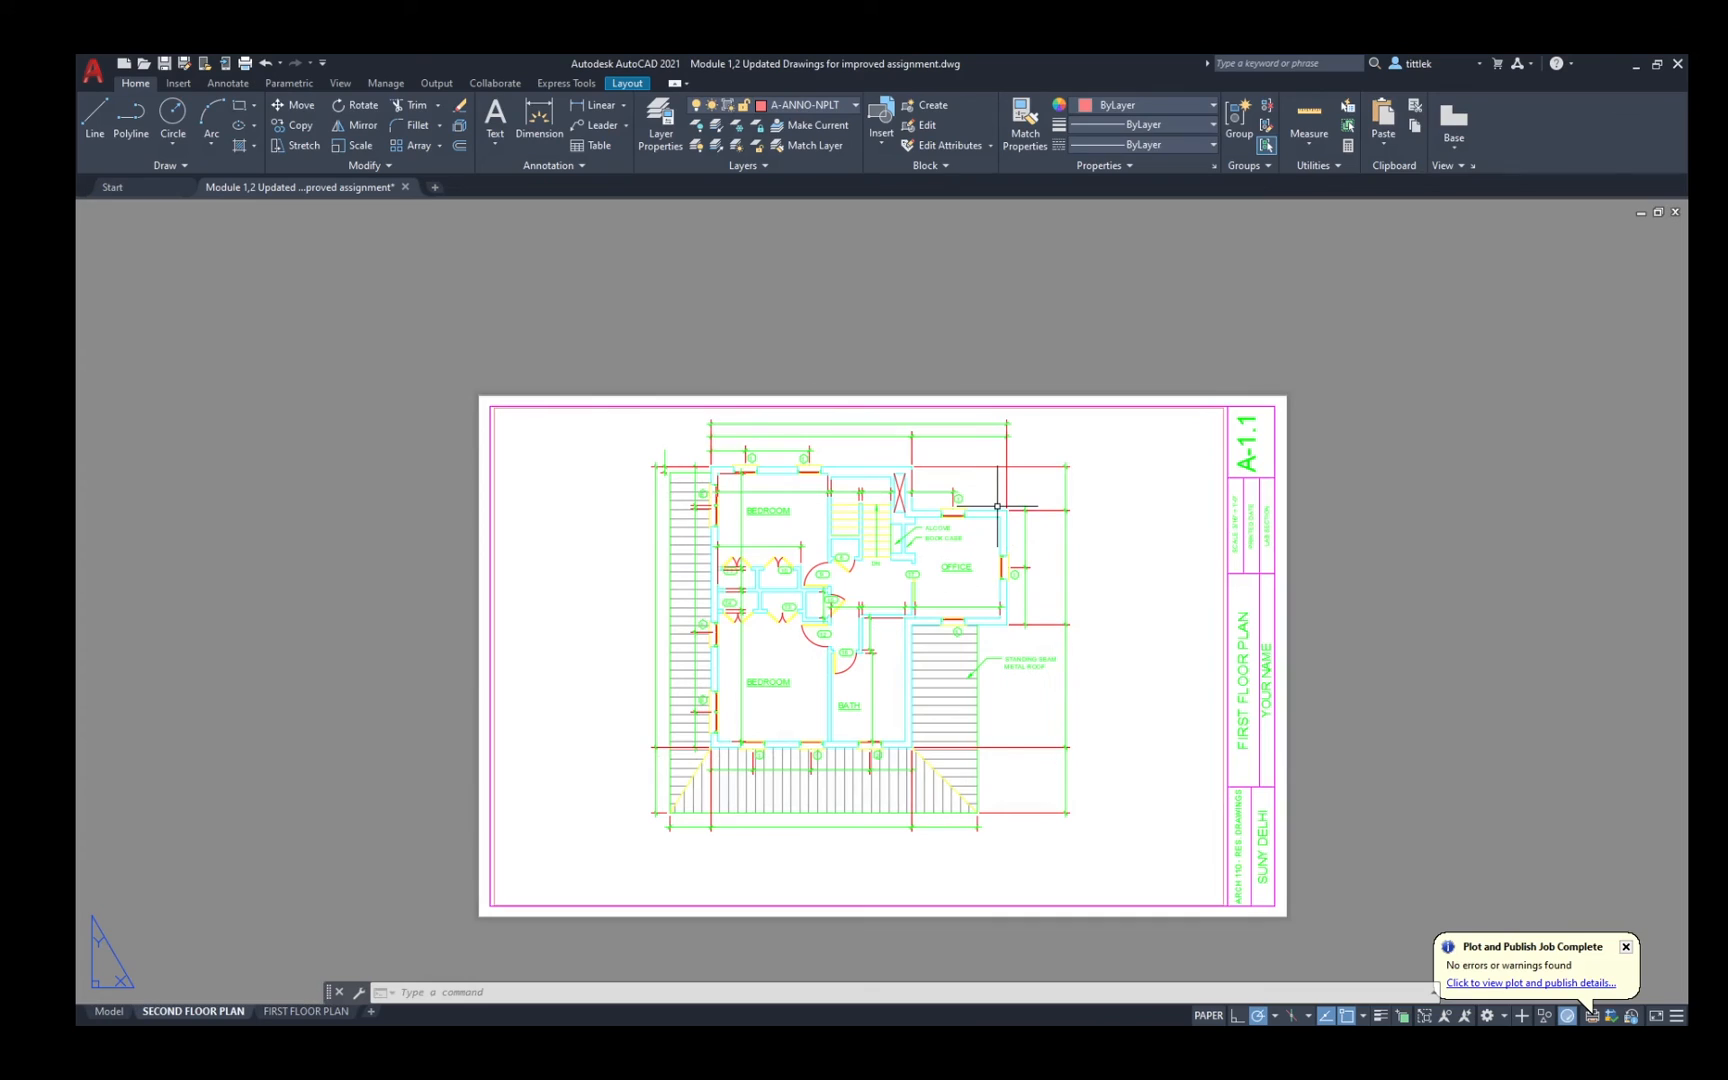
mouse_move(1518, 772)
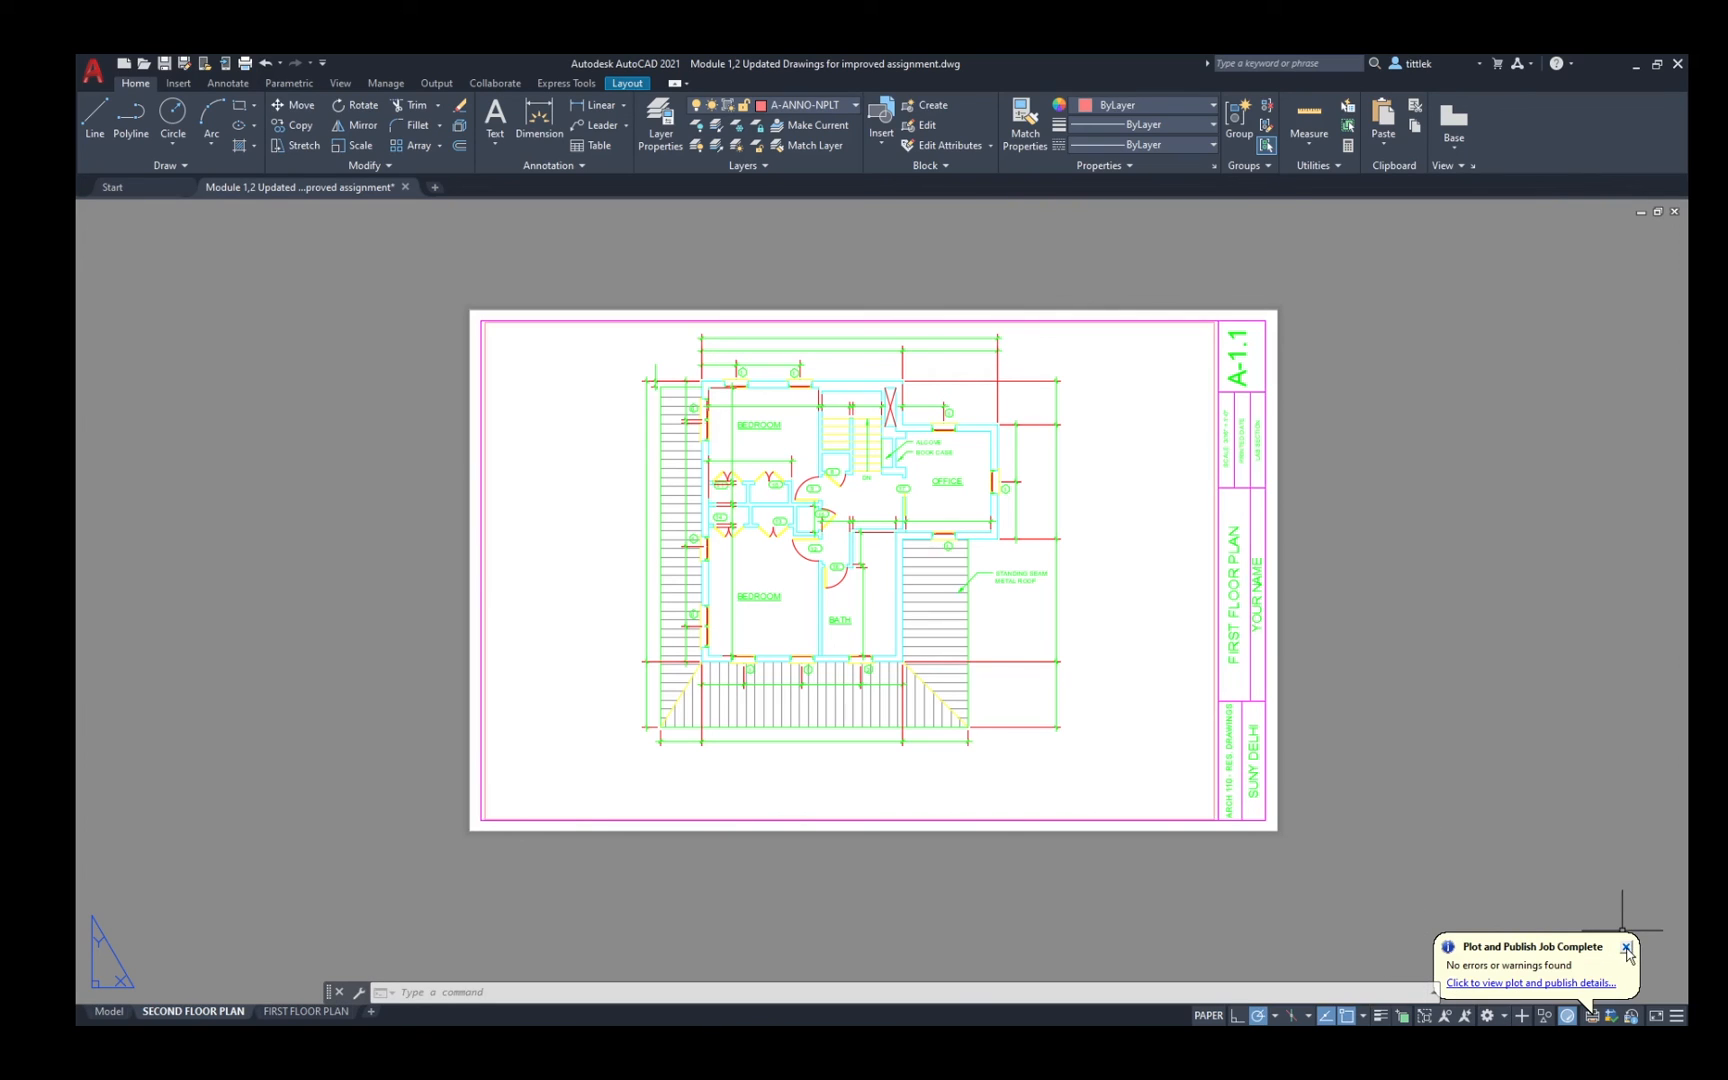
click(1628, 946)
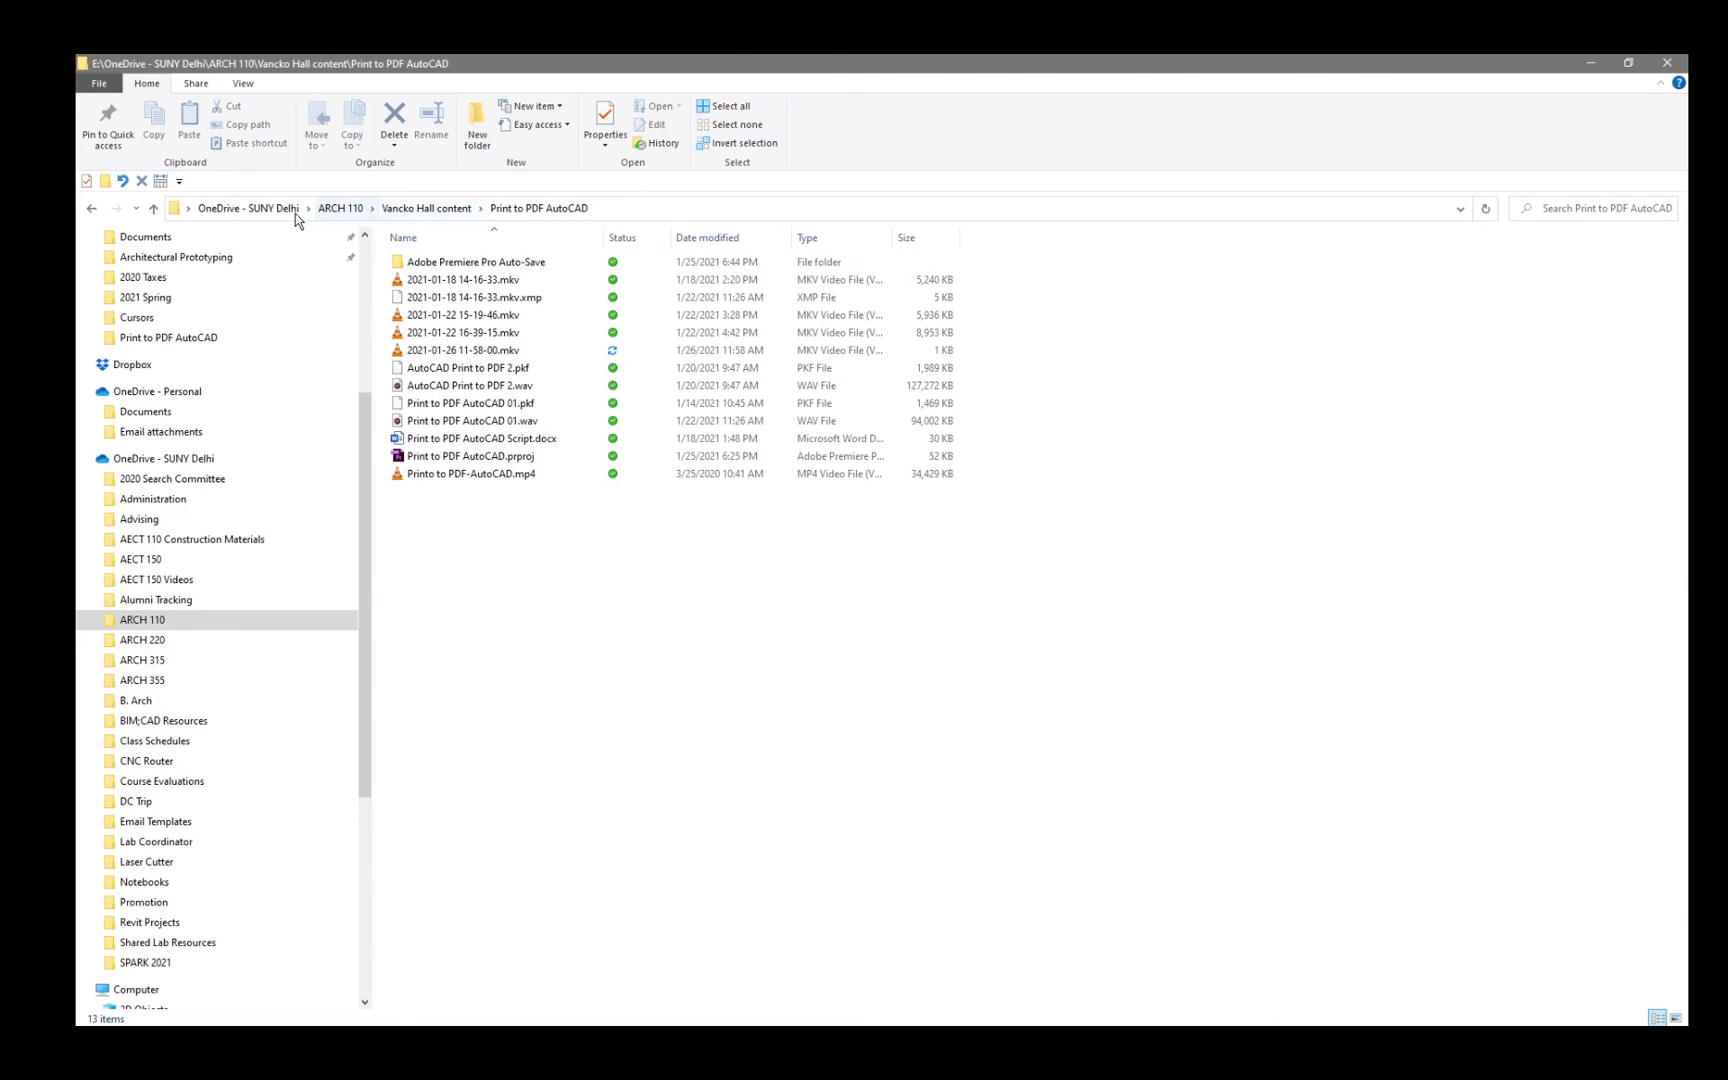
click(340, 208)
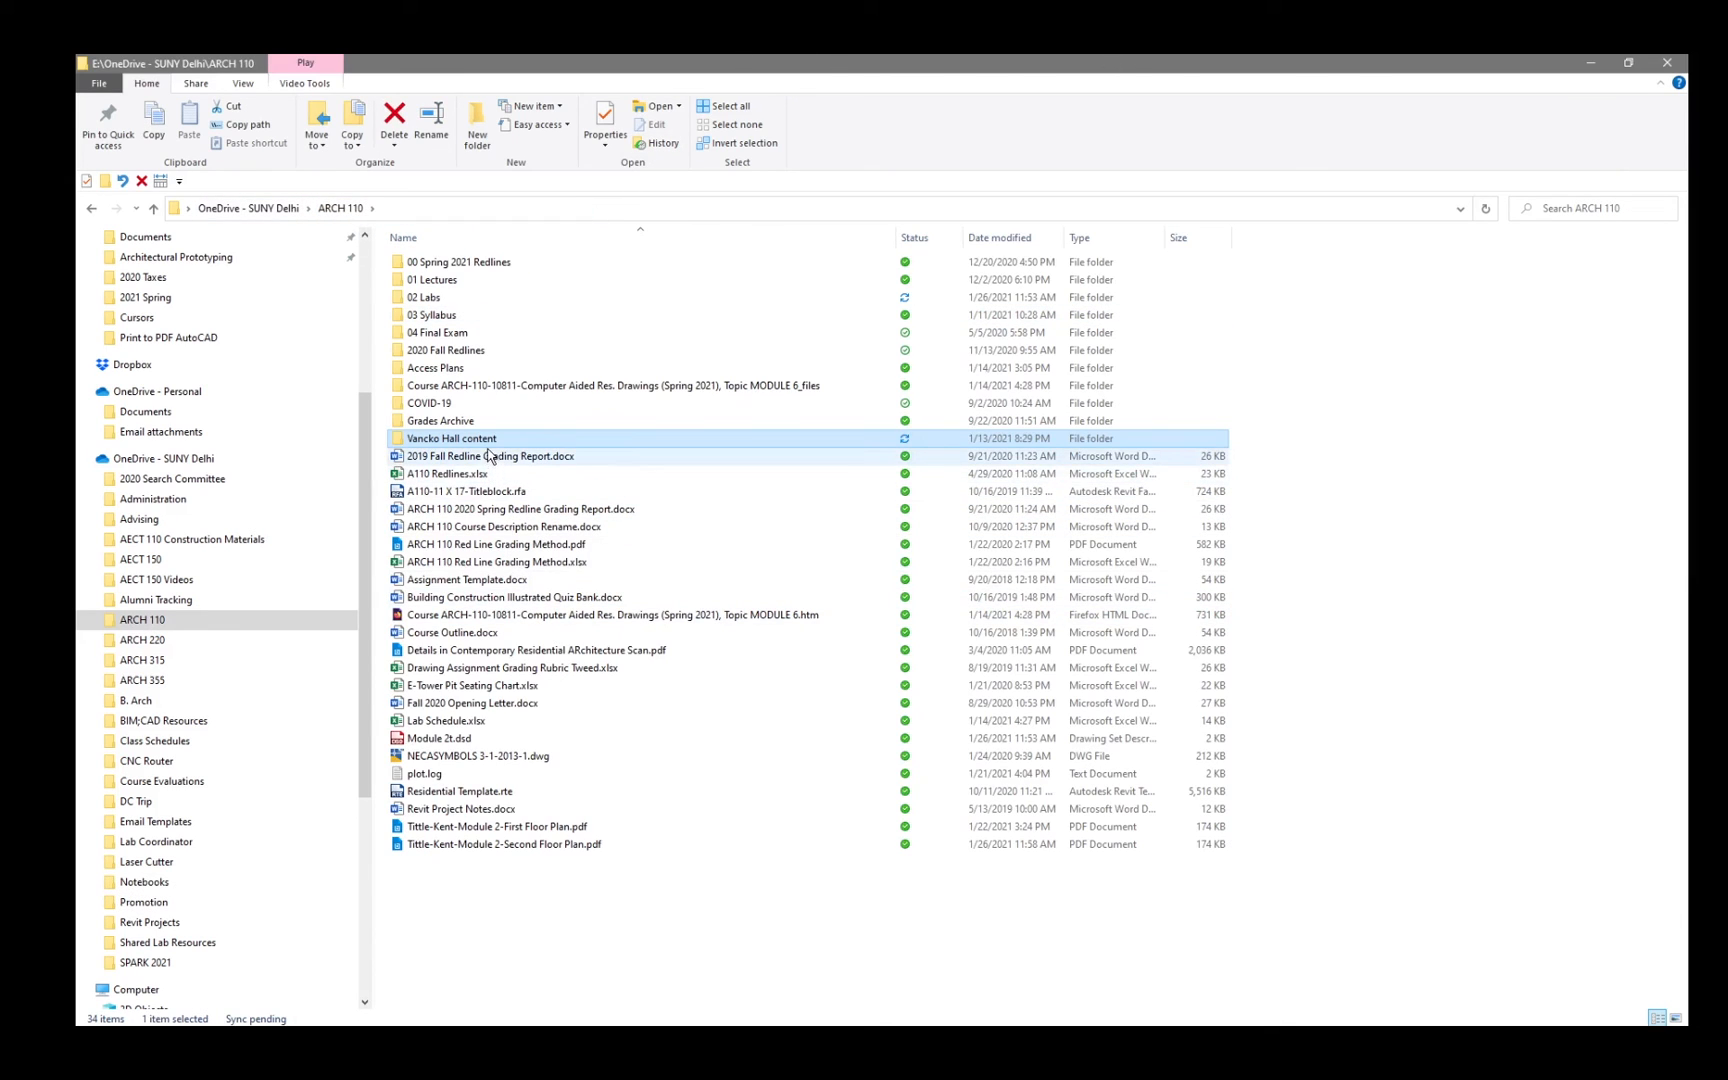